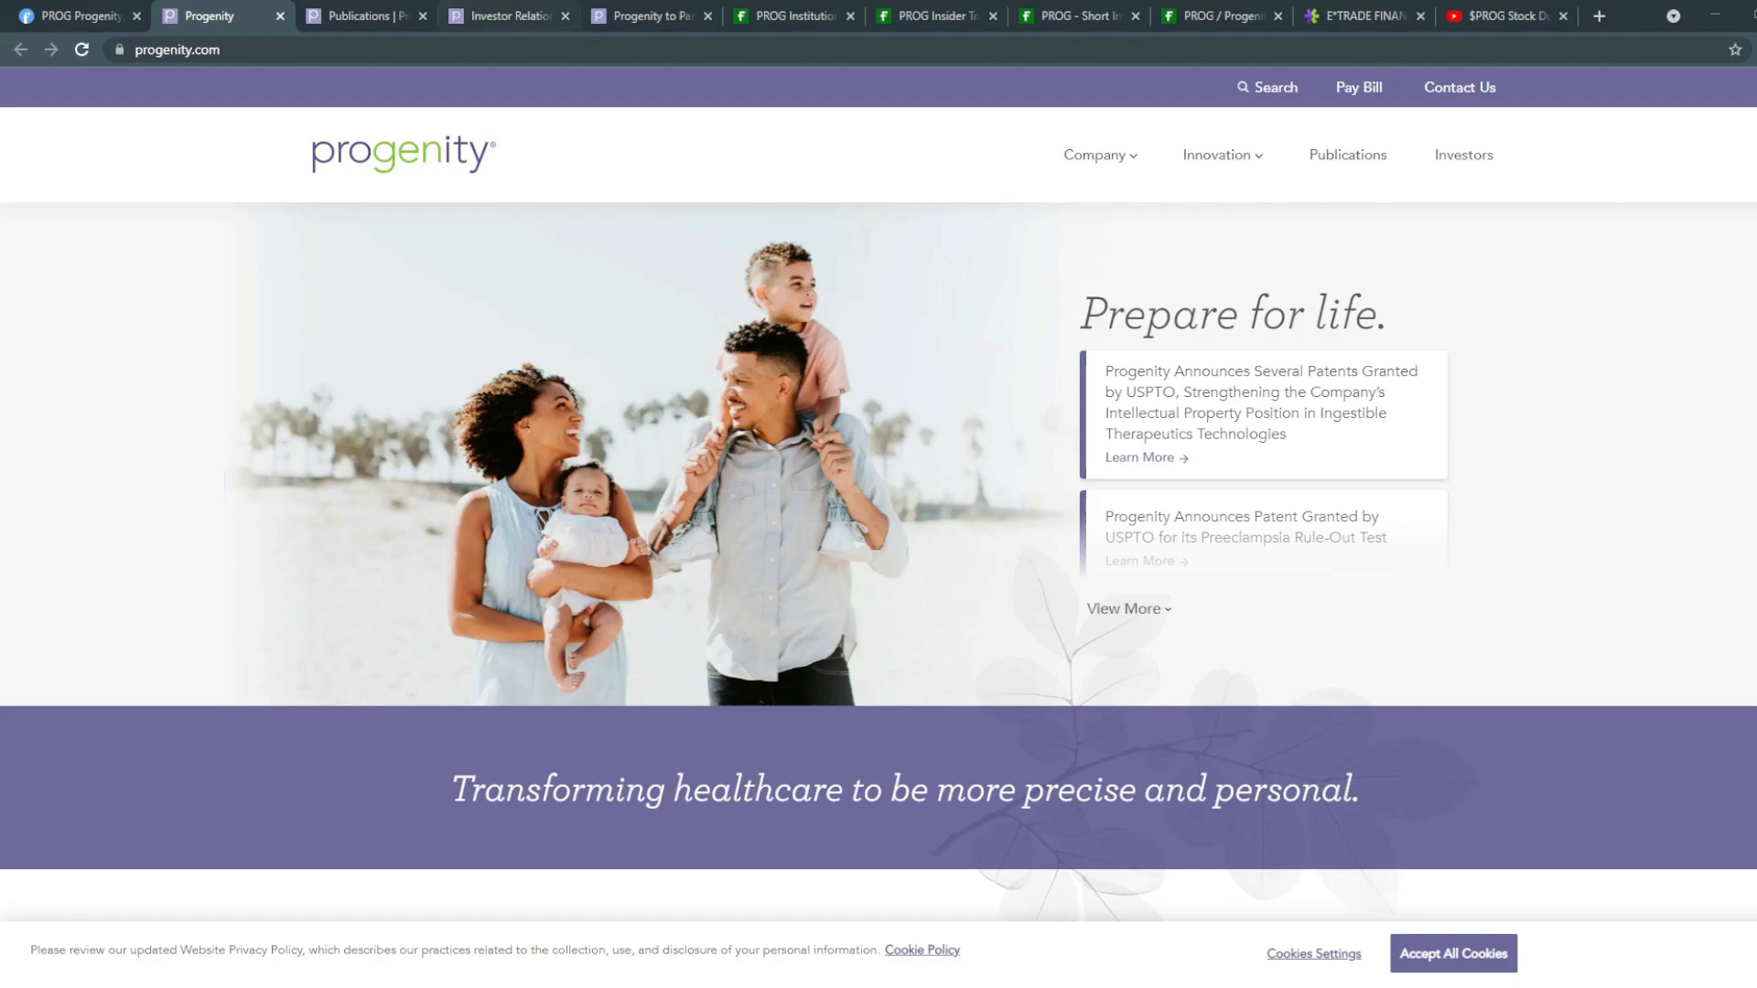
Step: Review the investor overview, highlight PROG's 18.40% gain, and move to the IBD conference release
click(507, 16)
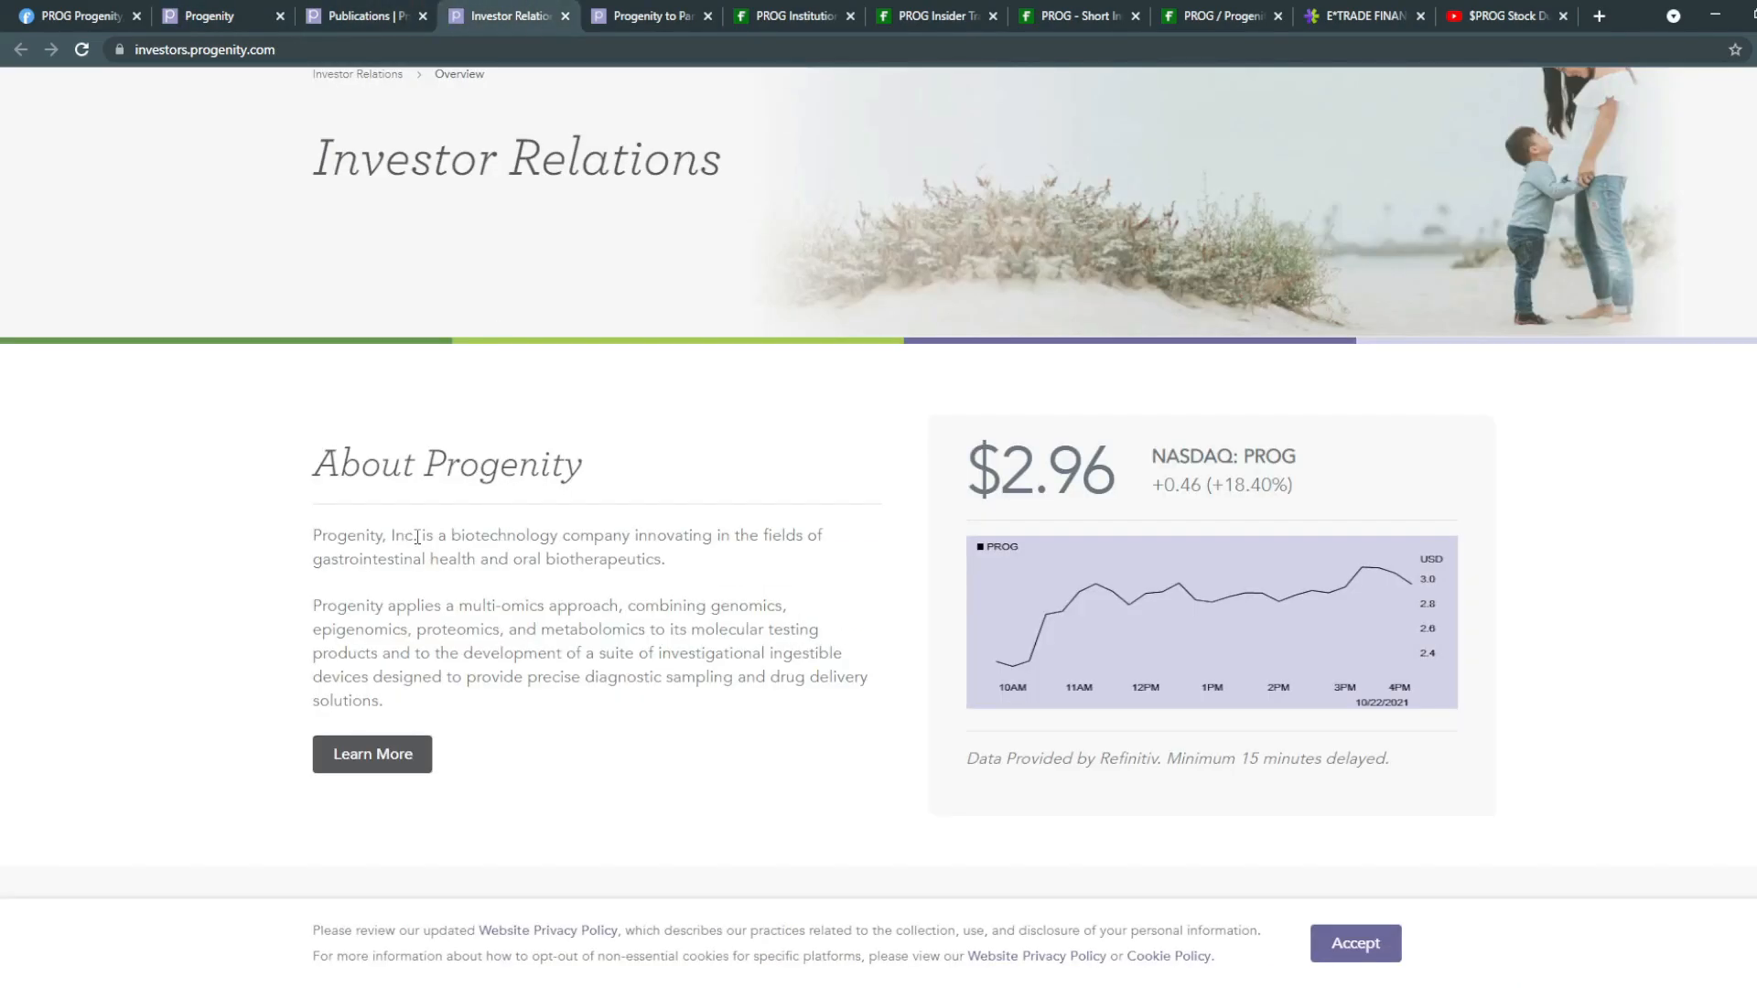
mouse_move(728, 567)
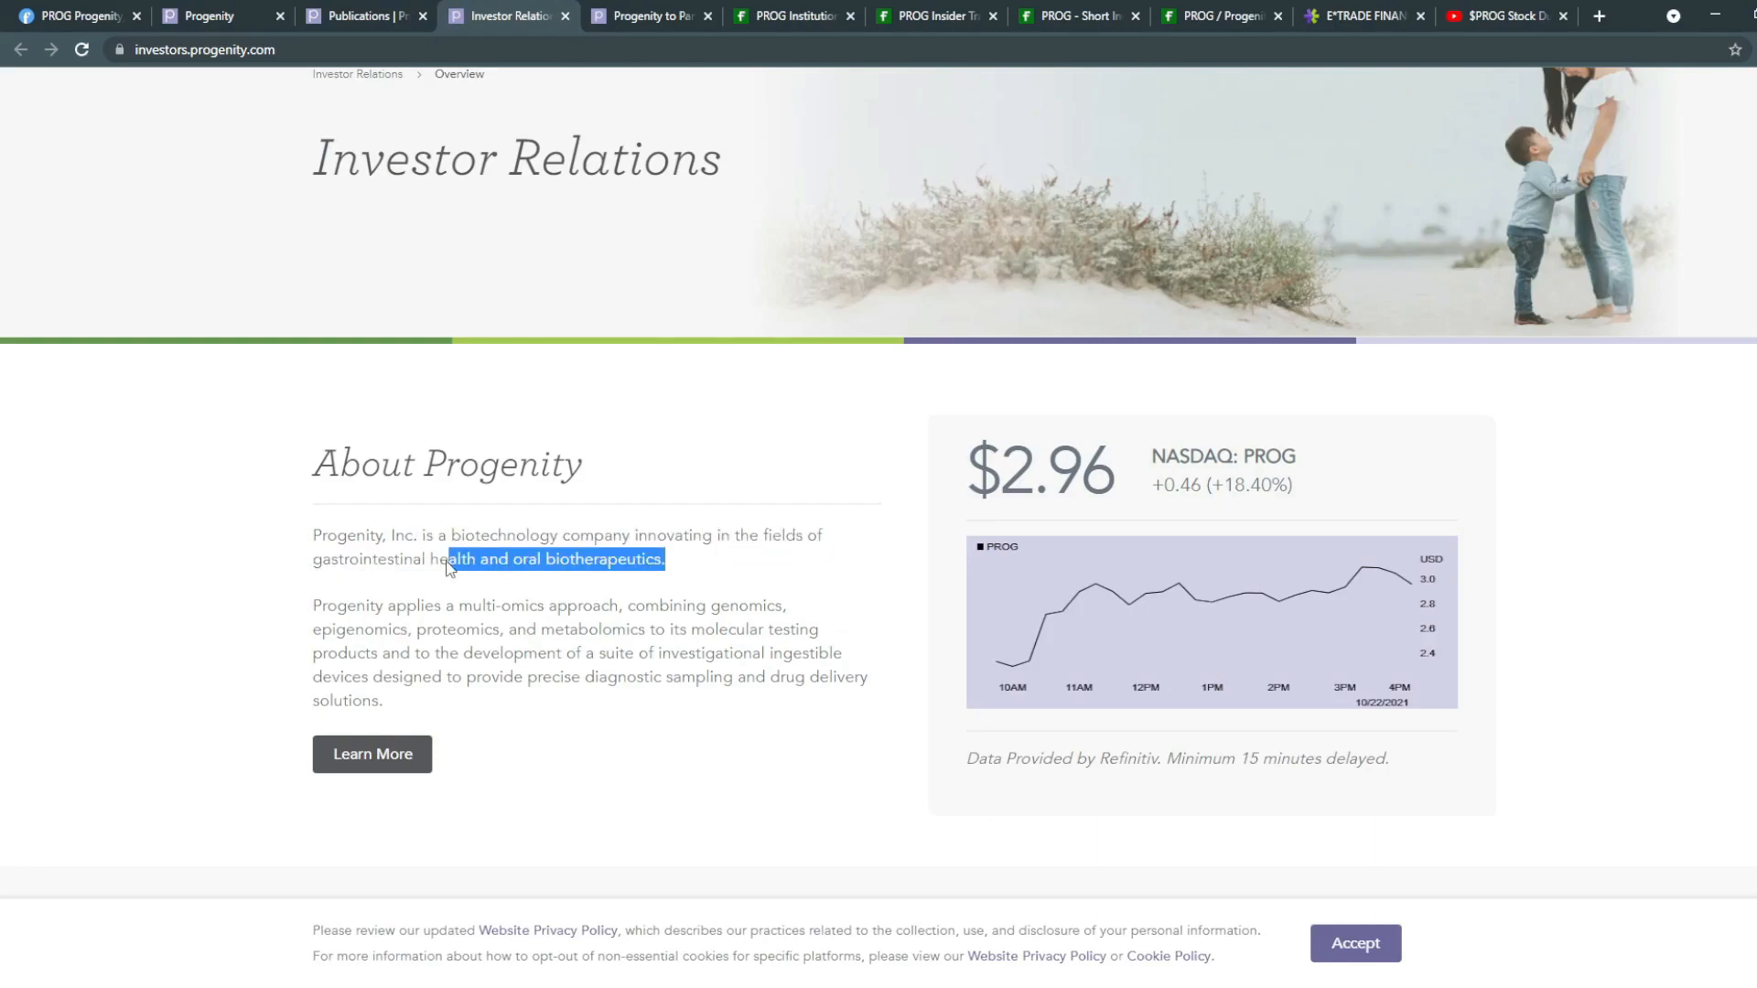
mouse_move(670, 597)
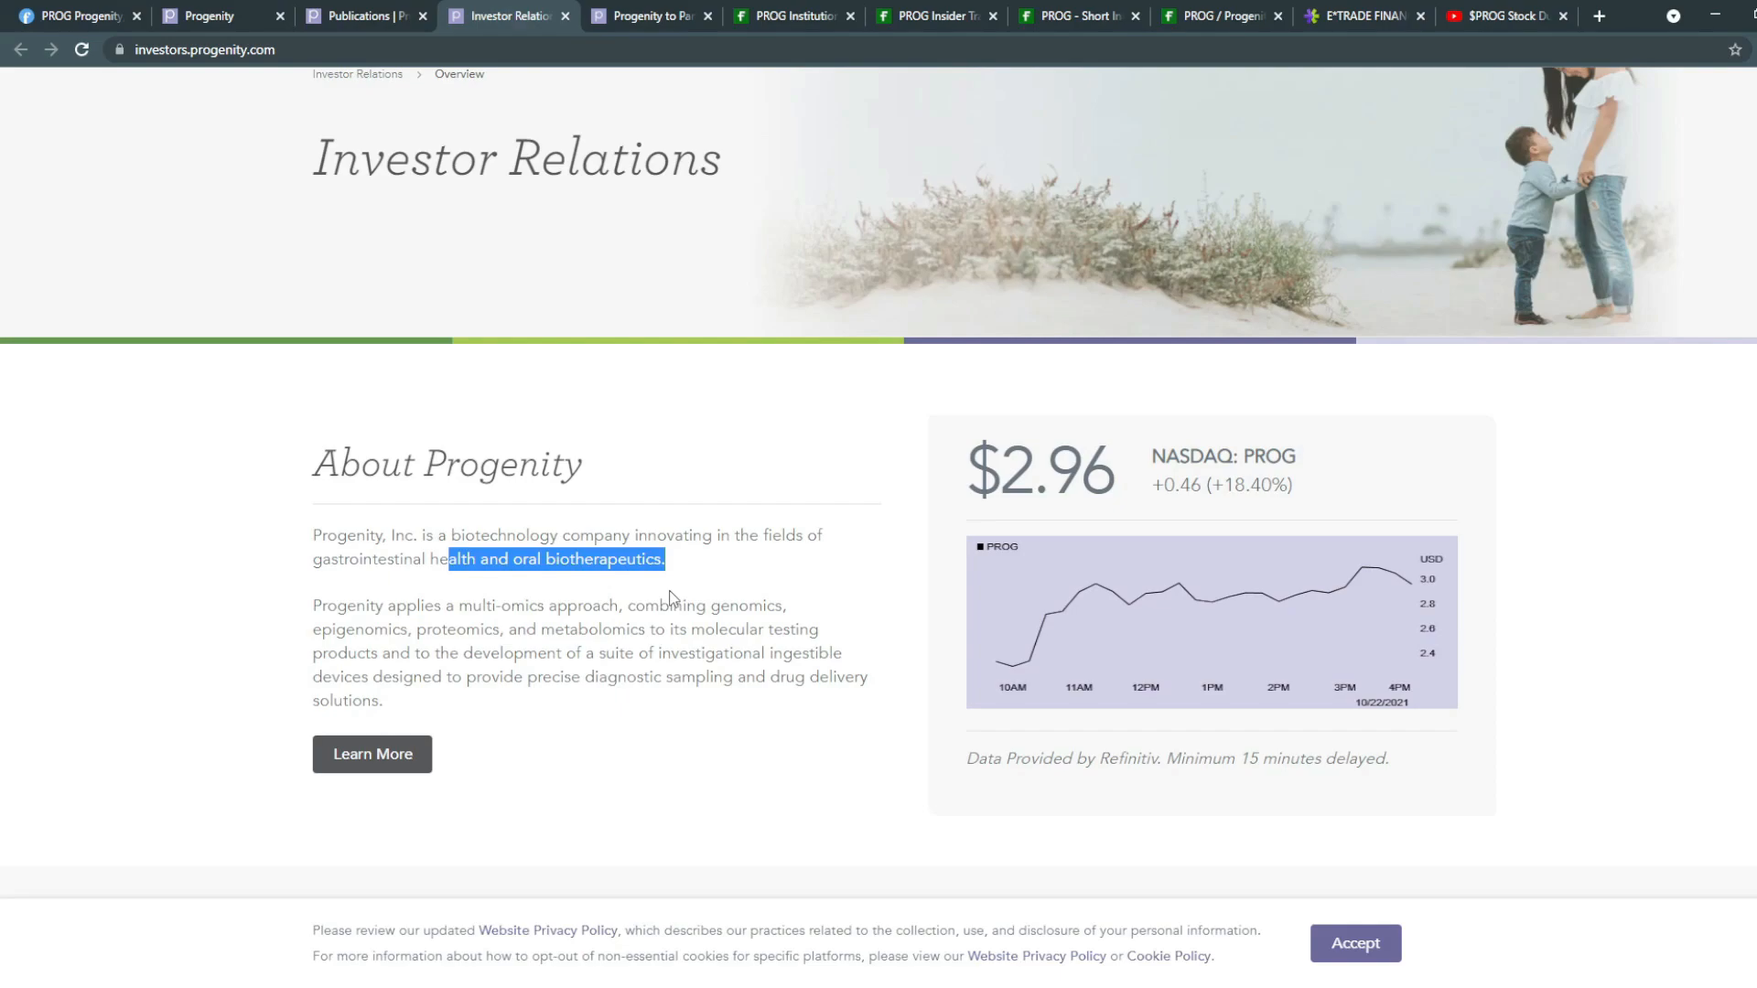
mouse_move(752, 520)
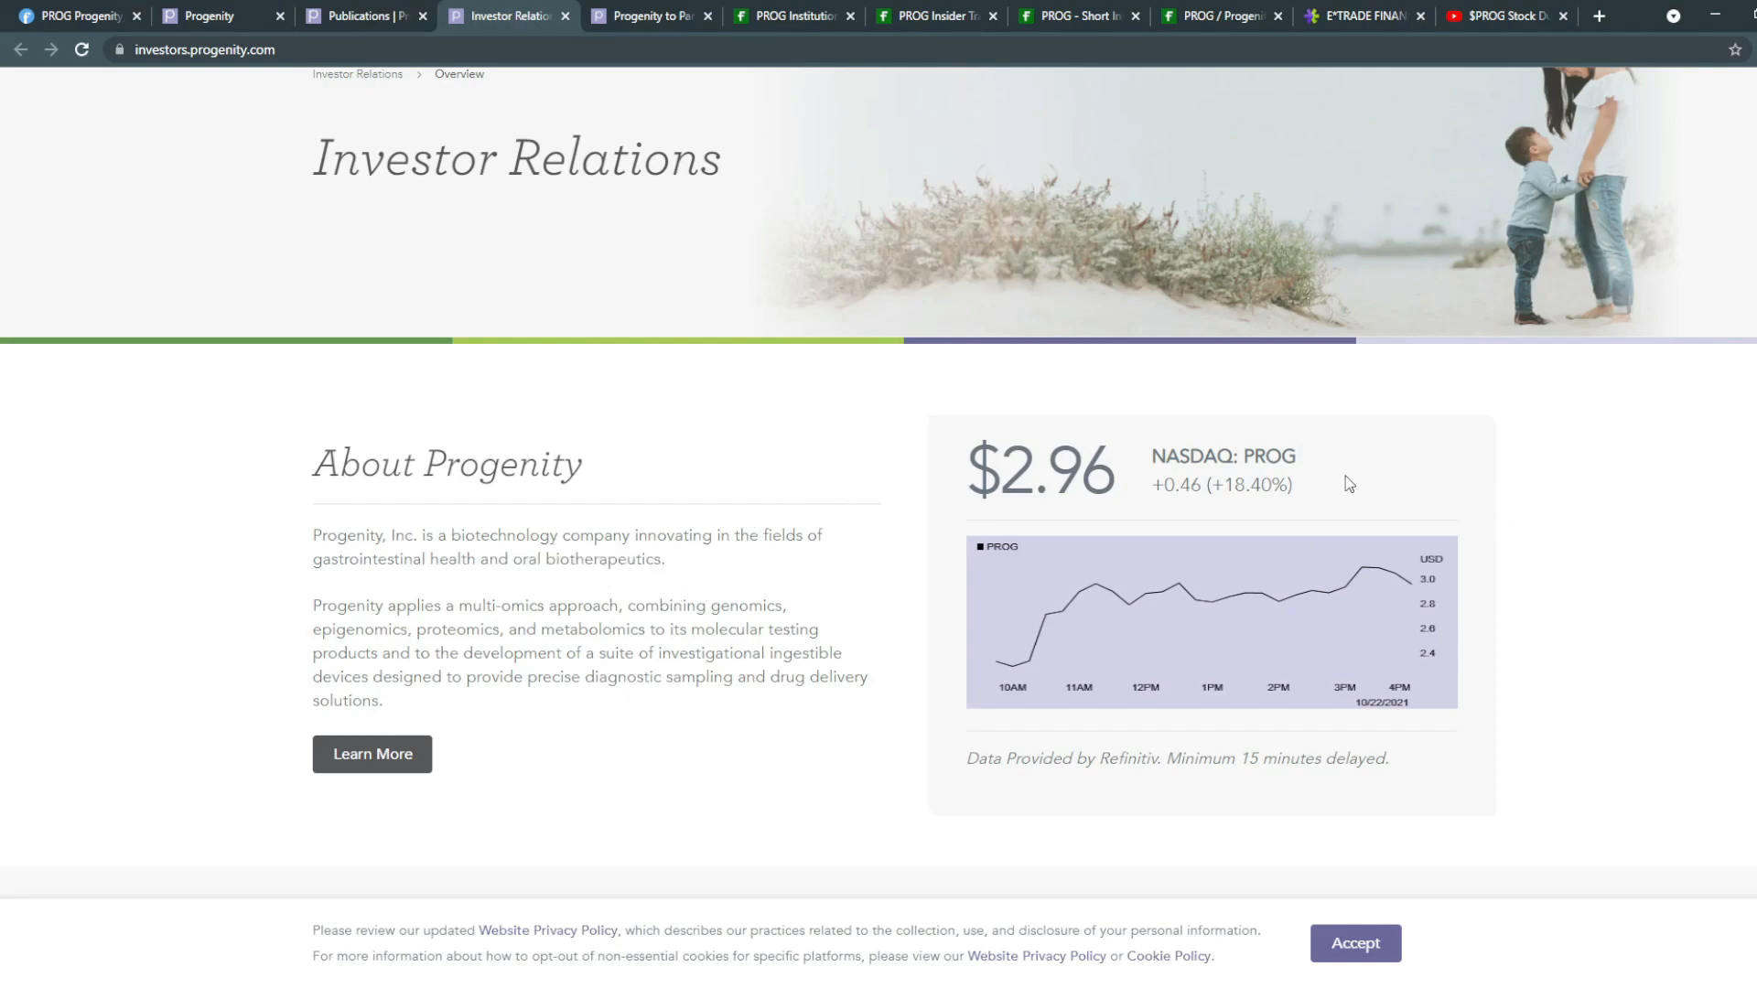
double_click(1260, 483)
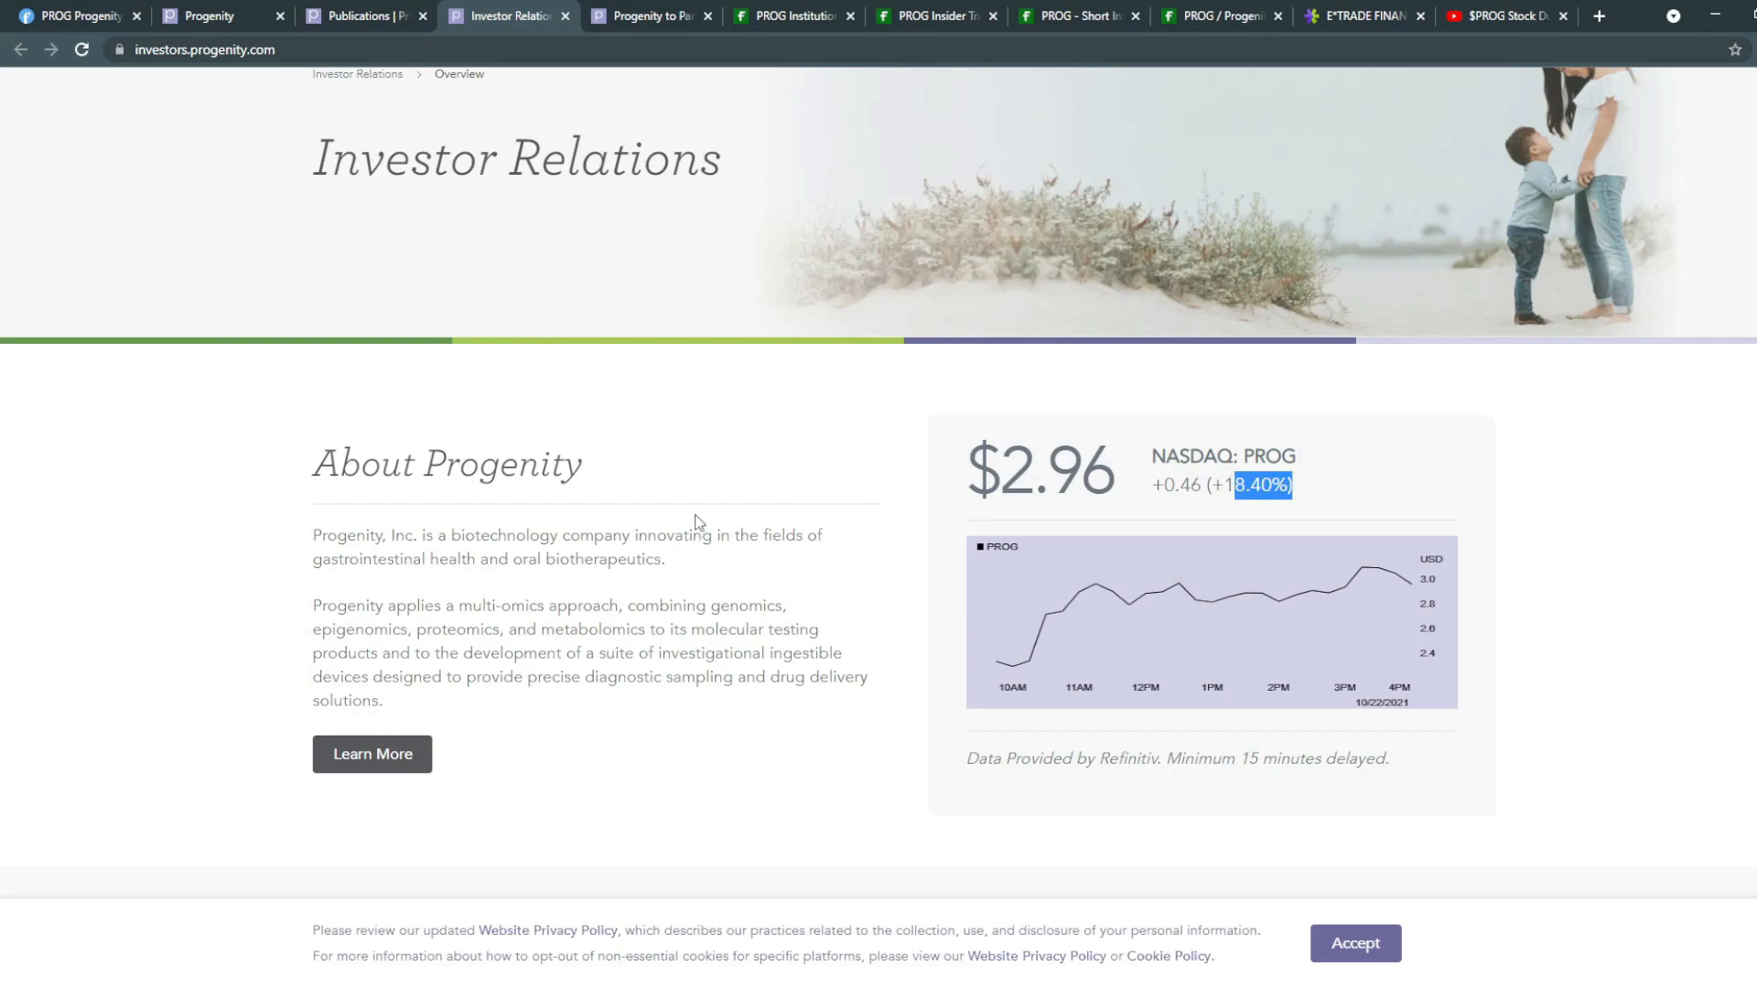
click(650, 17)
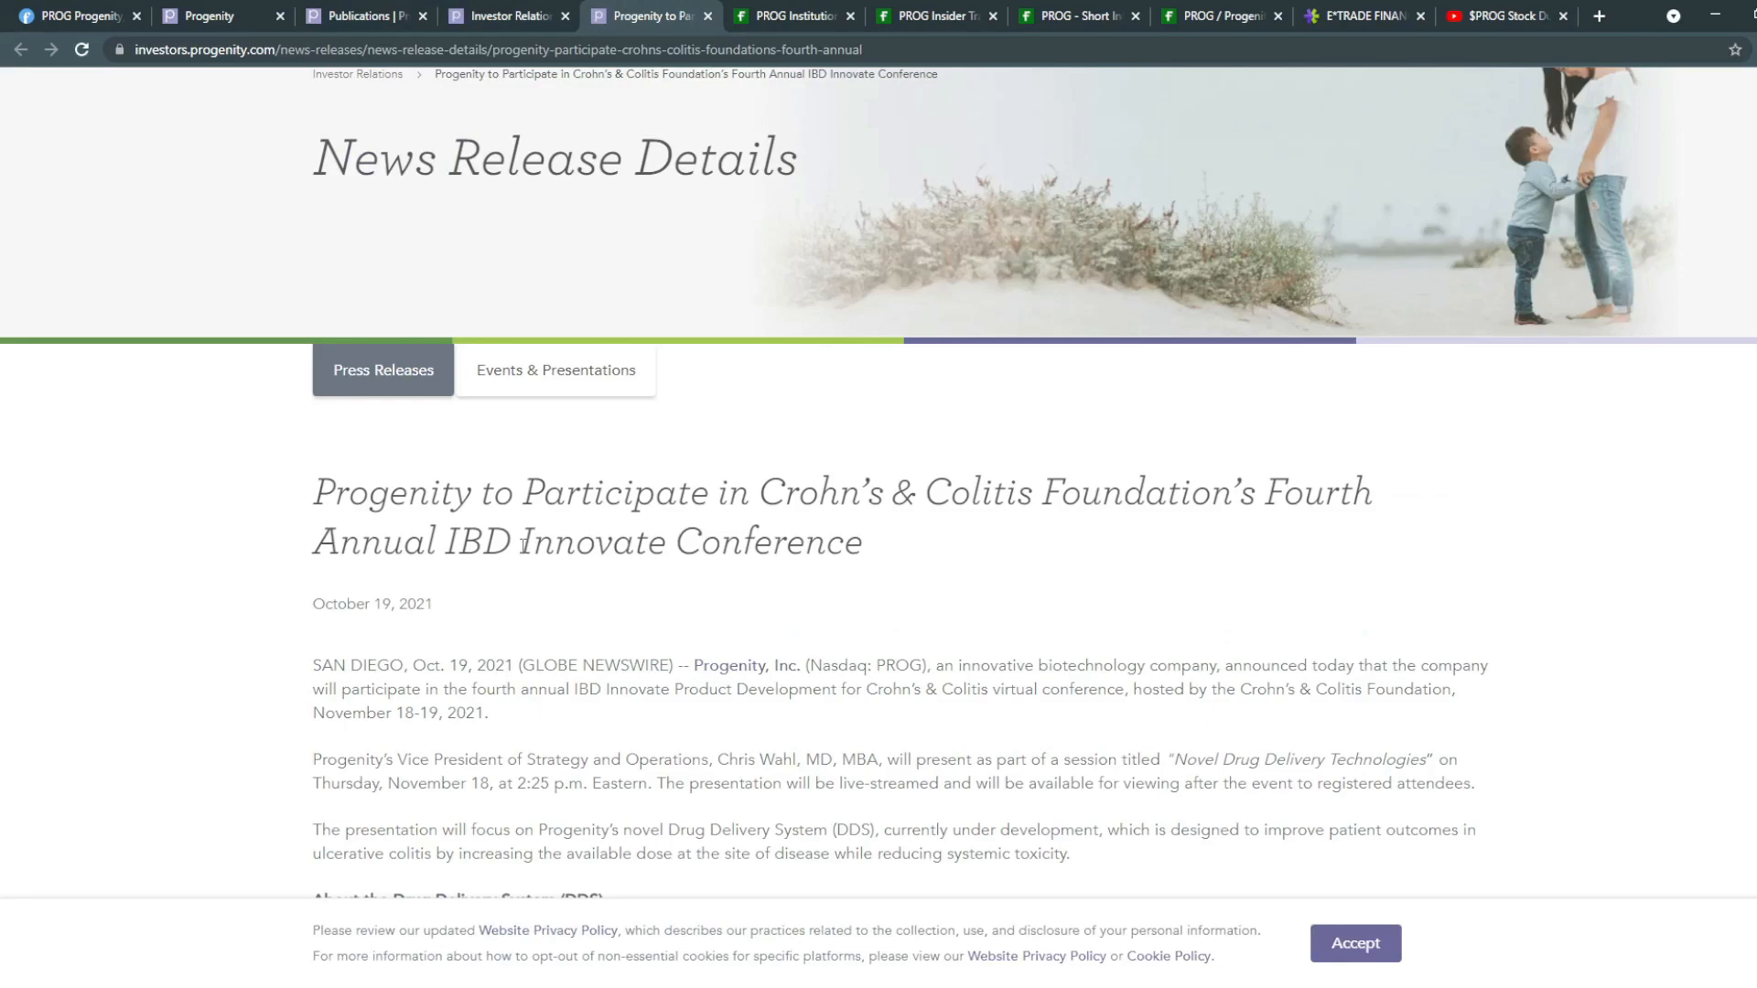
mouse_move(584, 724)
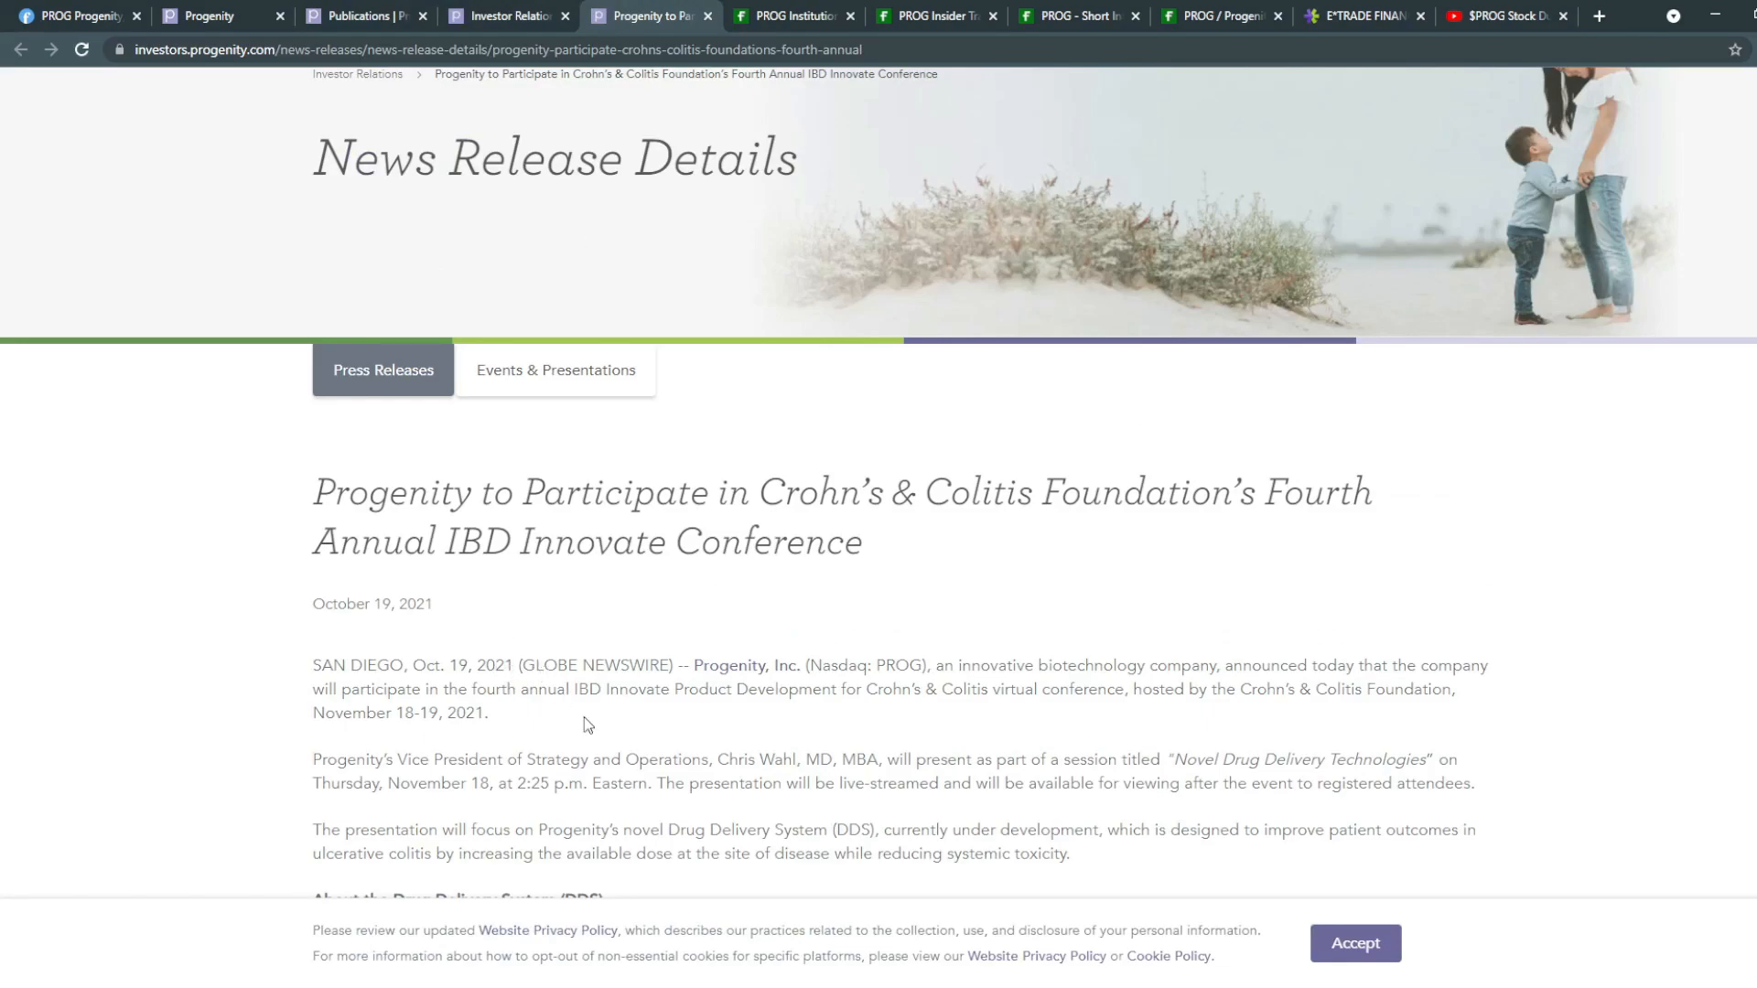
mouse_move(566, 547)
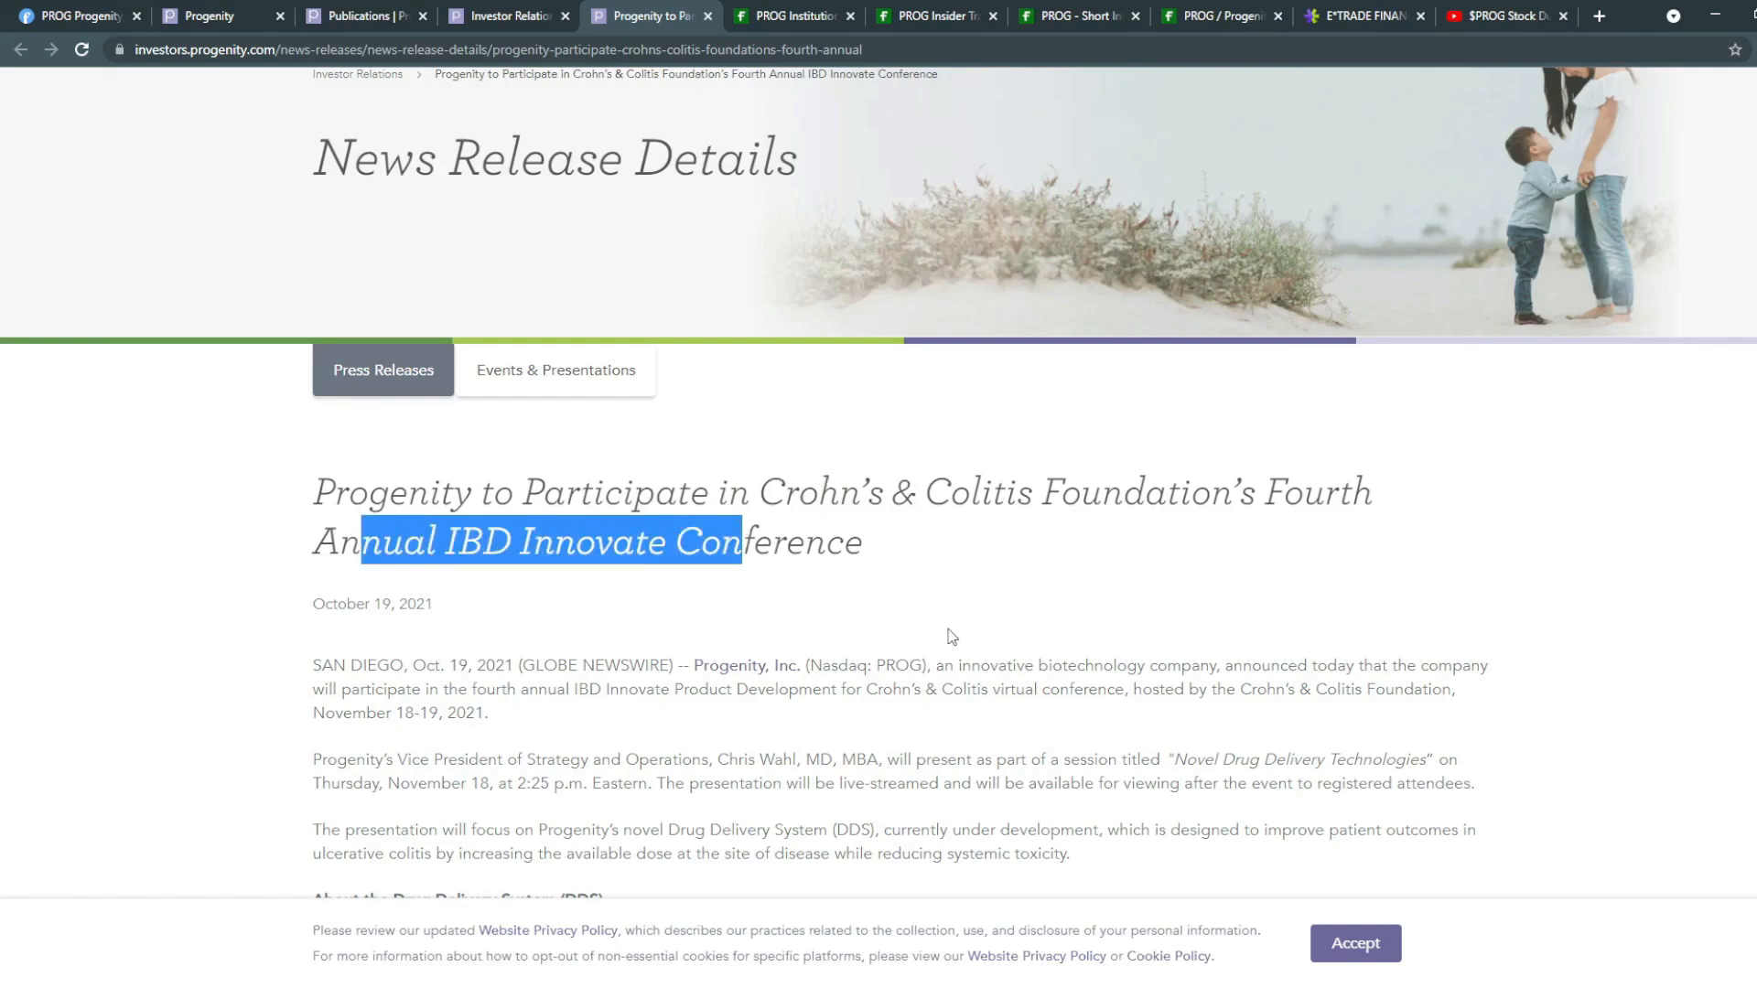
Step: Scroll through the November 18–19 conference press release, then move to Fintel's PROG institutional ownership page
scroll(down, 3)
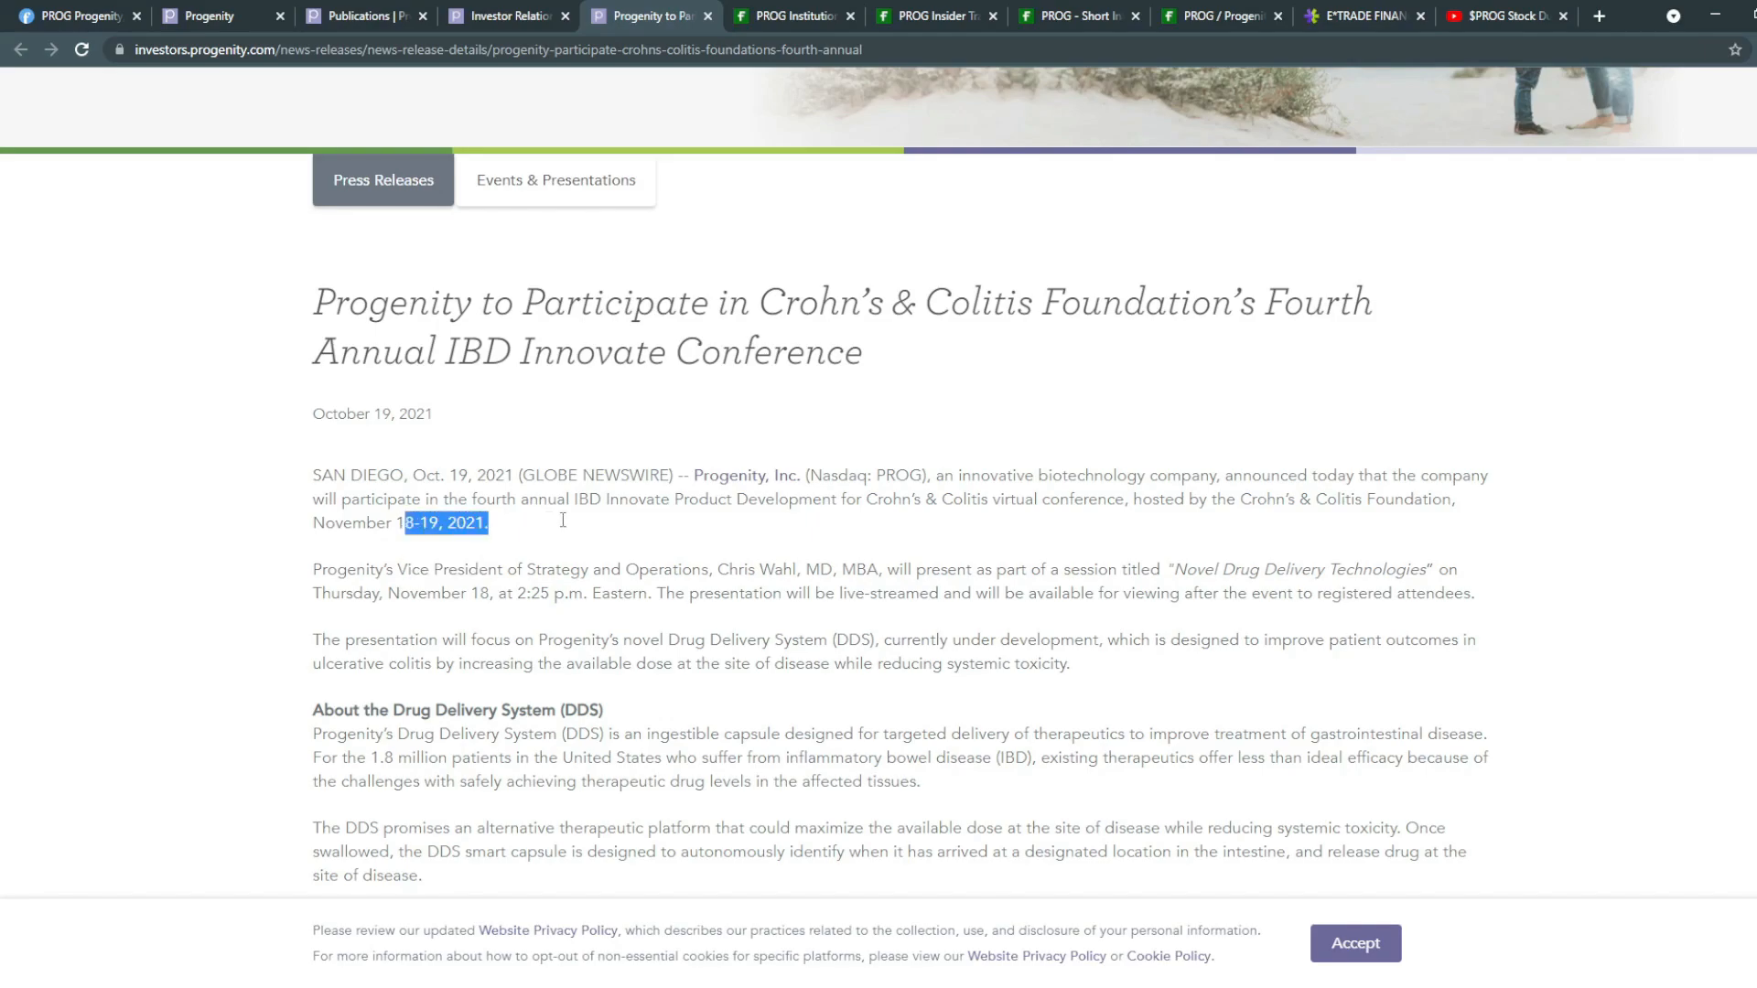
mouse_move(565, 9)
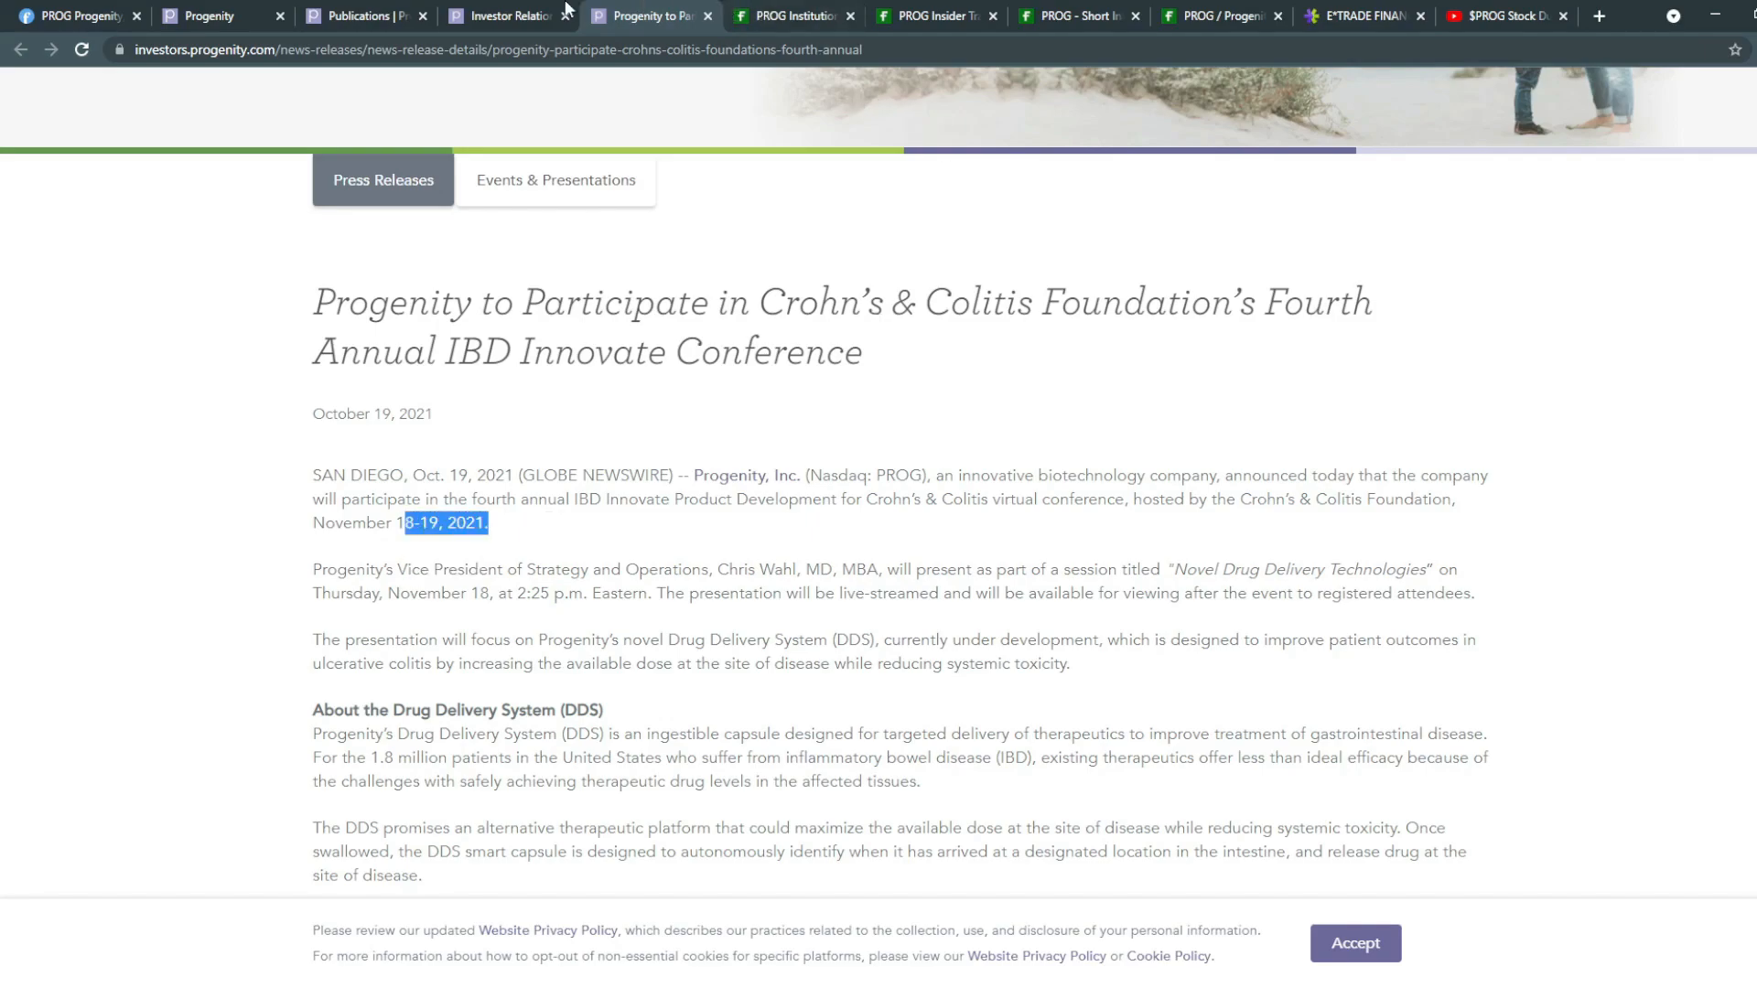
click(796, 17)
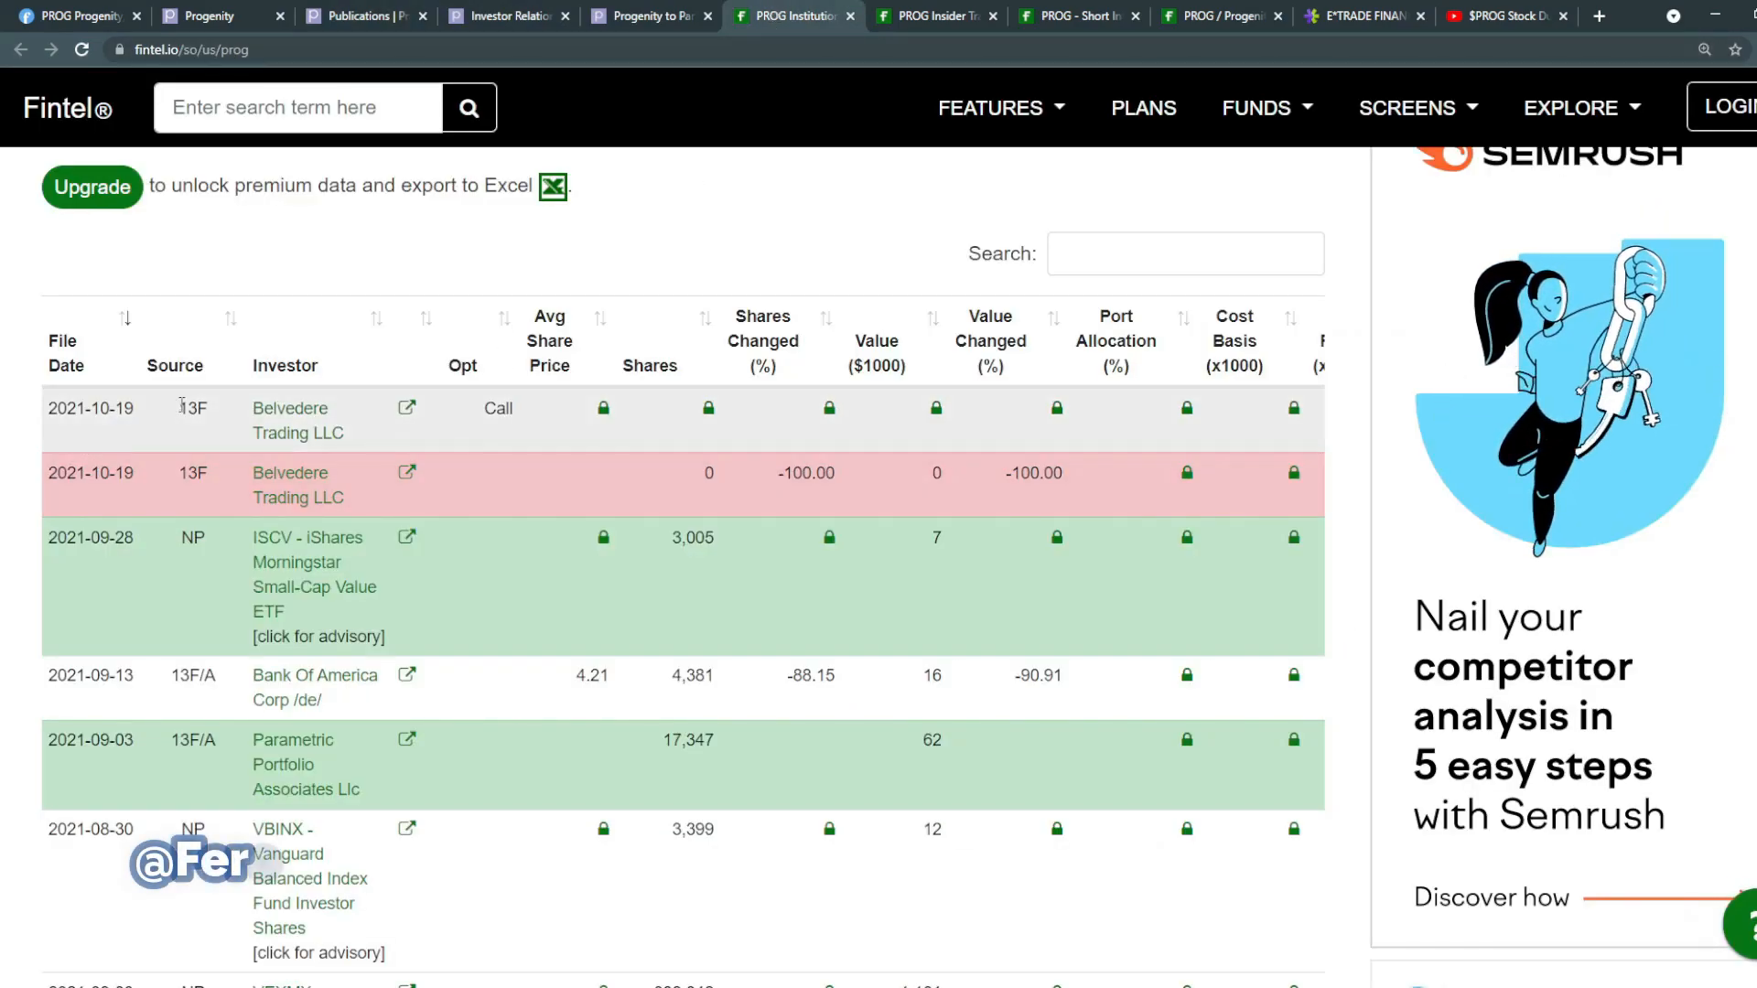
Step: Bring up PROG's insider trading page and highlight the 61.72% insider ownership figure
double_click(106, 408)
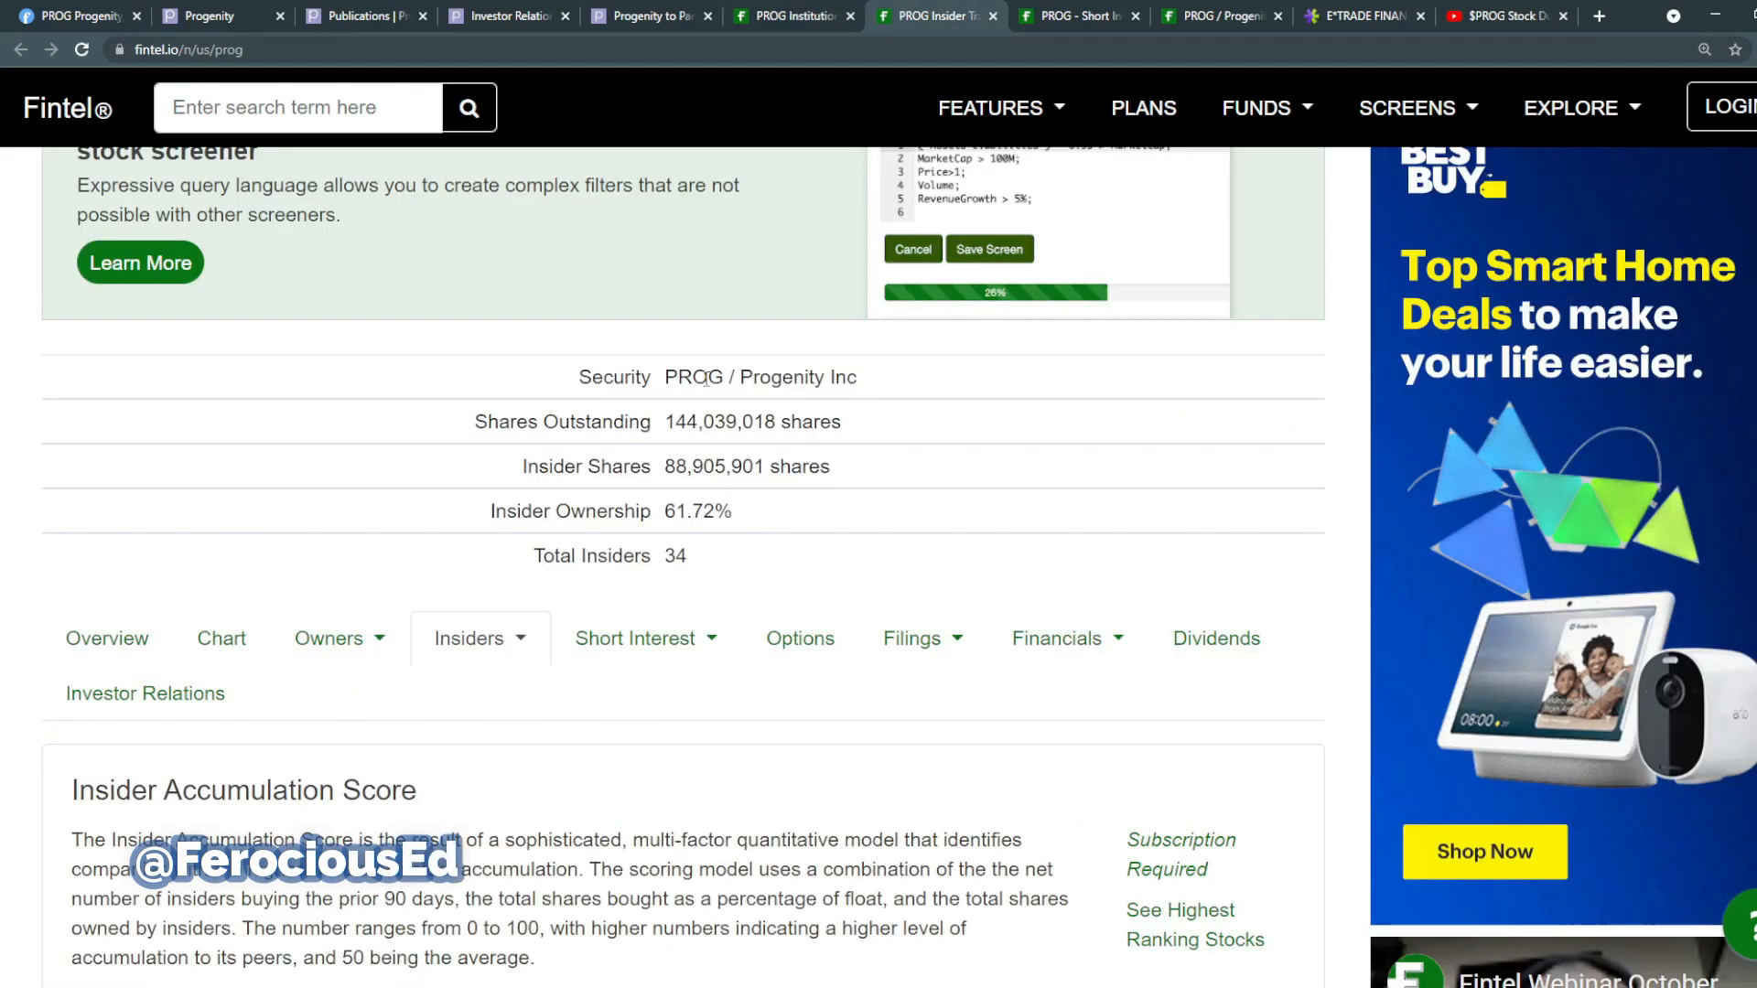
double_click(696, 511)
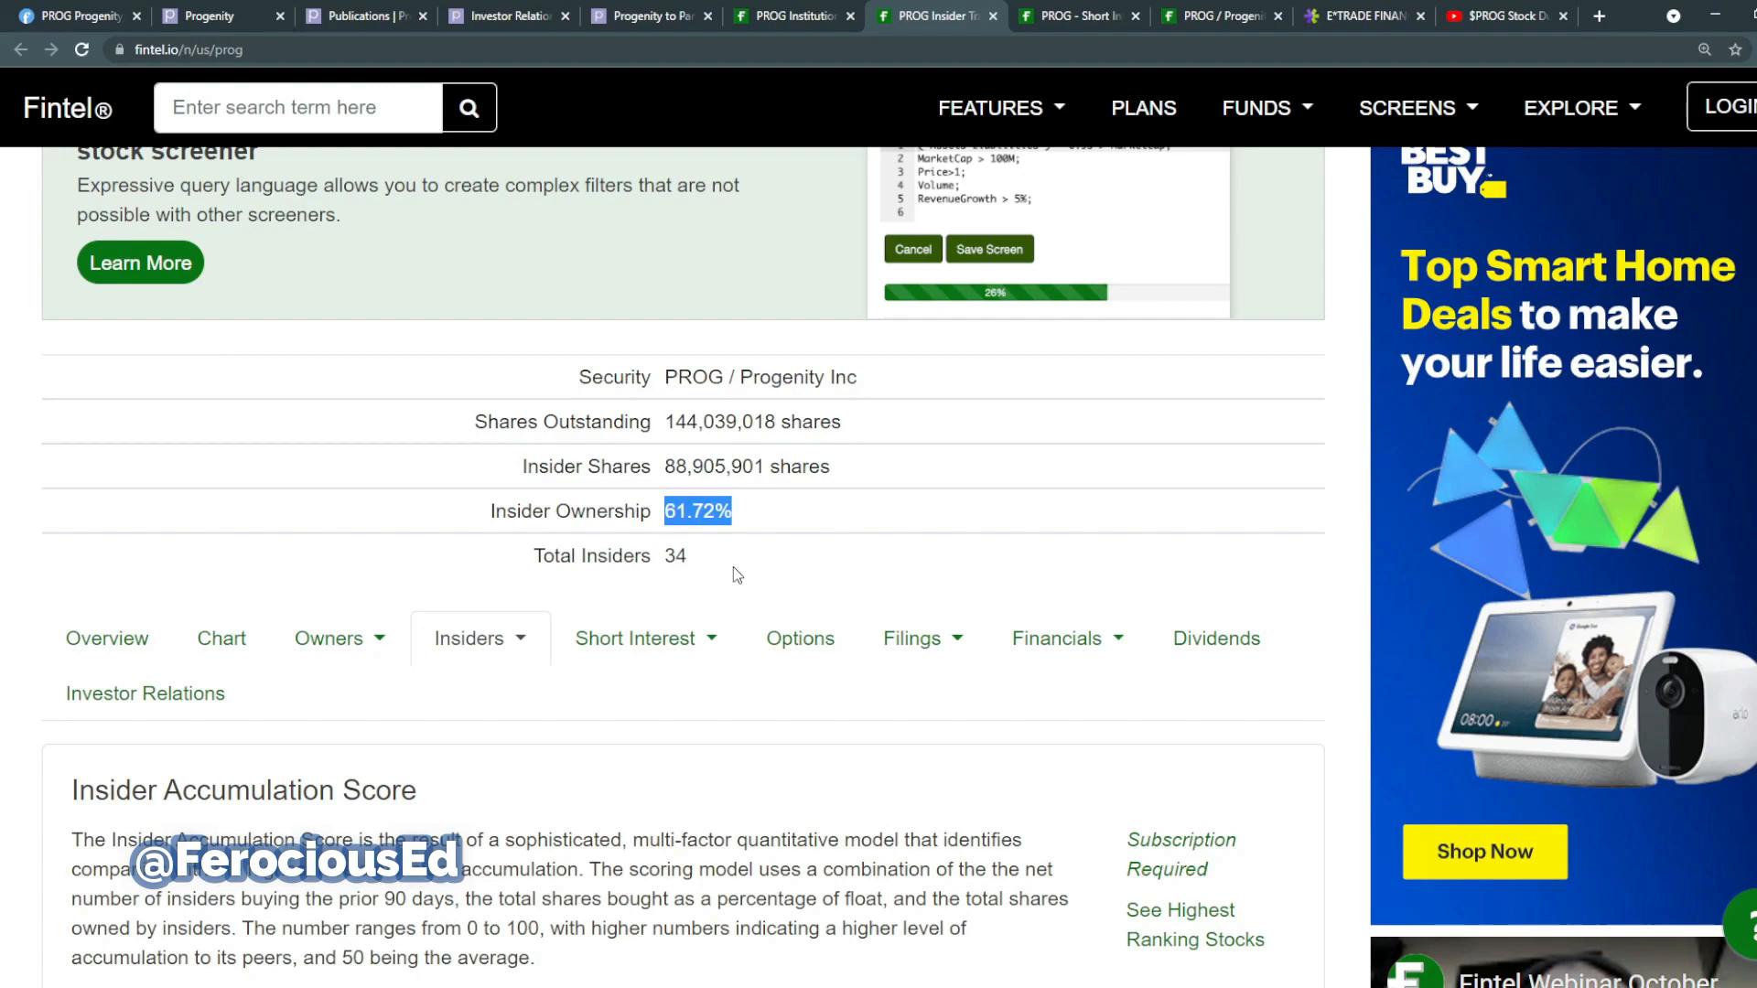
Step: Review PROG's short interest page on Fintel, highlighting the dark pool short volume ratio
click(1076, 16)
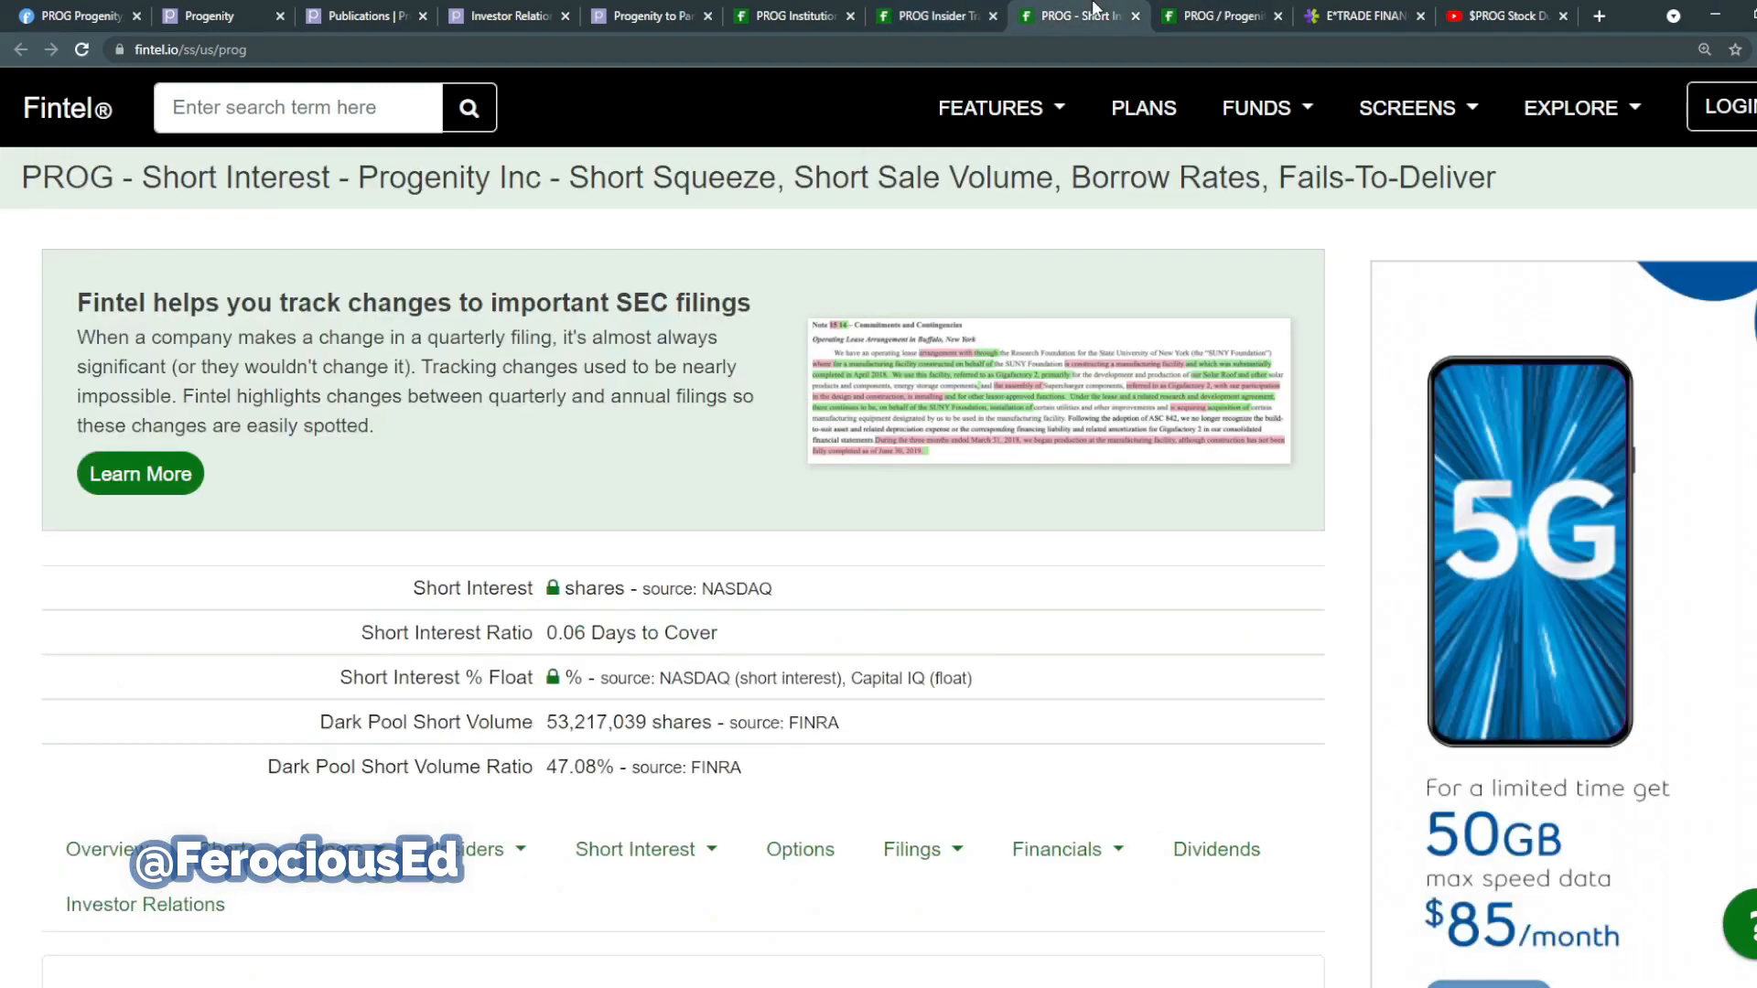
mouse_move(737, 641)
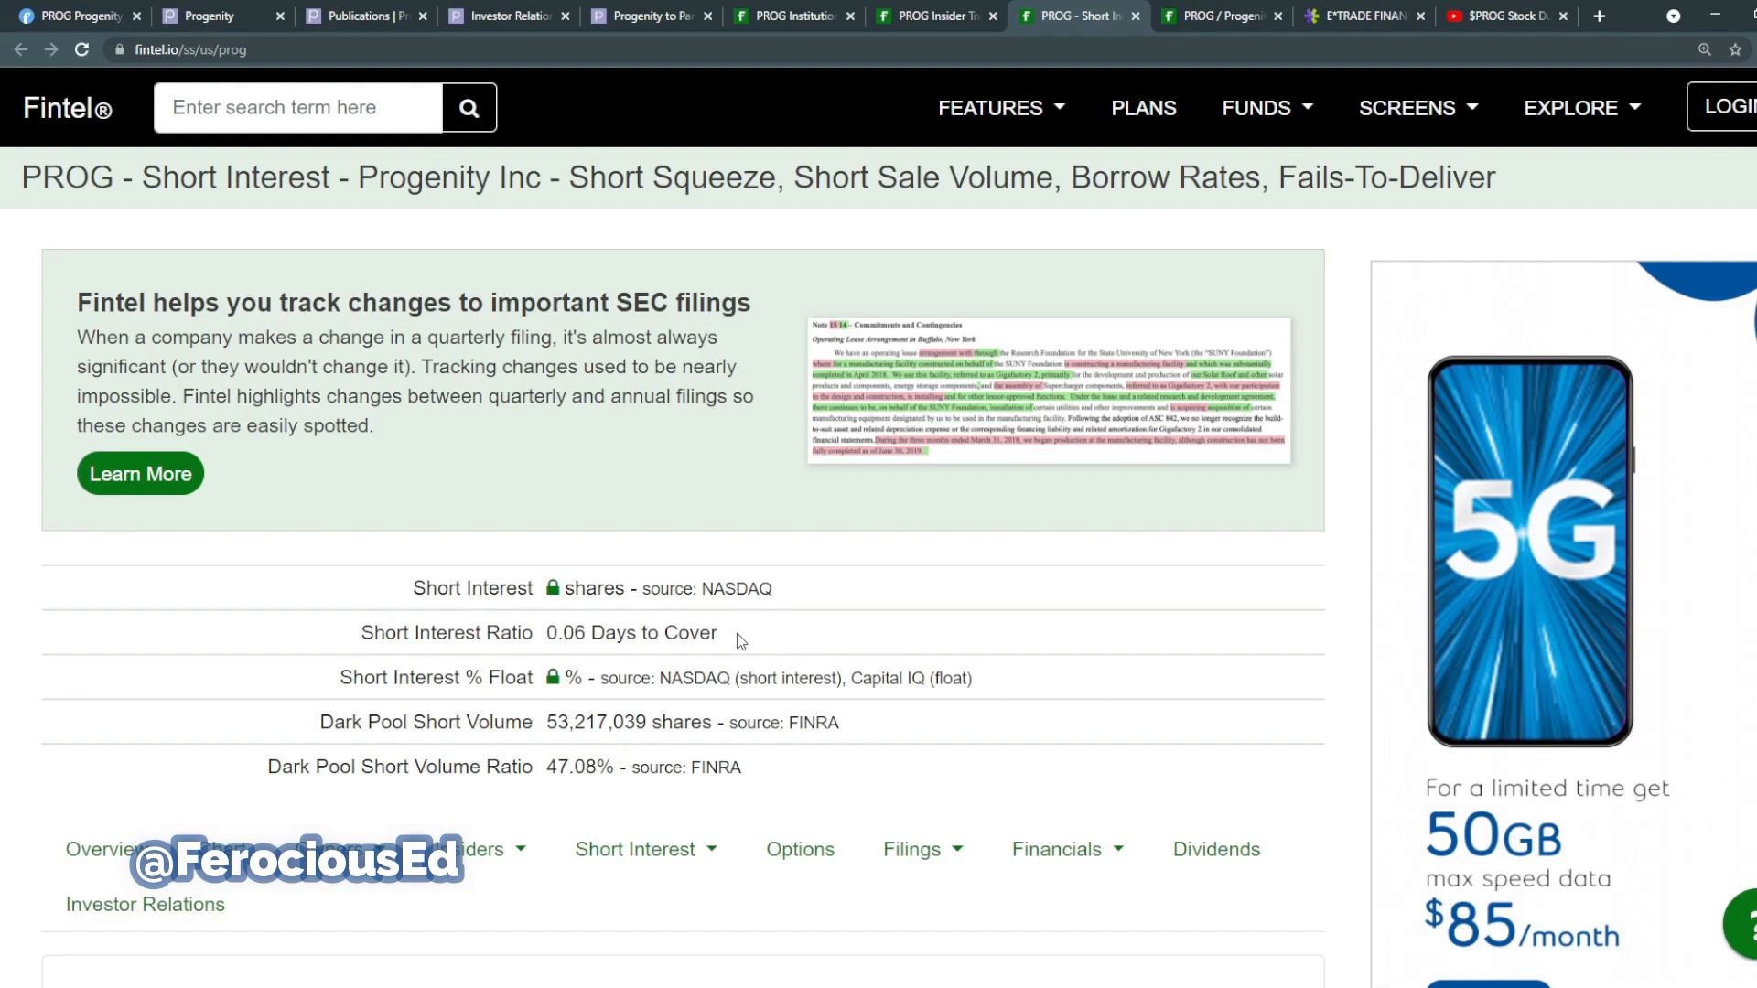
double_click(571, 767)
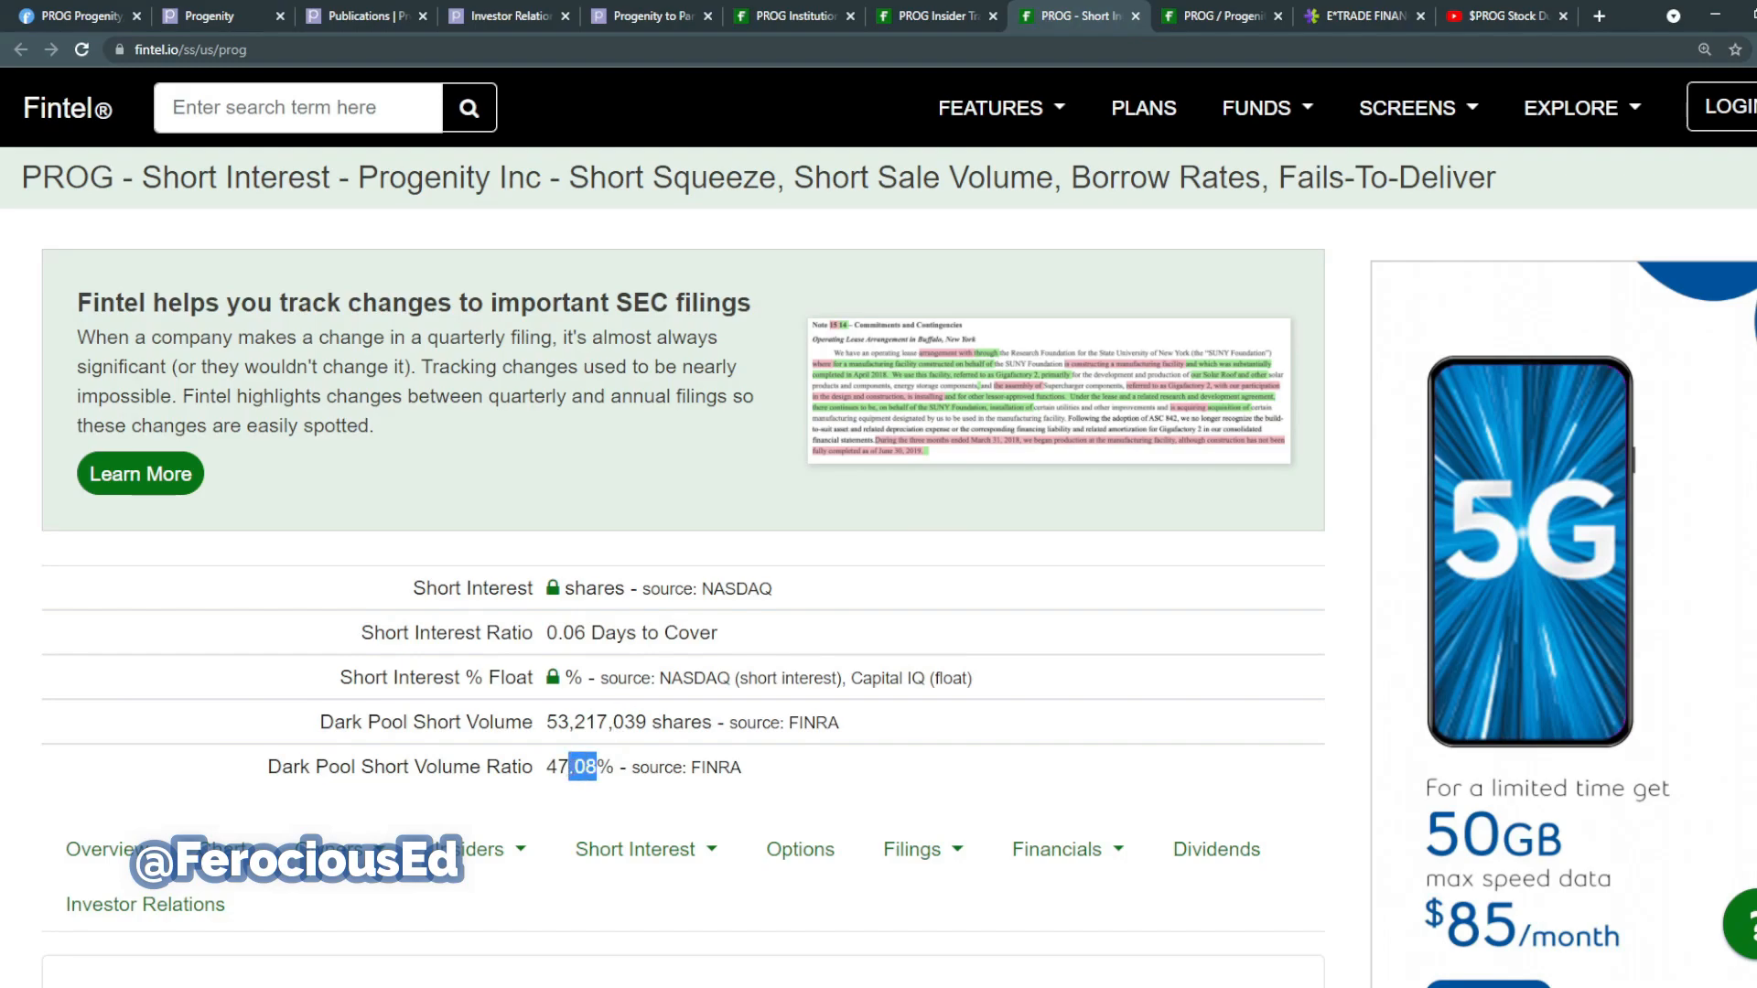
scroll(down, 3)
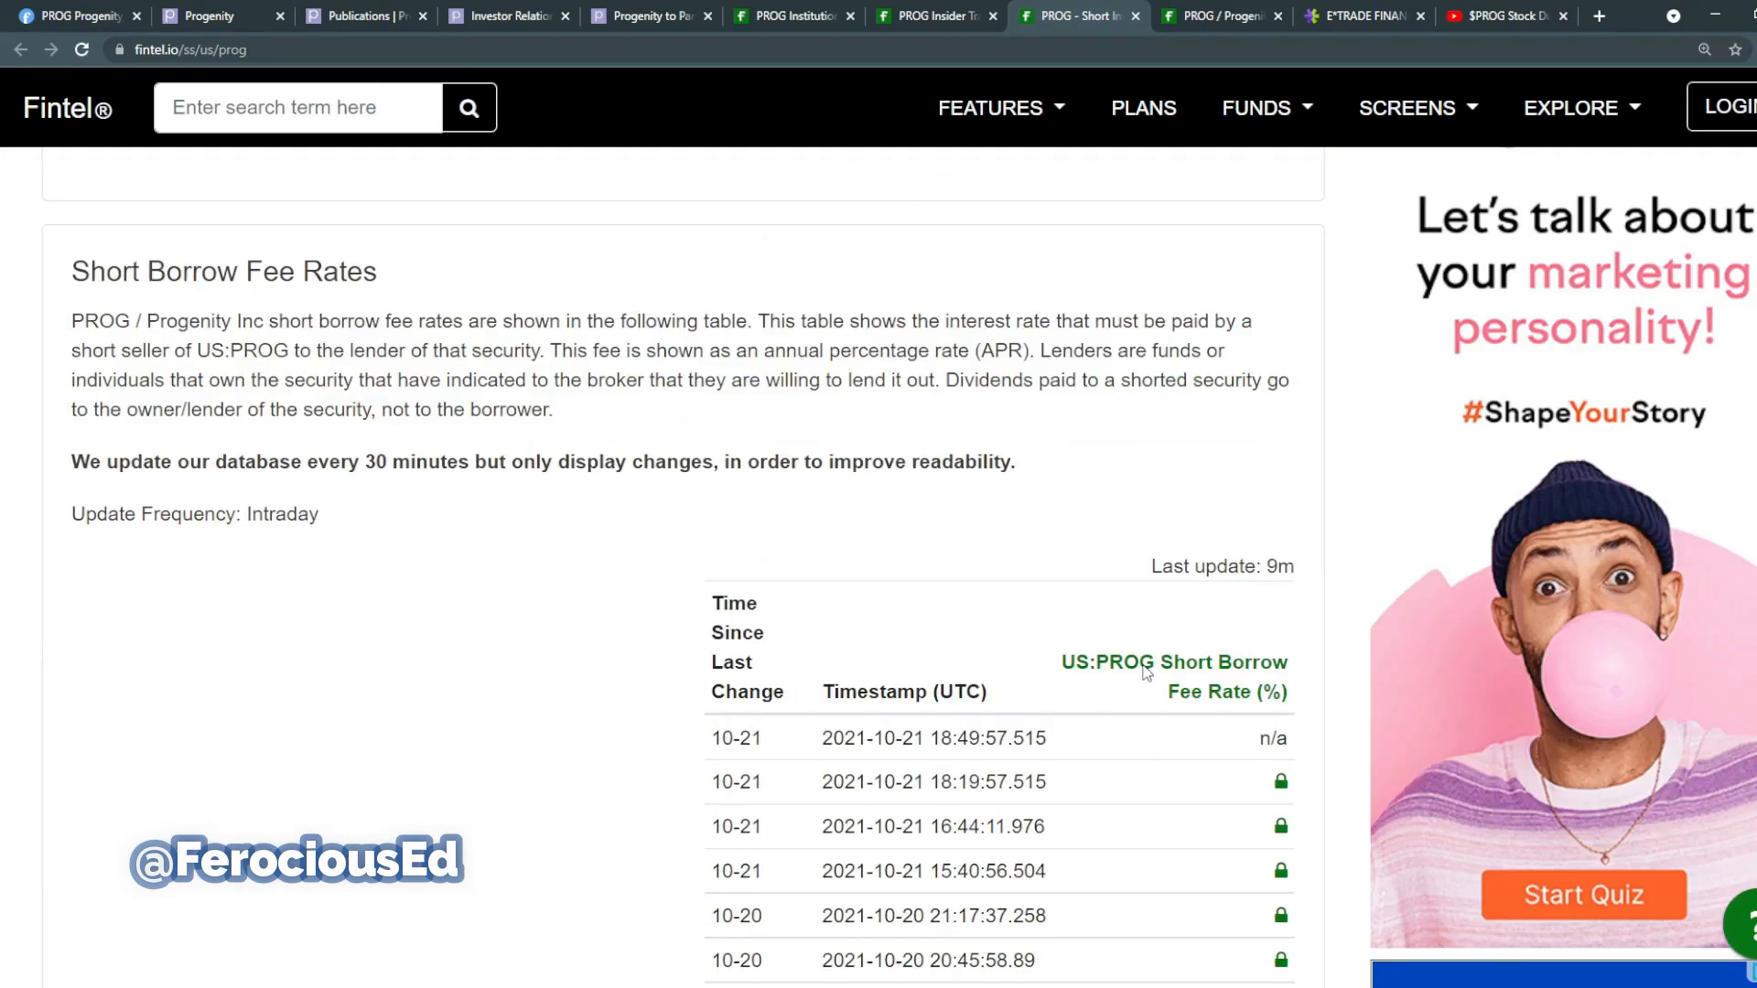
scroll(down, 3)
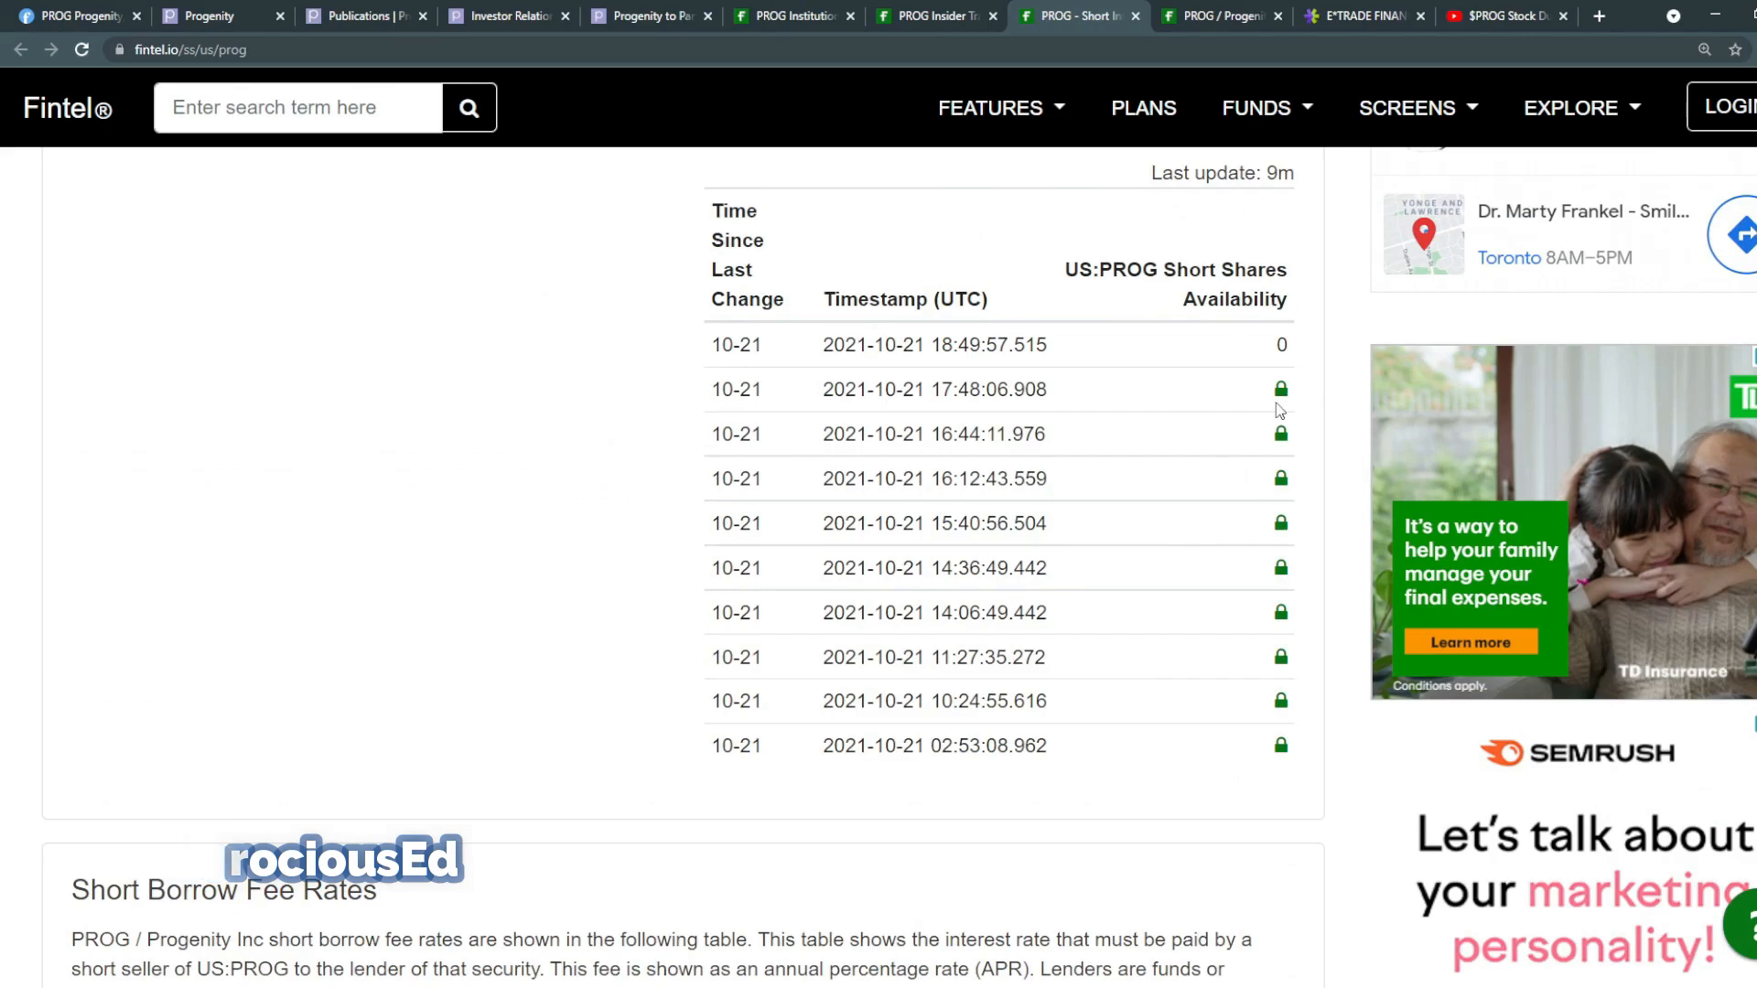
scroll(down, 3)
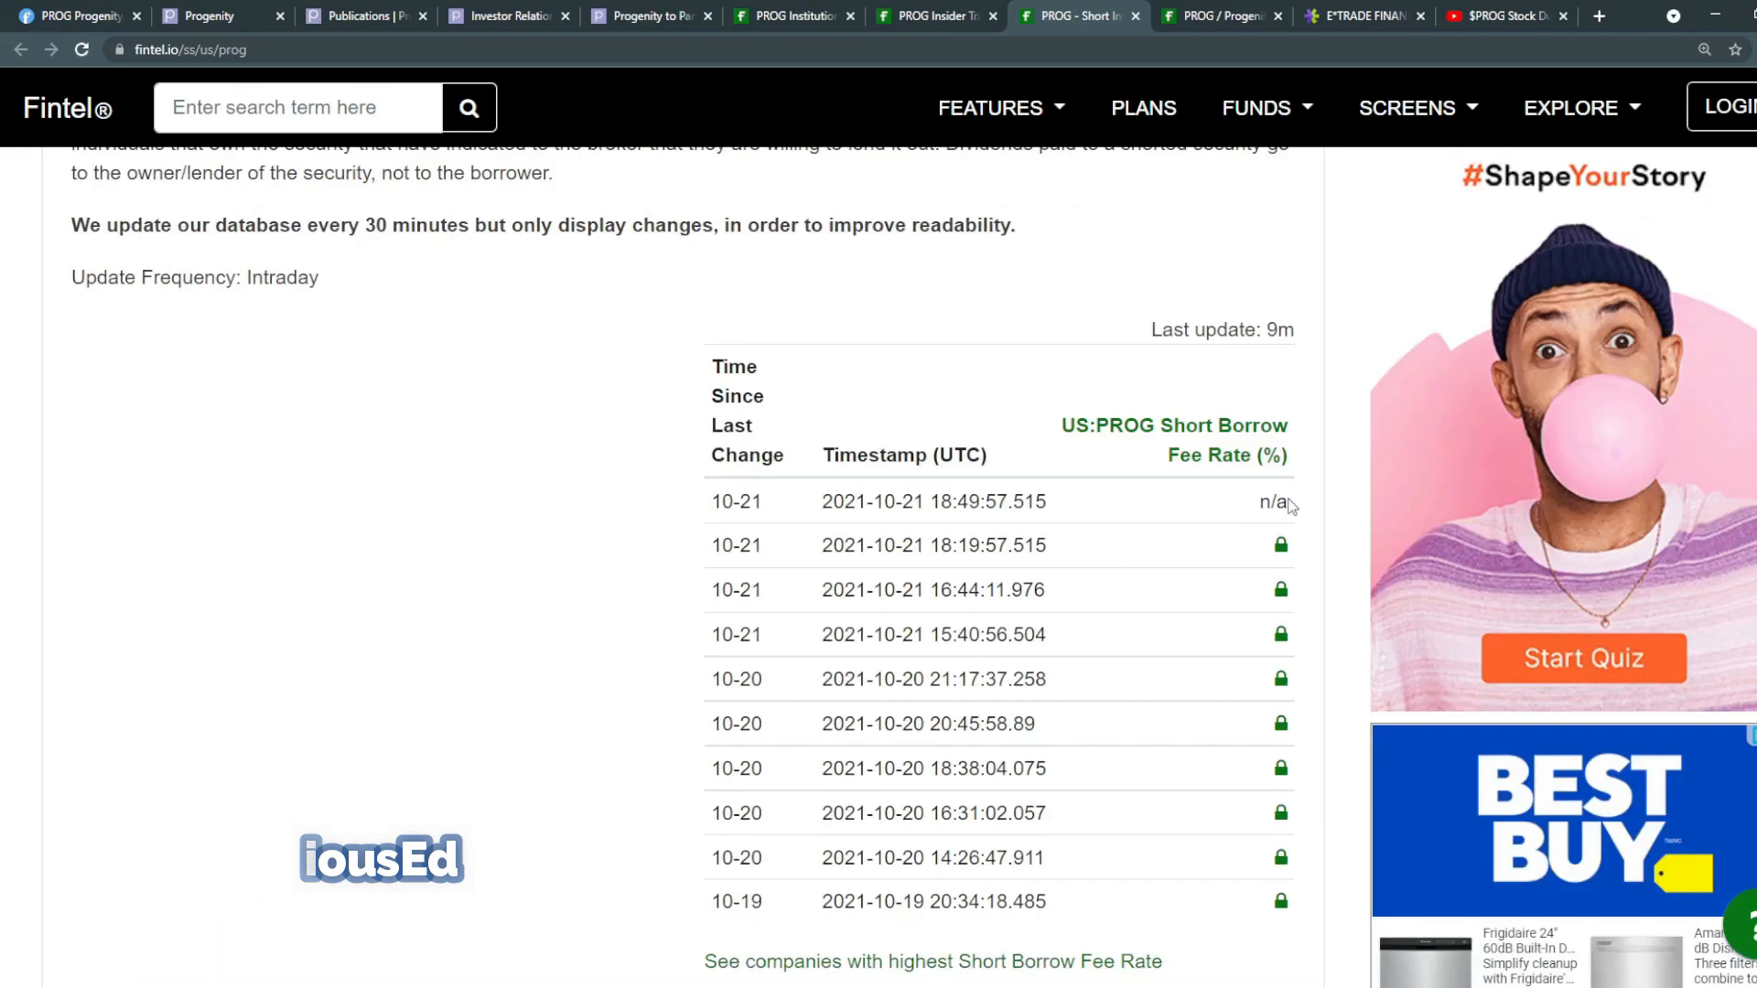
scroll(down, 3)
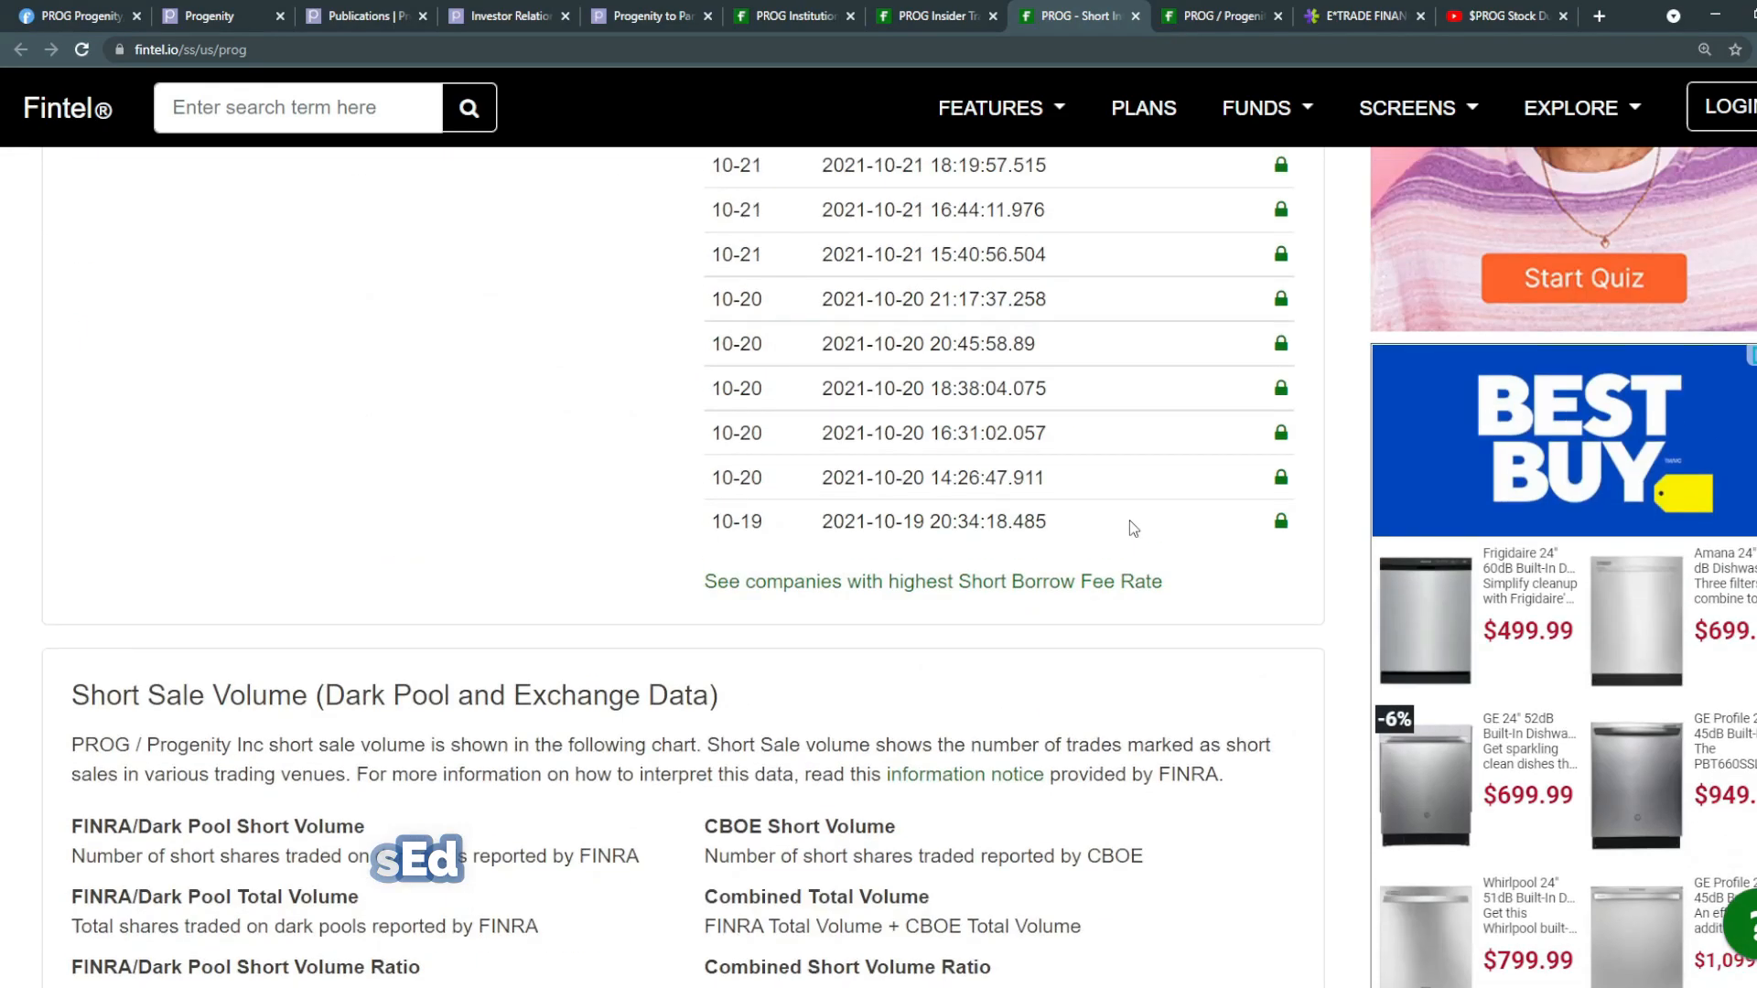
Step: Highlight the 2021-10-19 dark pool total volume, then move to PROG's Finviz quote page
scroll(up, 3)
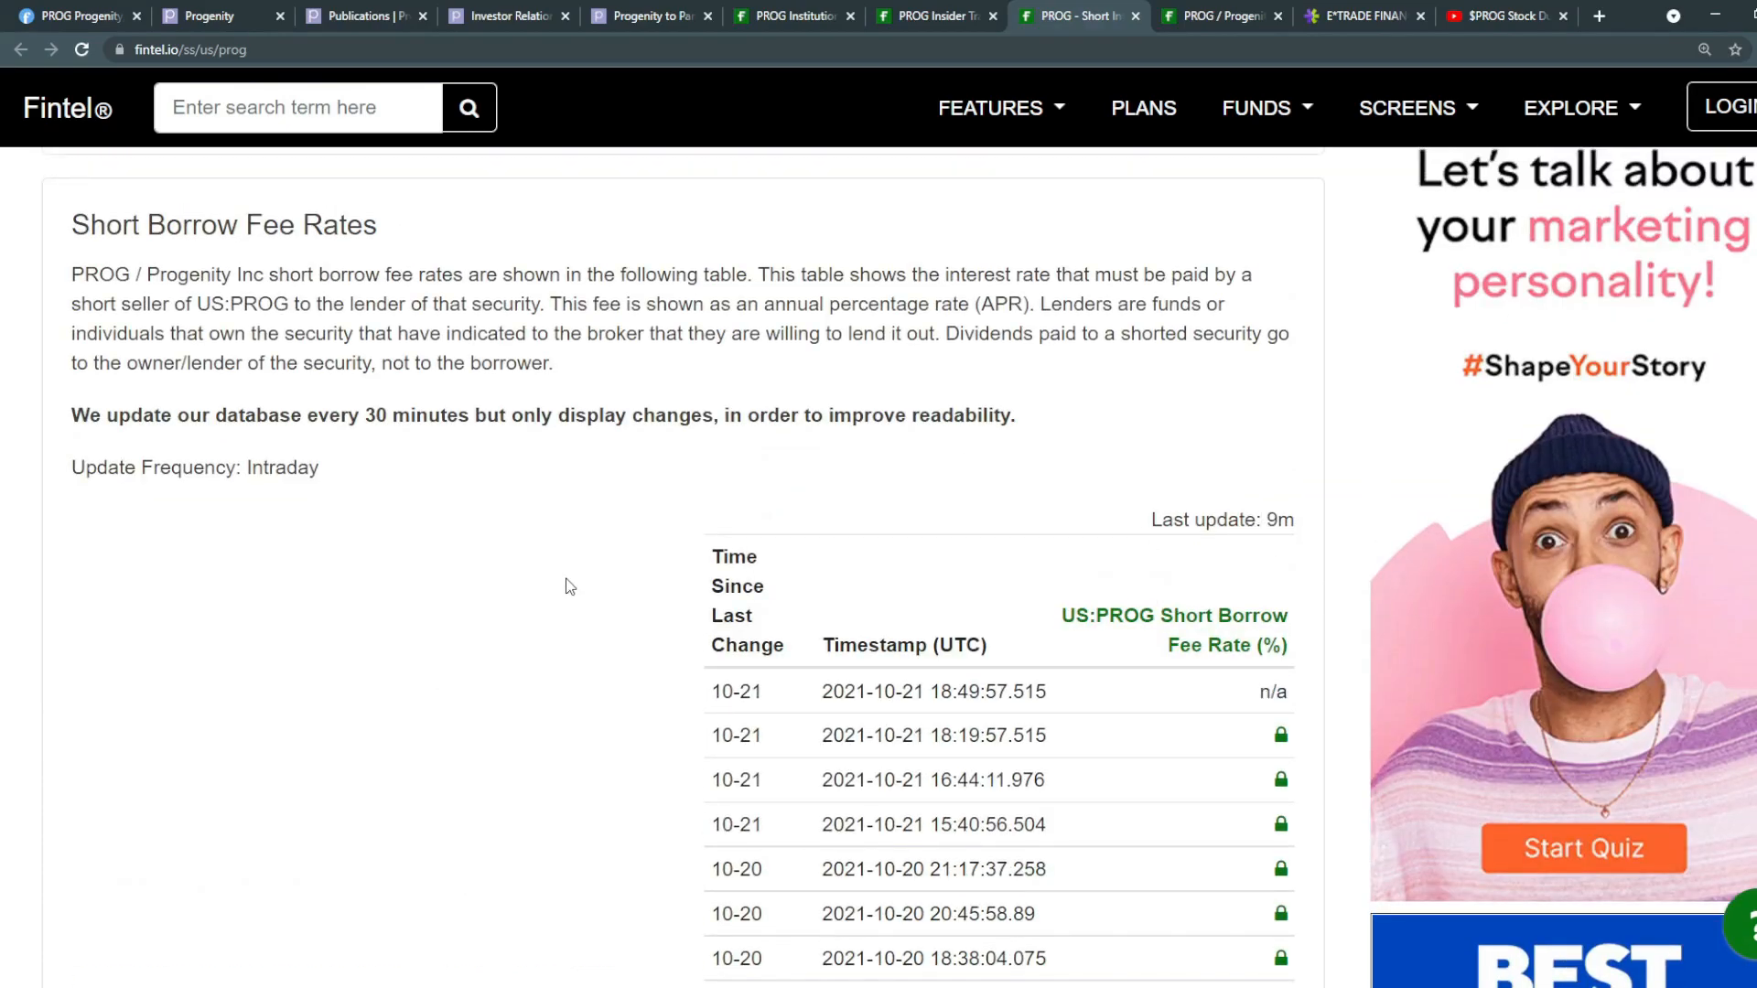
scroll(down, 3)
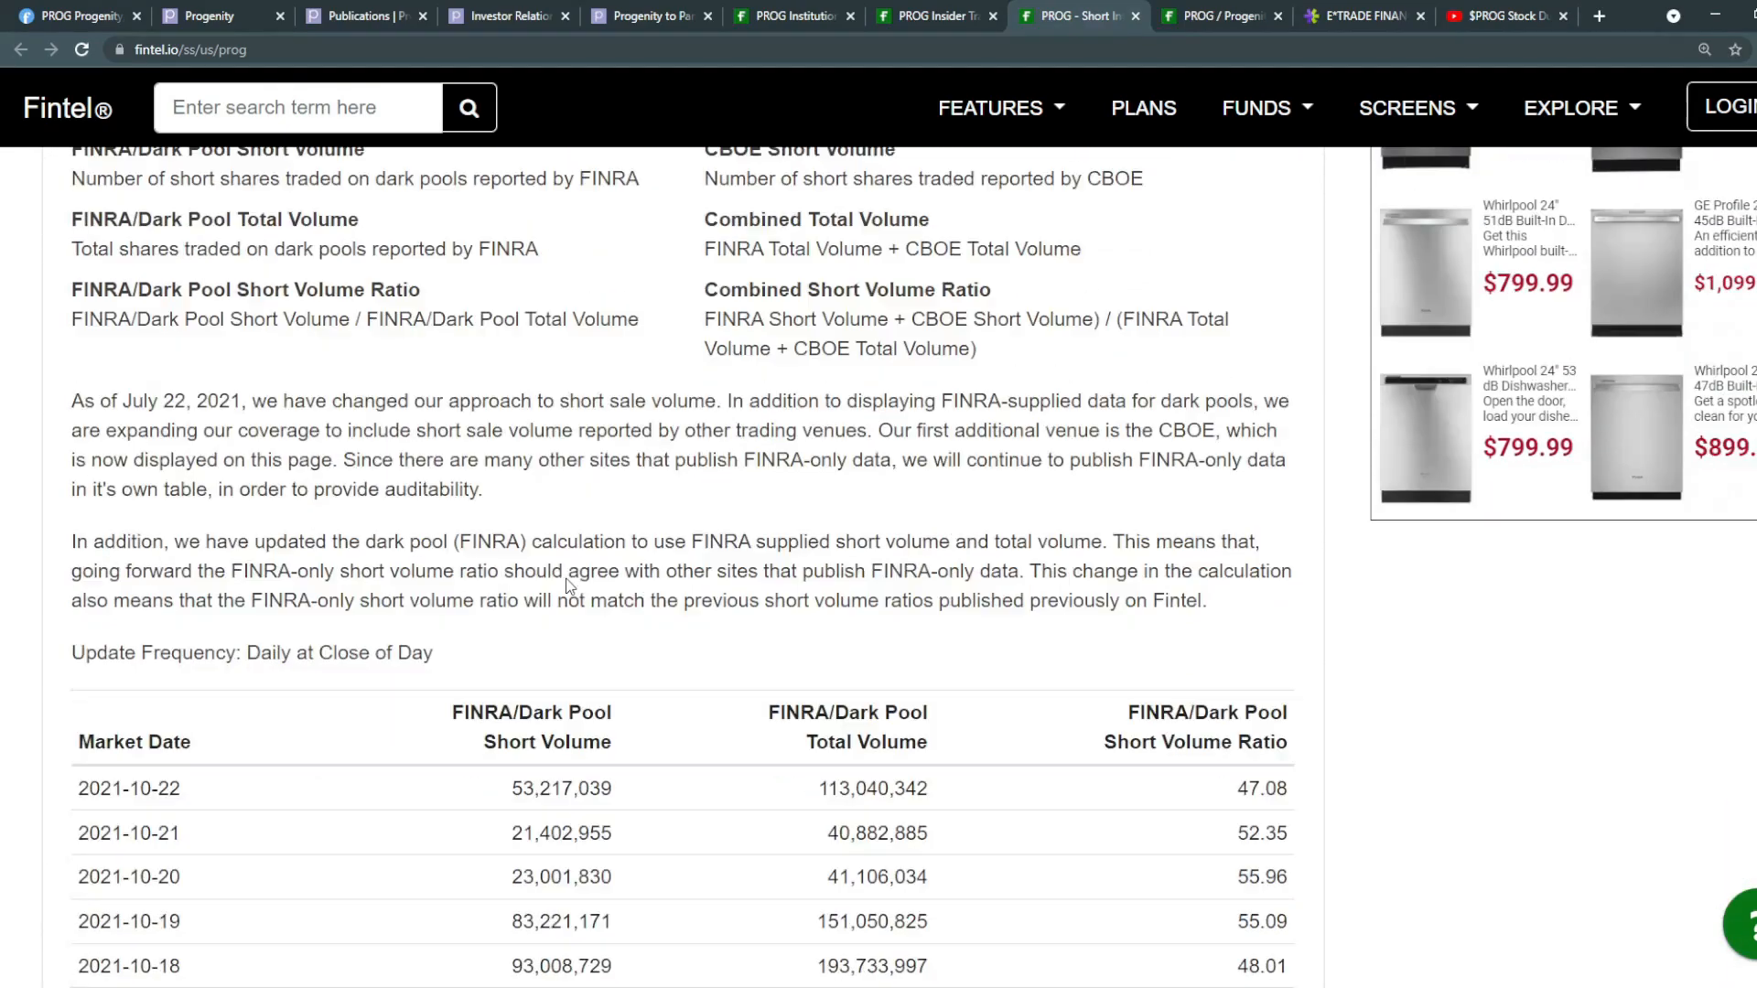
scroll(down, 3)
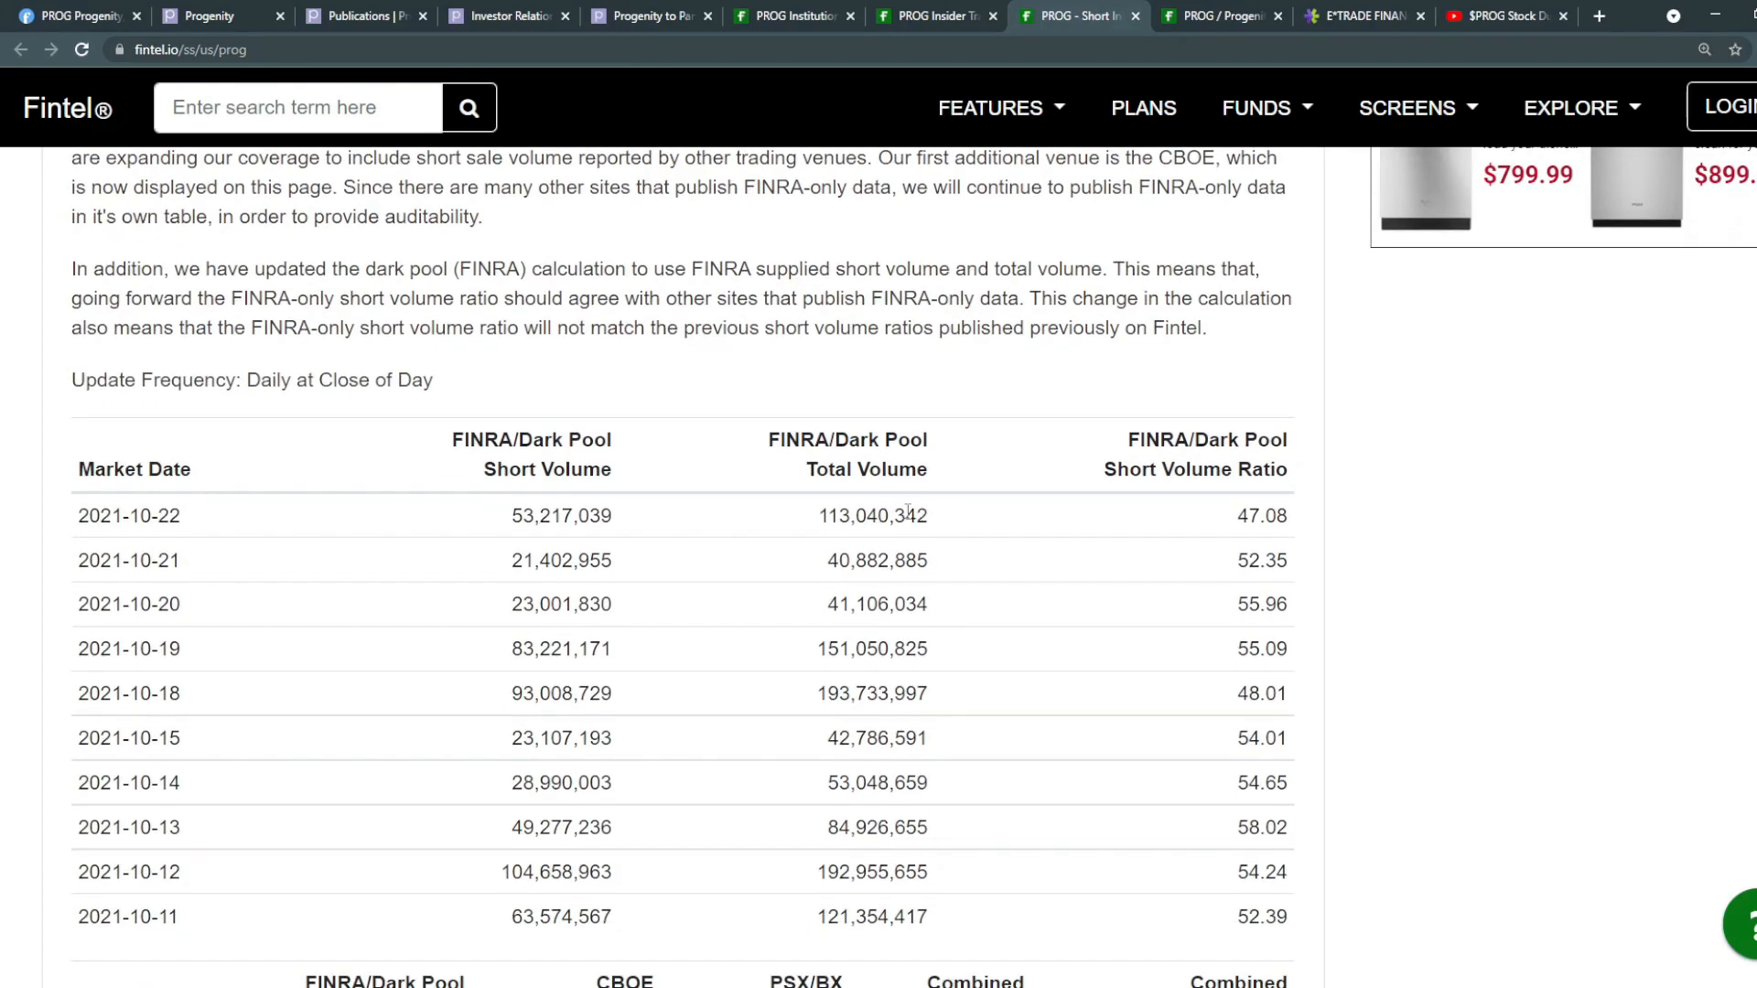
double_click(576, 516)
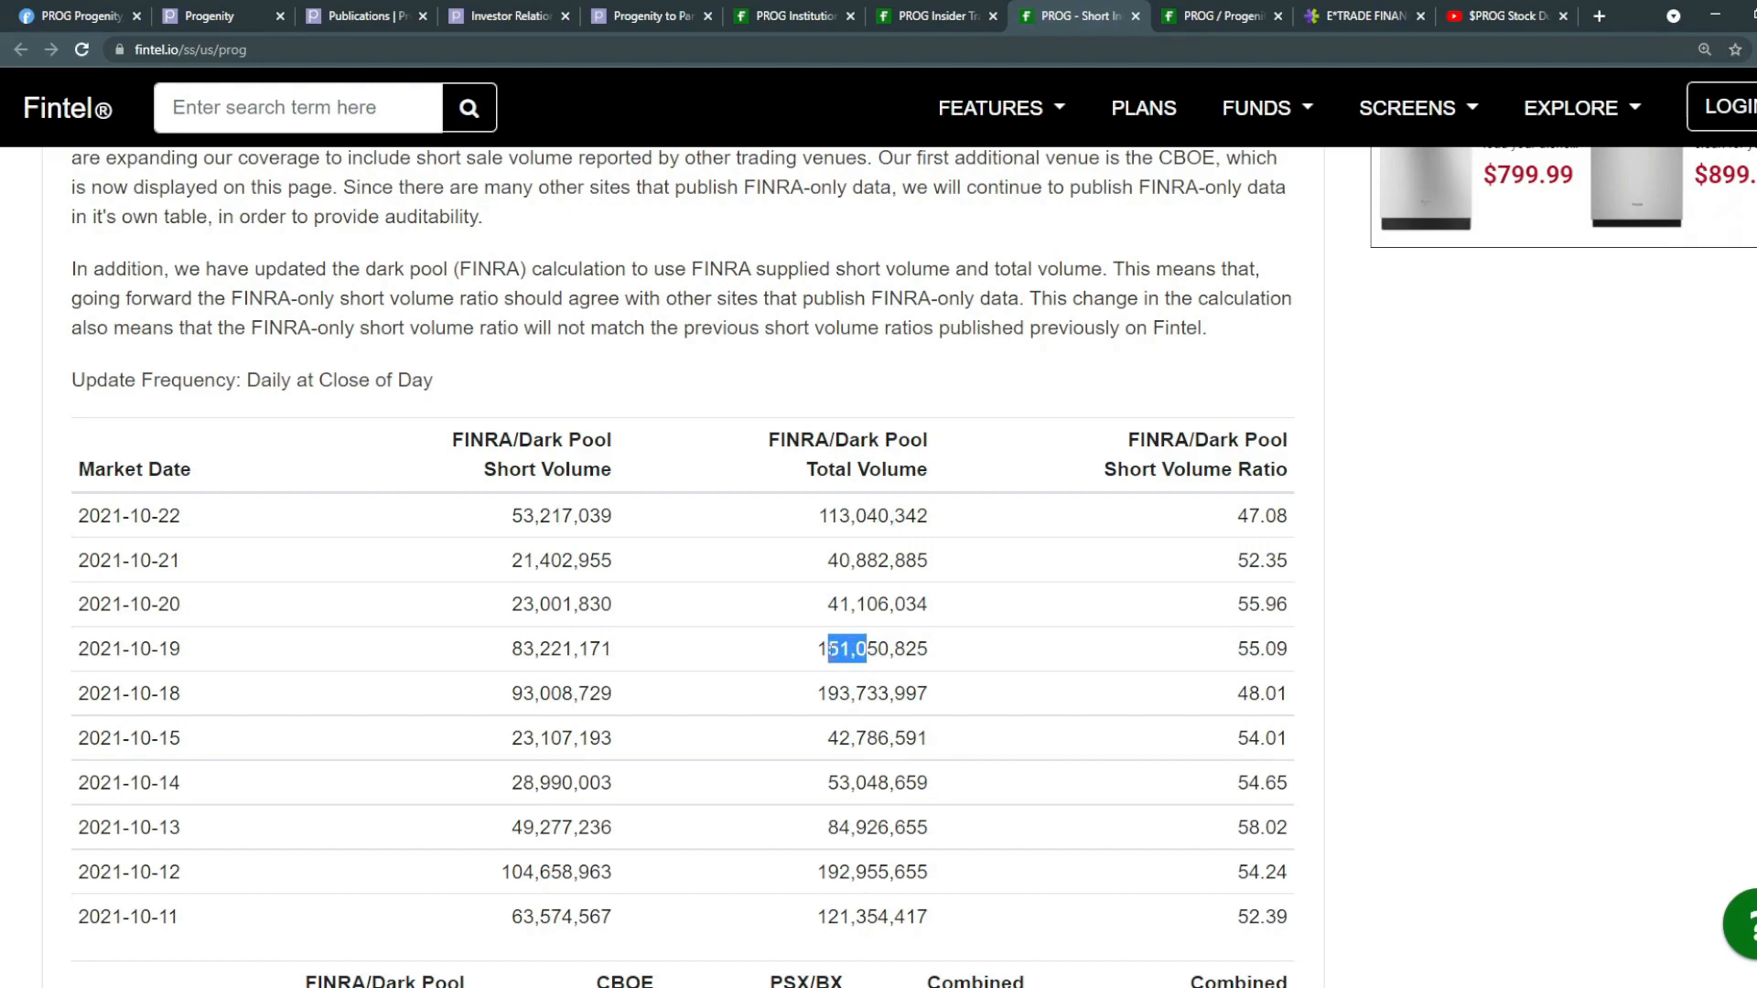
click(835, 604)
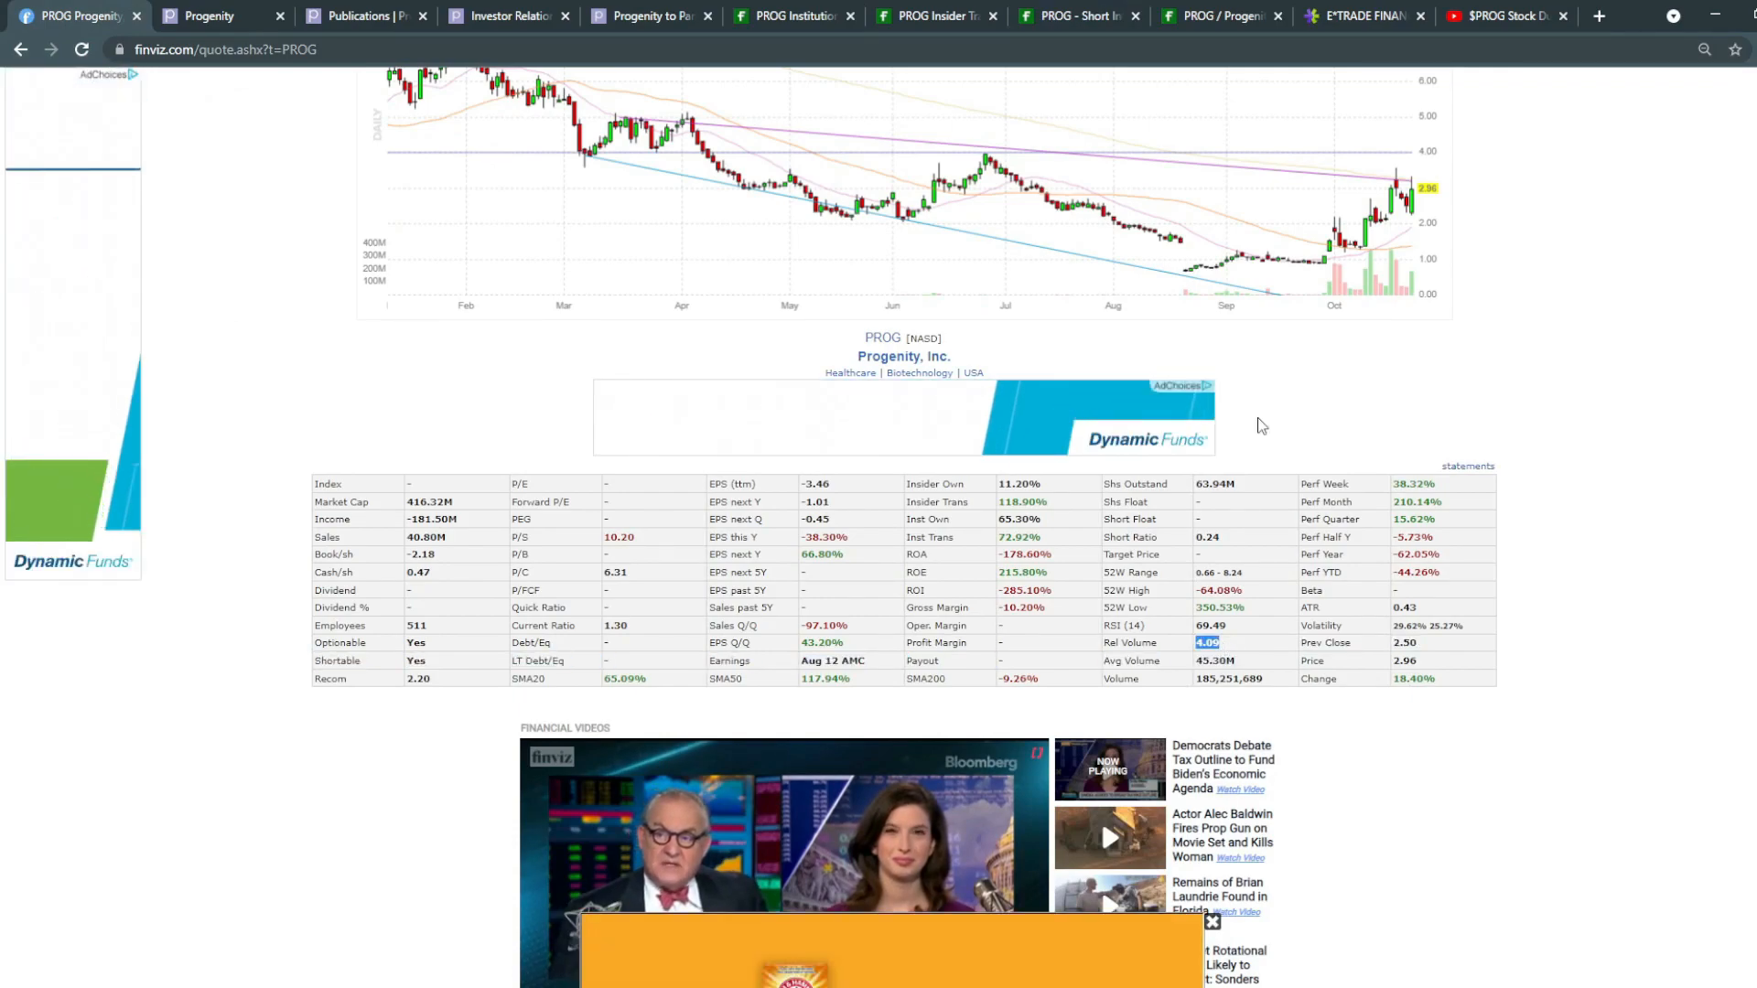
Step: Review PROG's E*TRADE key statistics, highlighting 128.7M floating shares and the -3.464 EPS
click(1358, 17)
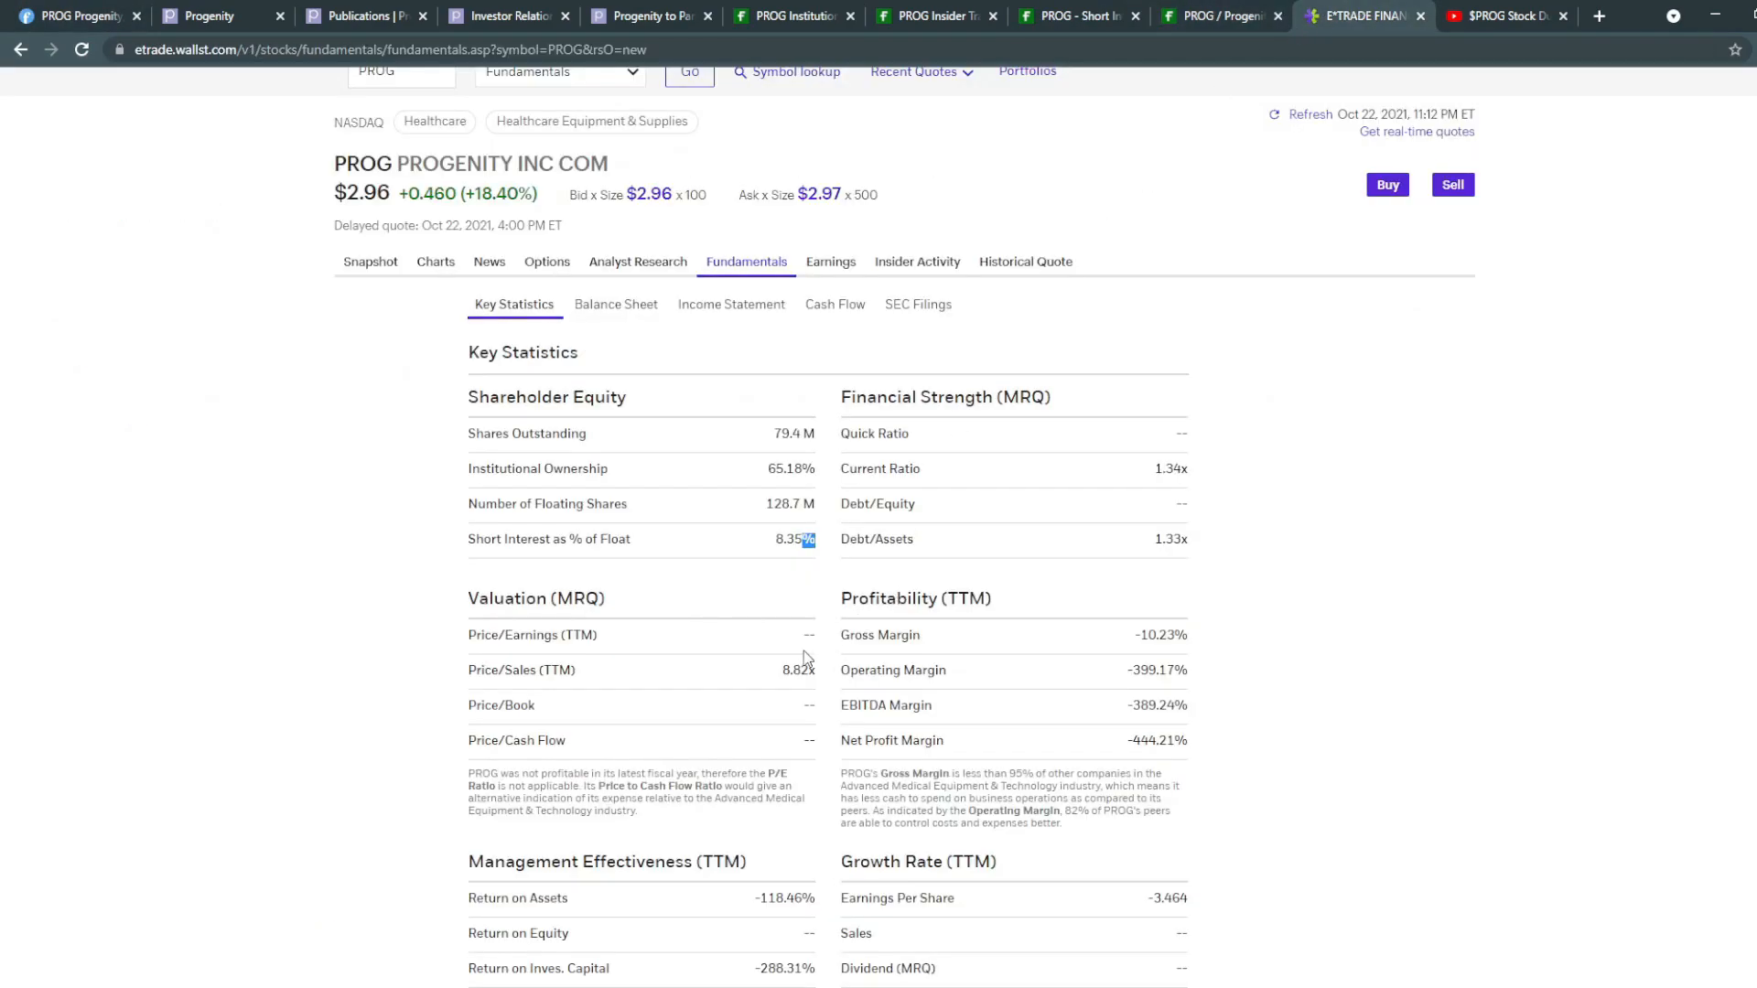
mouse_move(787, 690)
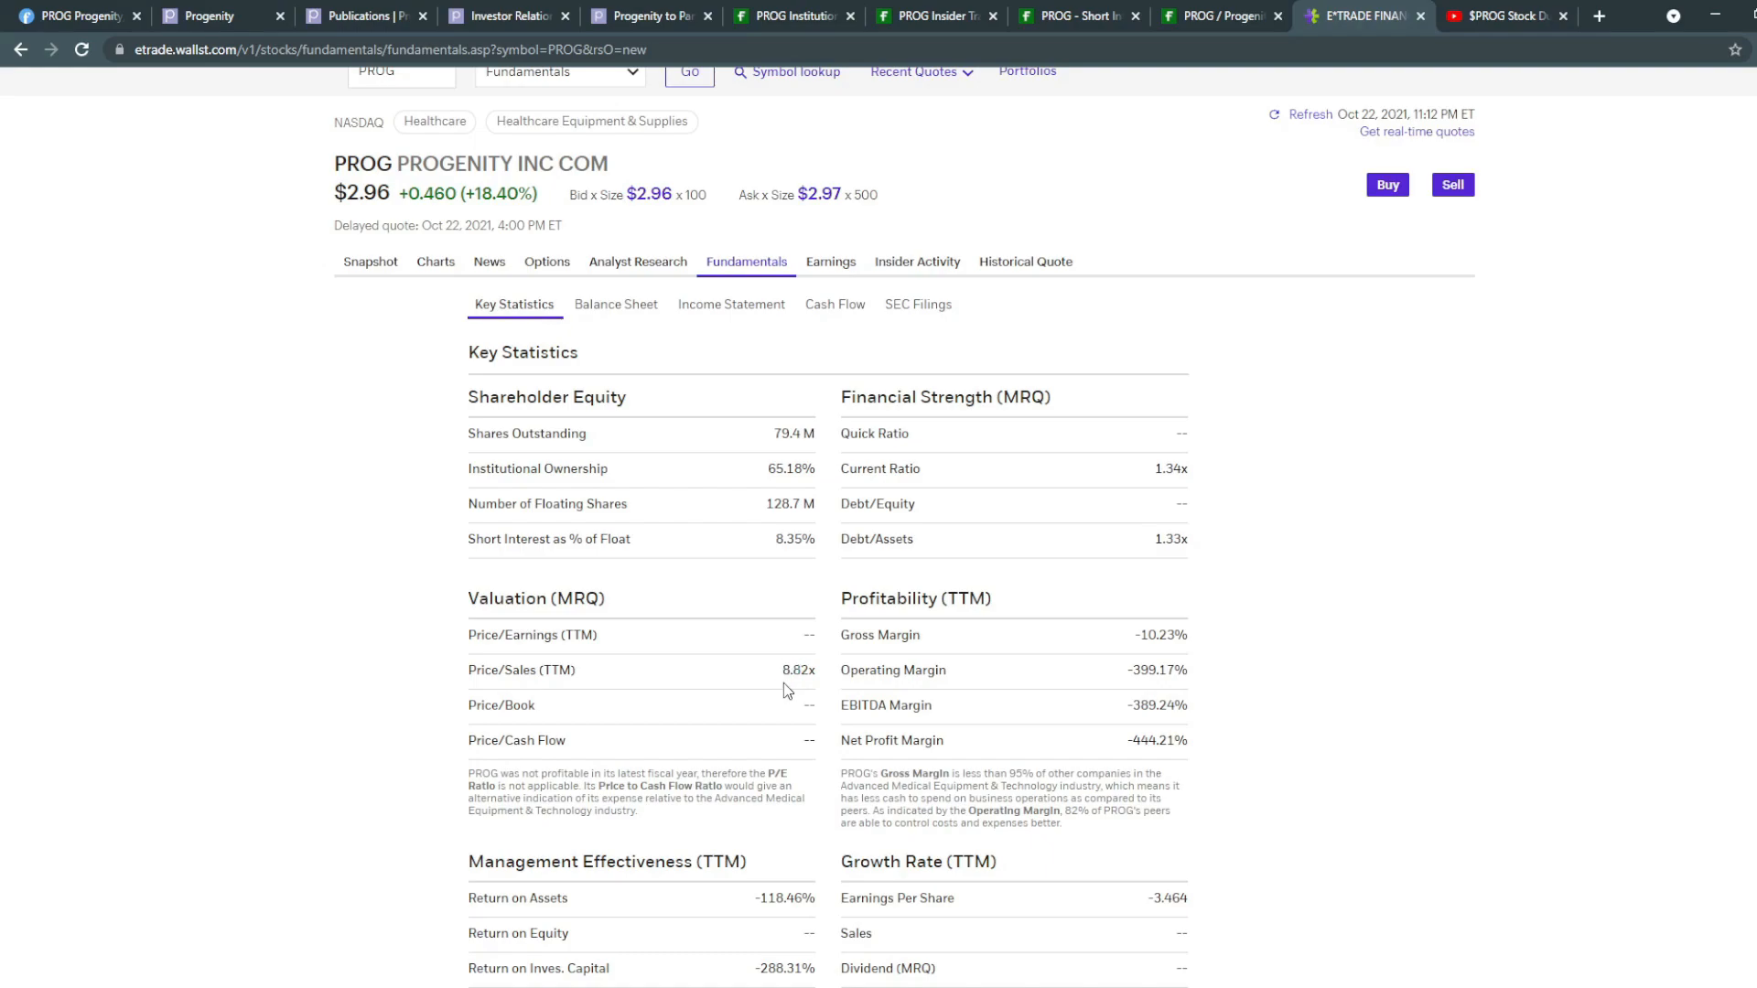
mouse_move(801, 771)
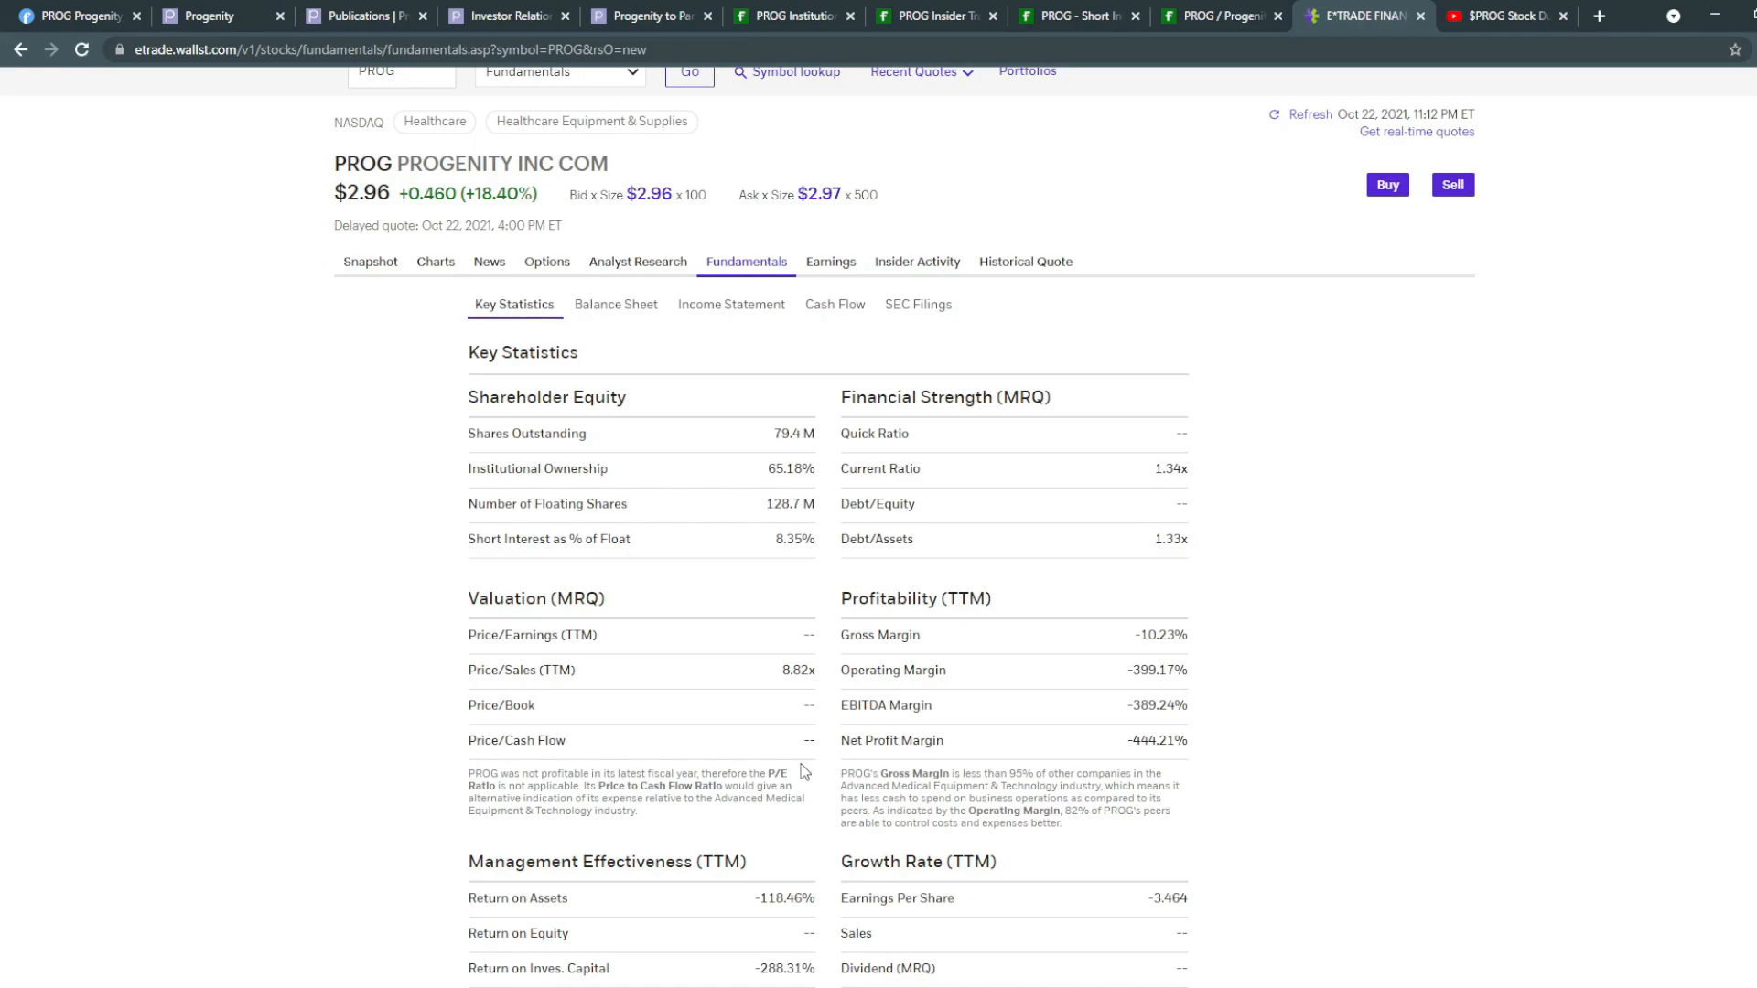
mouse_move(703, 591)
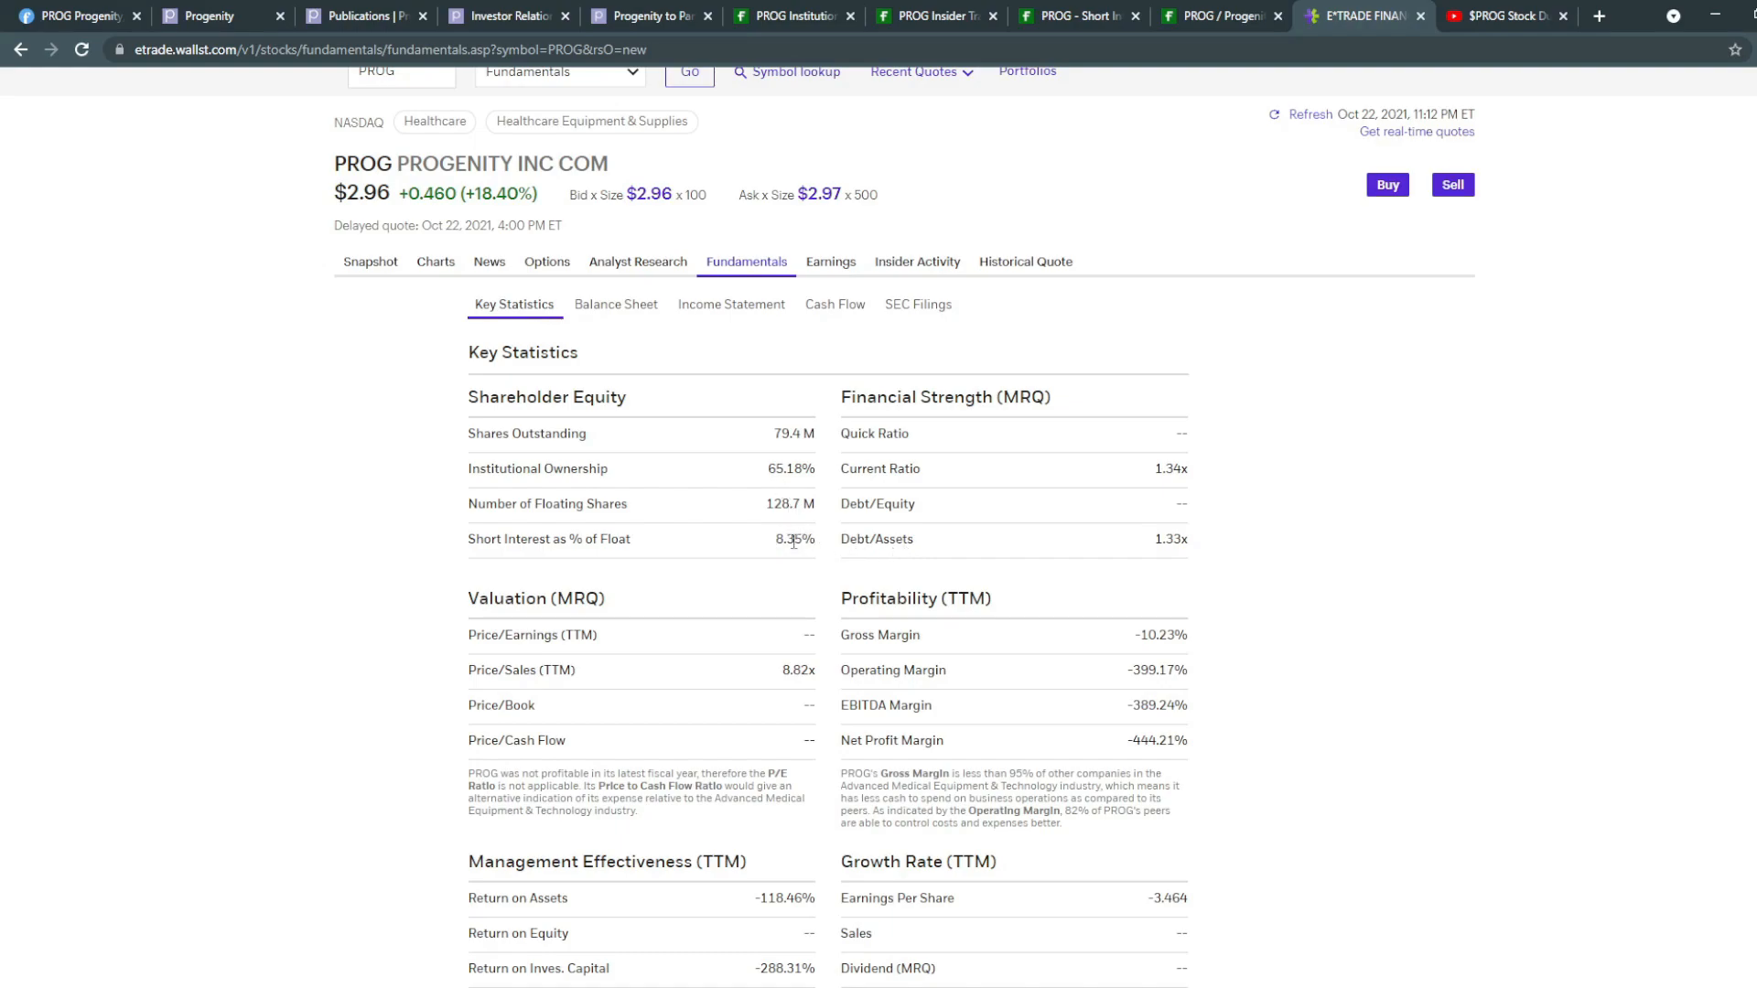
mouse_move(818, 514)
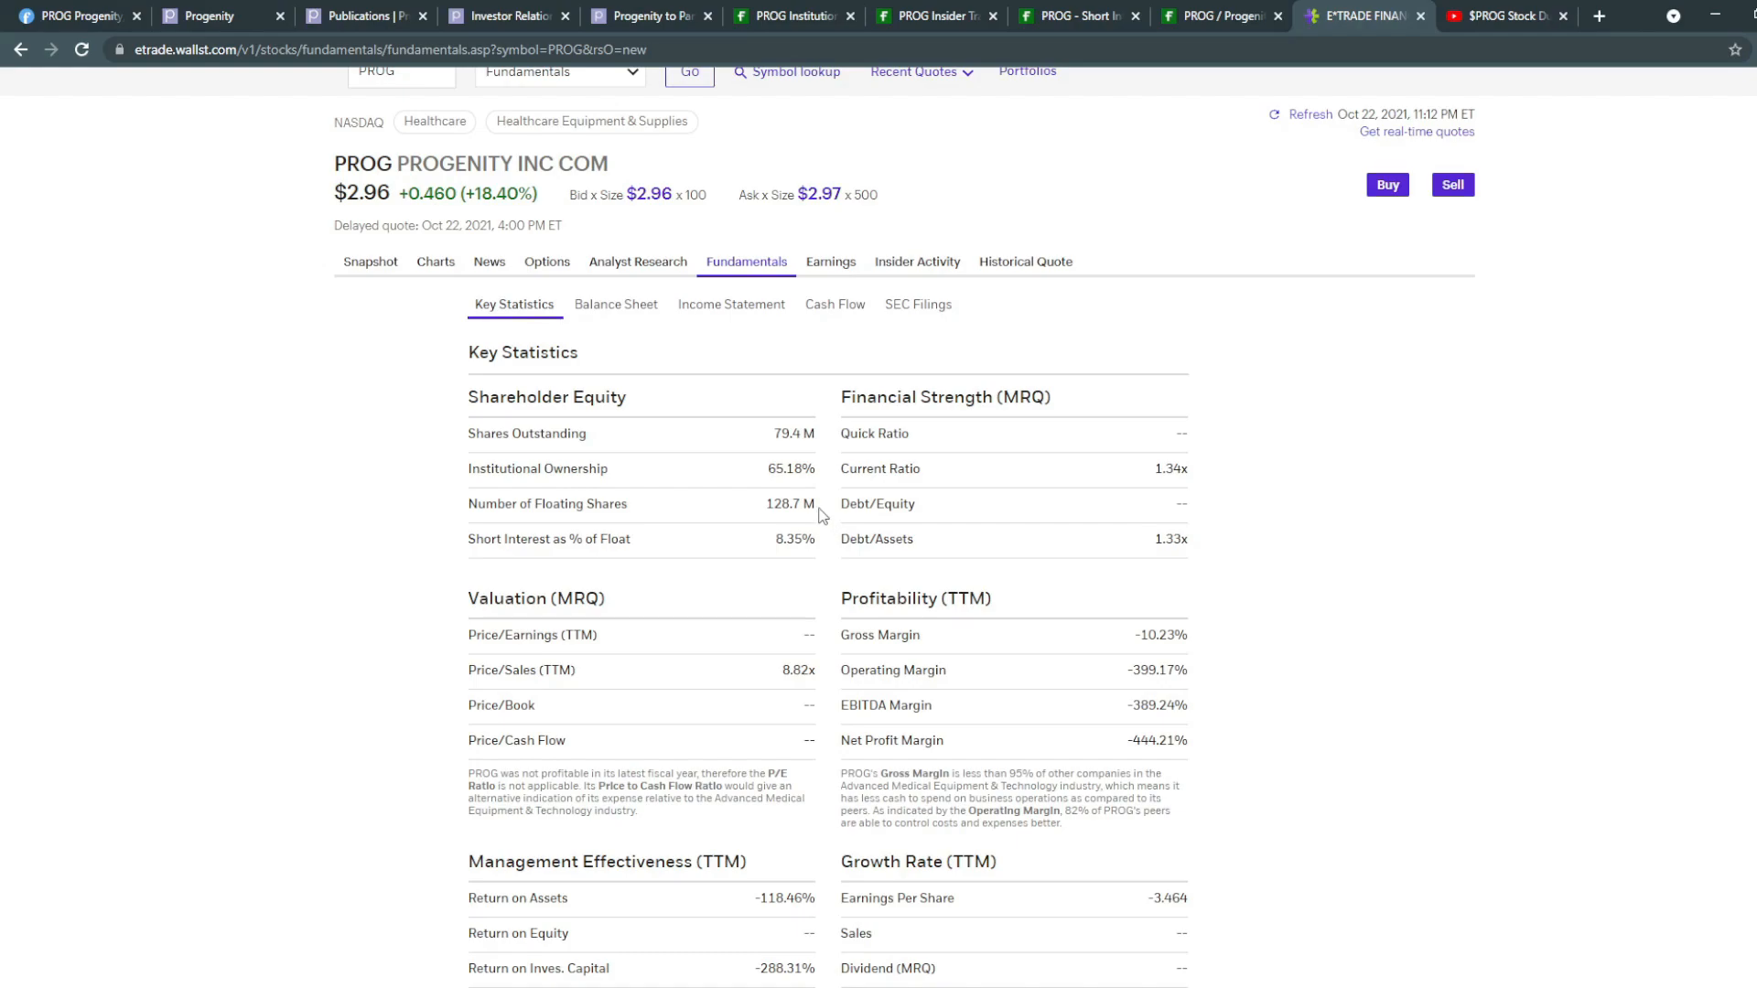
mouse_move(790, 523)
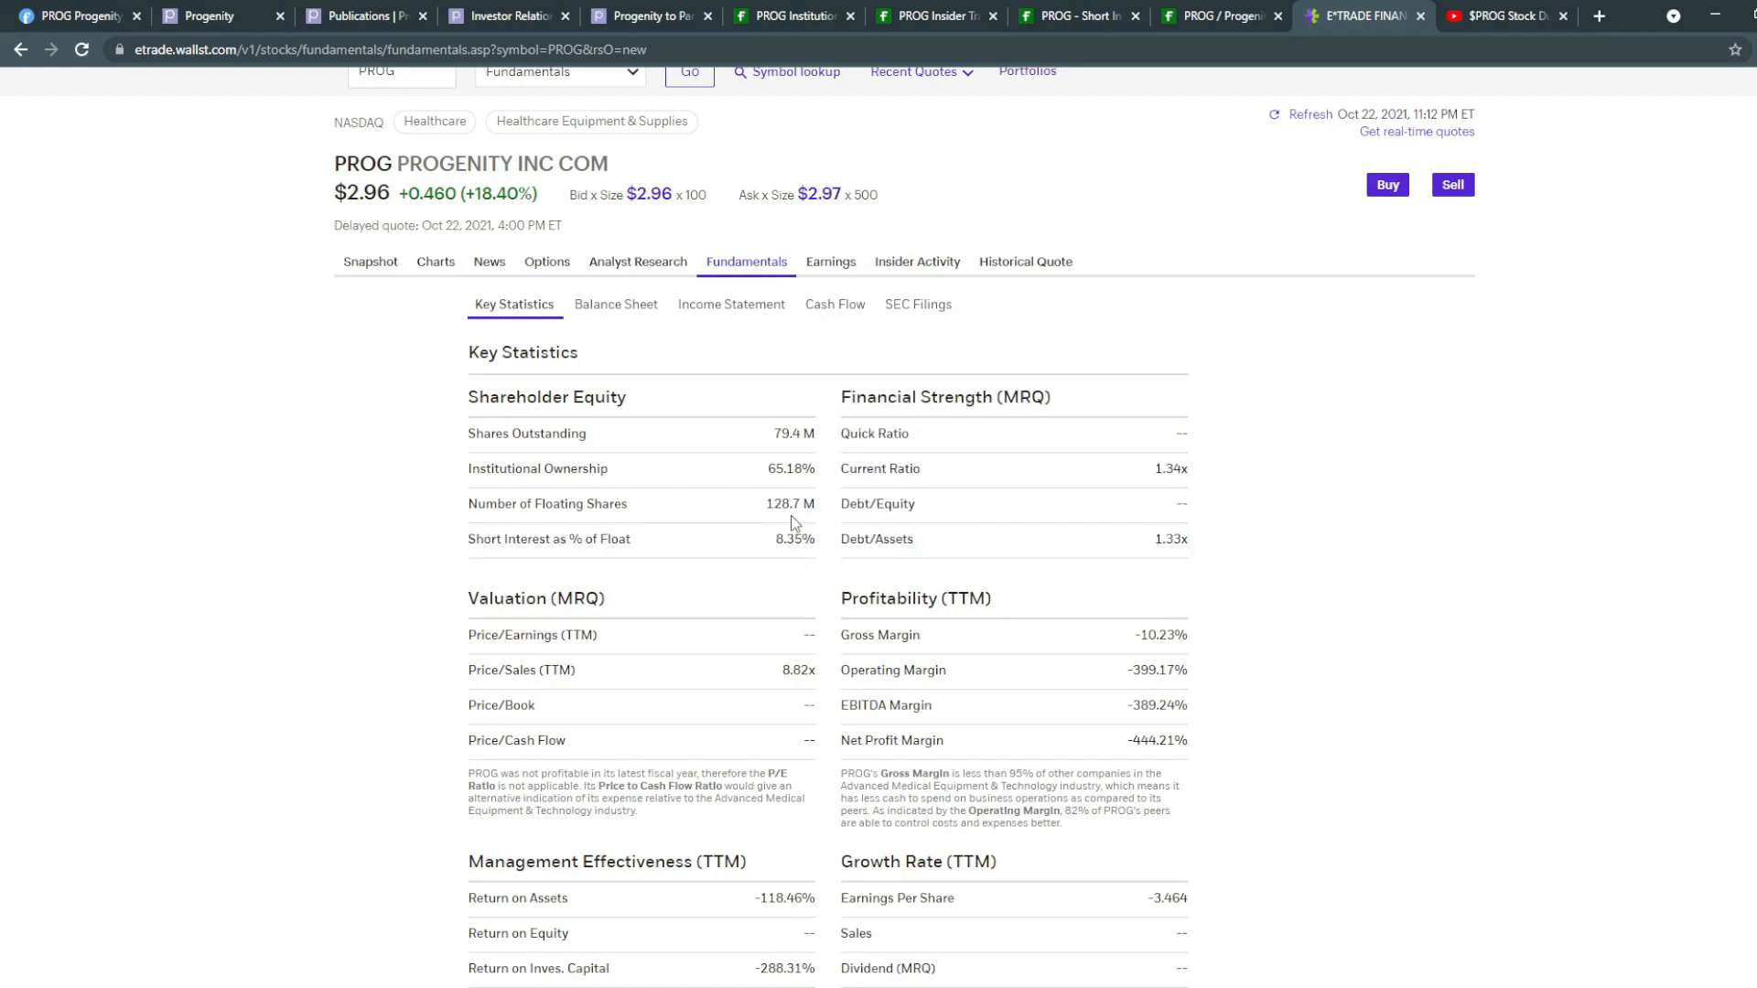
double_click(781, 505)
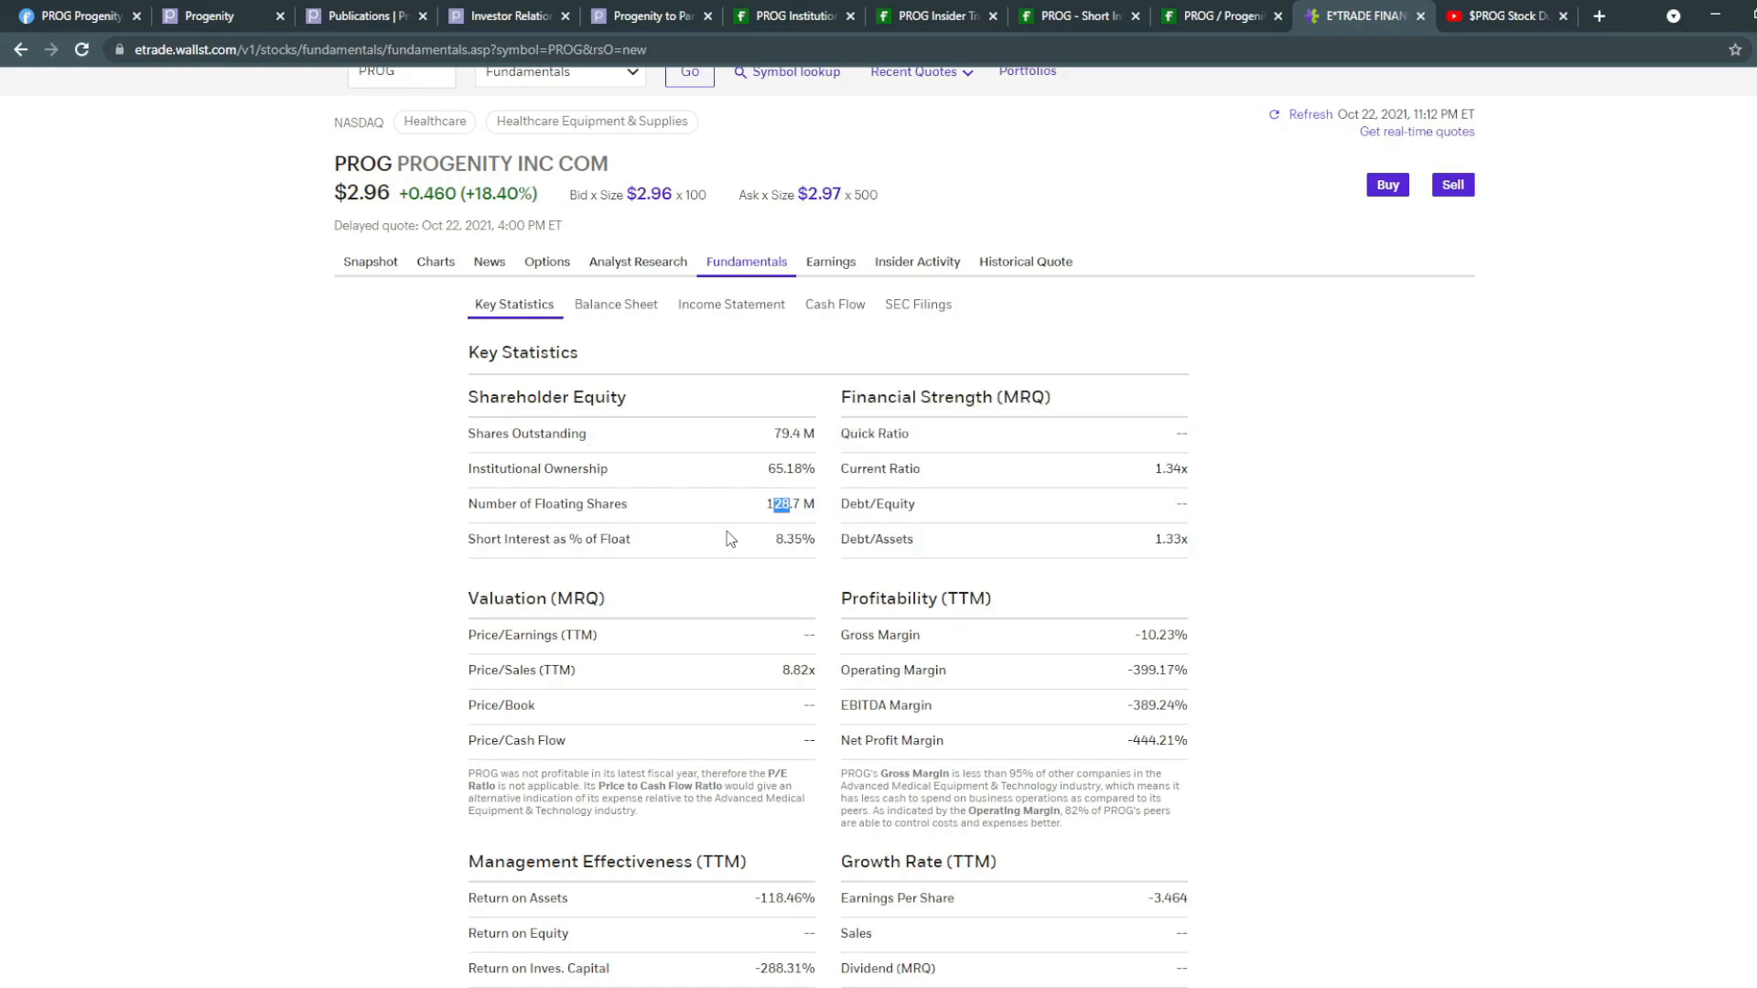
mouse_move(633, 291)
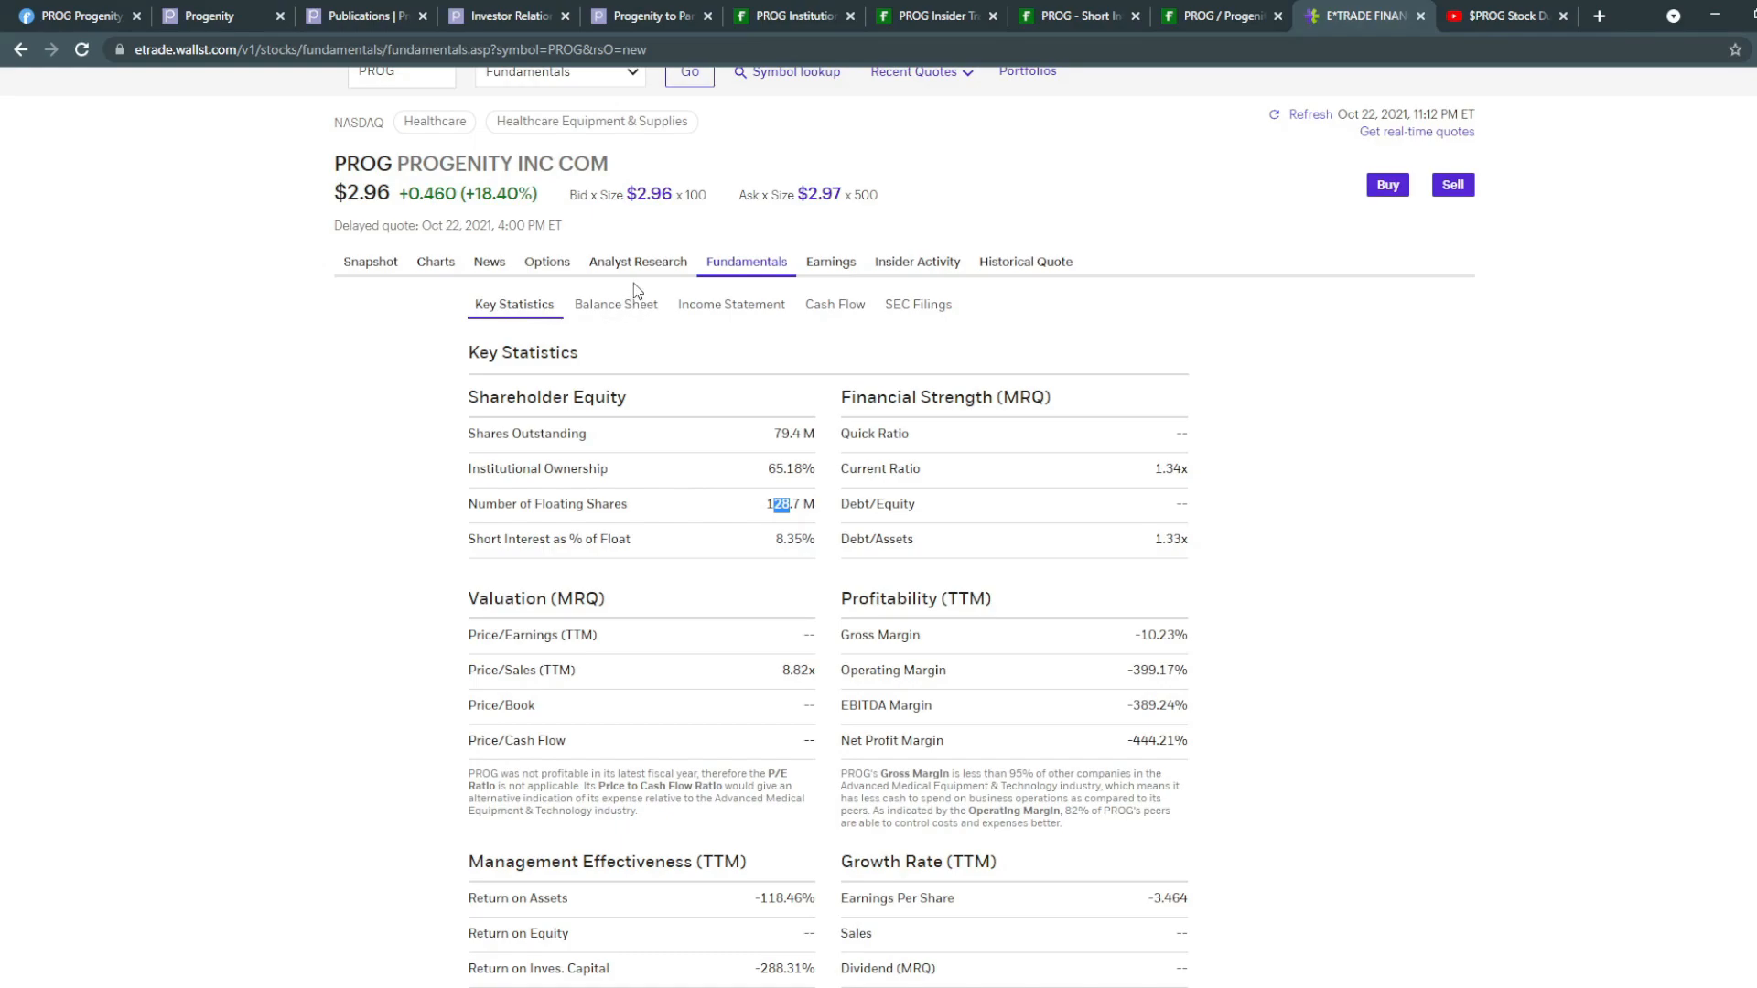
mouse_move(1204, 220)
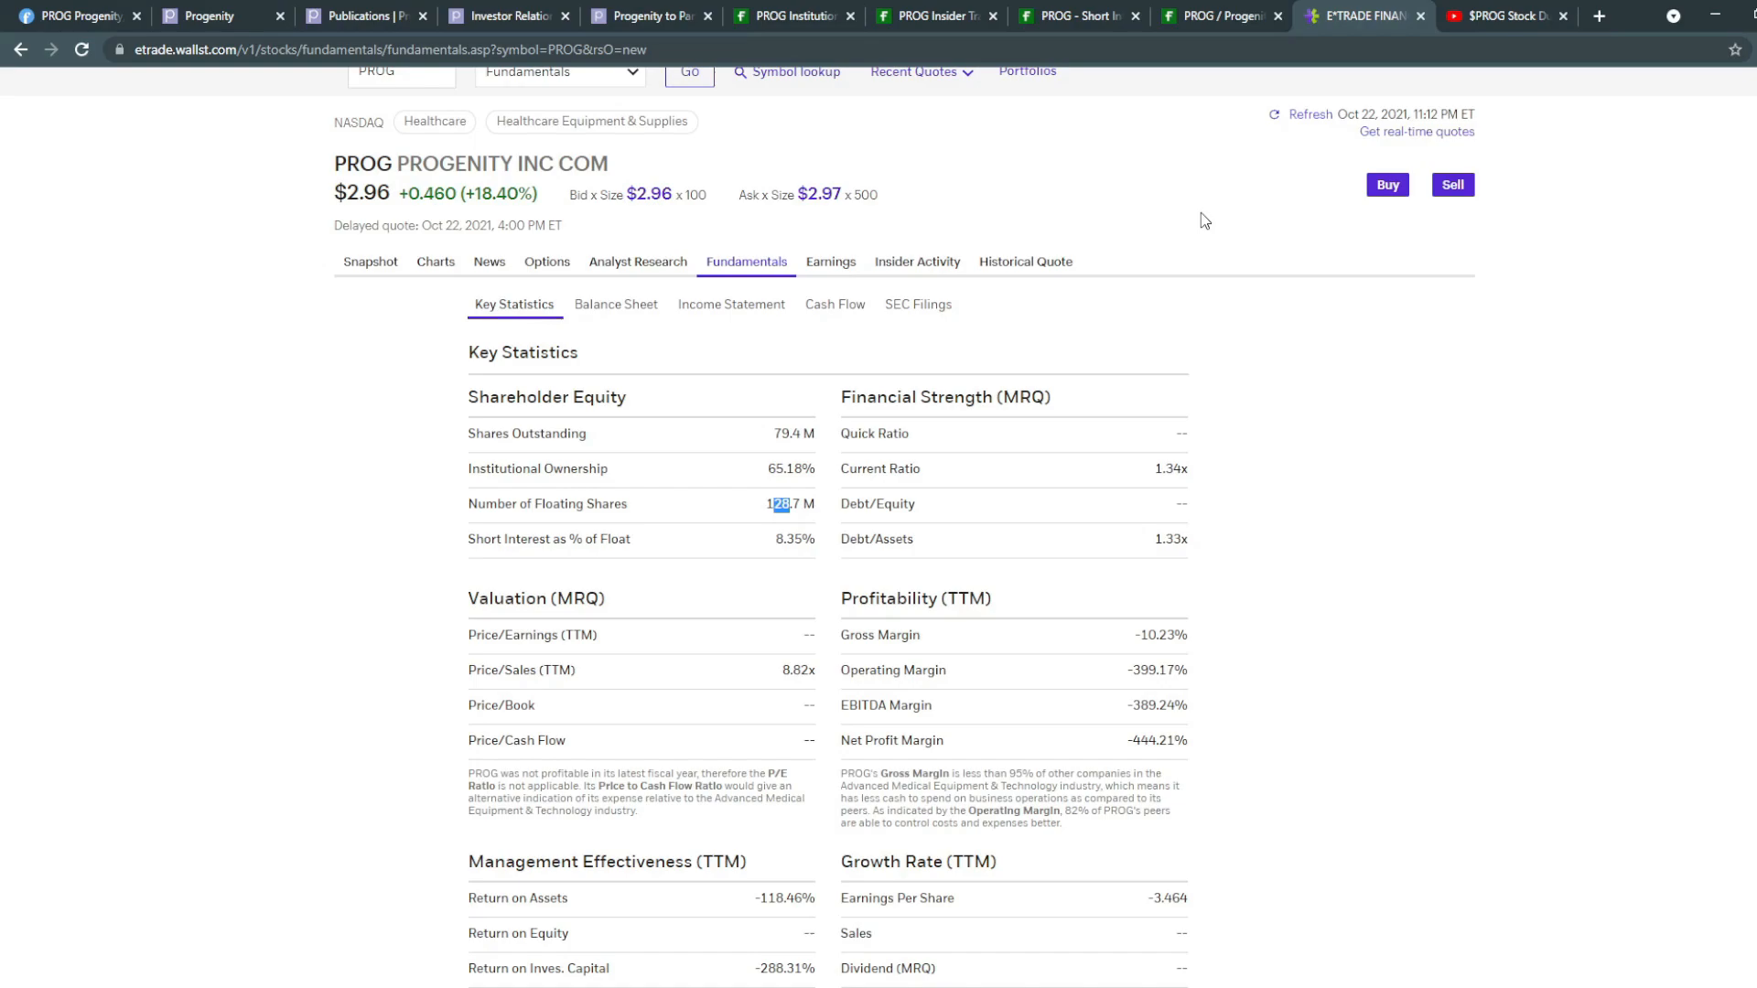
scroll(down, 3)
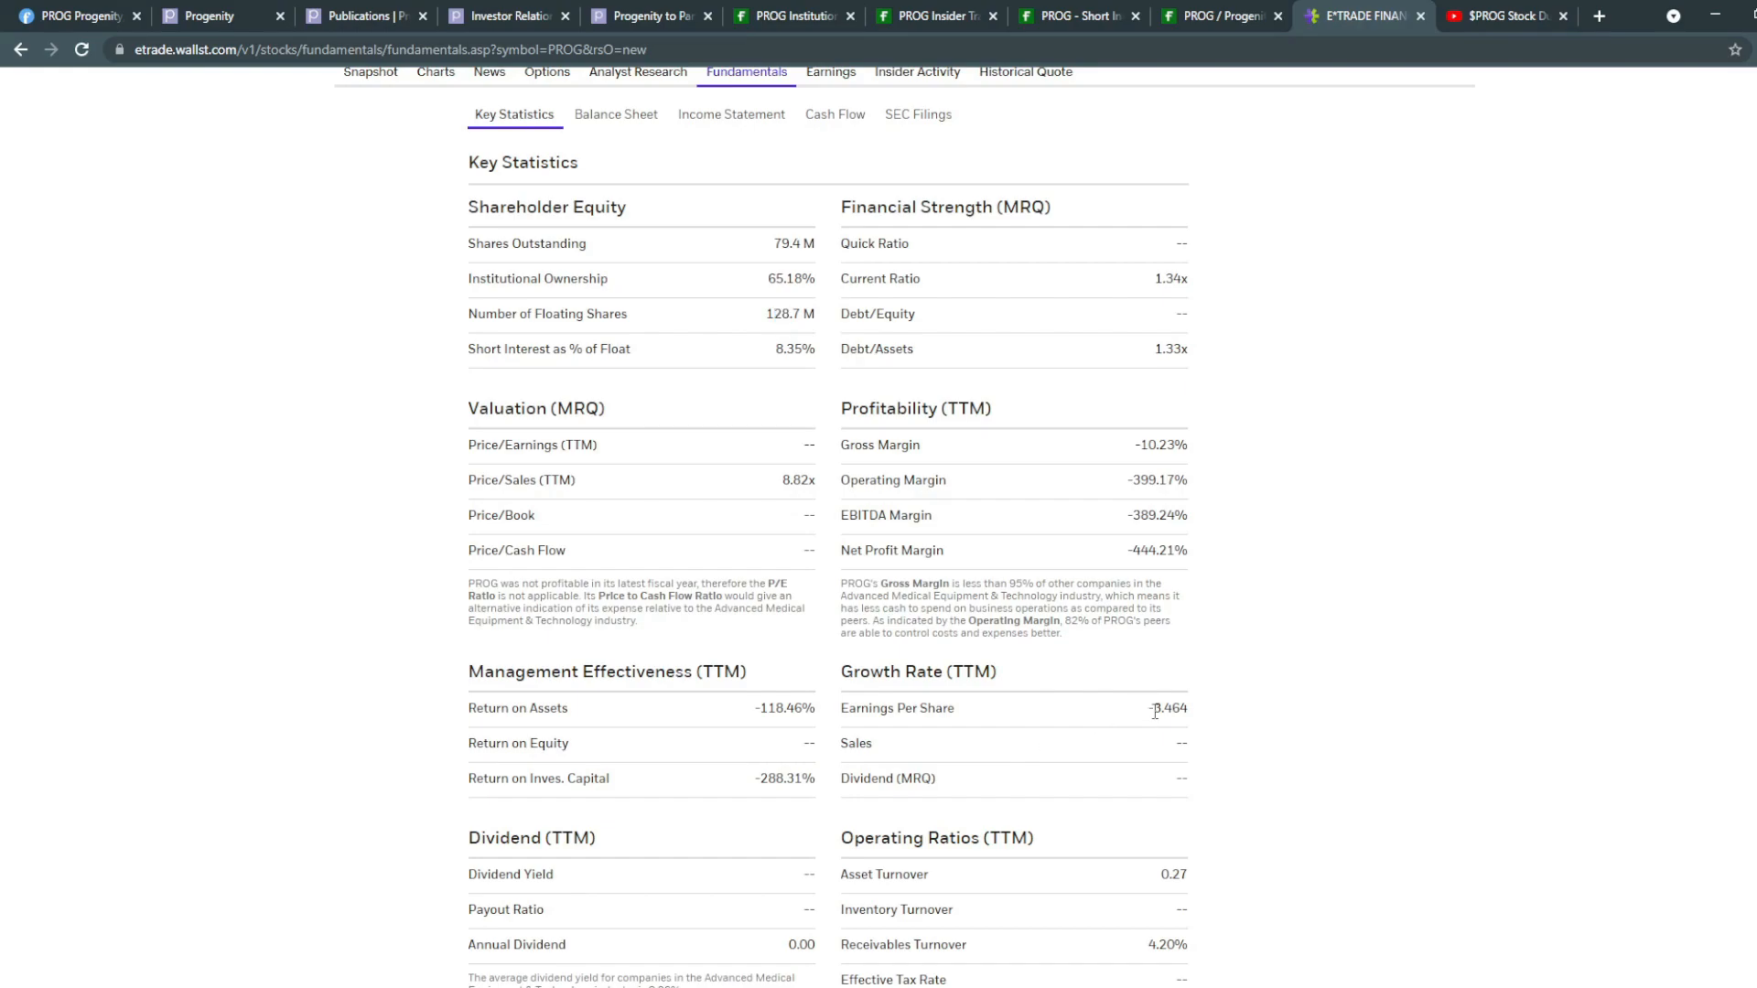
double_click(1164, 709)
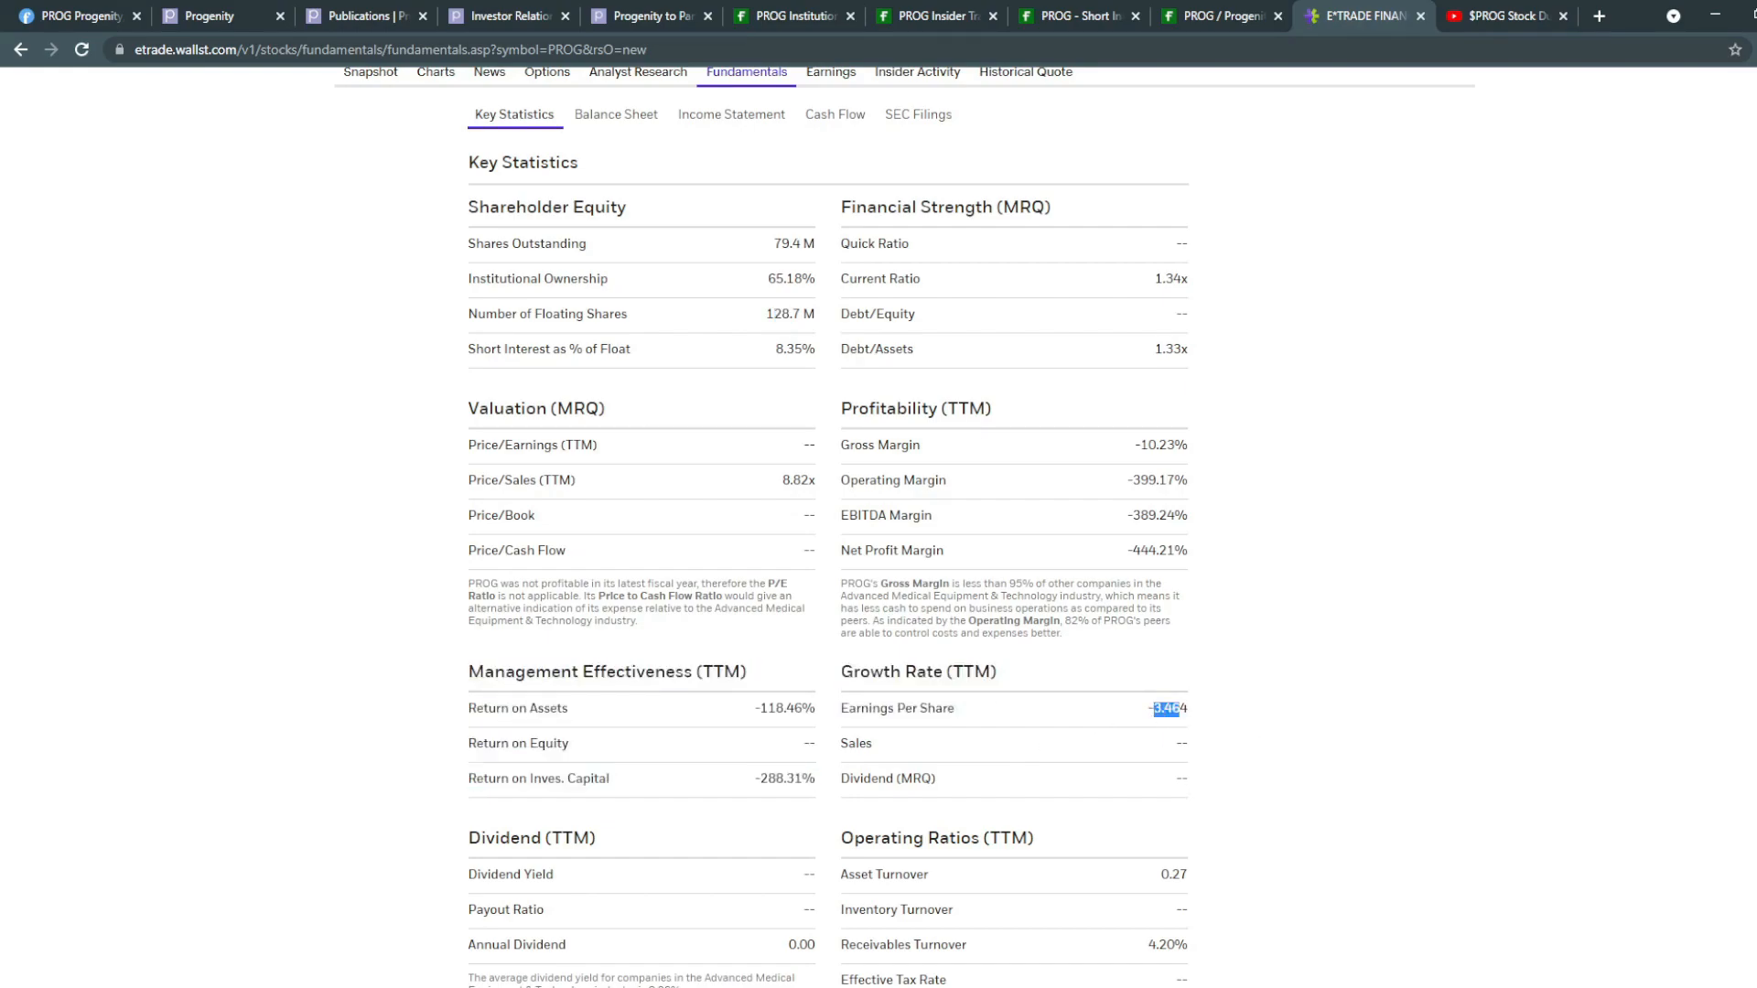
Step: Highlight PROG's current share price and scroll further down the statistics
scroll(up, 3)
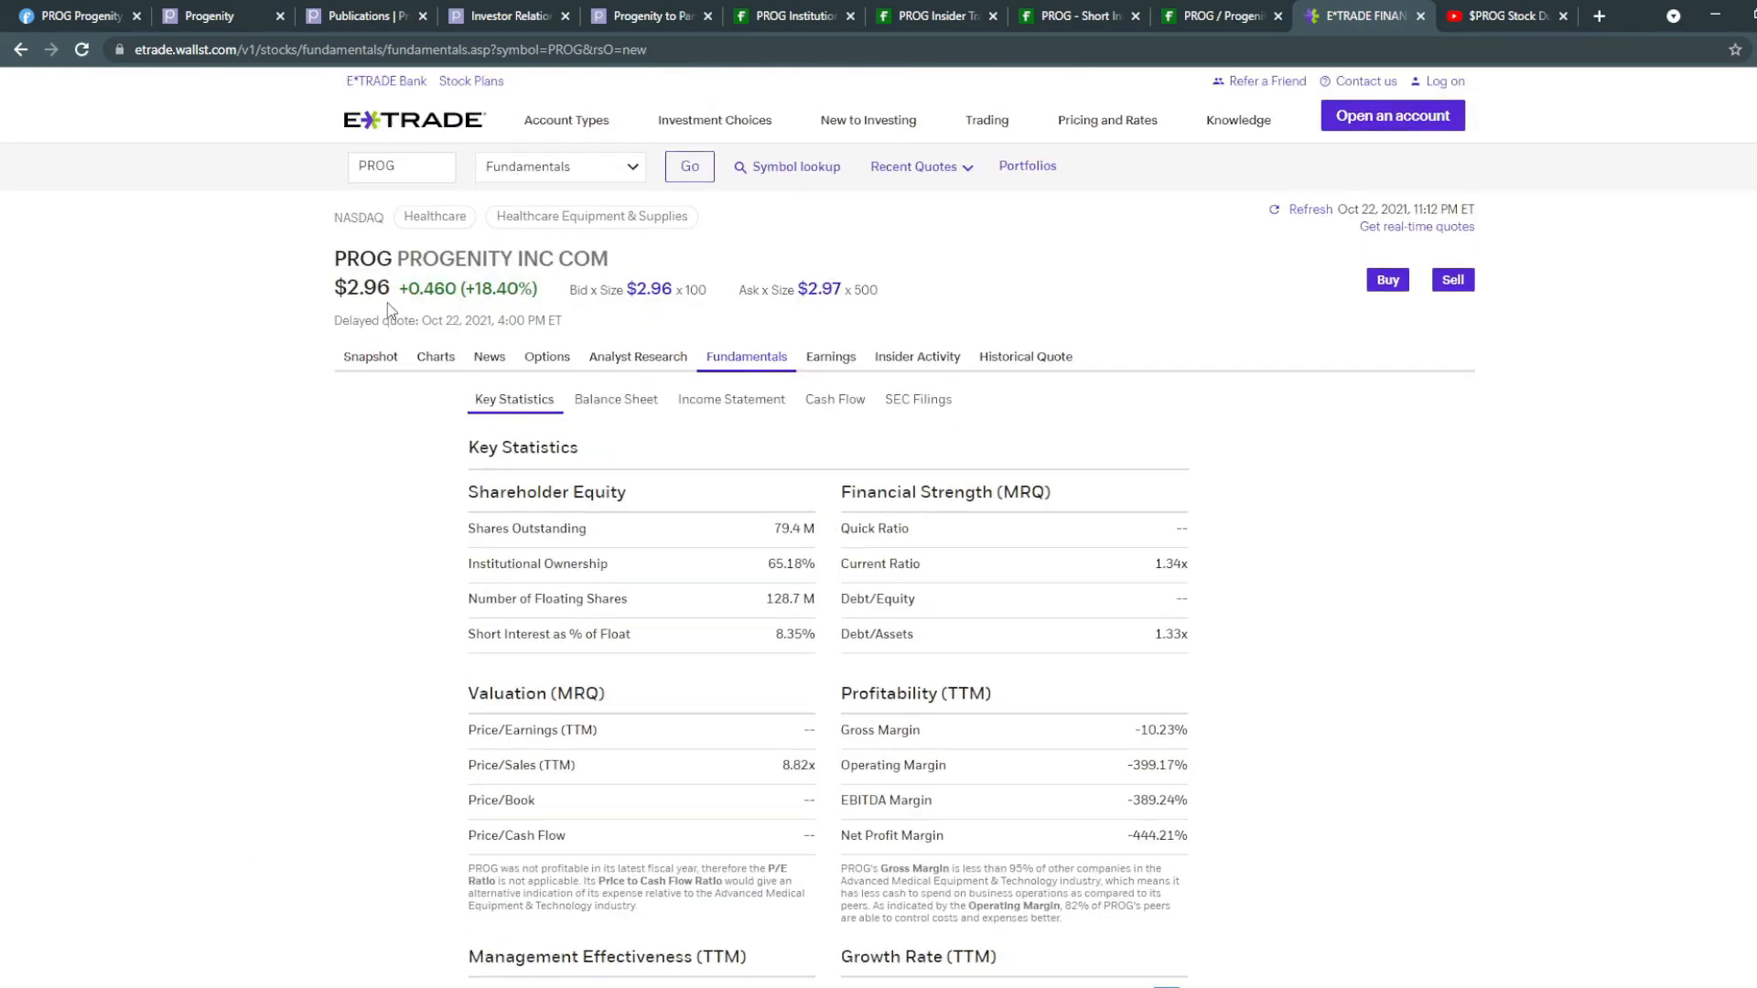
double_click(365, 287)
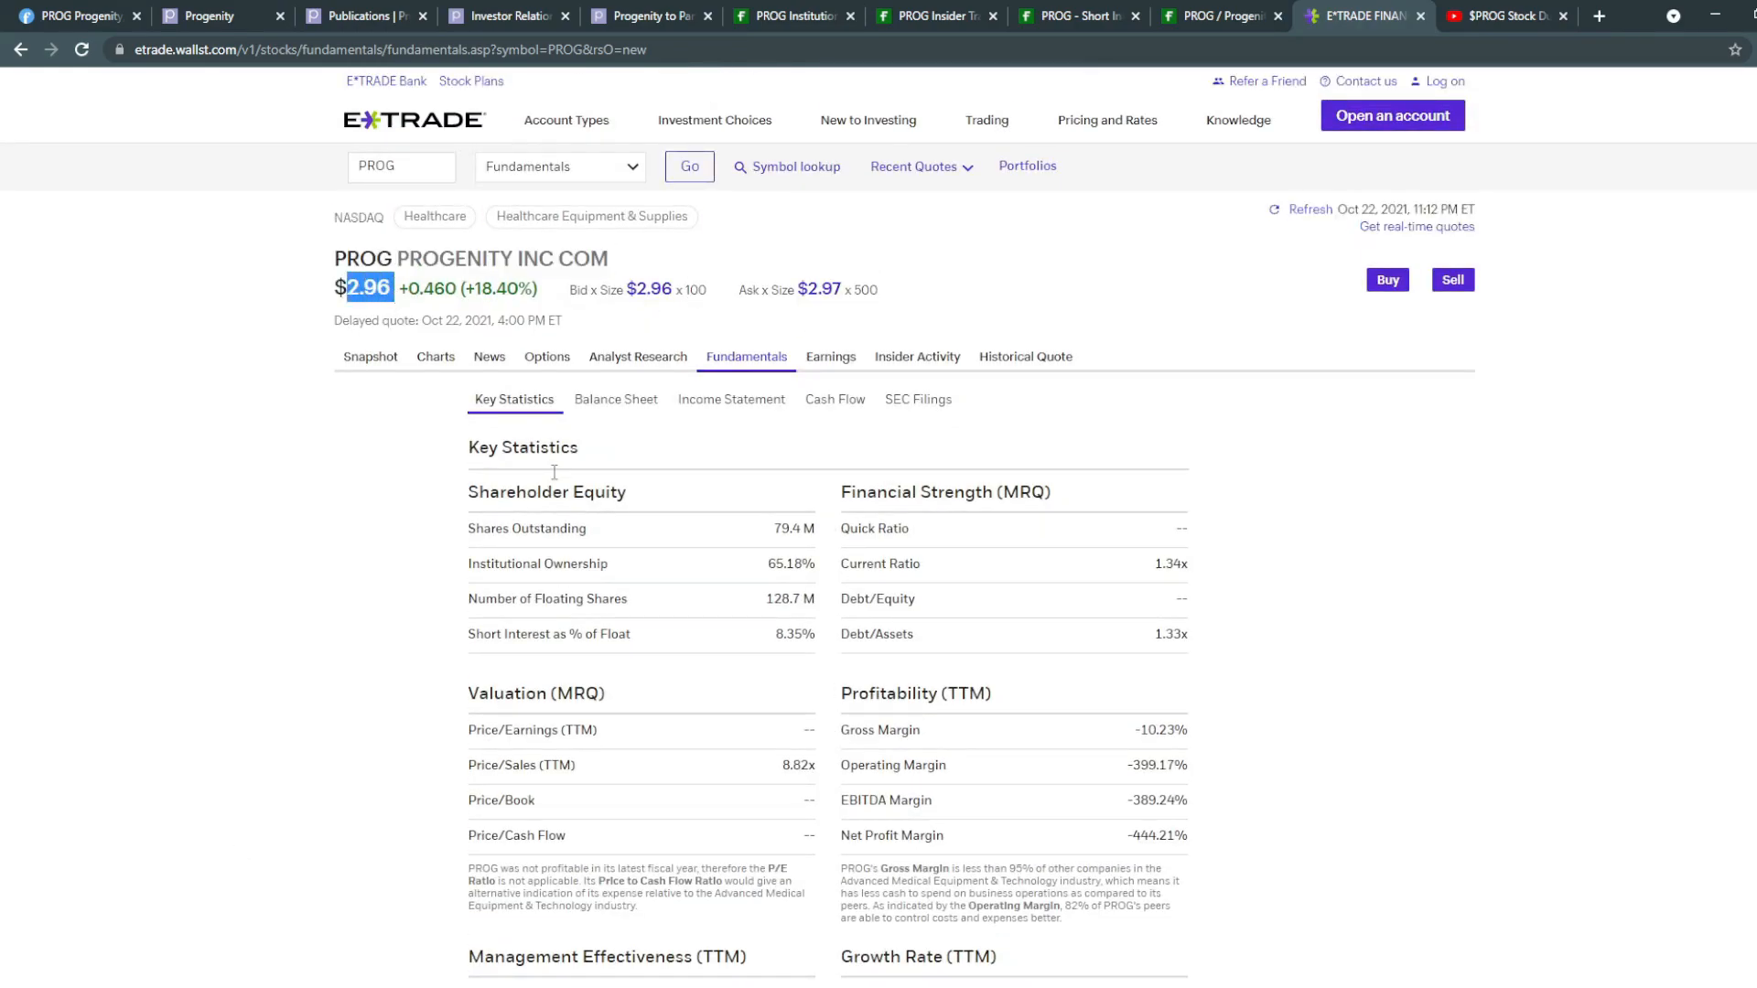
scroll(down, 3)
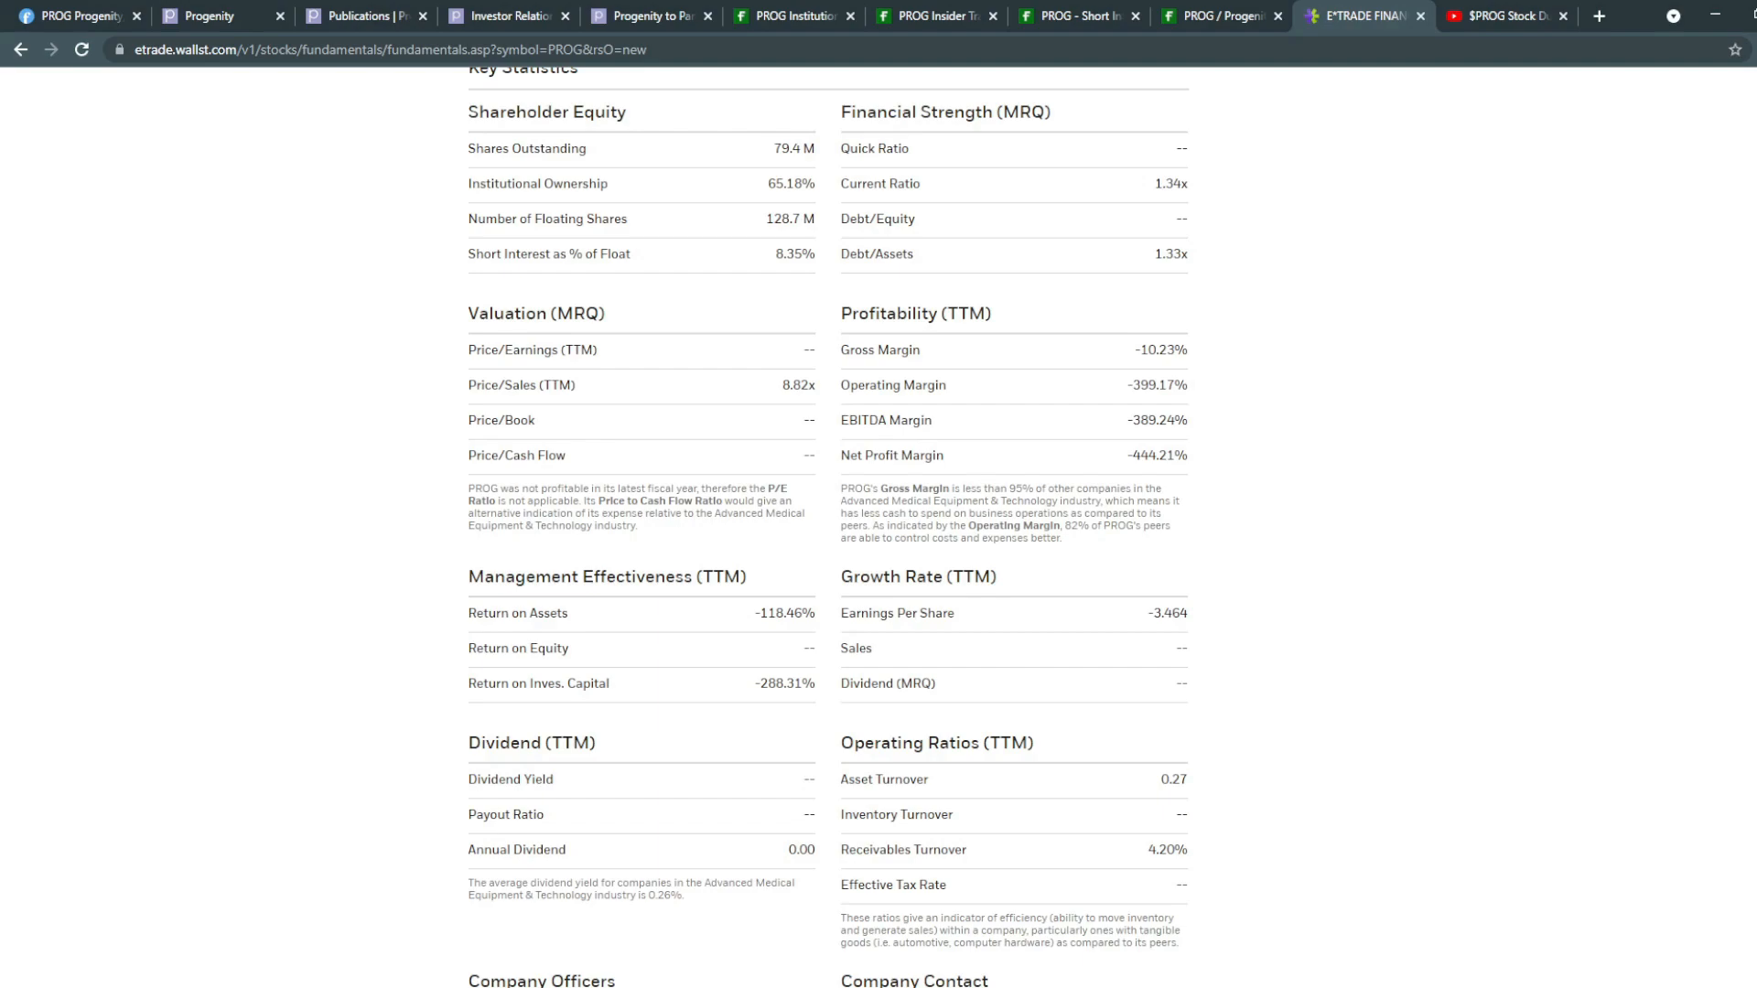
Step: Scroll through the $prog Twitter search results about PROG's Pfizer partnership
click(1380, 16)
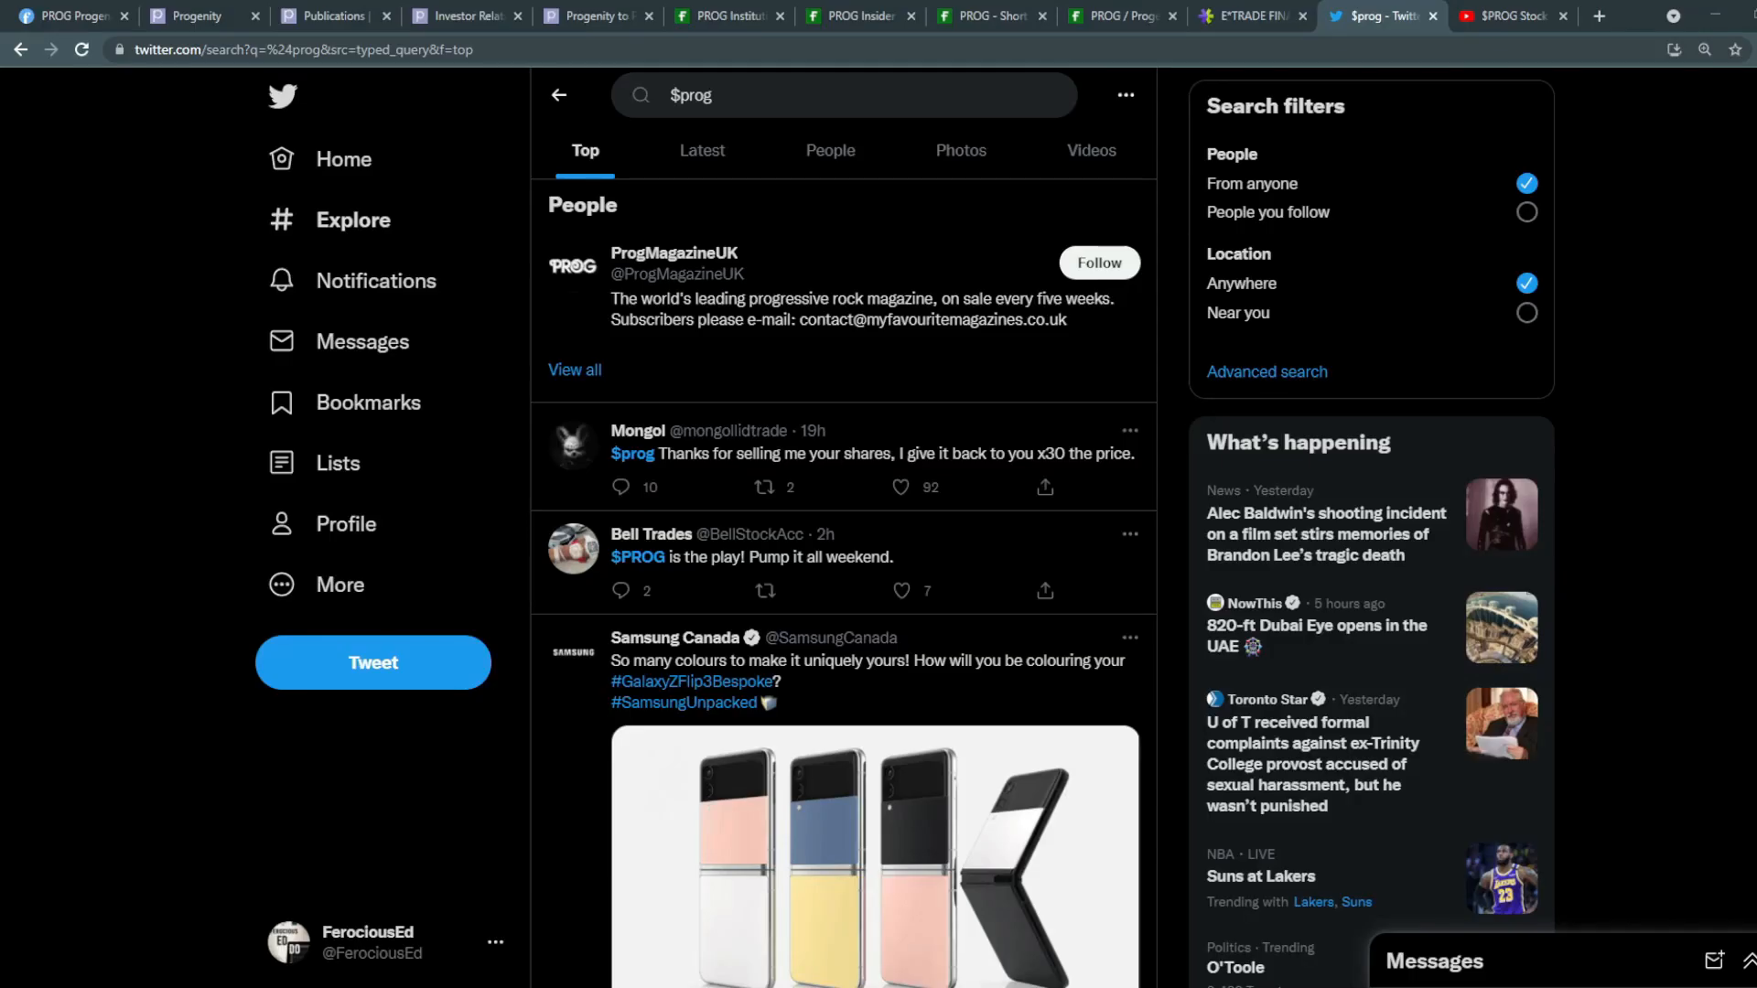
scroll(down, 3)
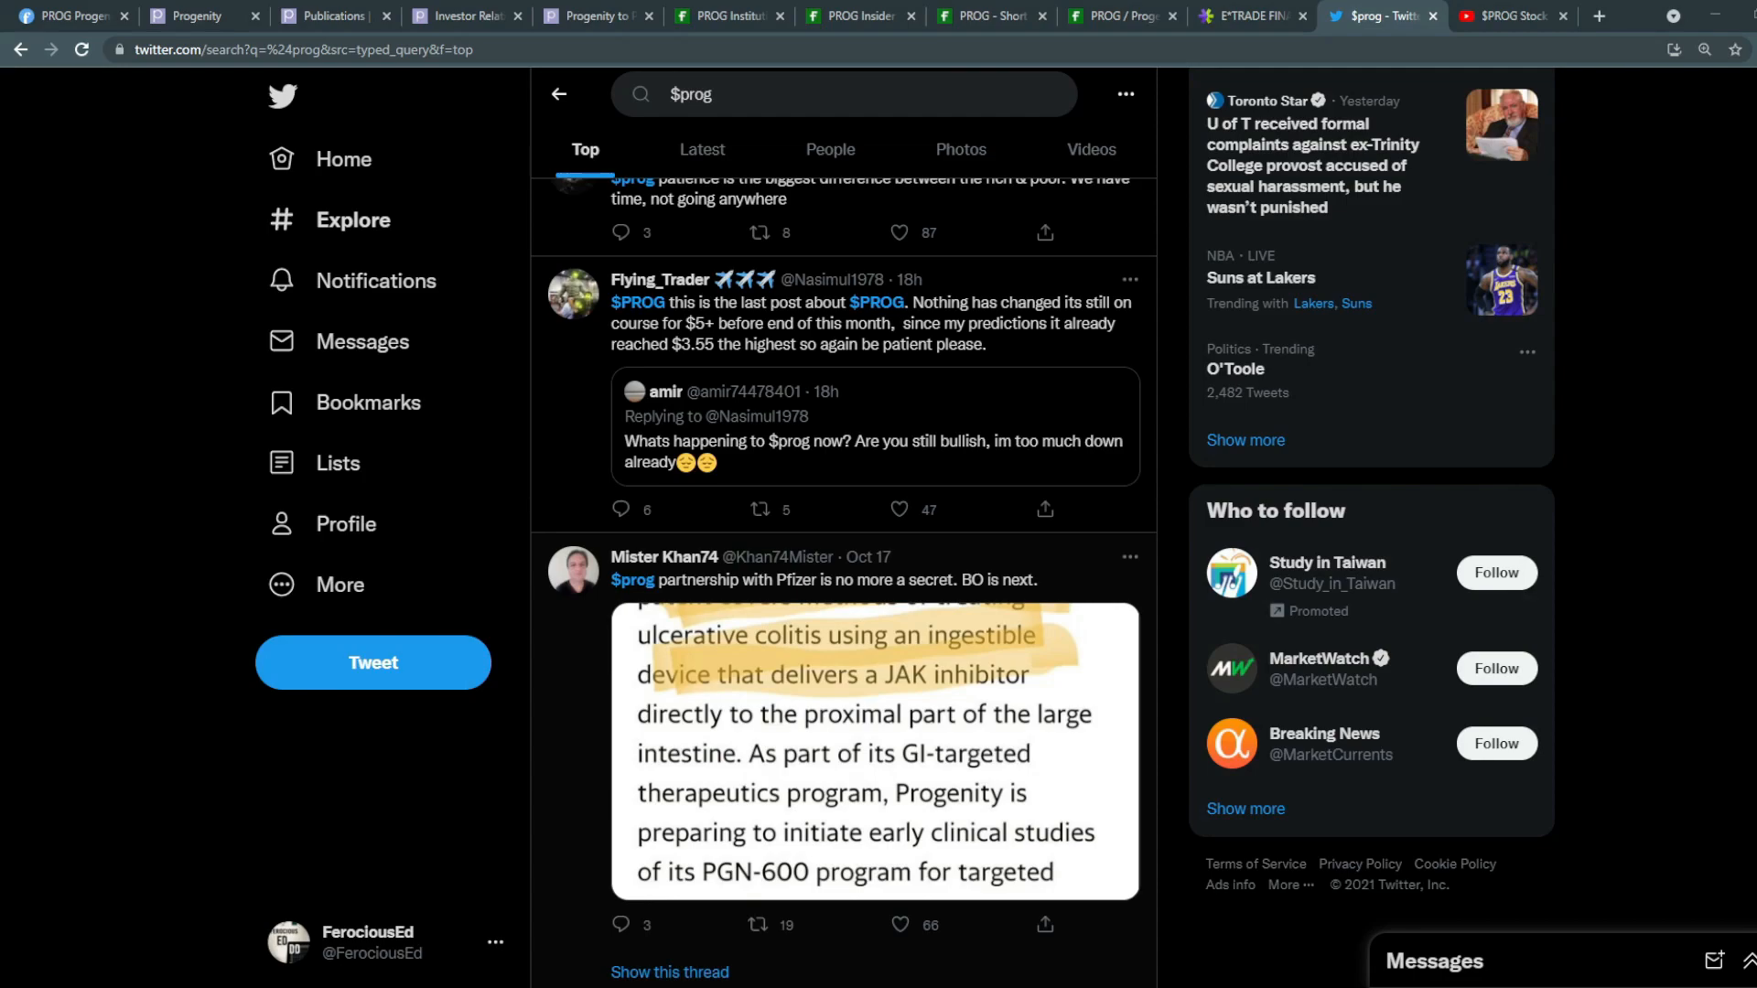
mouse_move(662, 556)
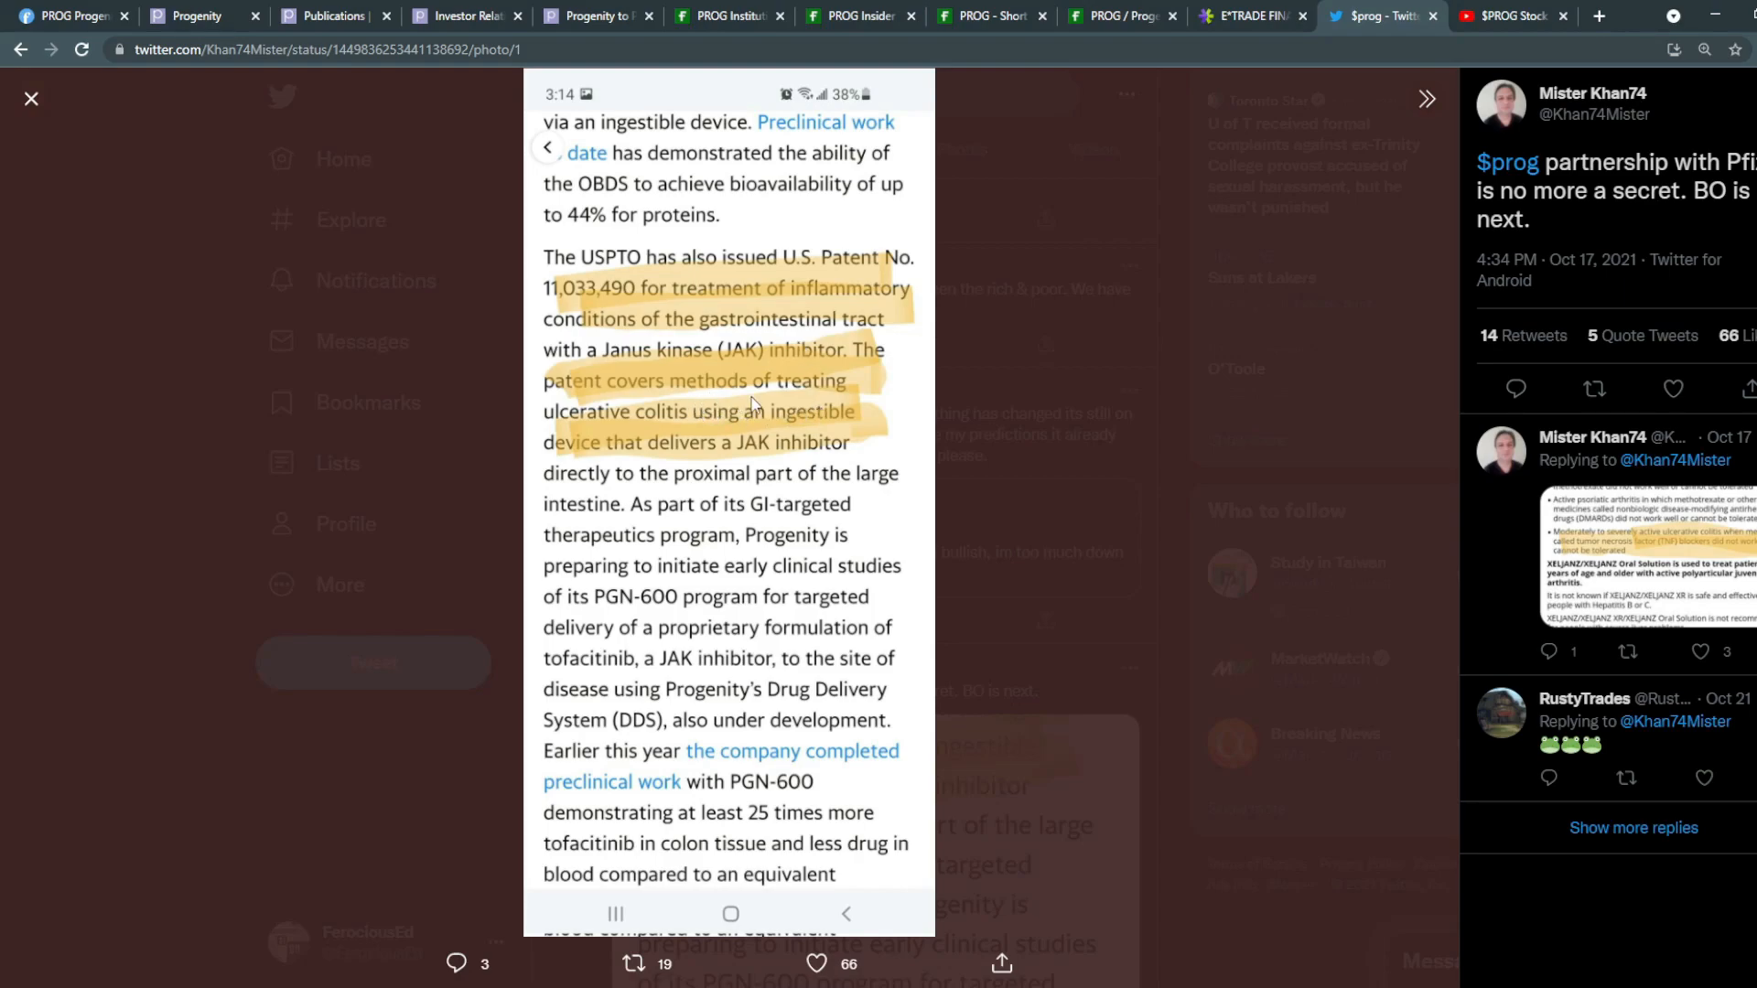
mouse_move(697, 434)
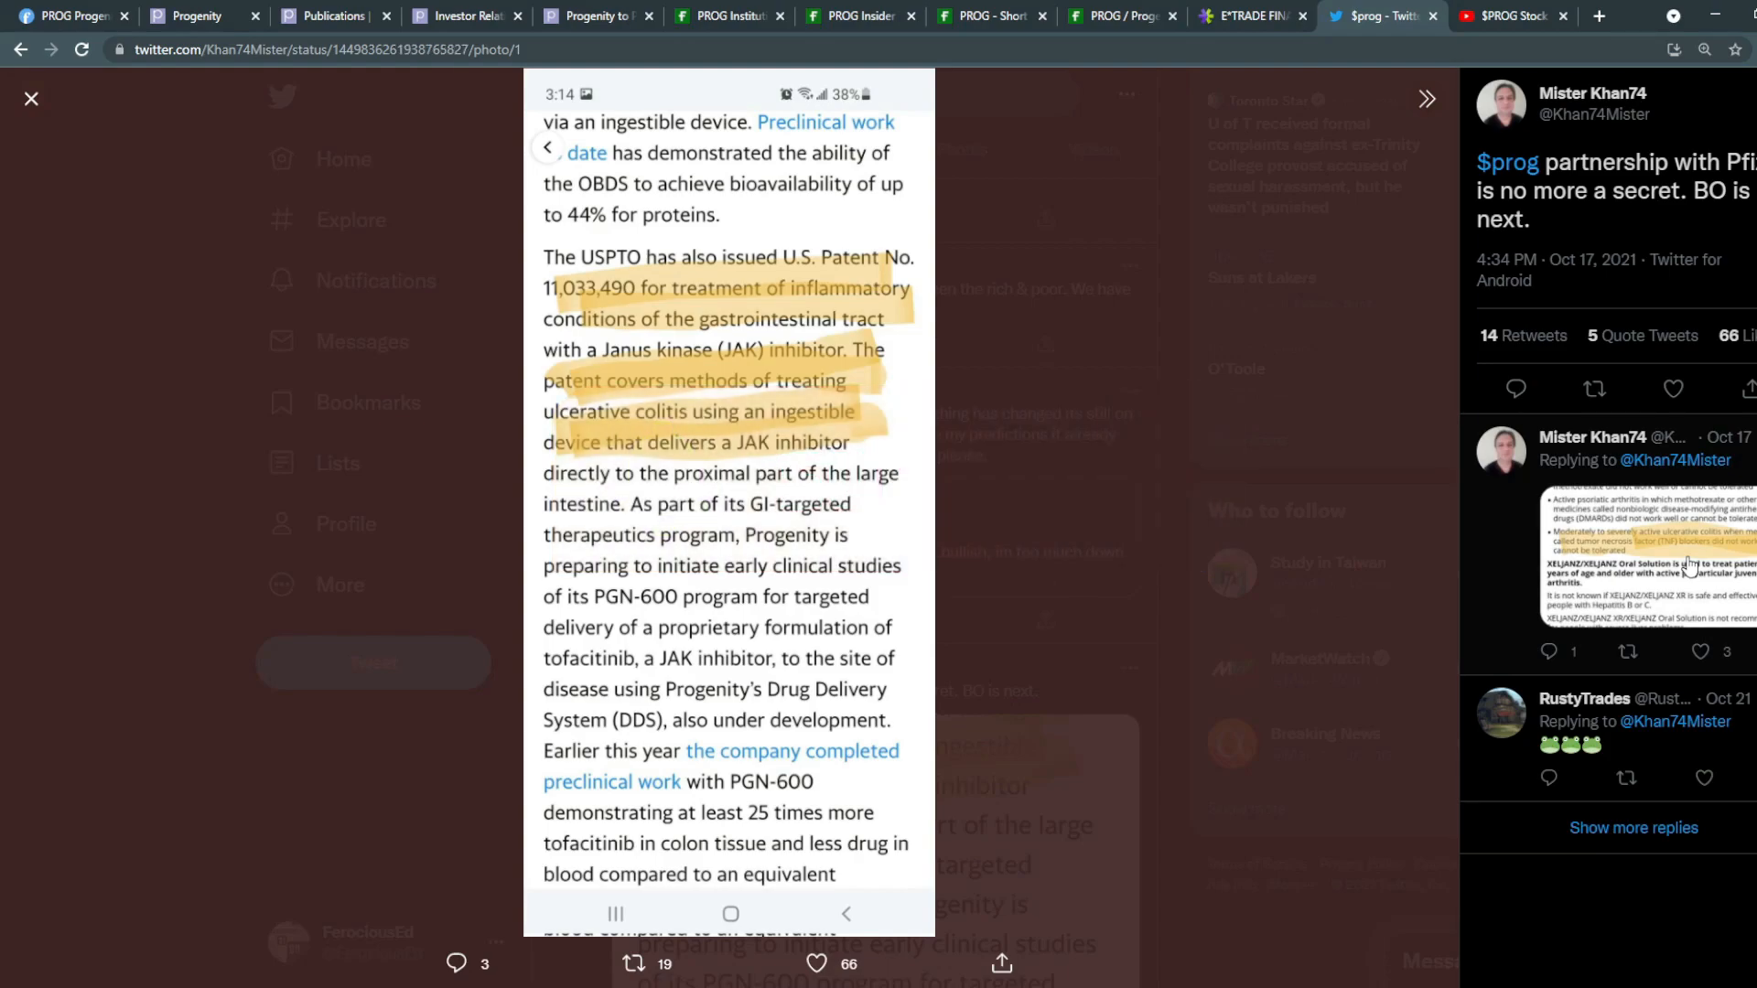
Step: View the next attached image, return to the patent excerpt, and close back to the search results
click(1425, 99)
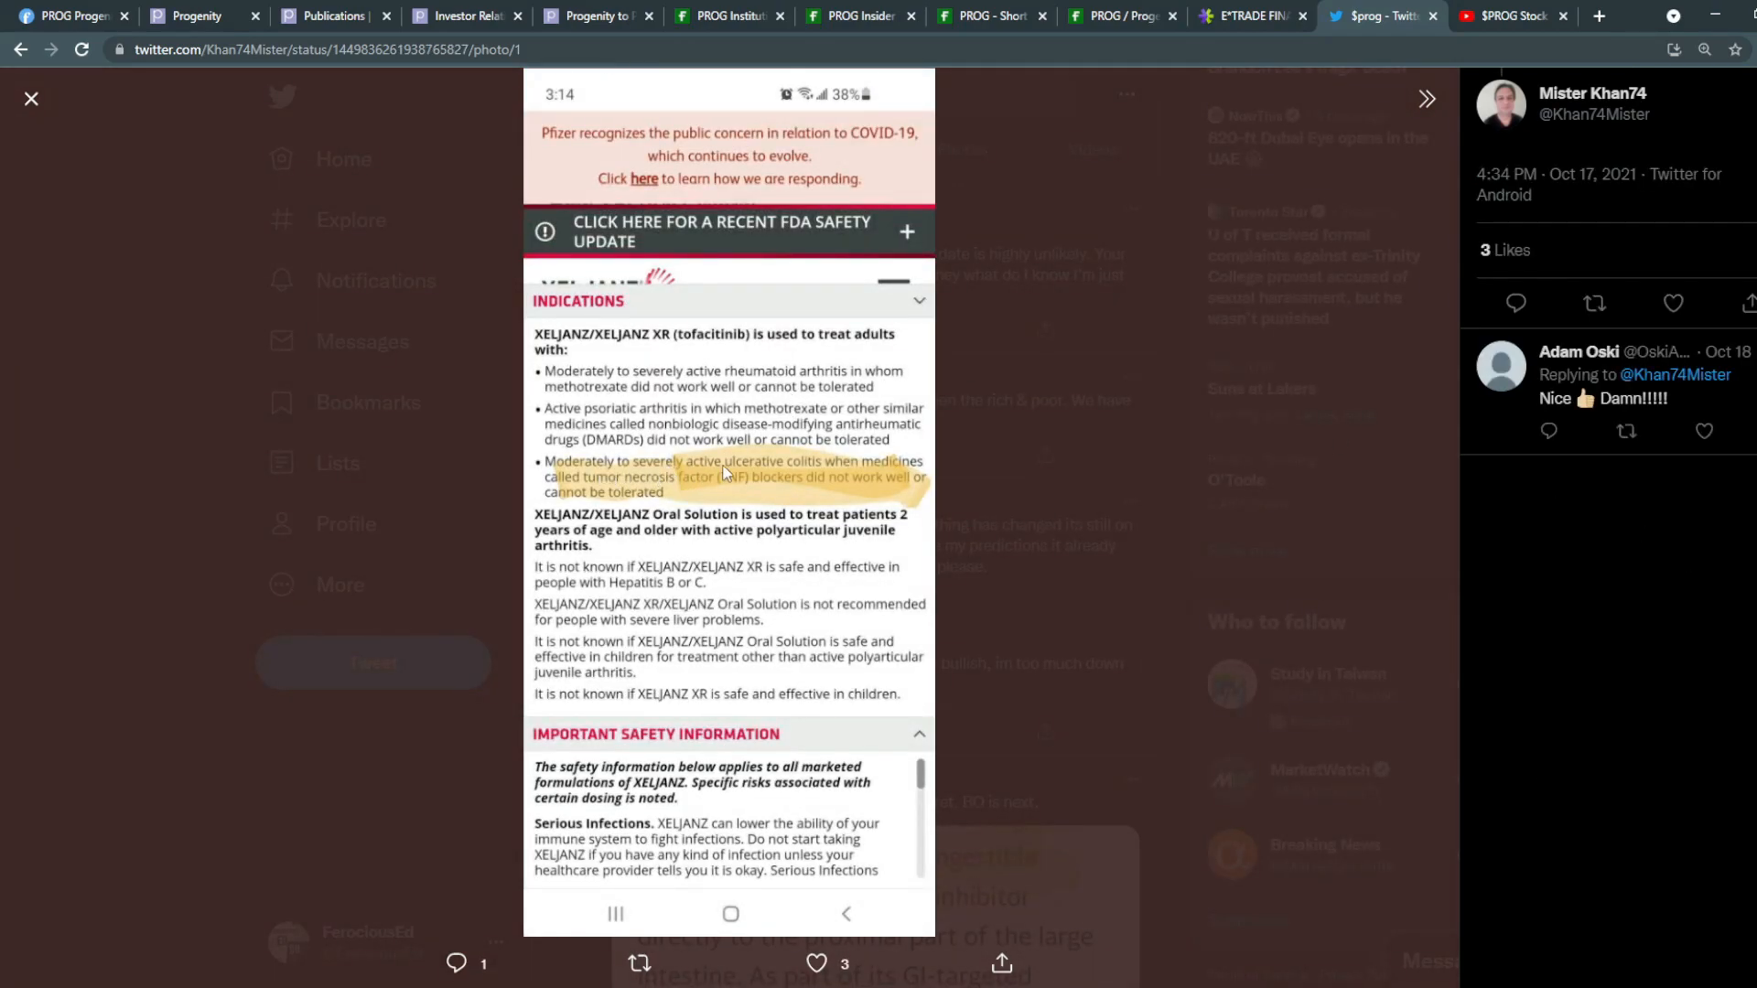
mouse_move(671, 492)
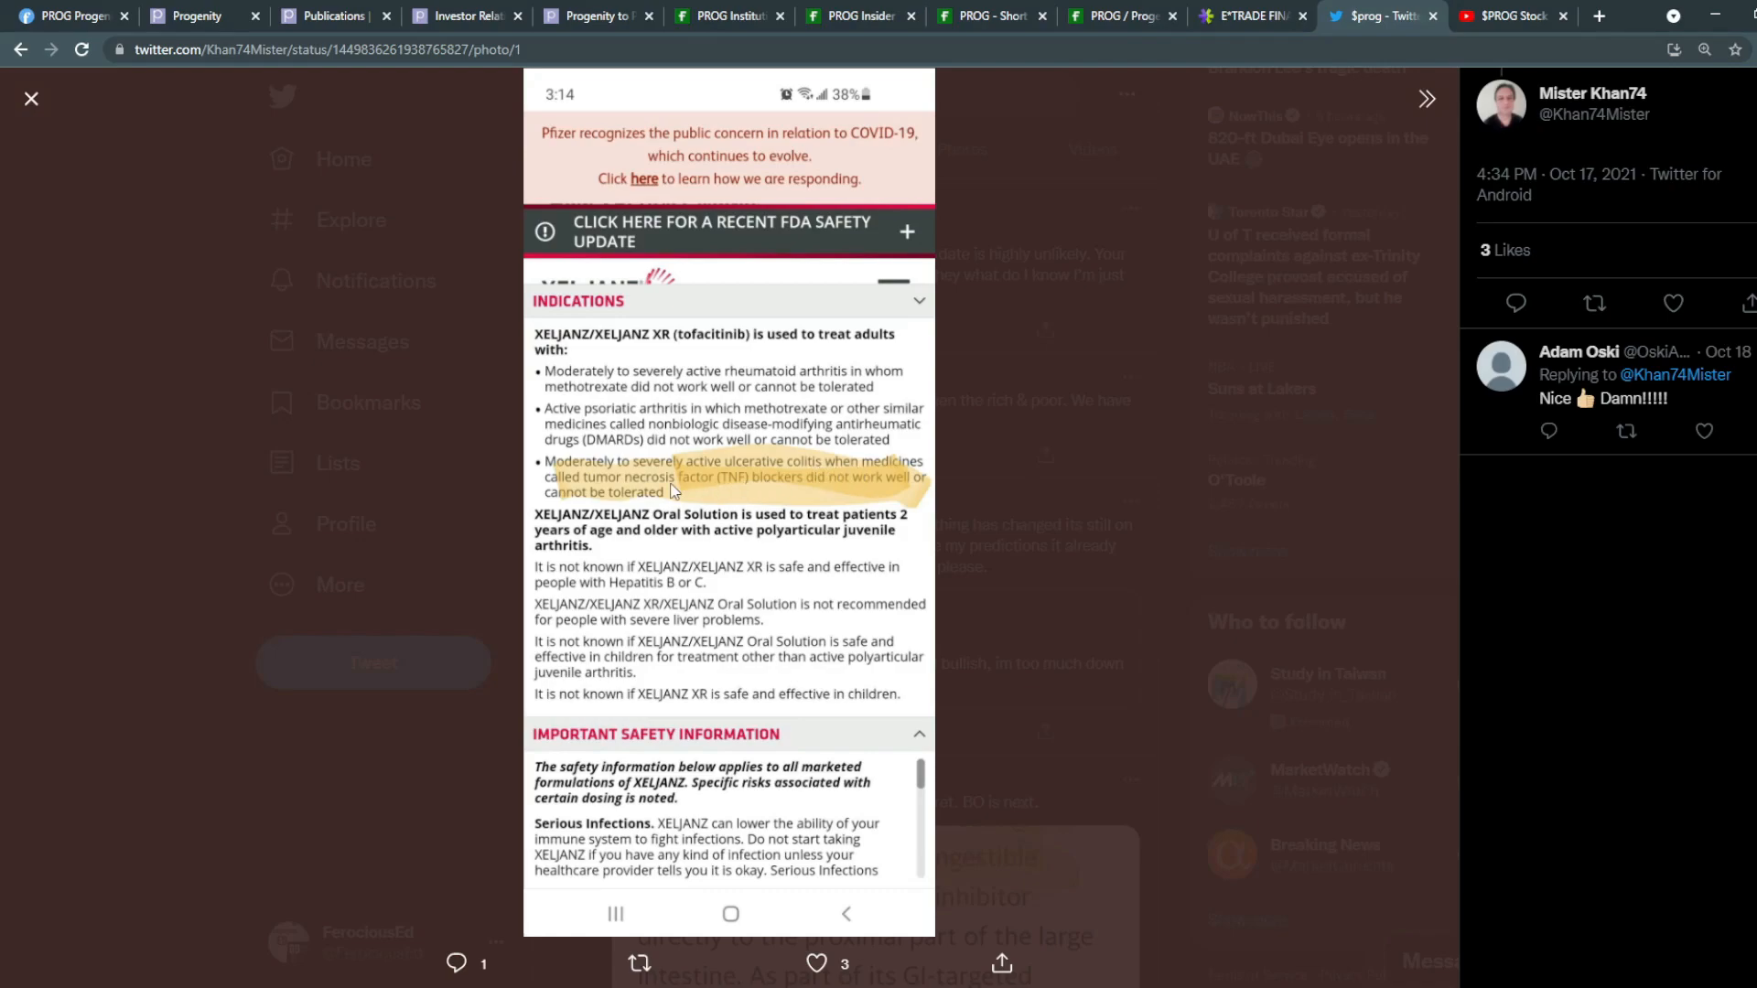
mouse_move(738, 490)
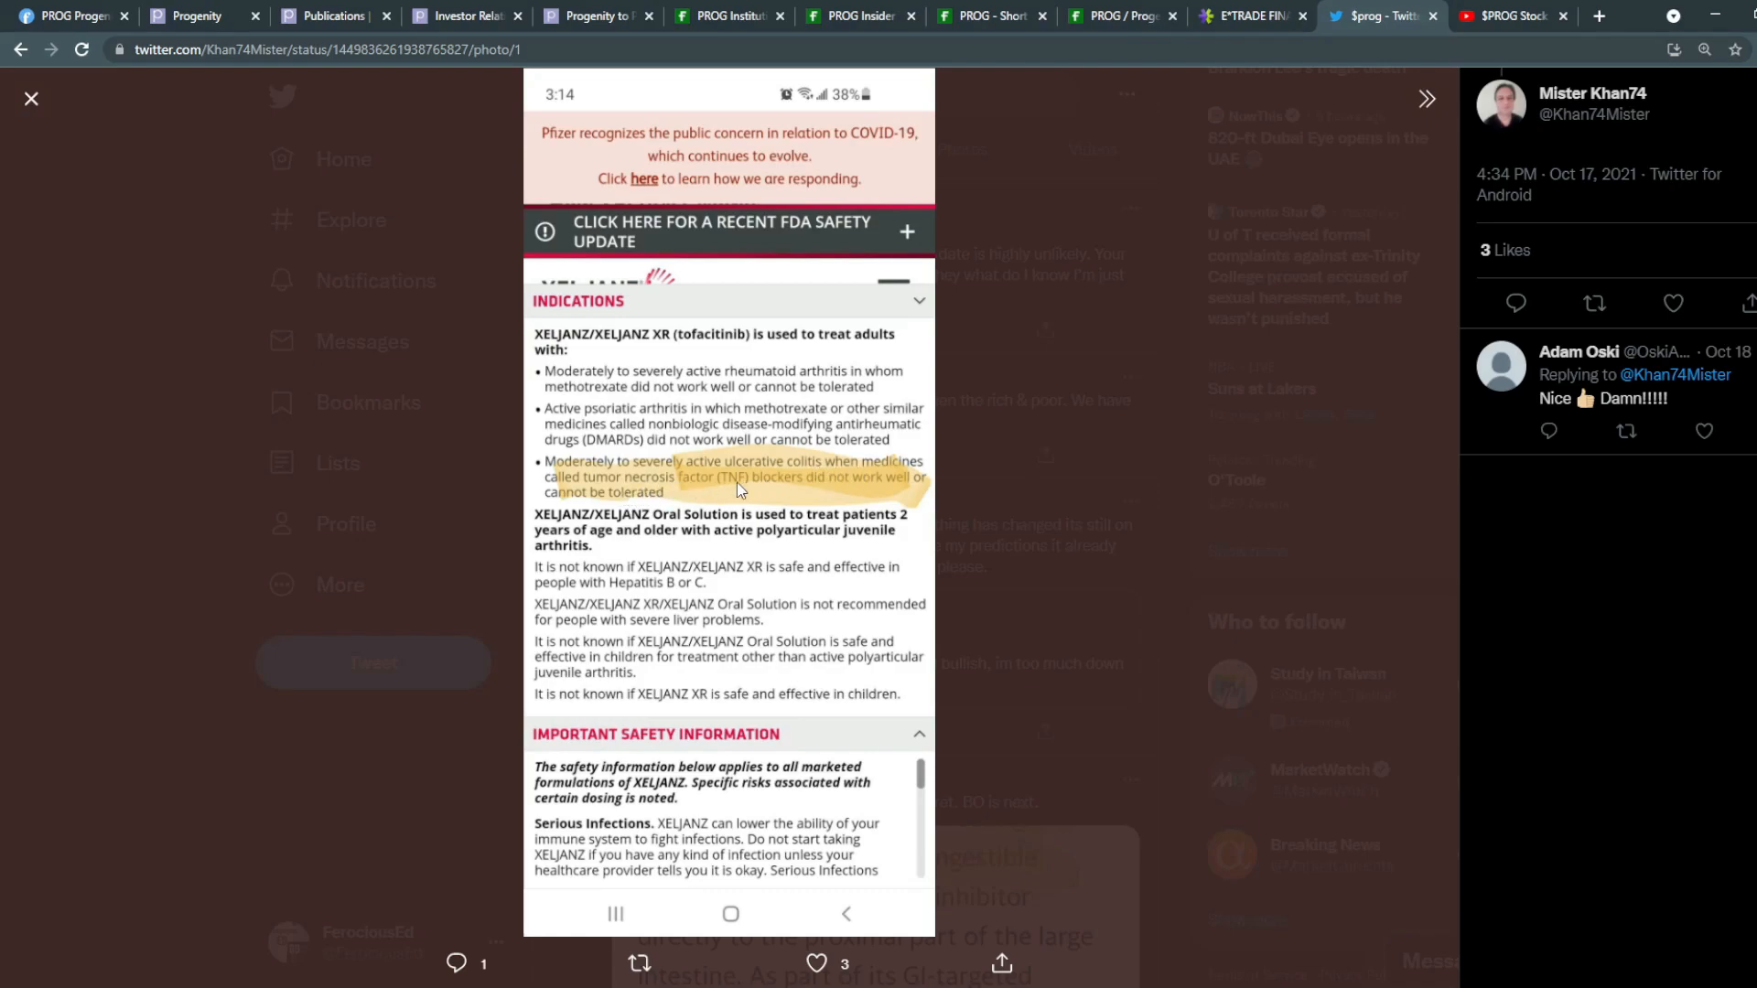
mouse_move(814, 492)
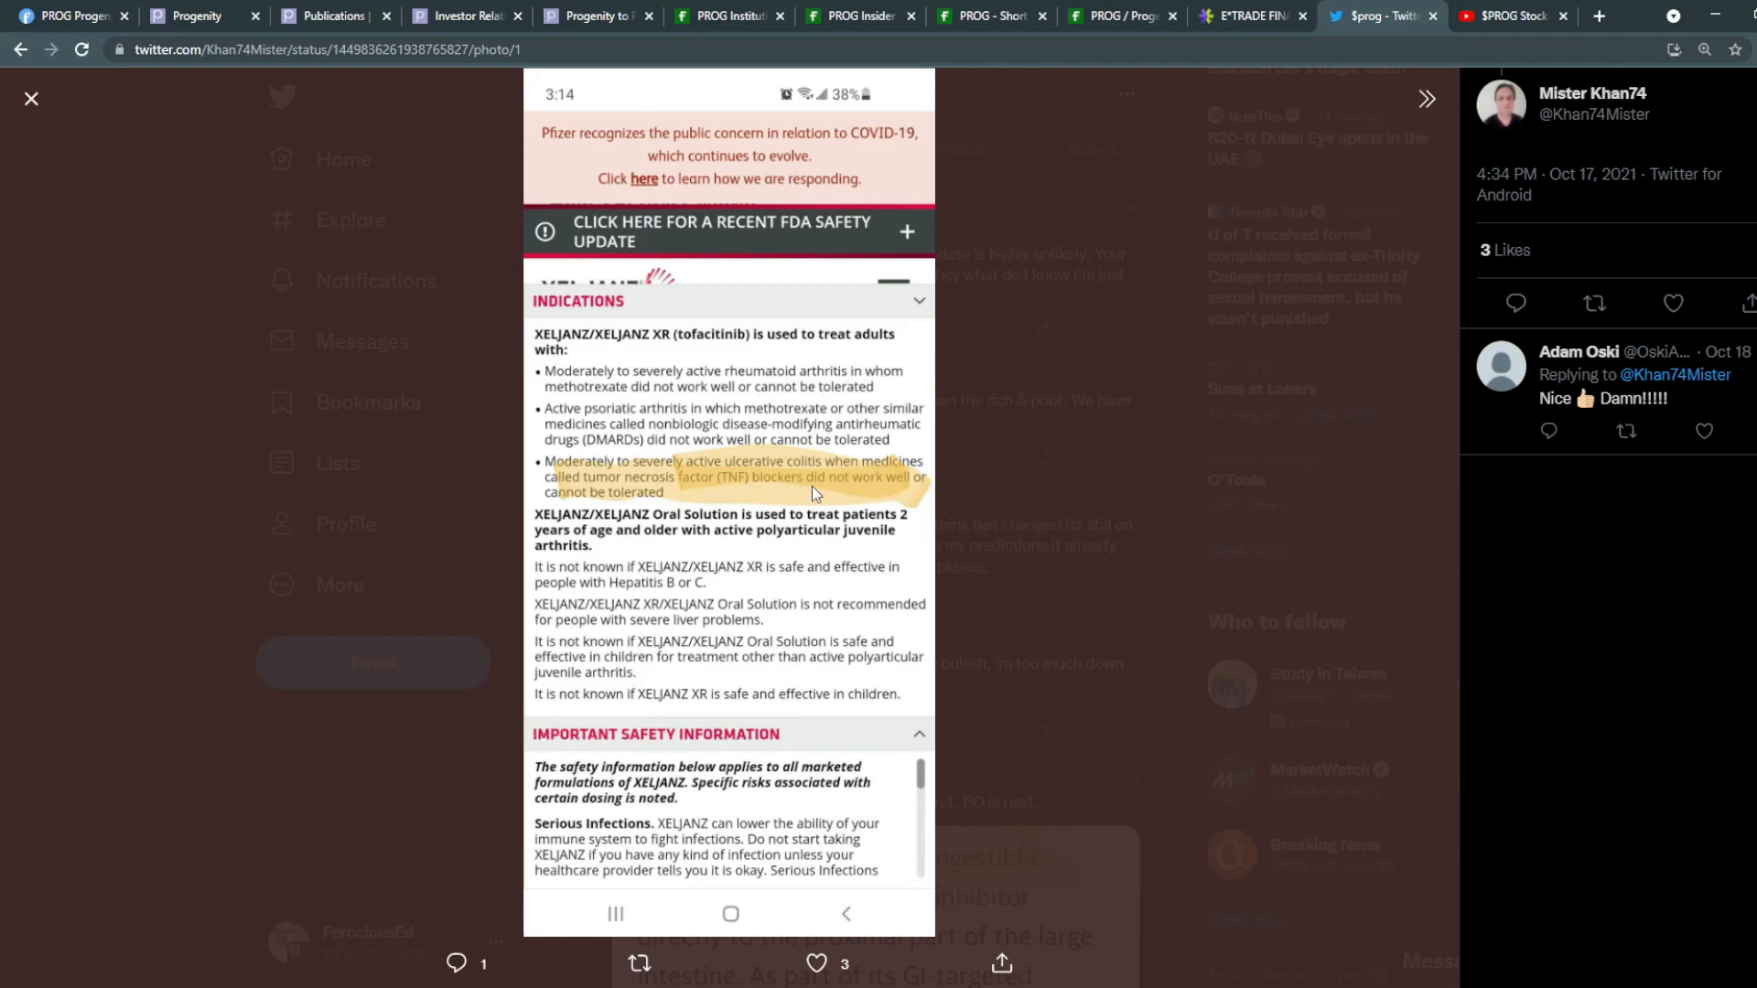
mouse_move(916, 547)
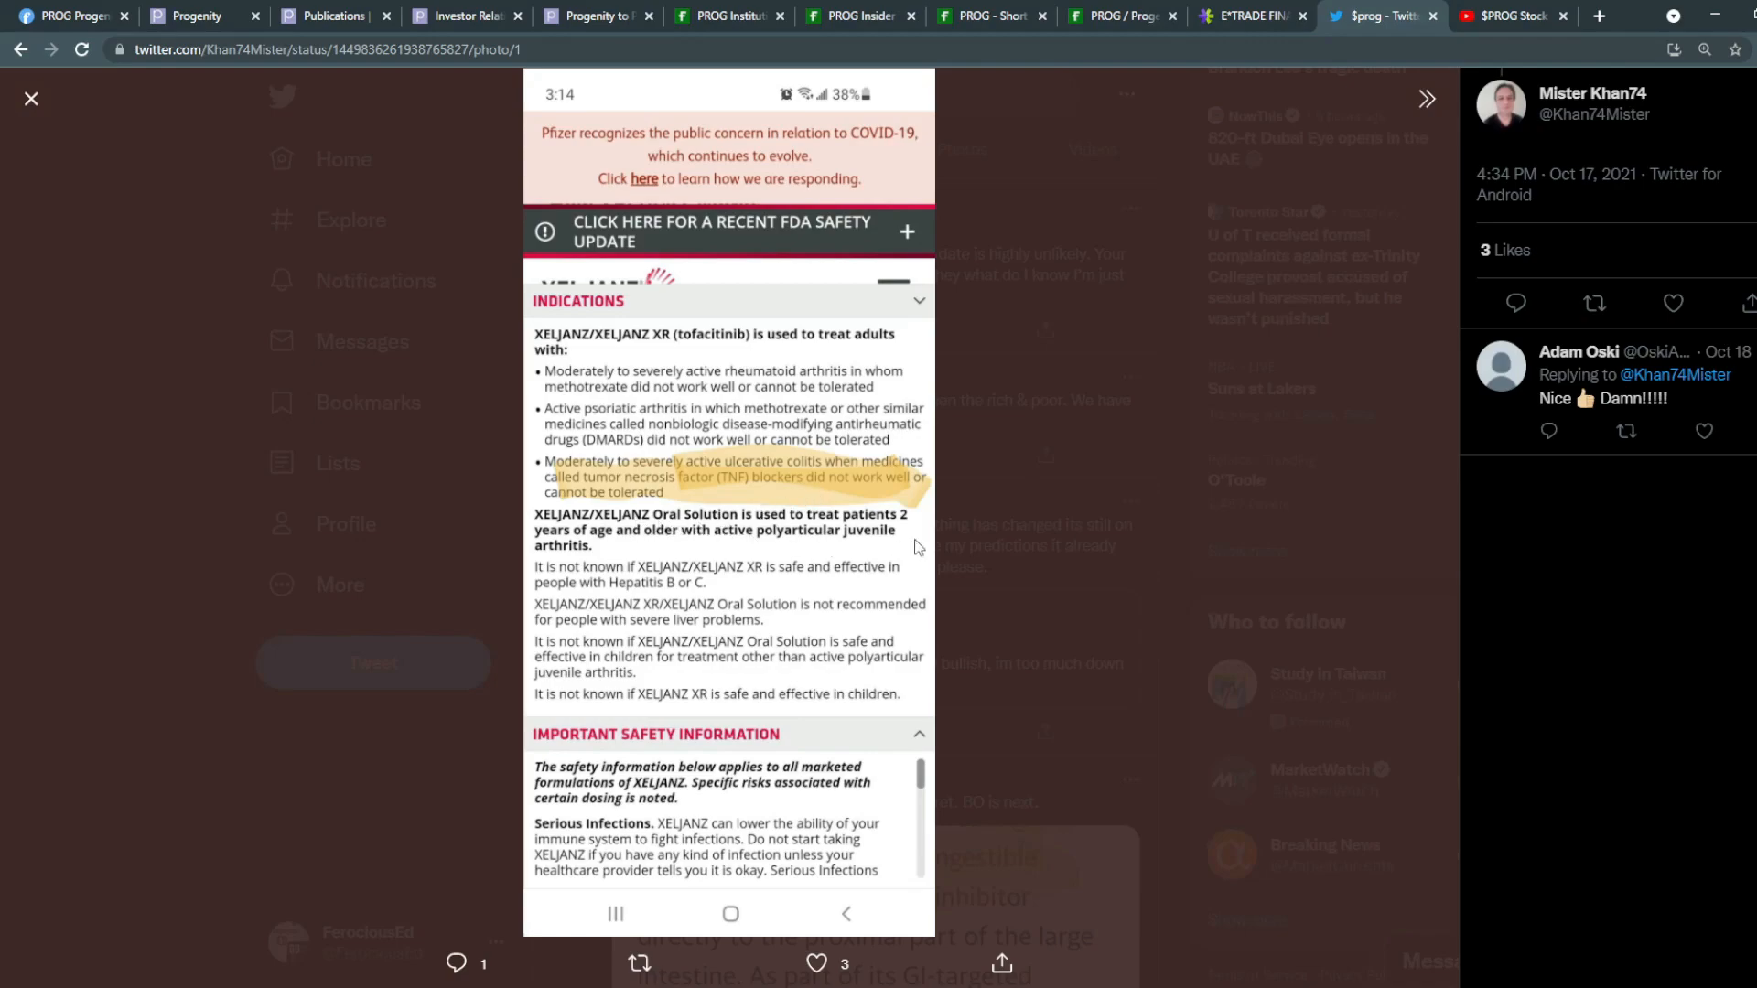
mouse_move(974, 547)
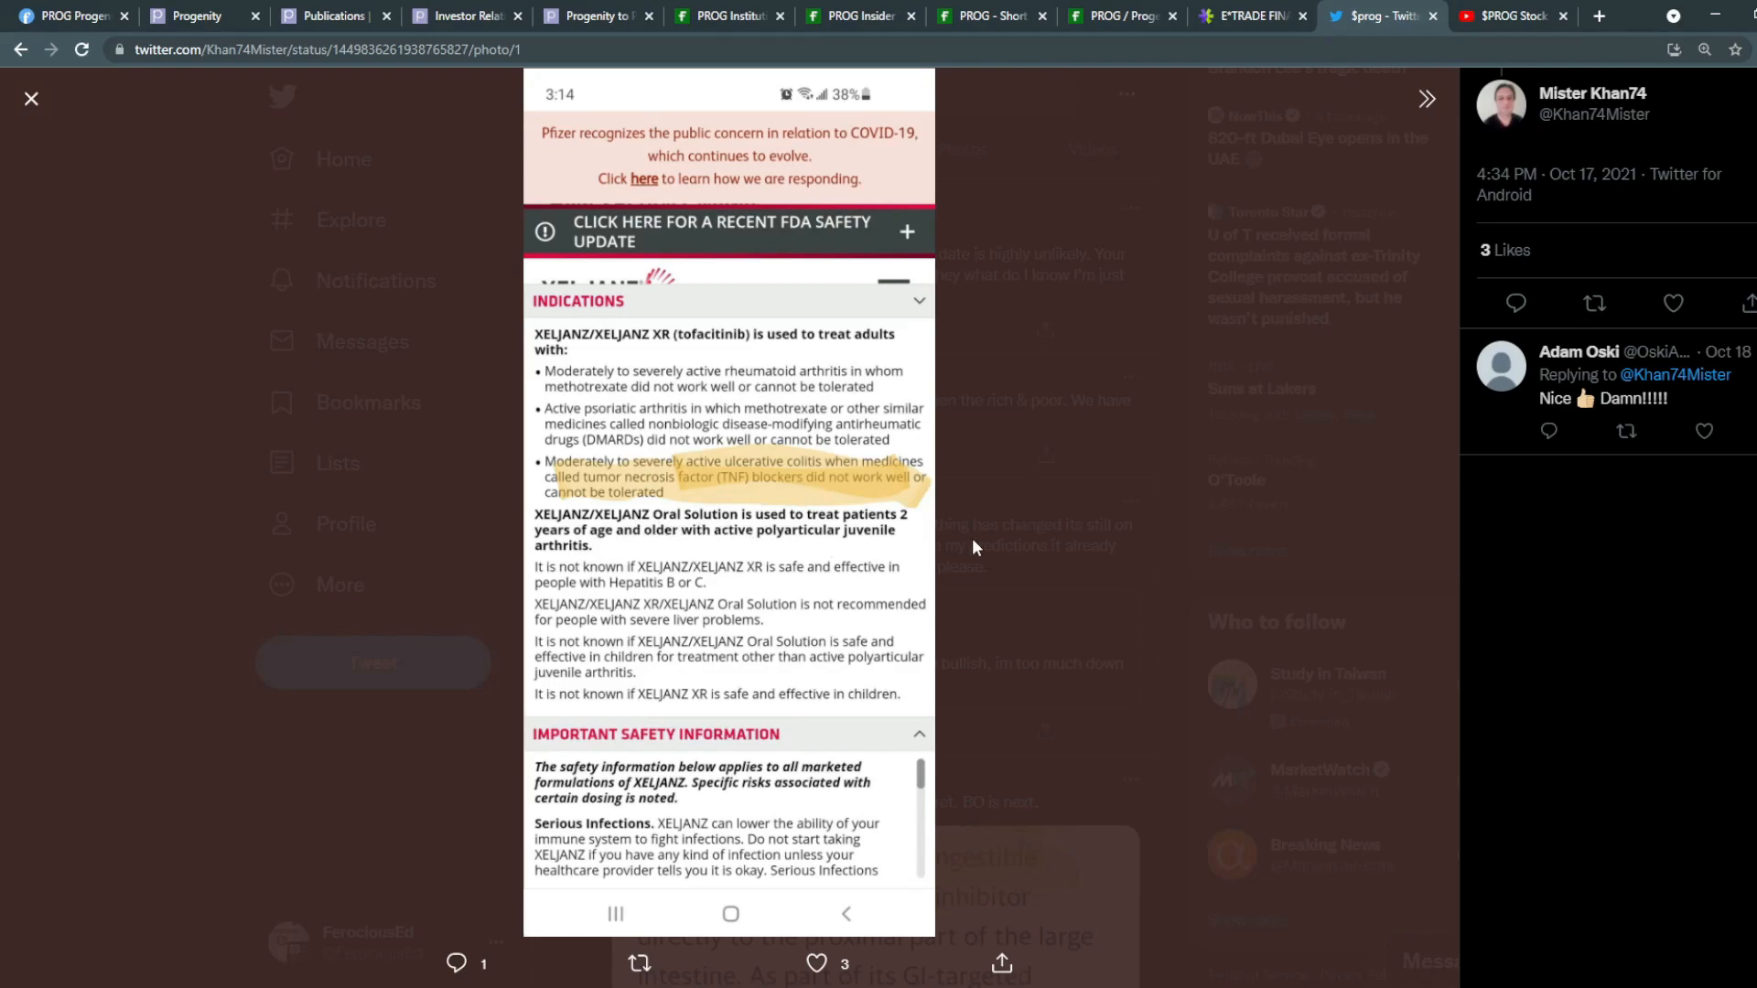
click(1425, 99)
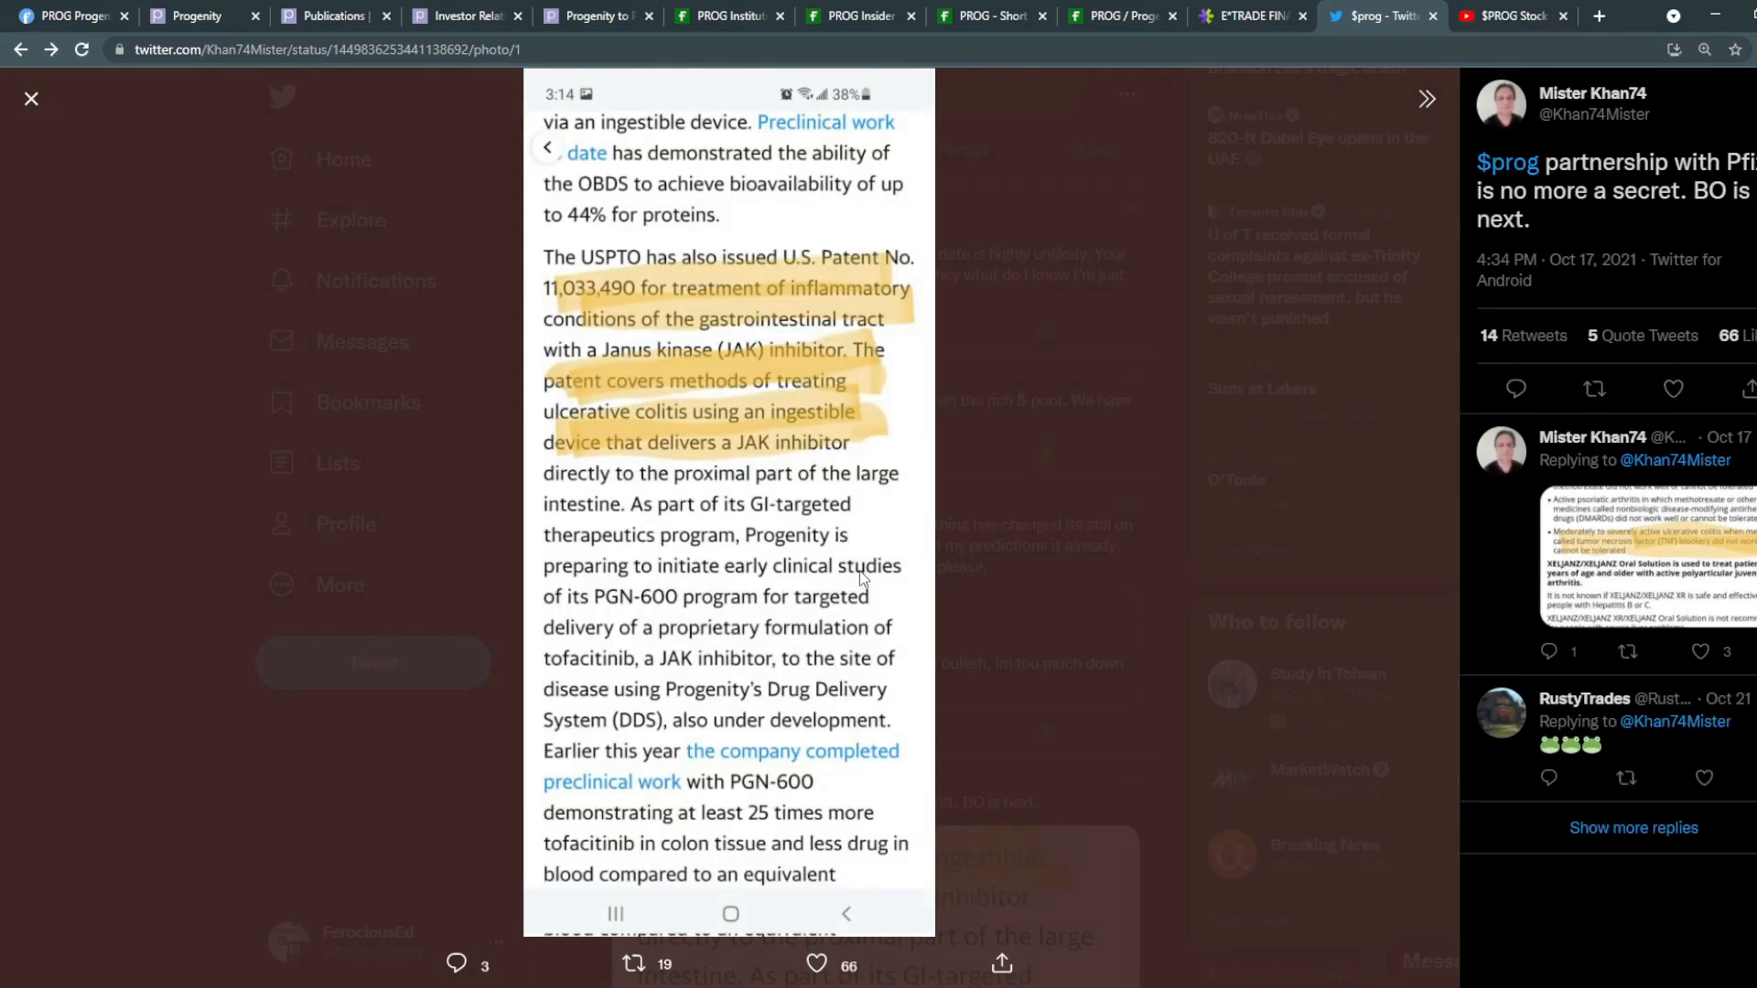
click(31, 99)
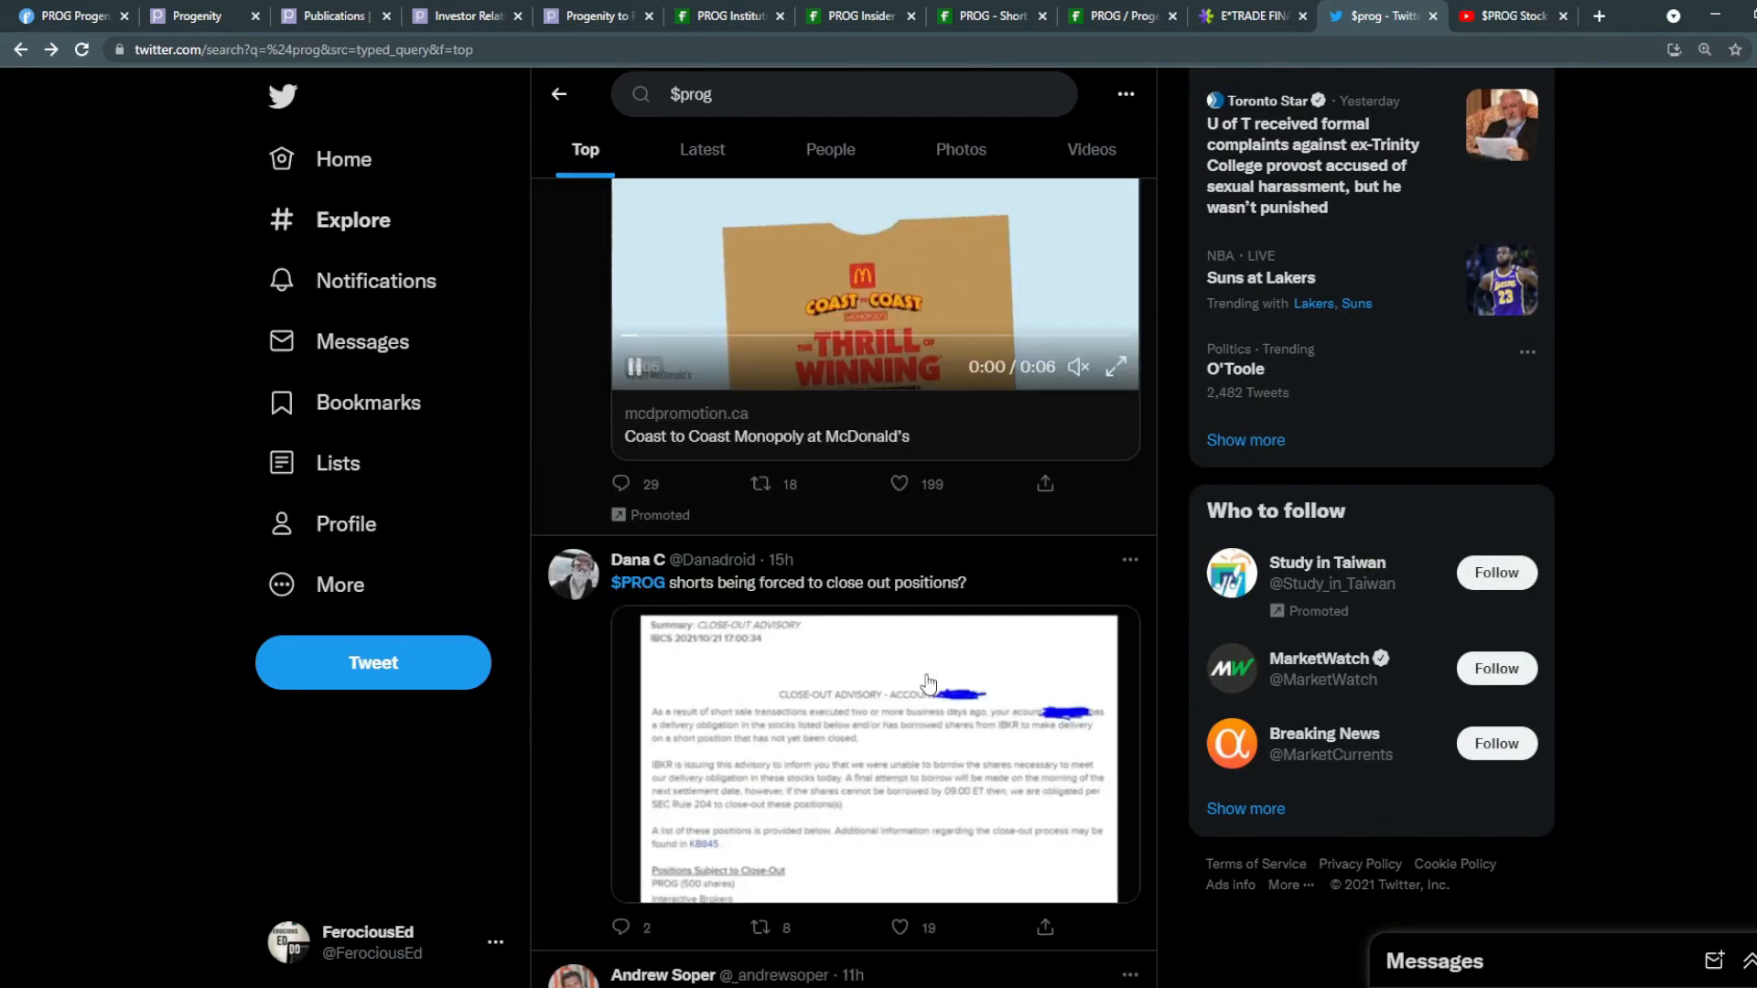
click(875, 756)
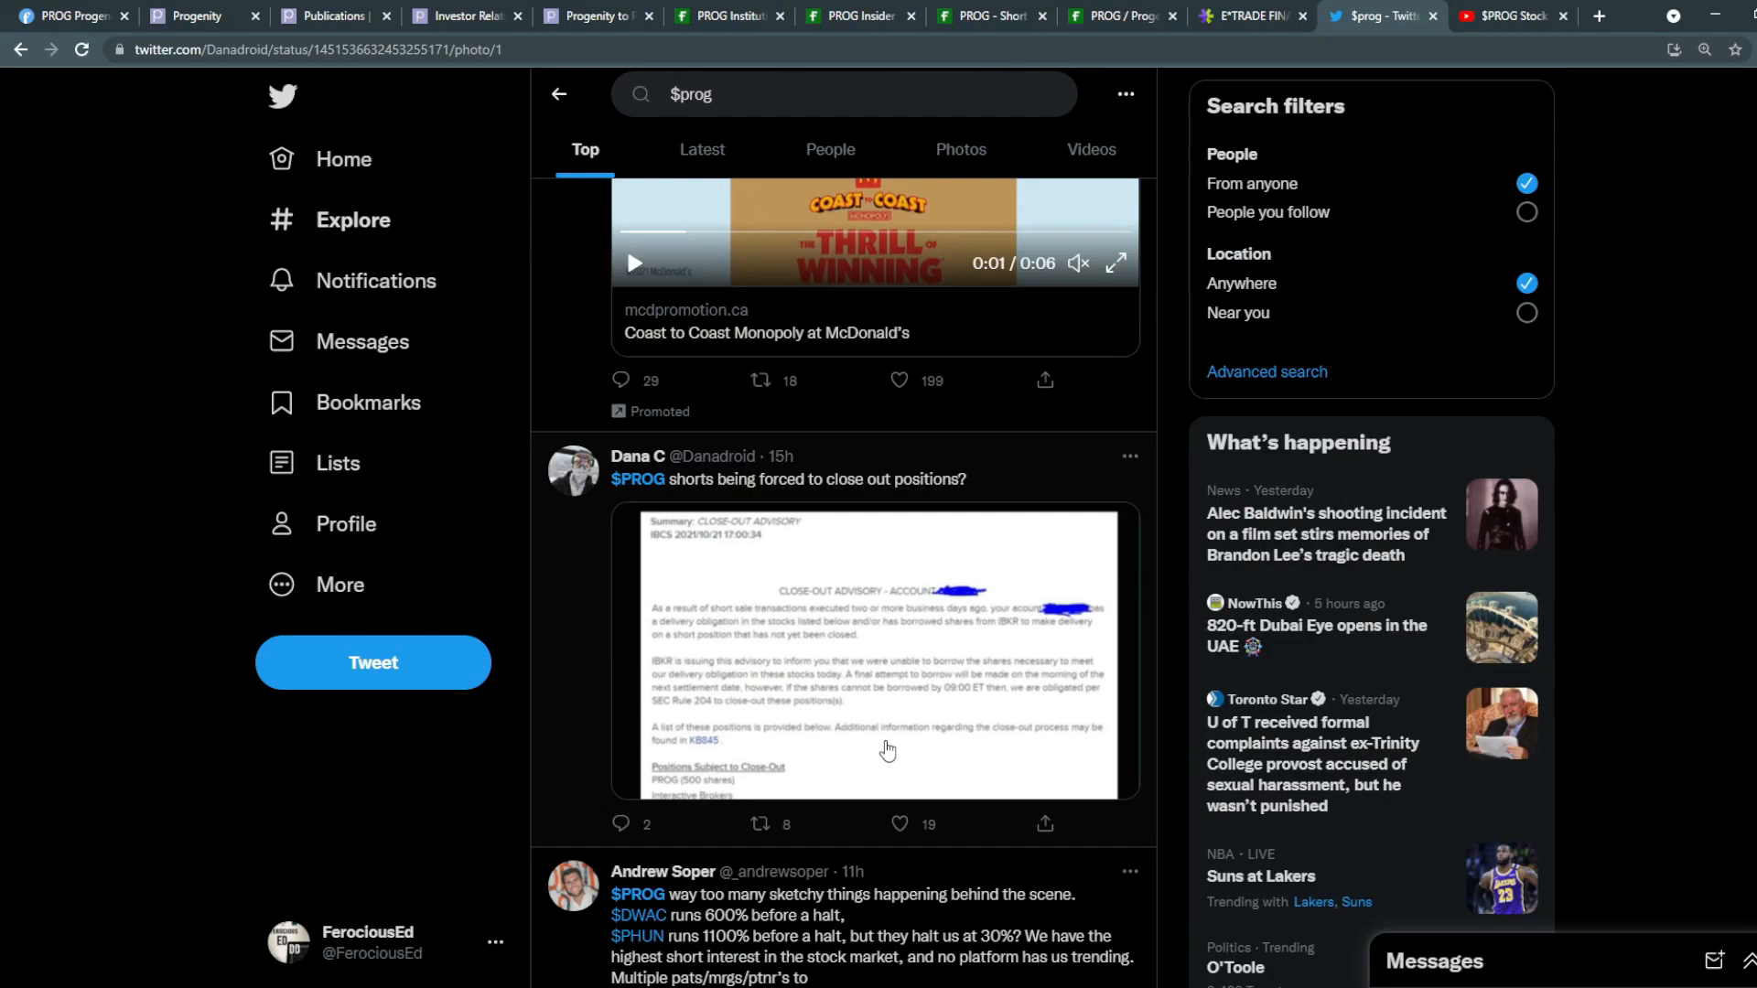
click(880, 649)
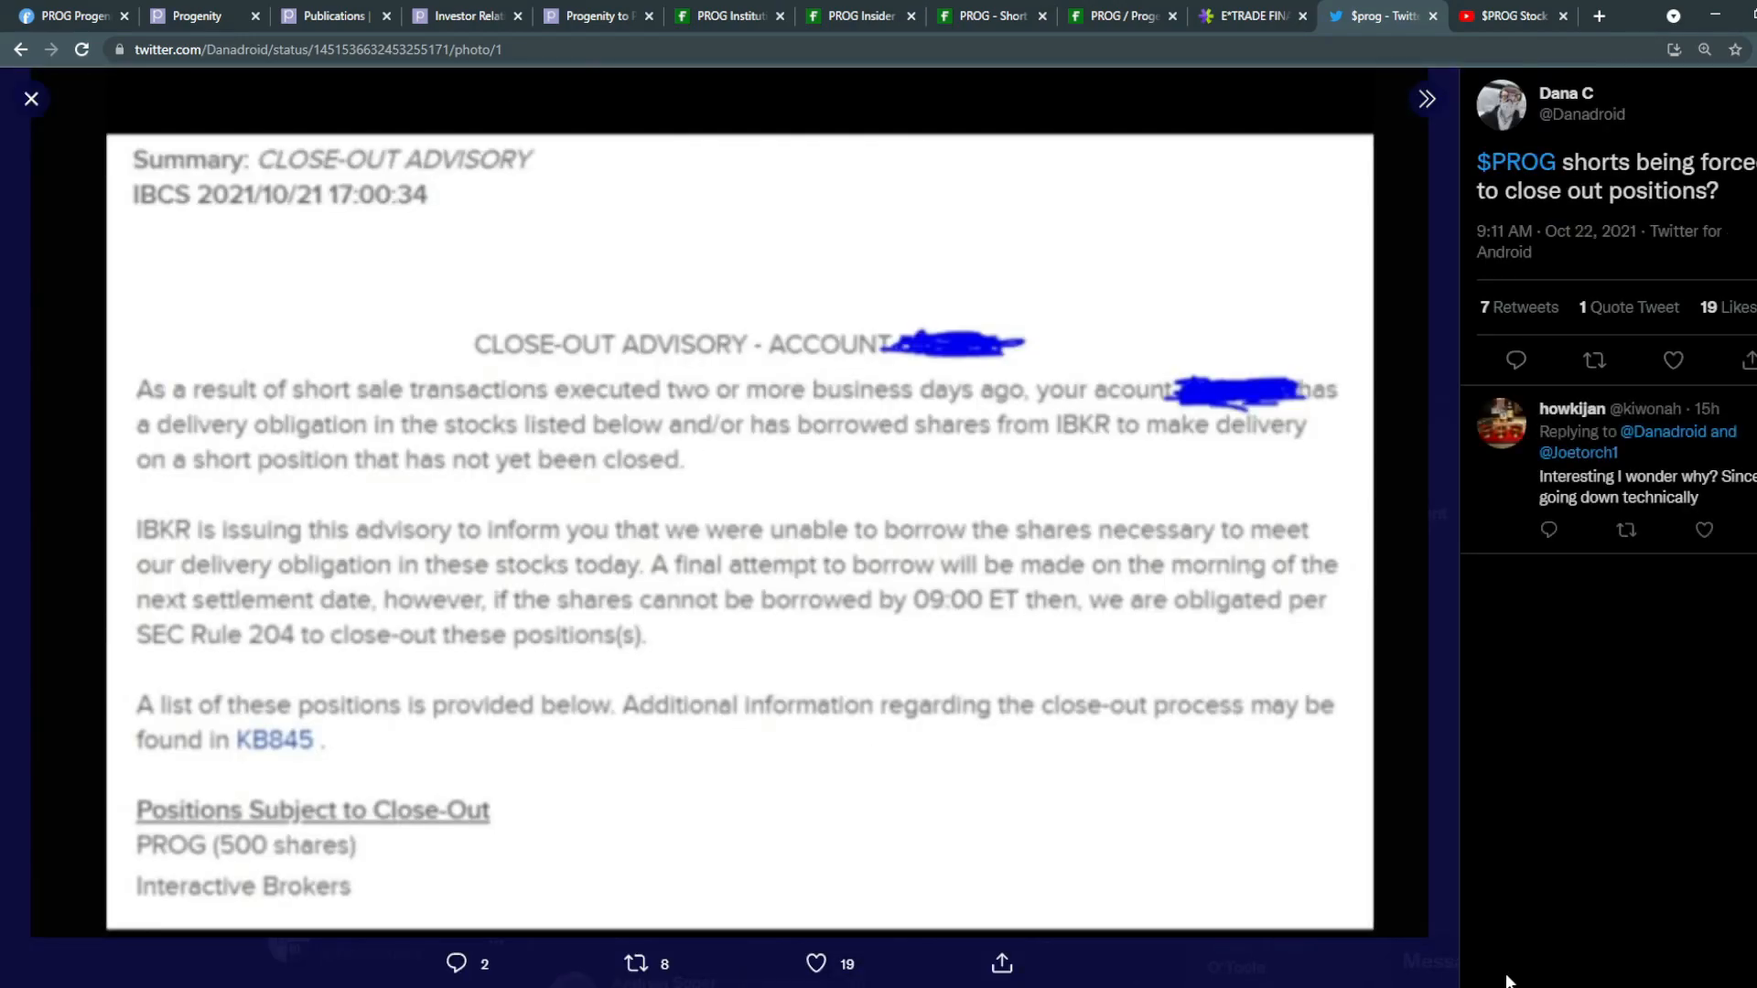
click(31, 99)
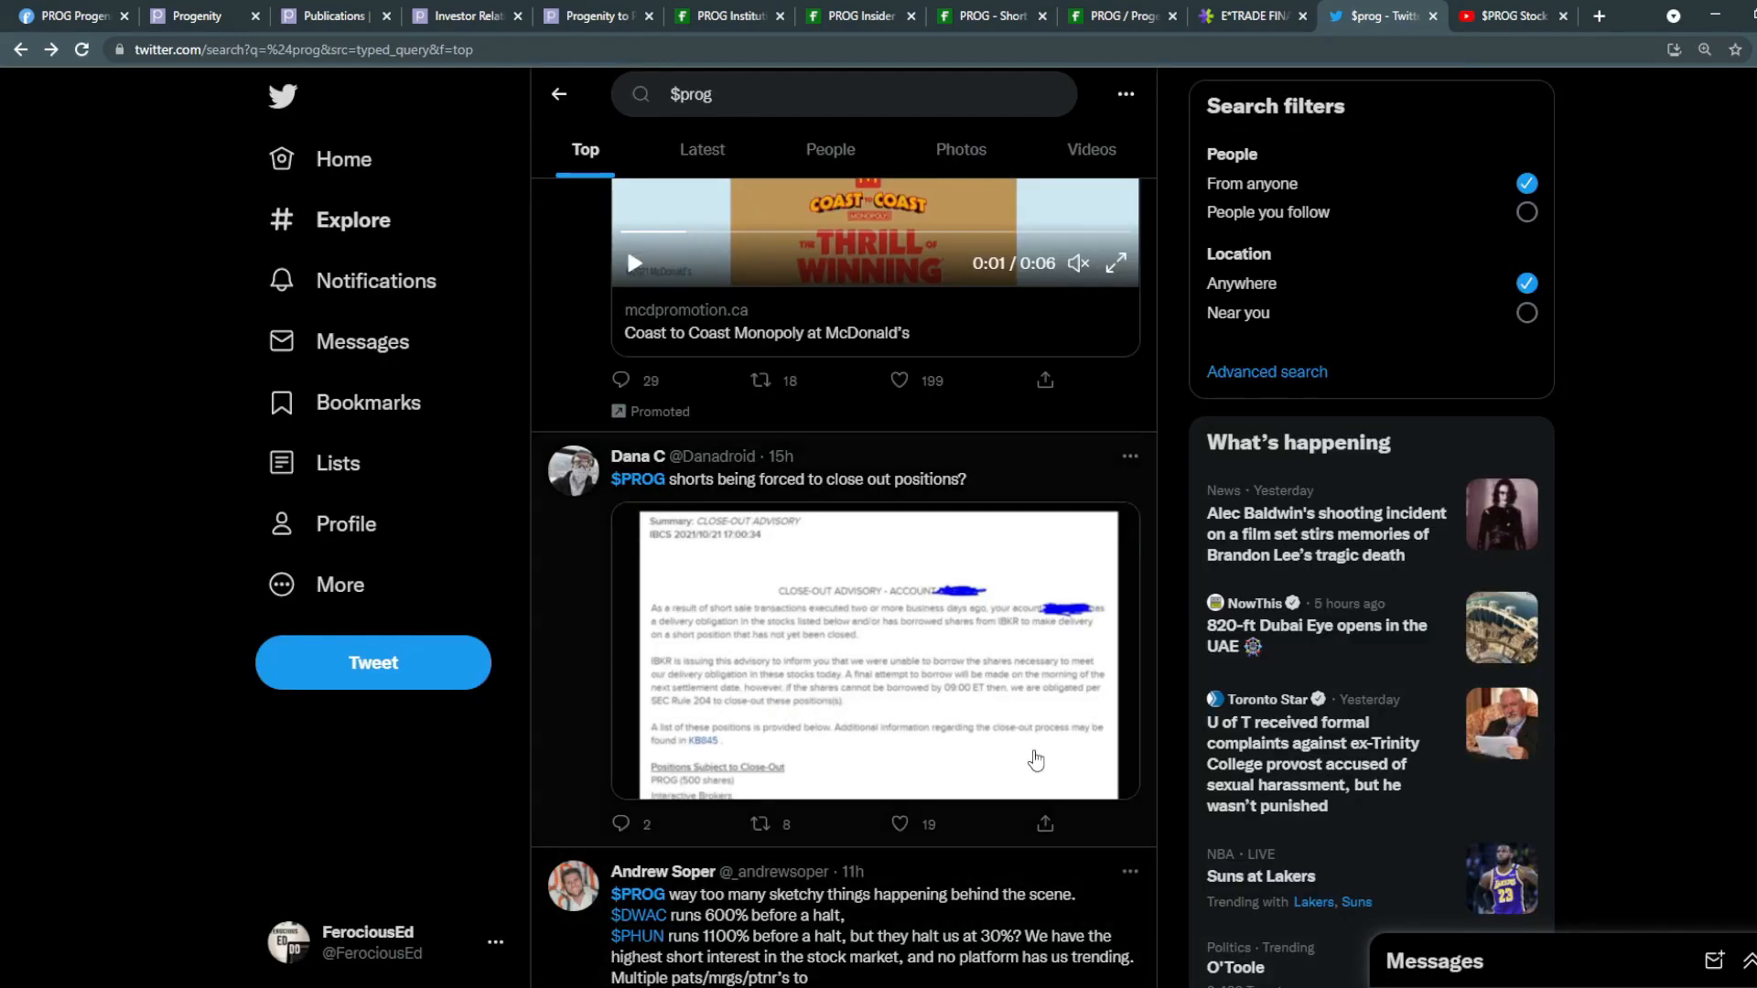
scroll(down, 3)
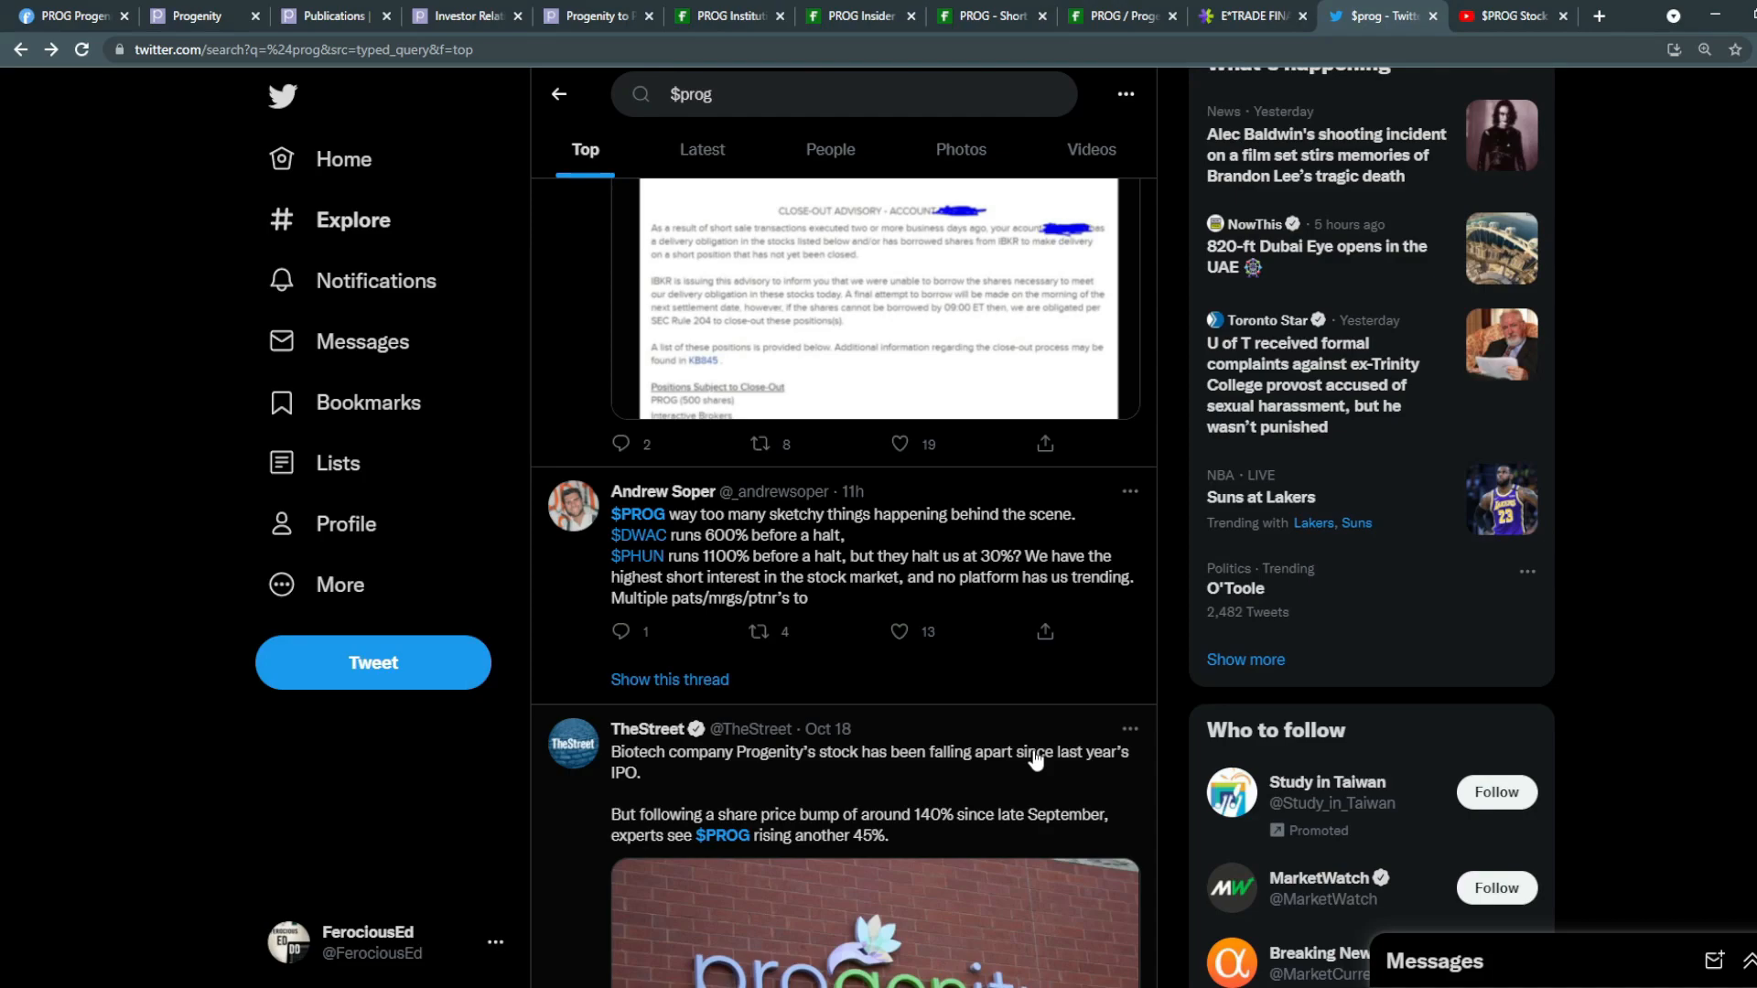
mouse_move(1007, 751)
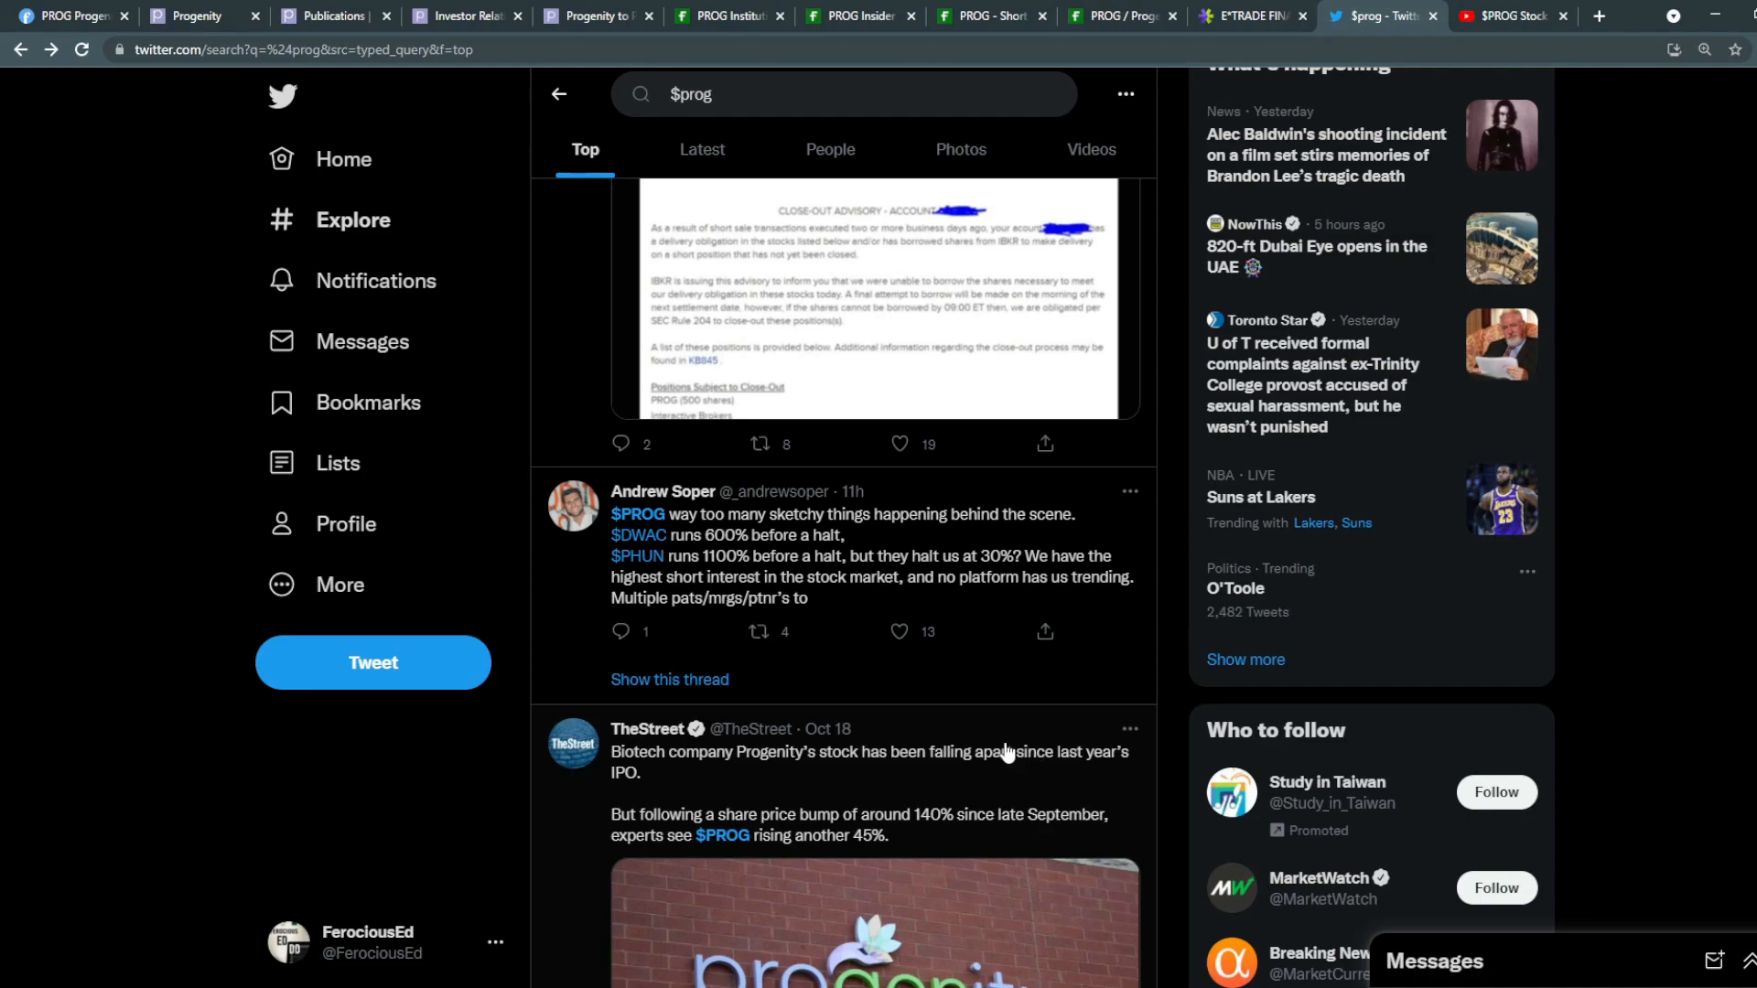
mouse_move(834, 644)
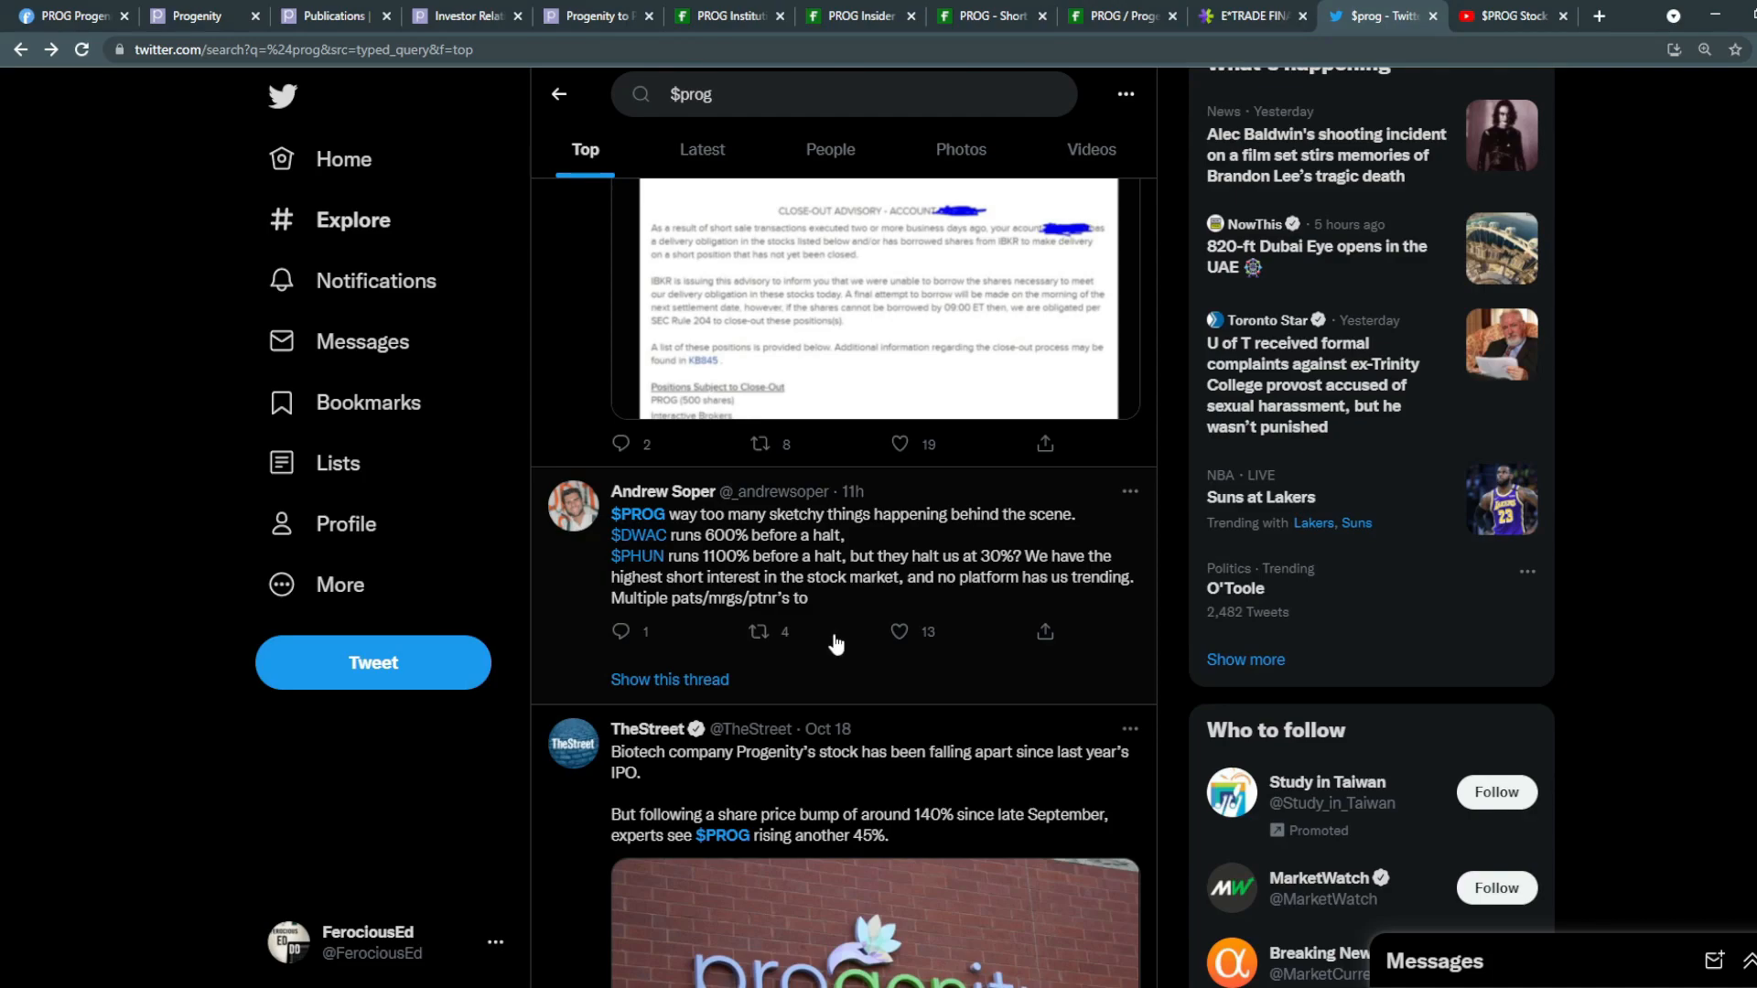
scroll(down, 3)
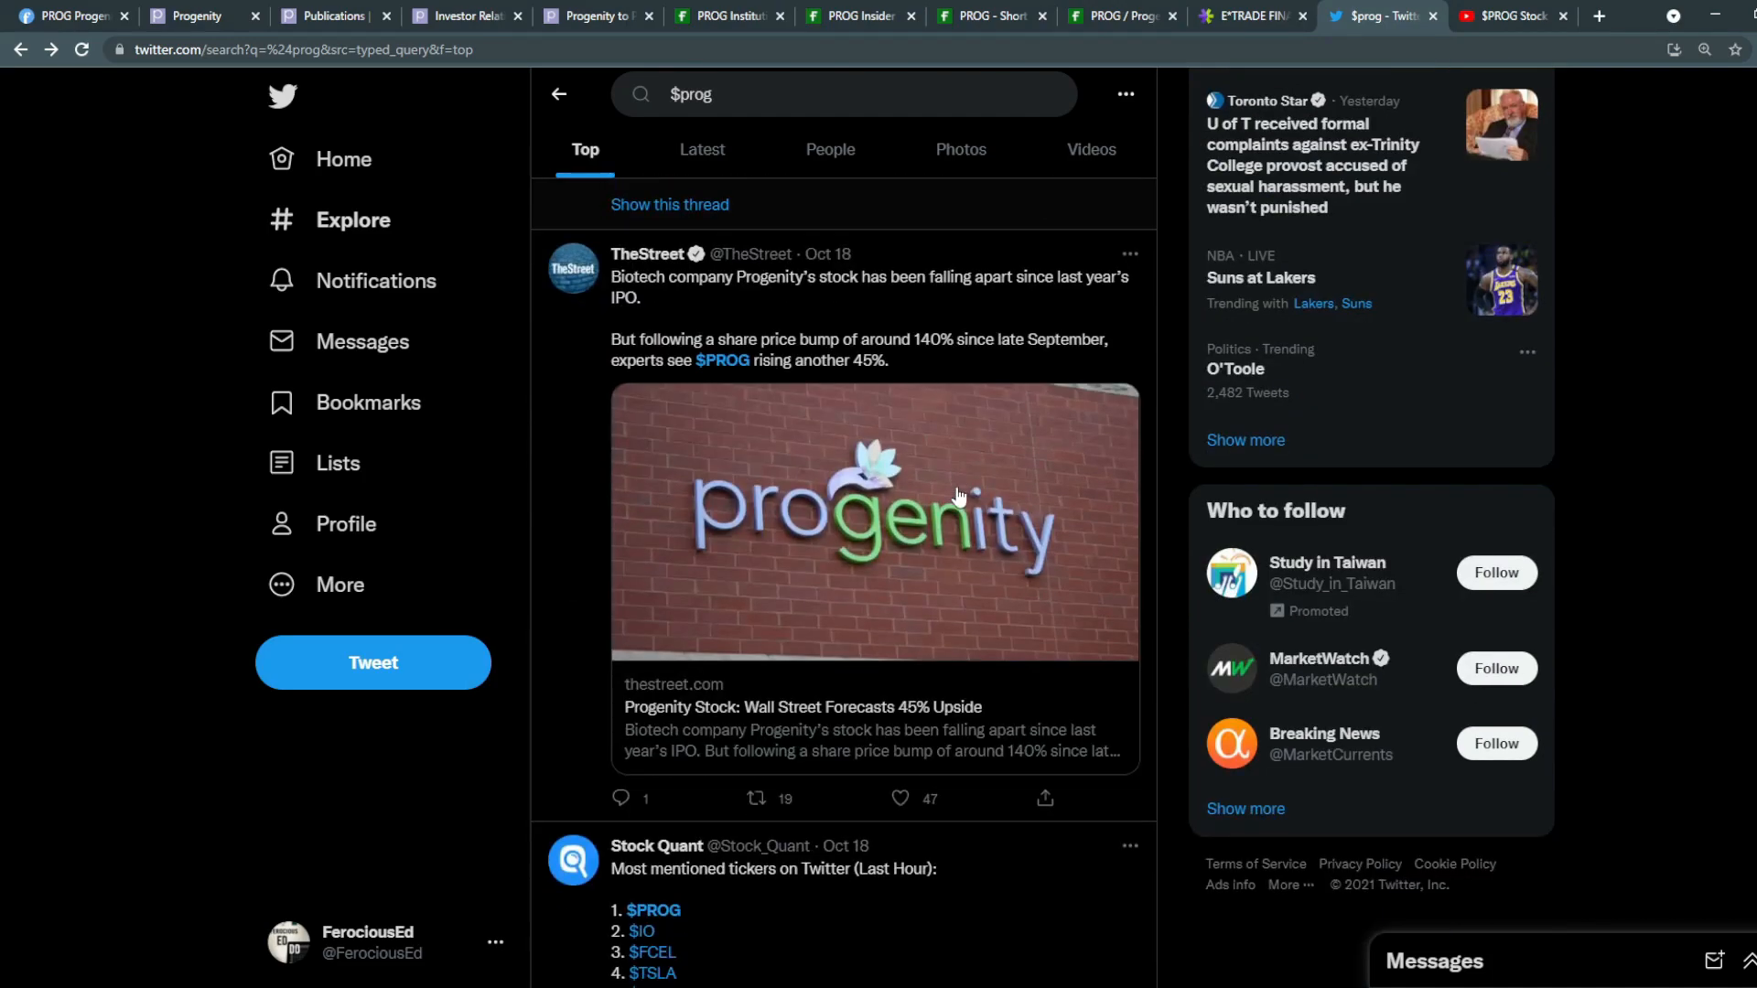
scroll(down, 3)
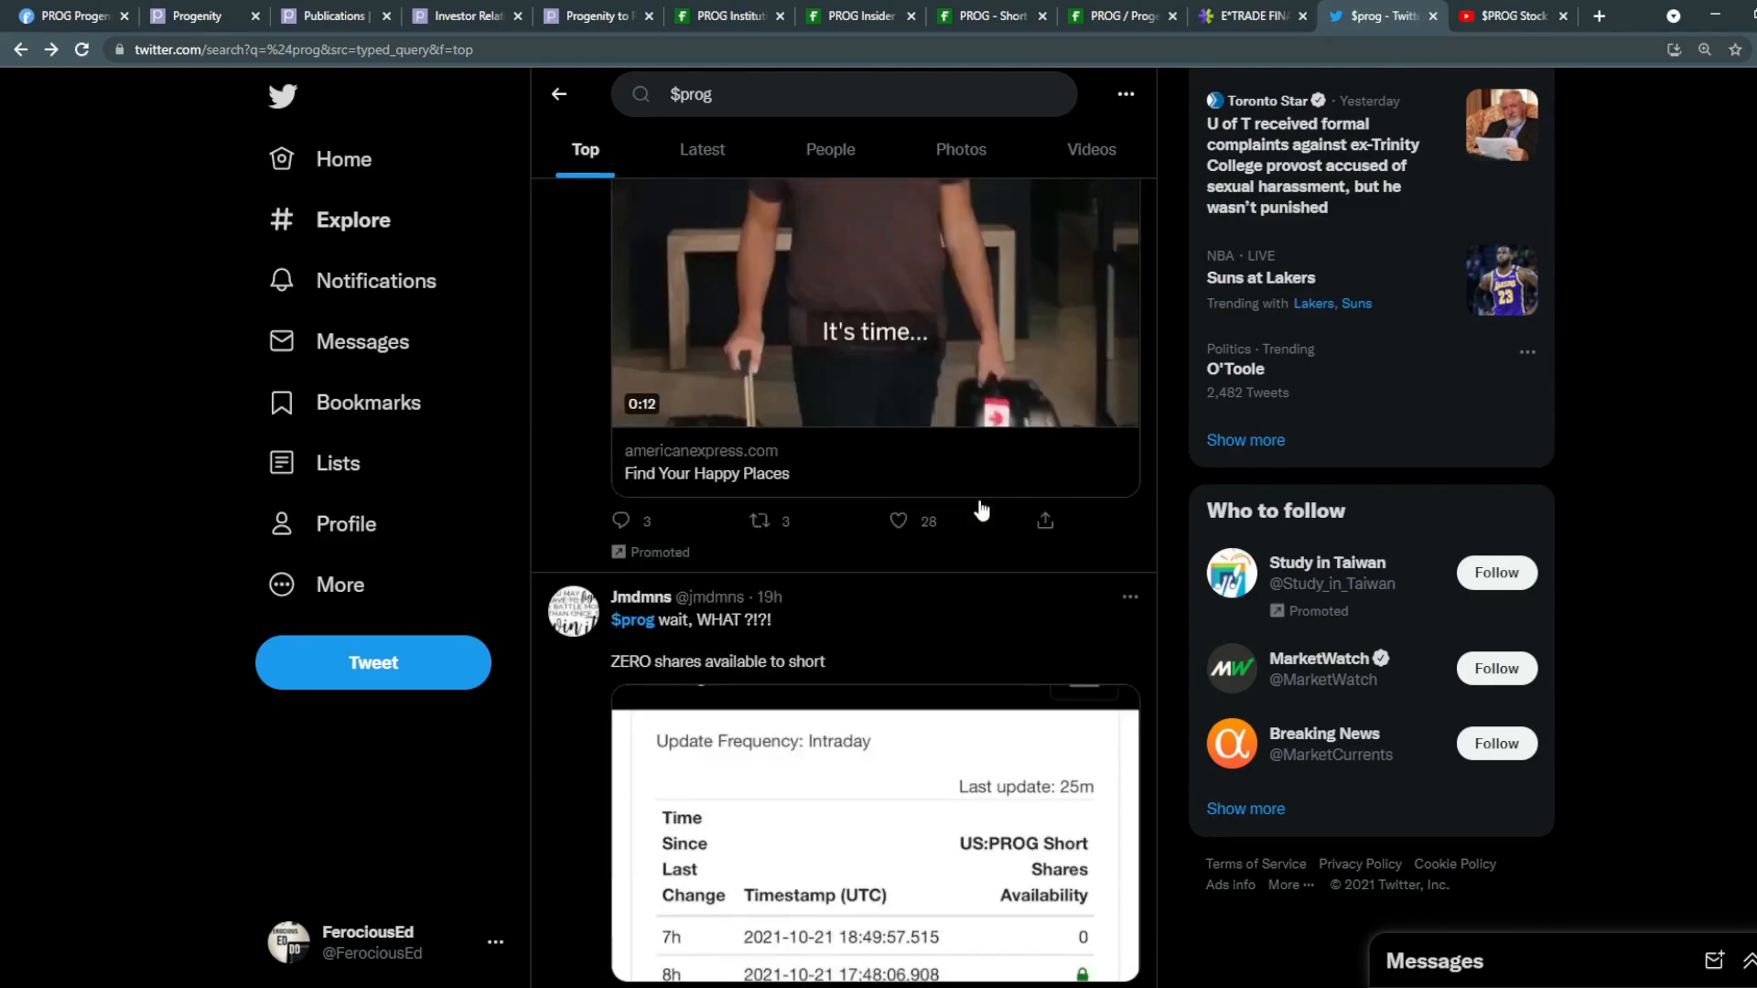
scroll(down, 3)
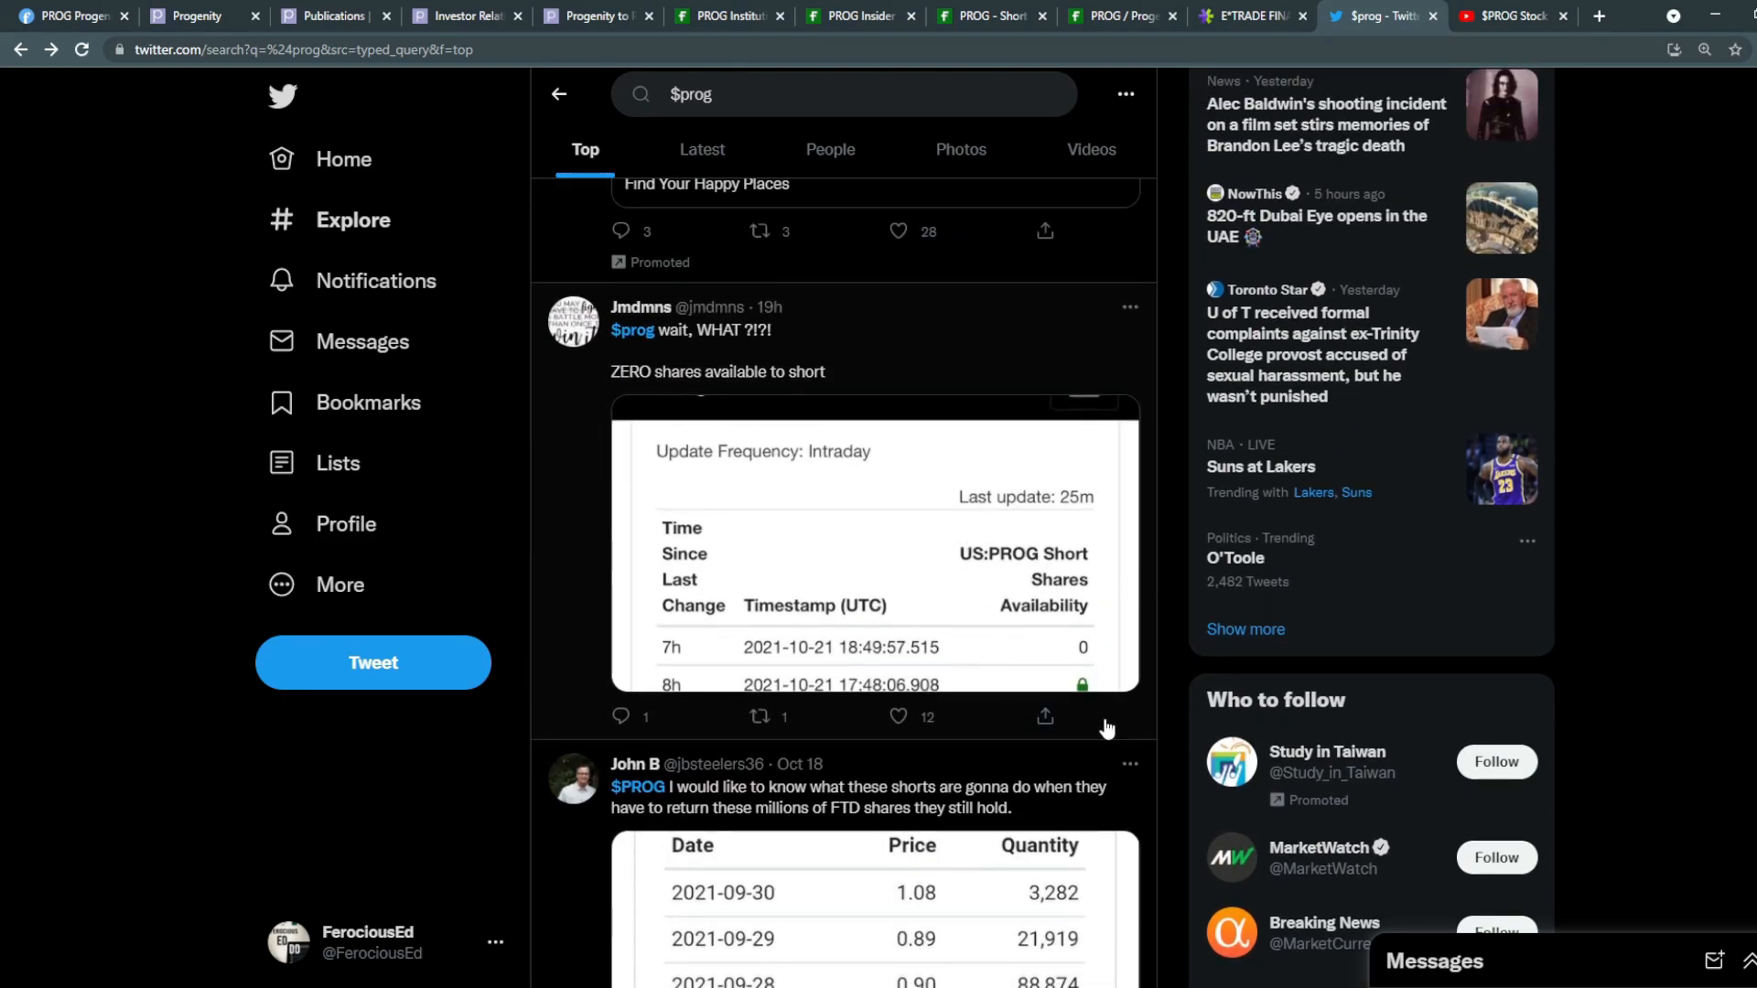
mouse_move(930, 464)
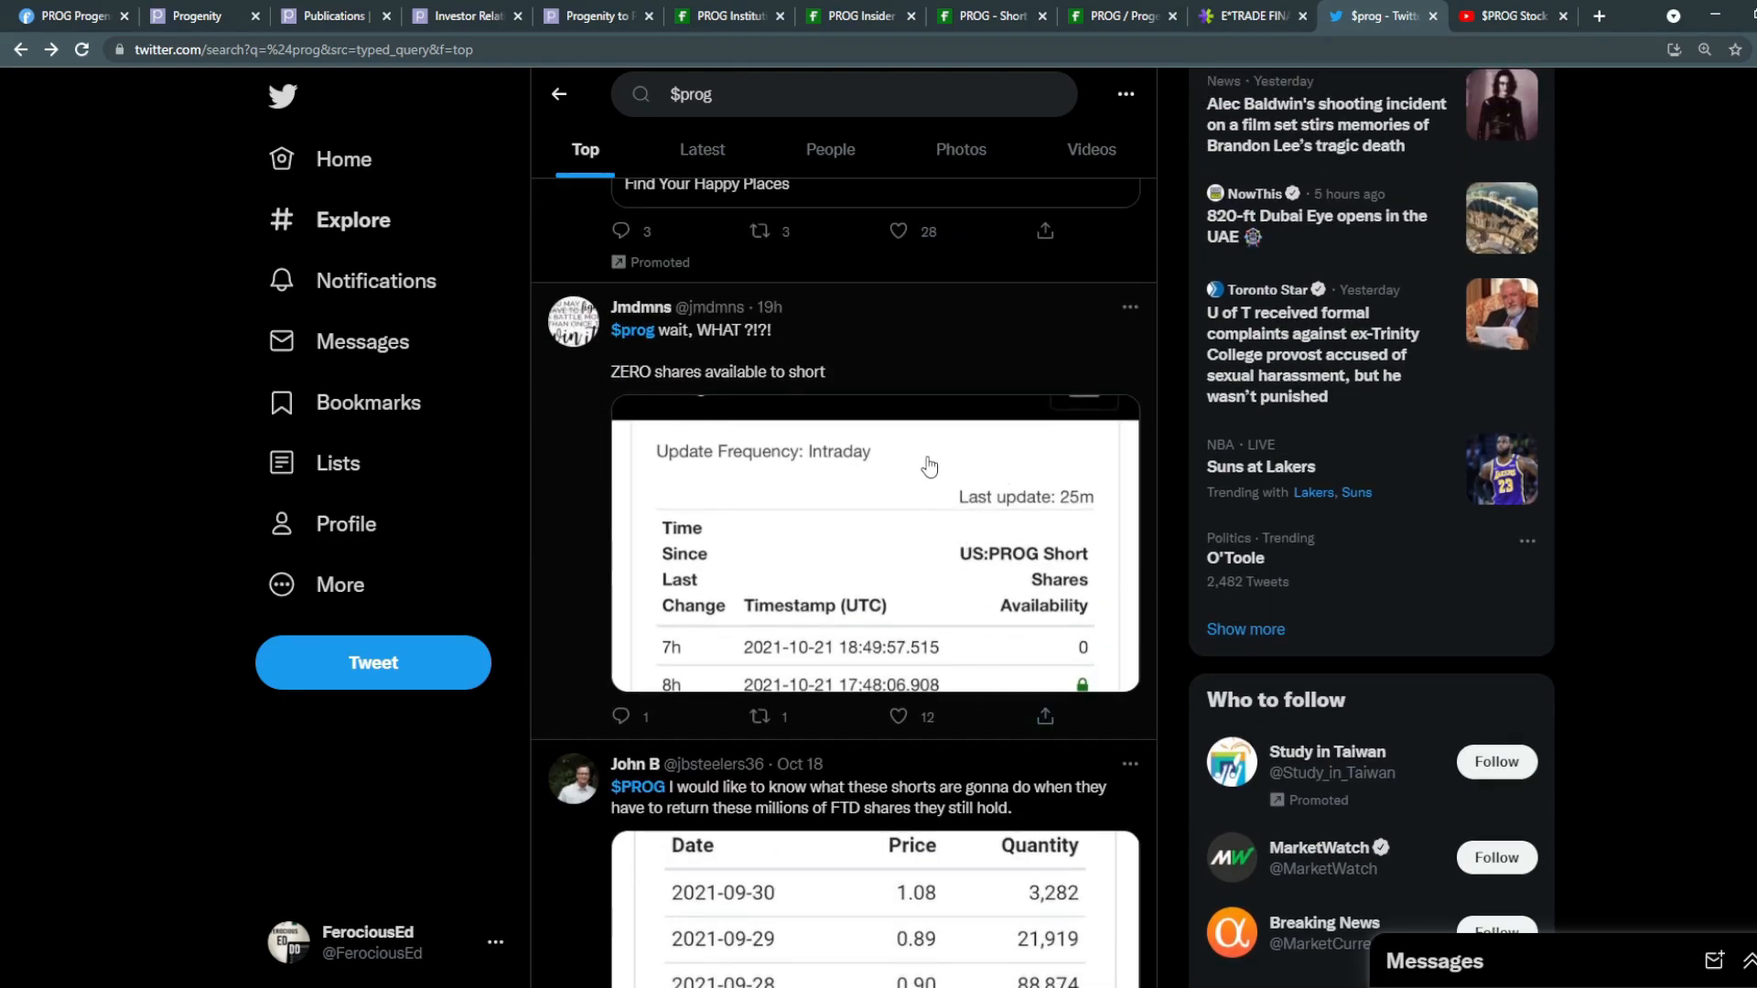
scroll(down, 3)
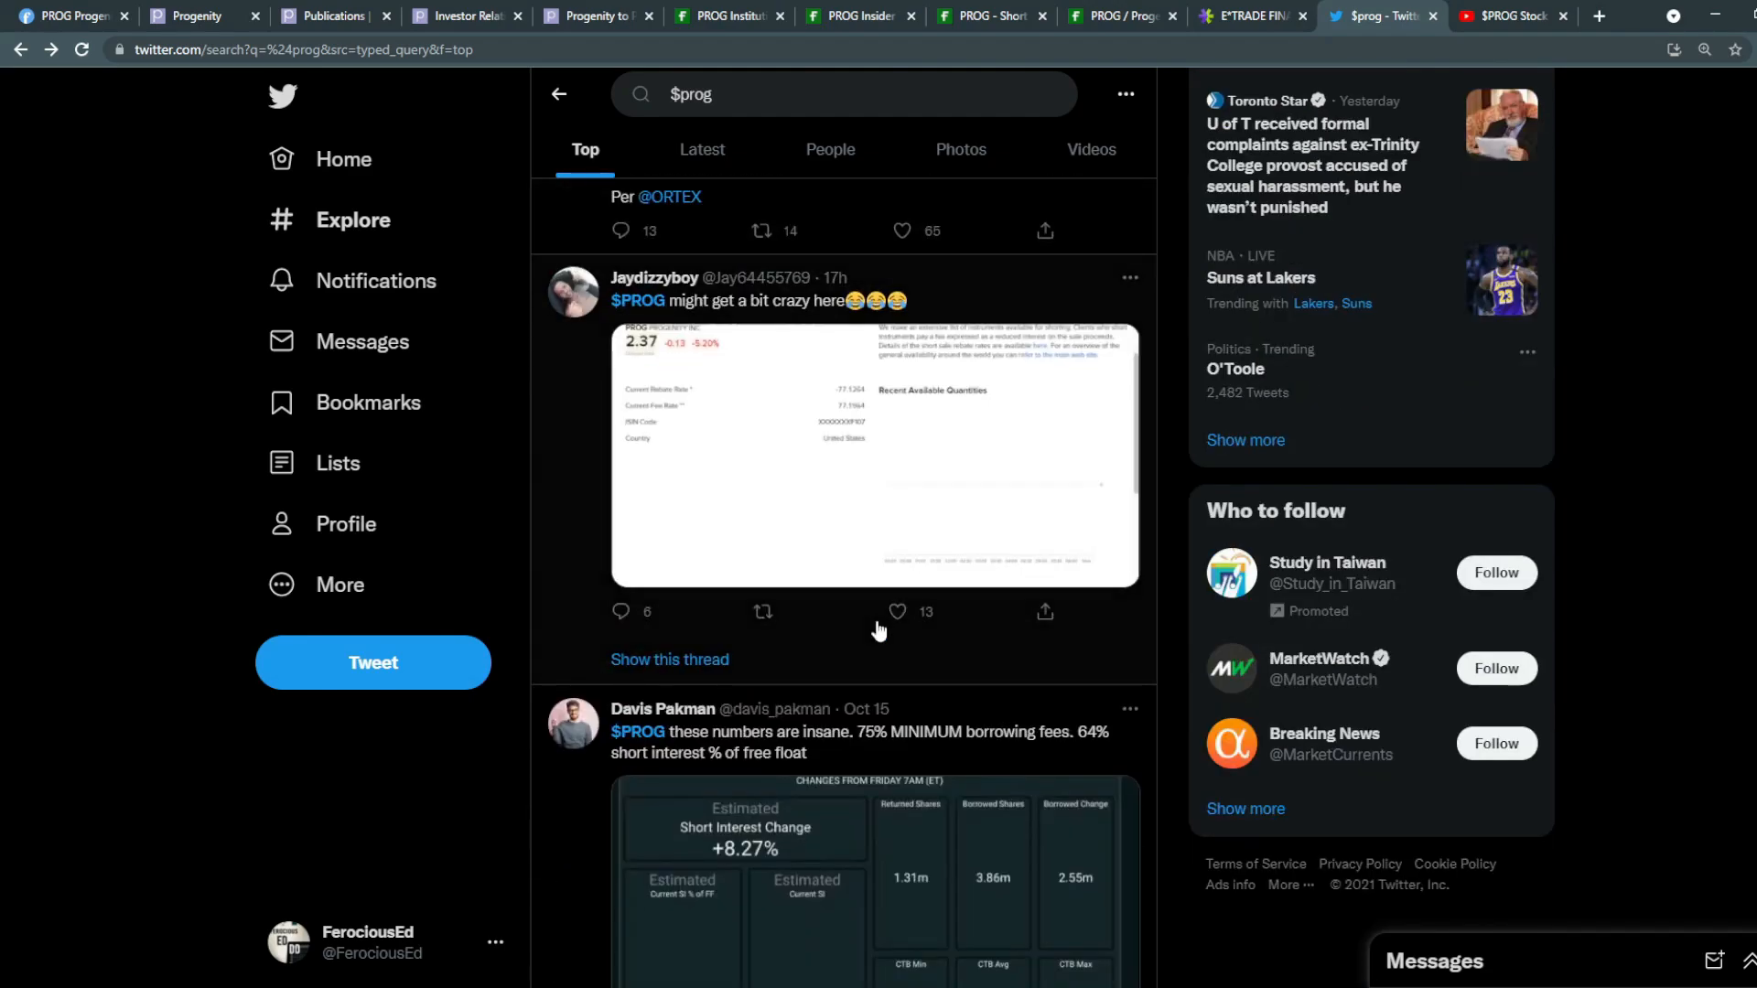
scroll(down, 3)
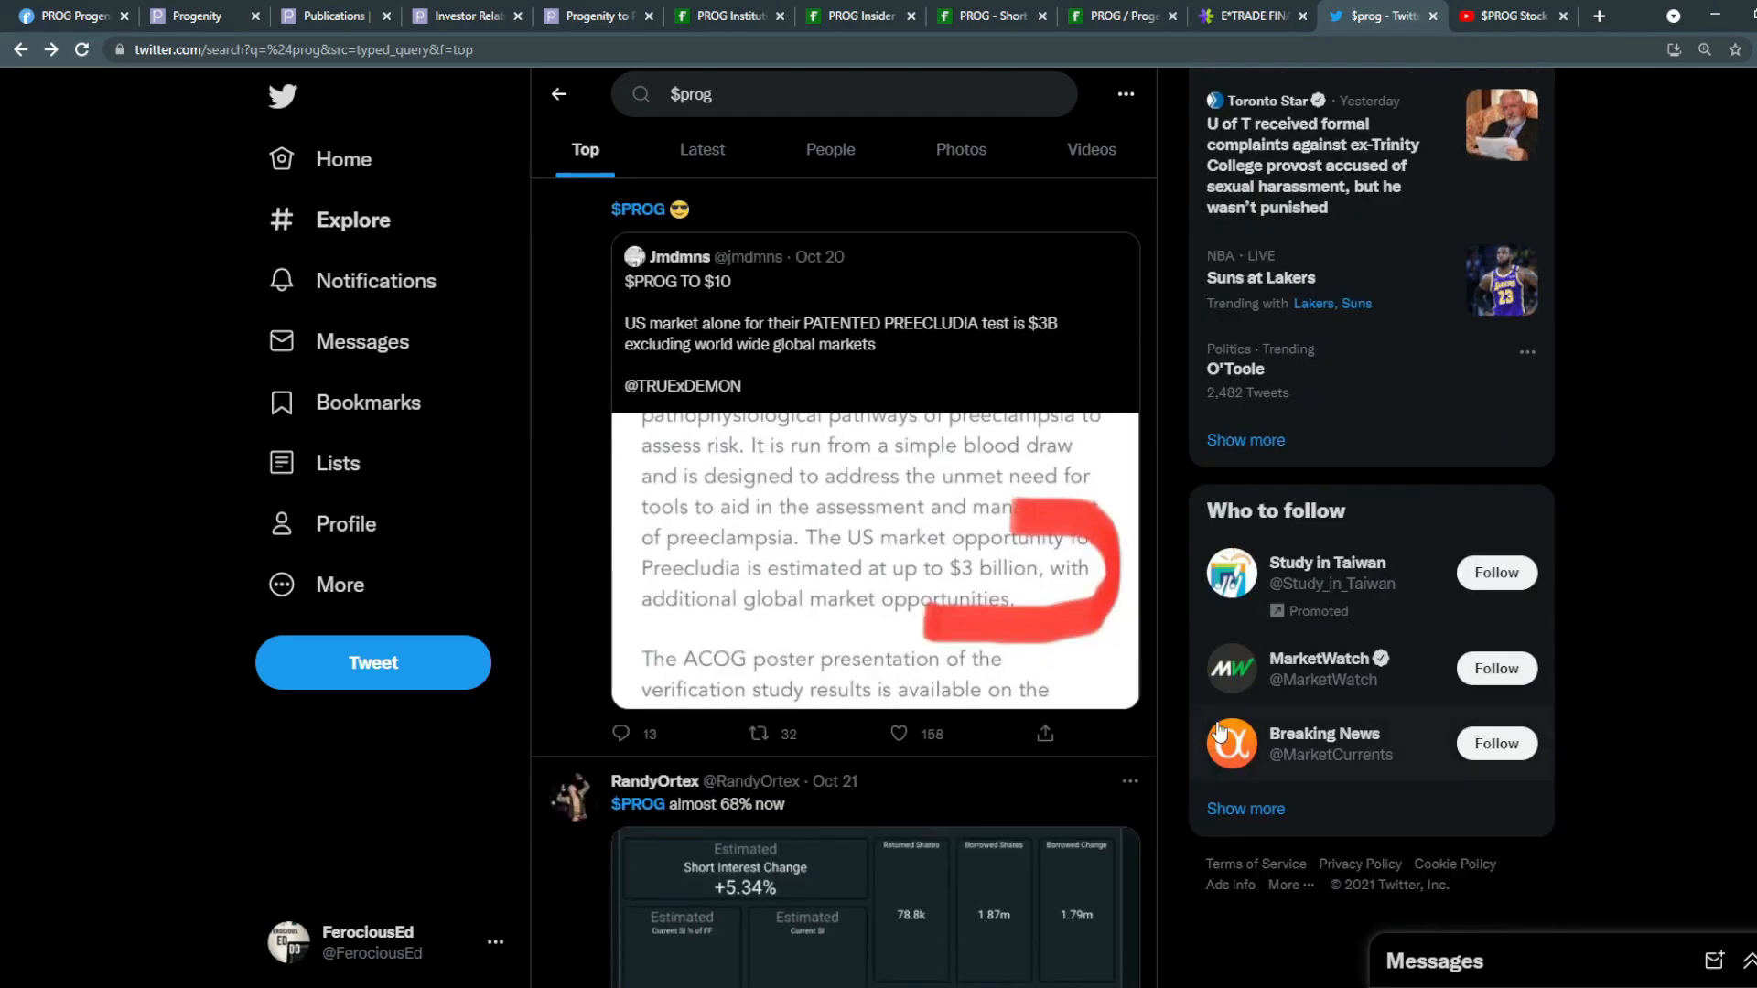
mouse_move(1230, 743)
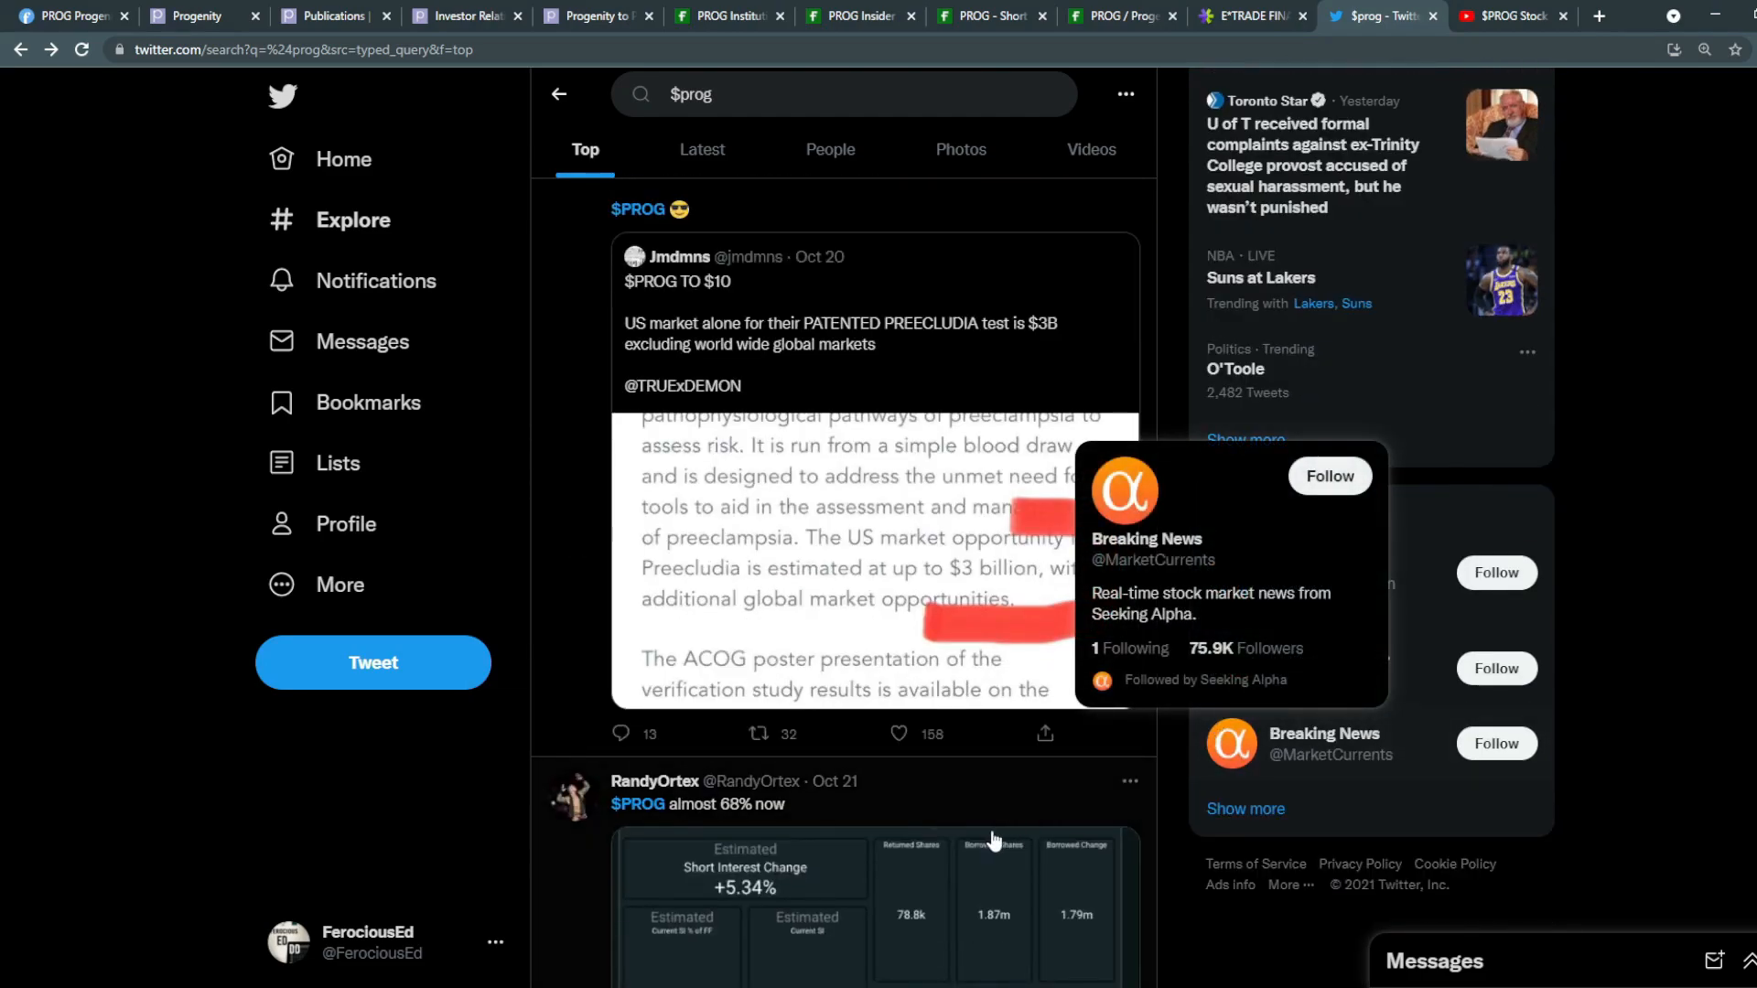
scroll(down, 3)
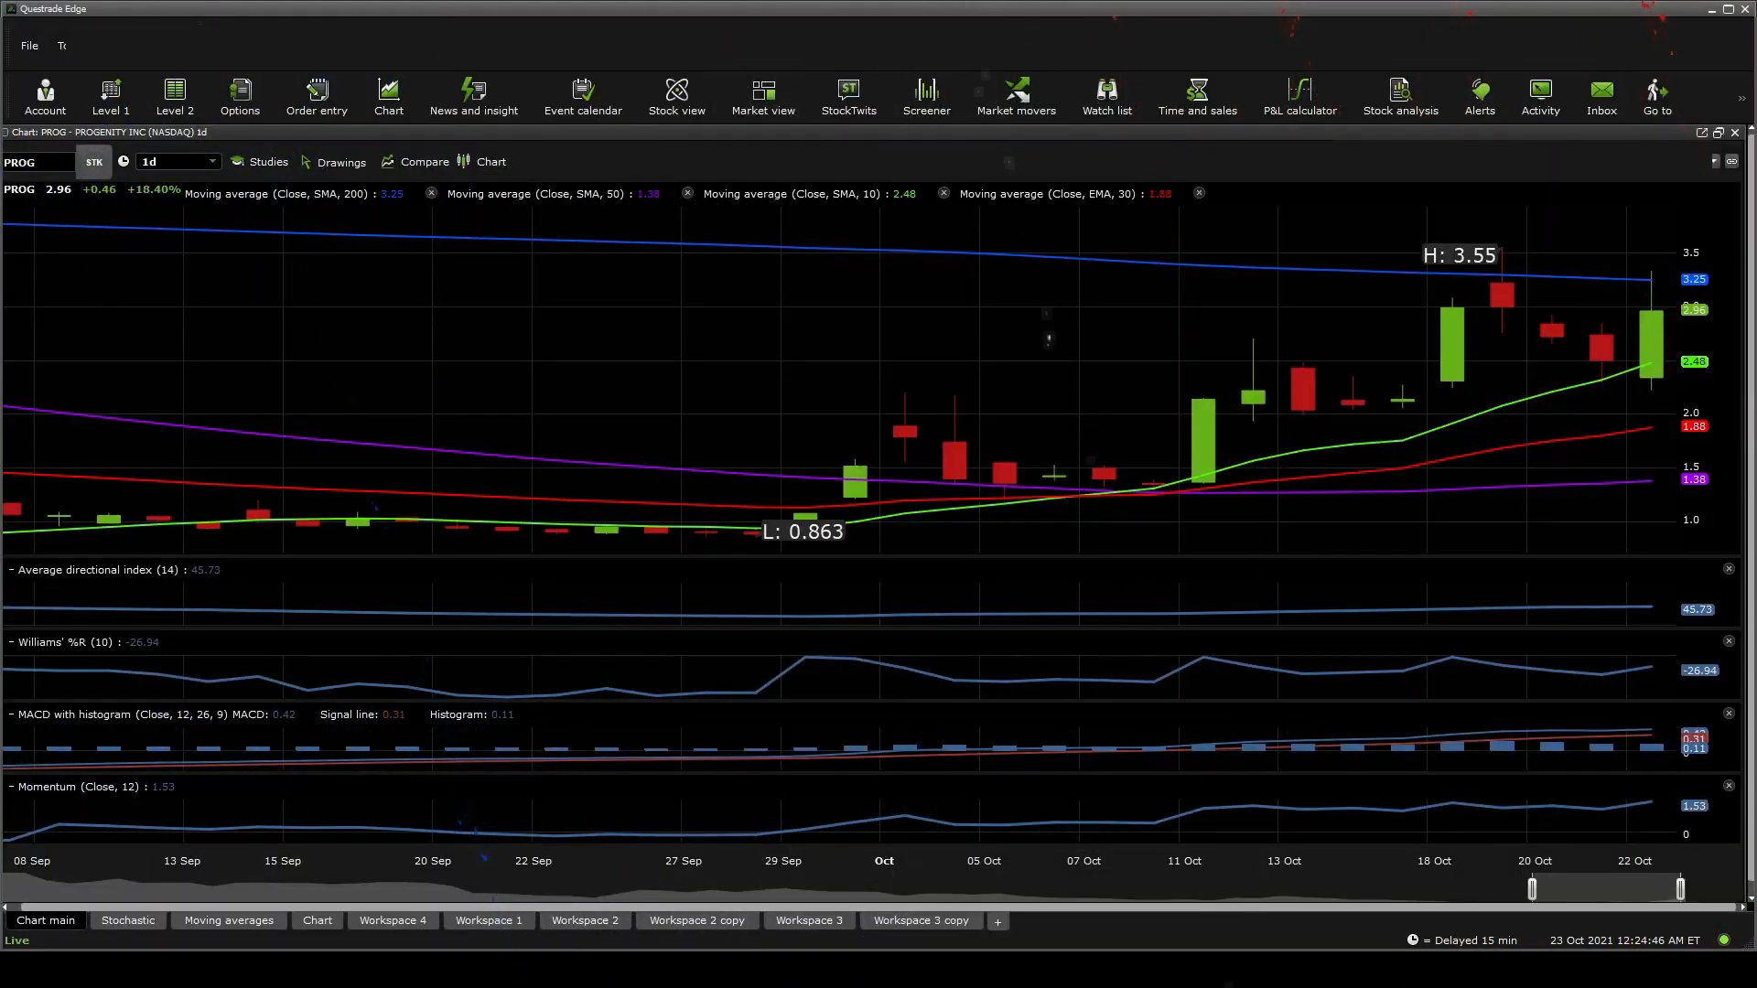
mouse_move(1276, 392)
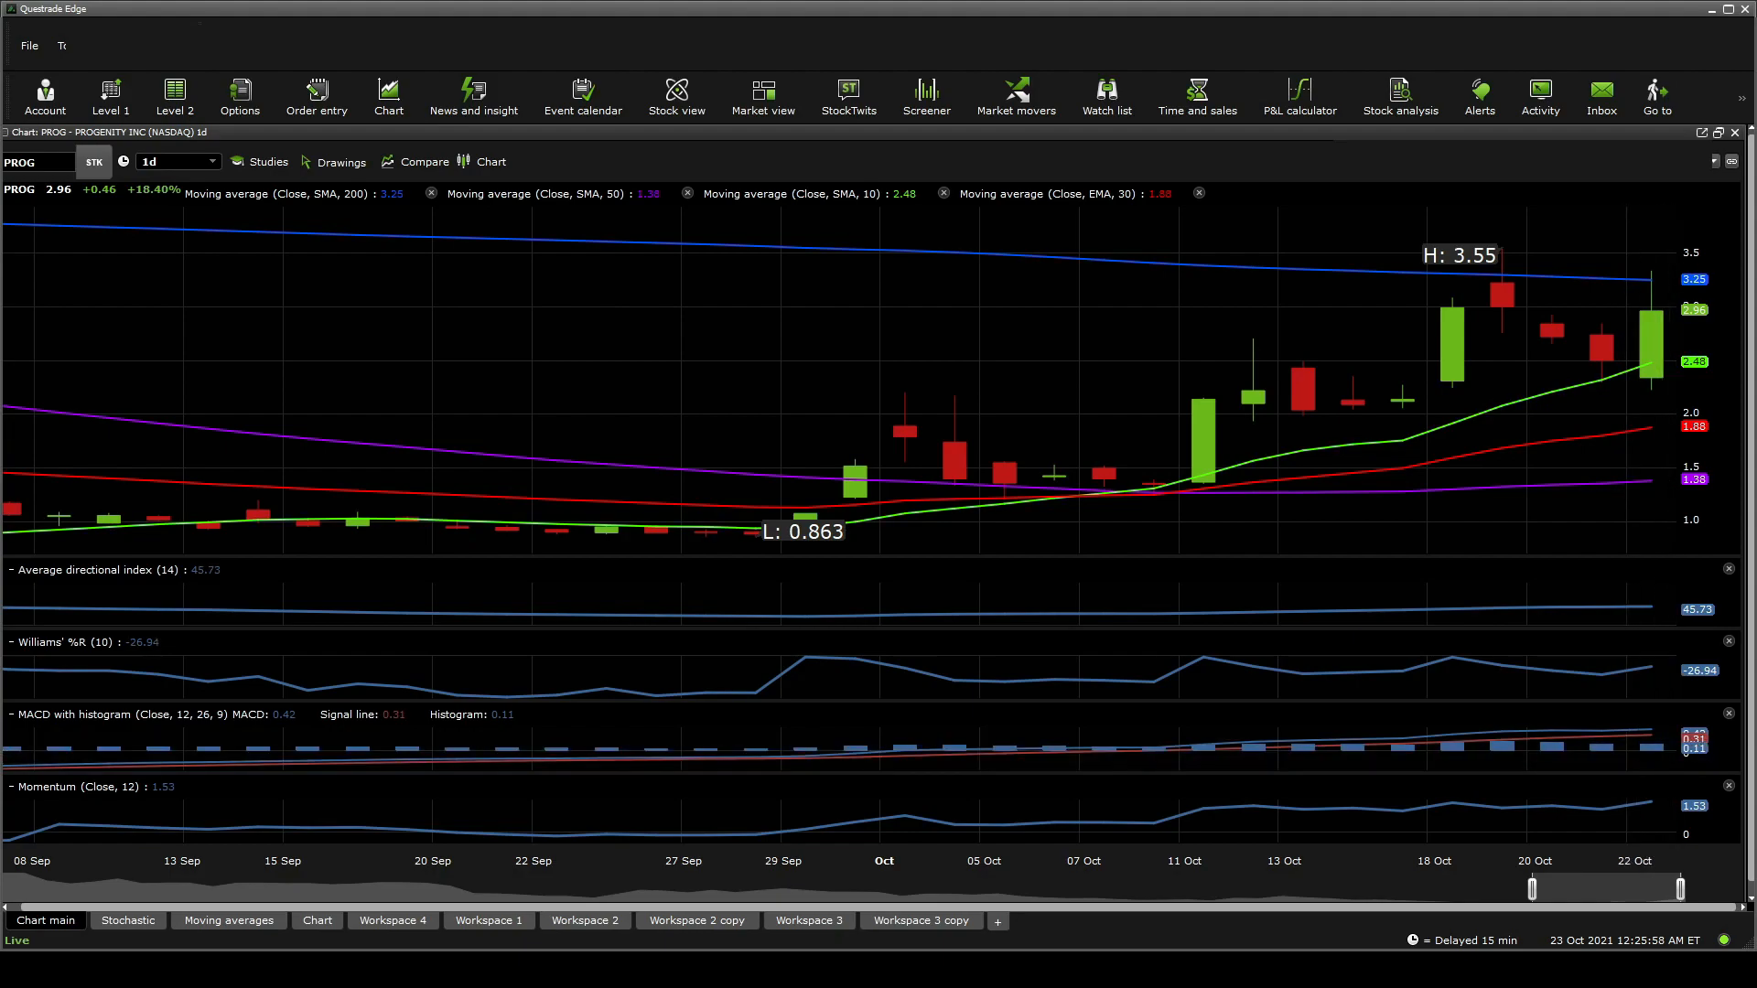
mouse_move(1560, 532)
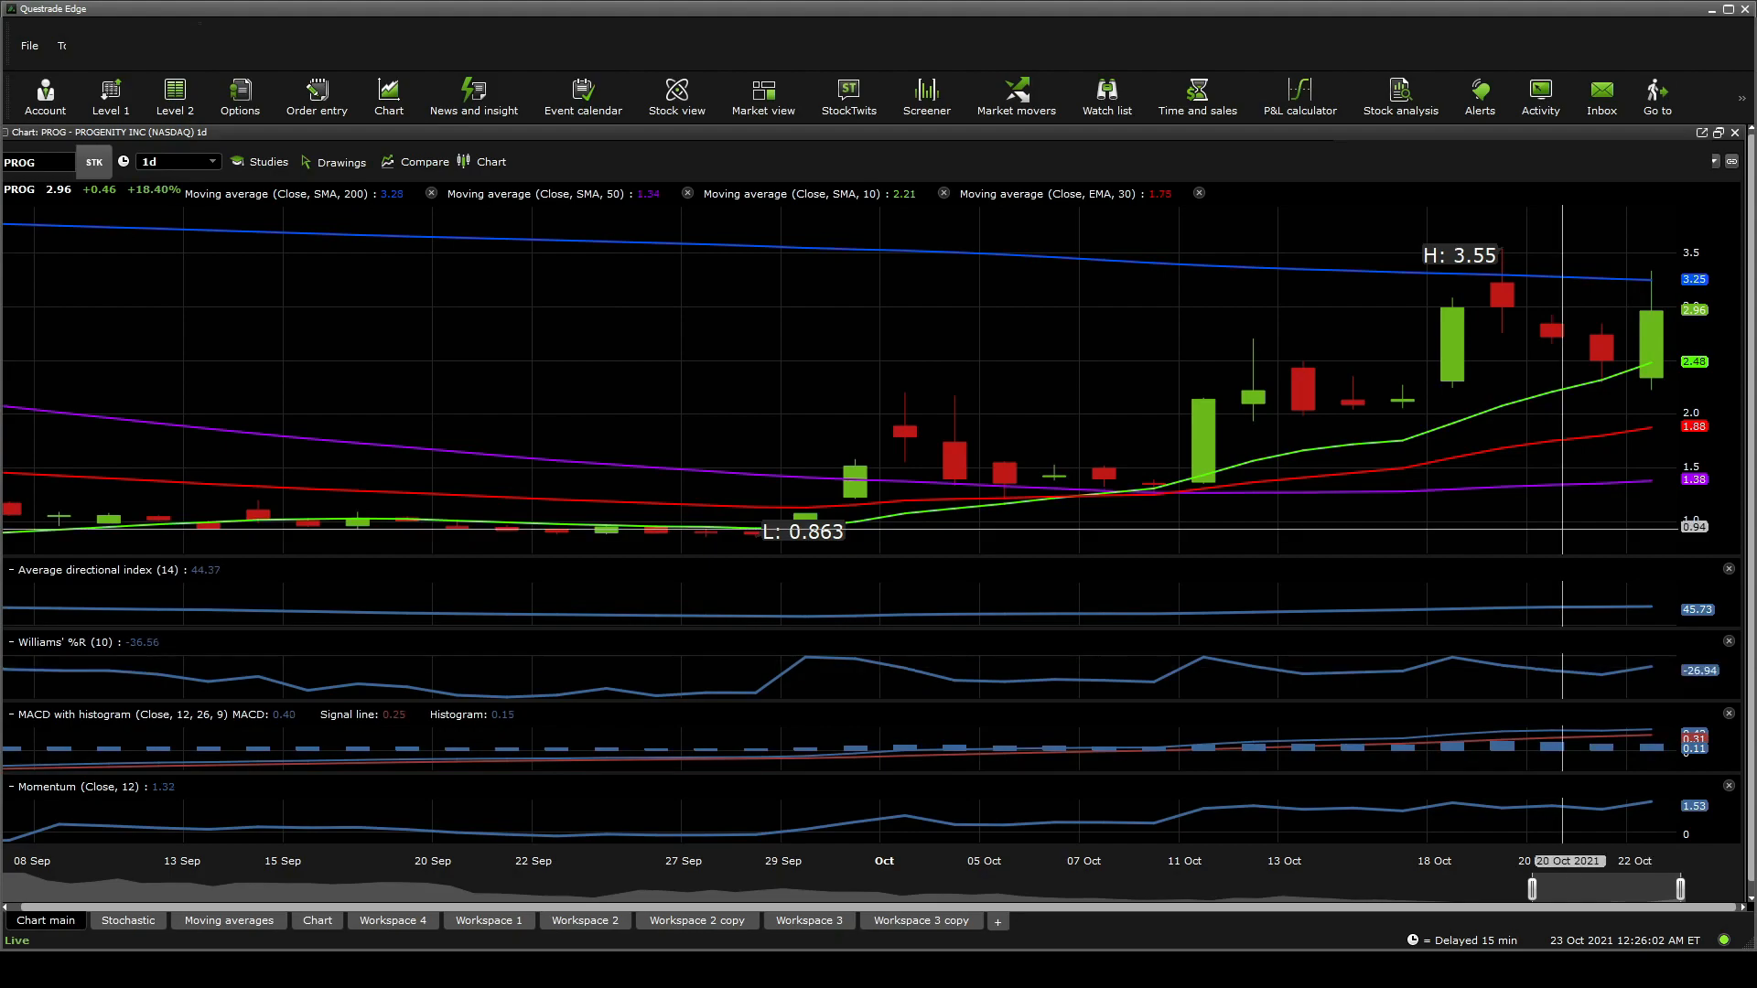
mouse_move(1495, 392)
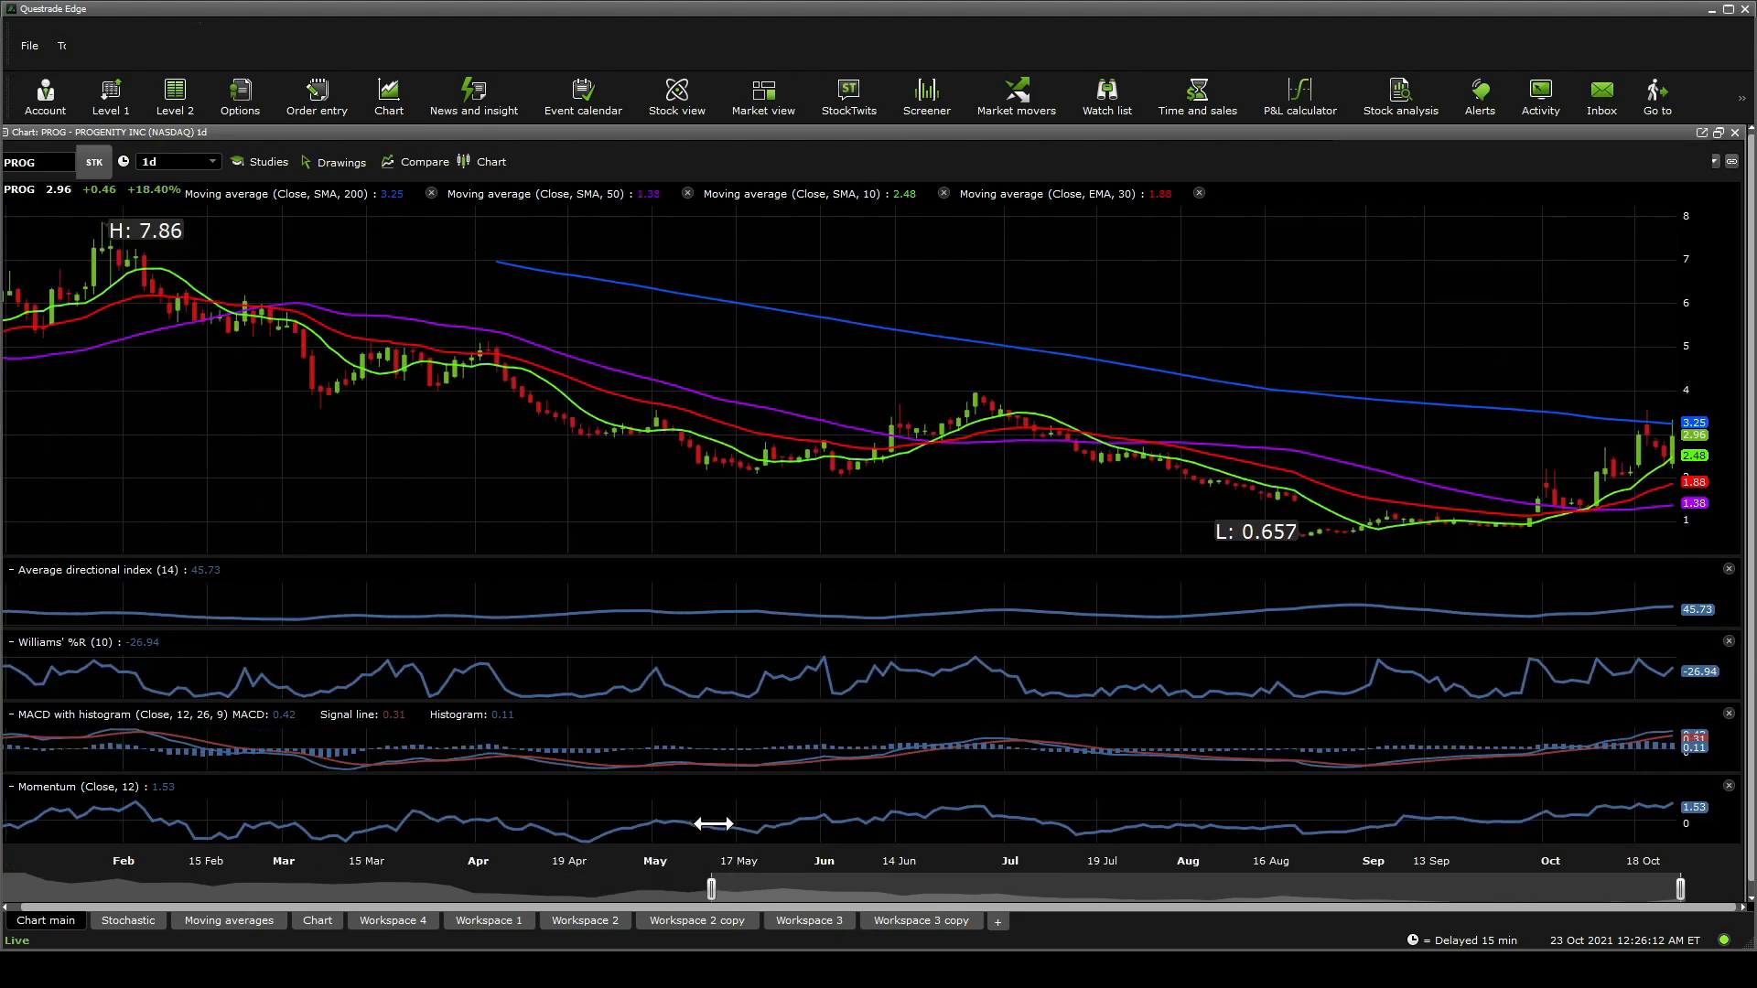
mouse_move(977, 812)
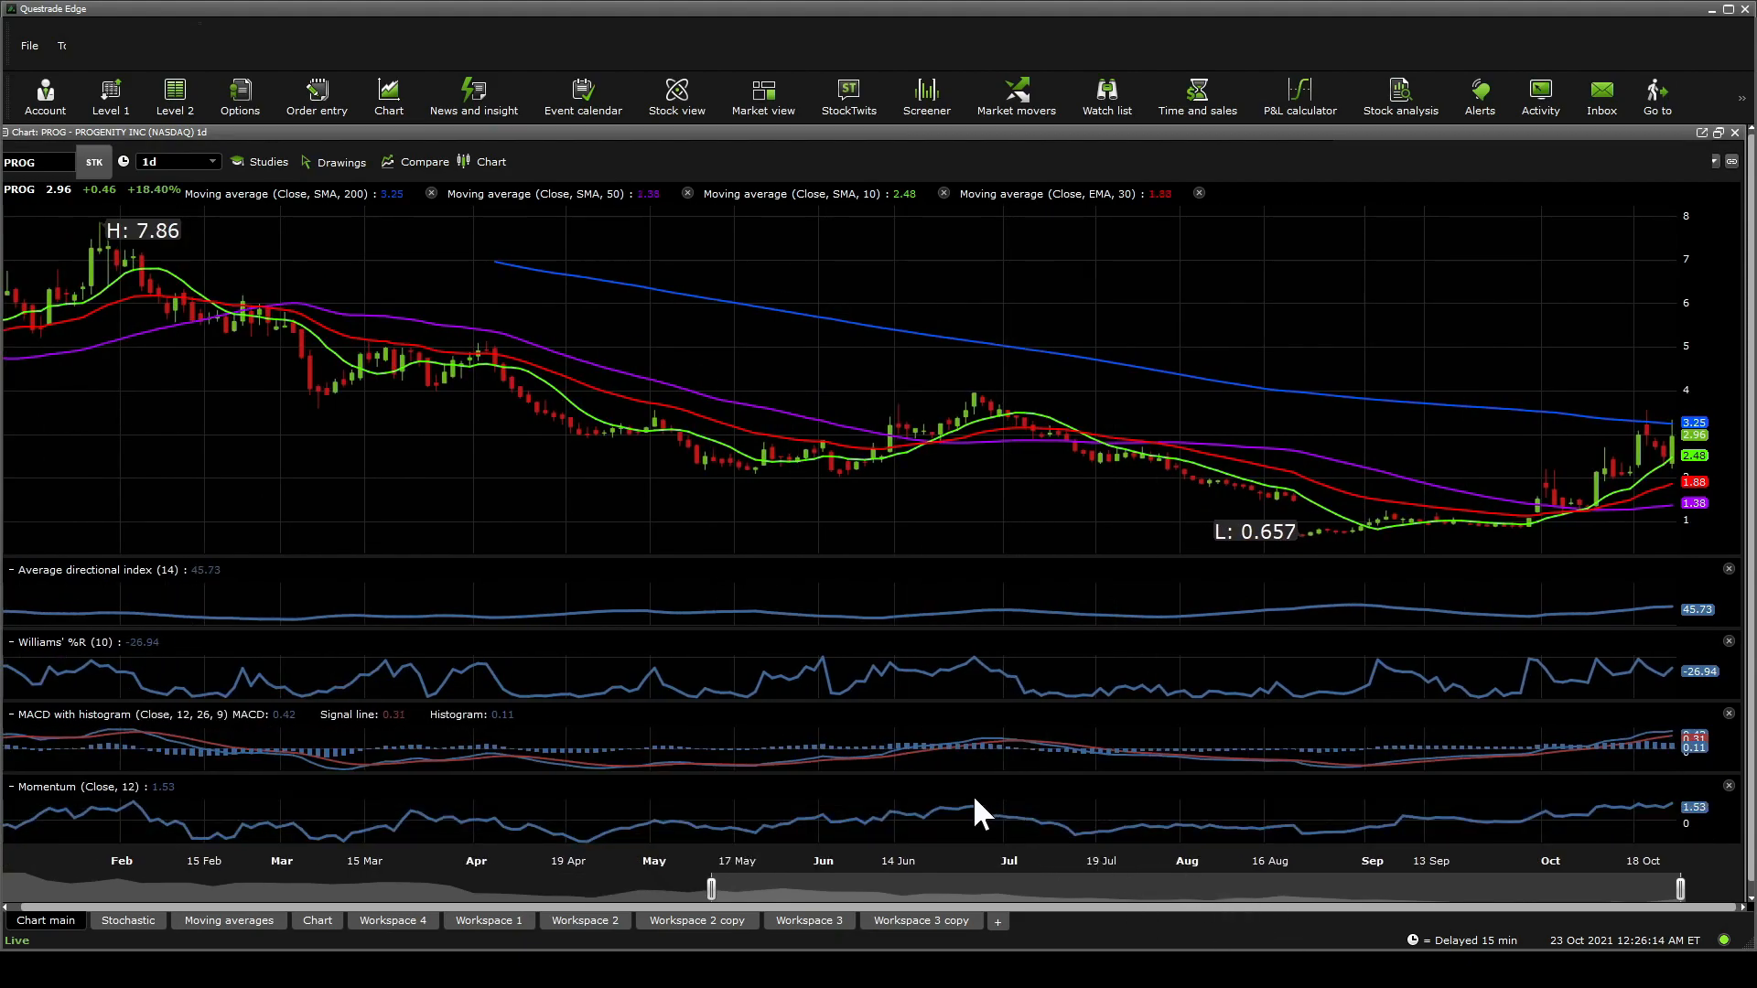
mouse_move(997, 395)
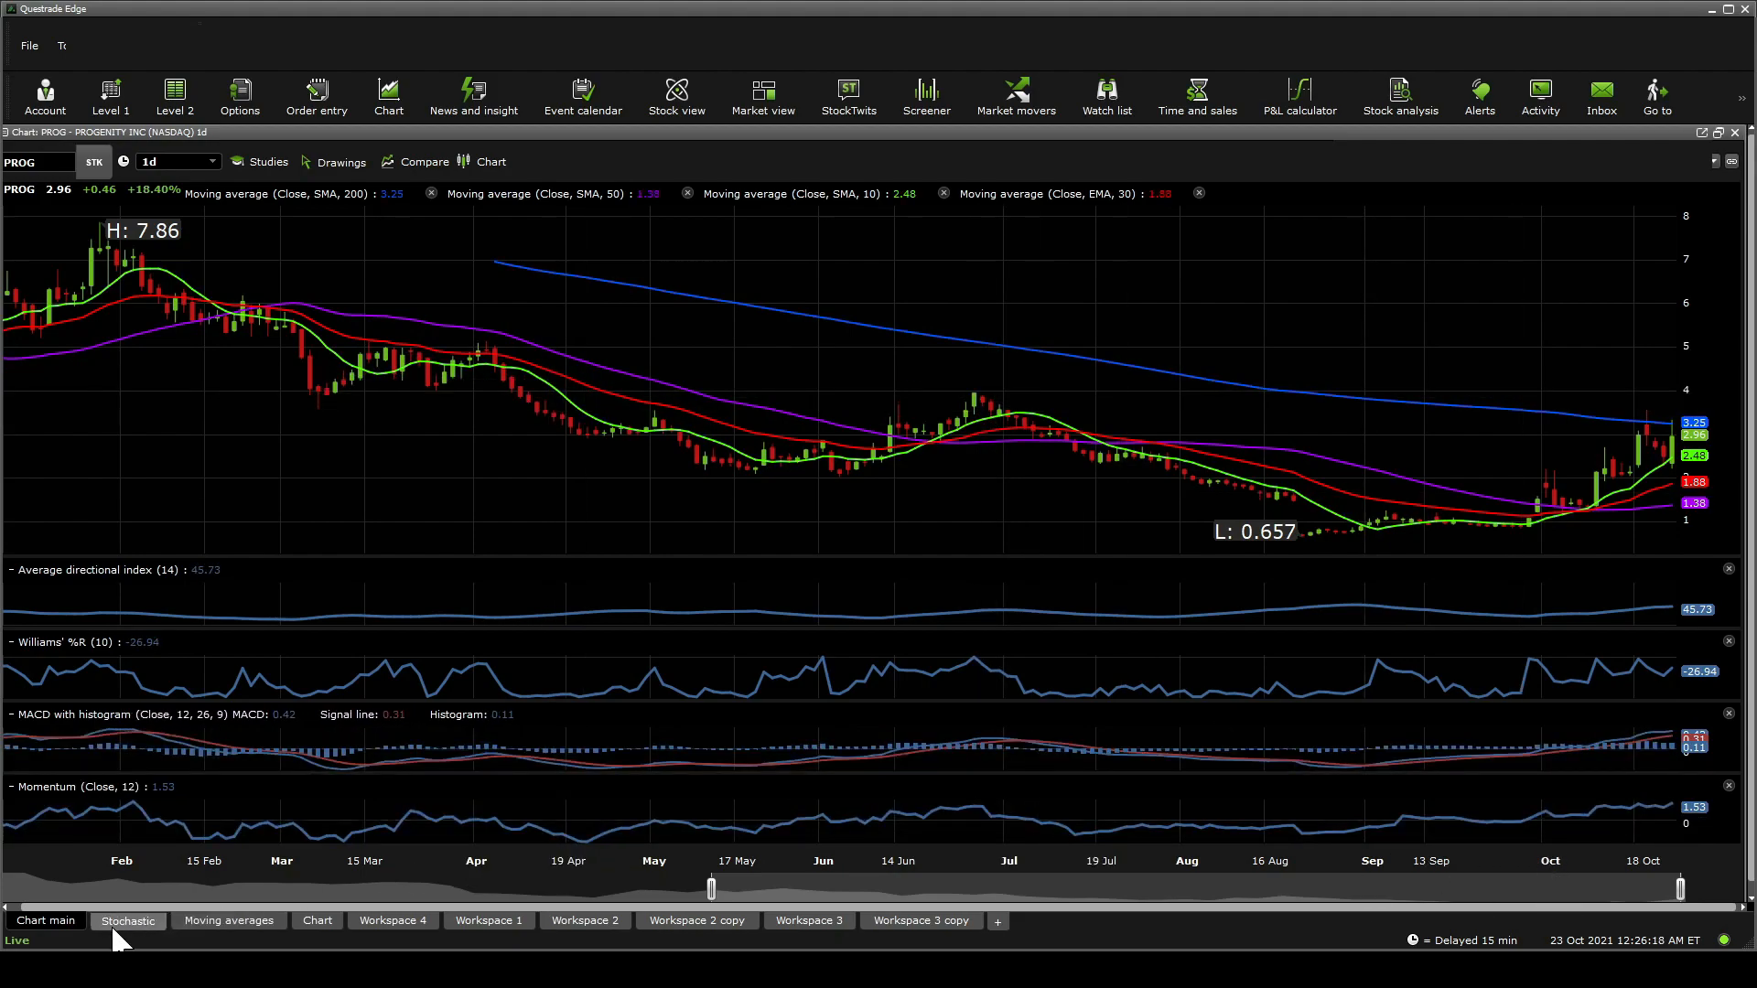
Step: Switch to the Stochastic workspace for PROG's daily chart
click(127, 920)
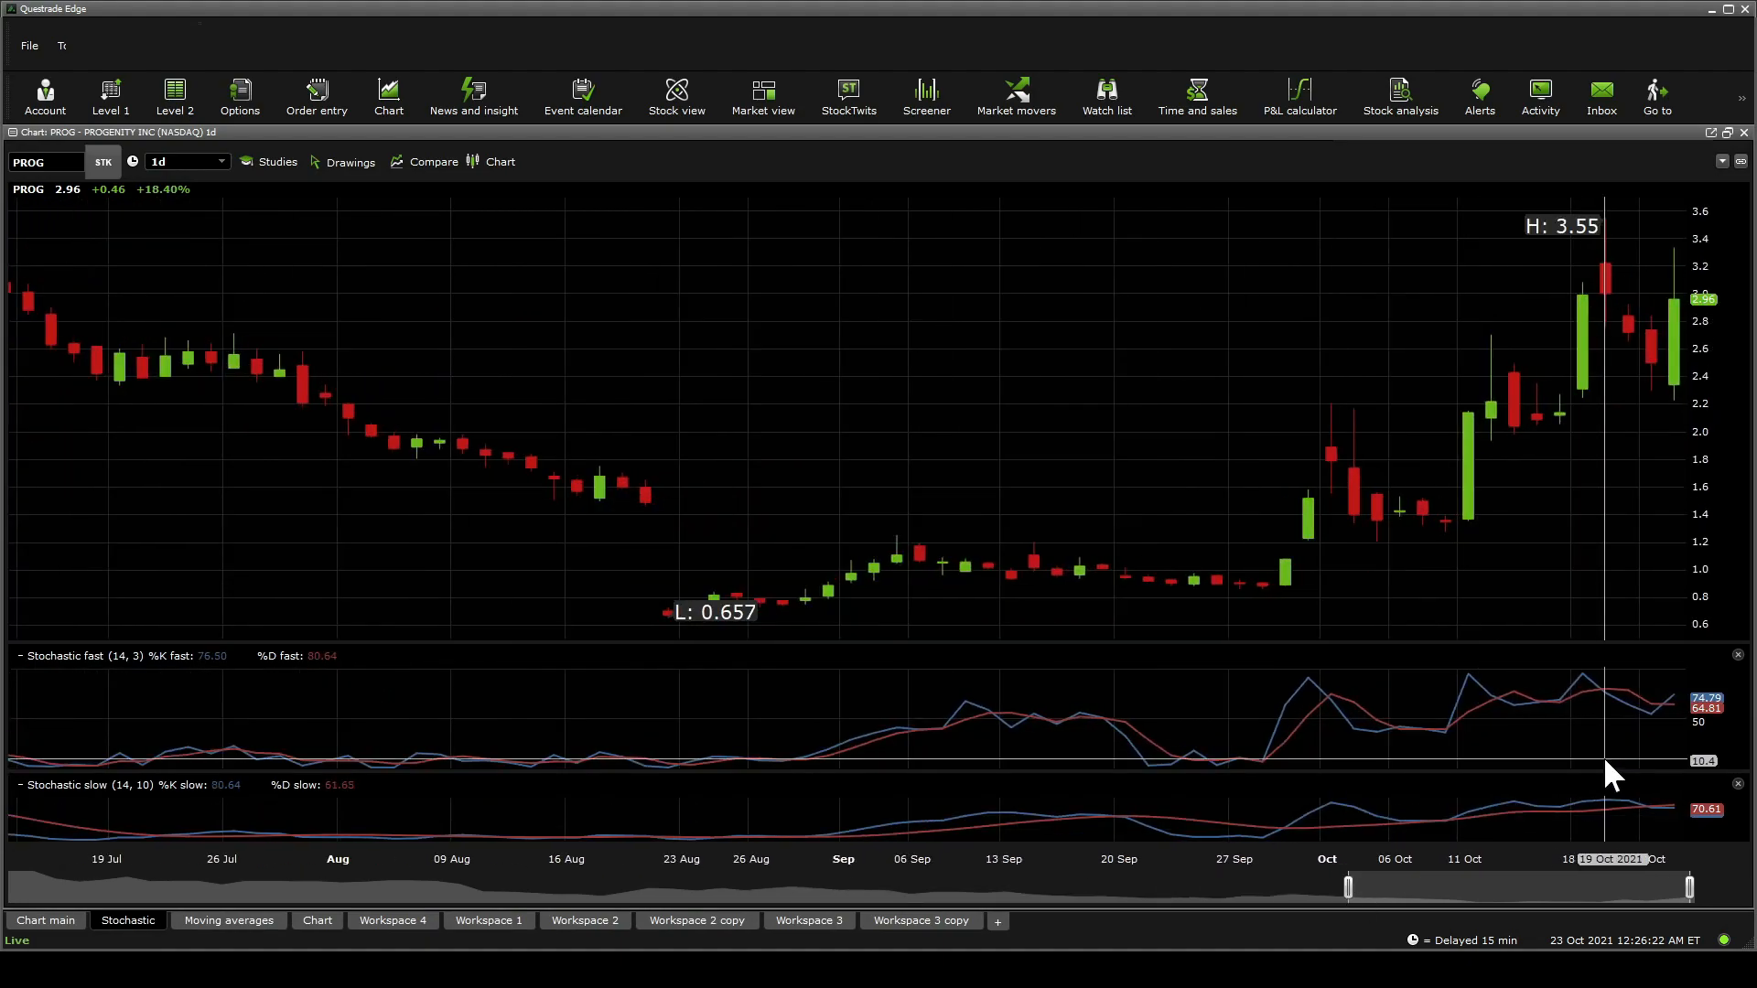
mouse_move(1725, 737)
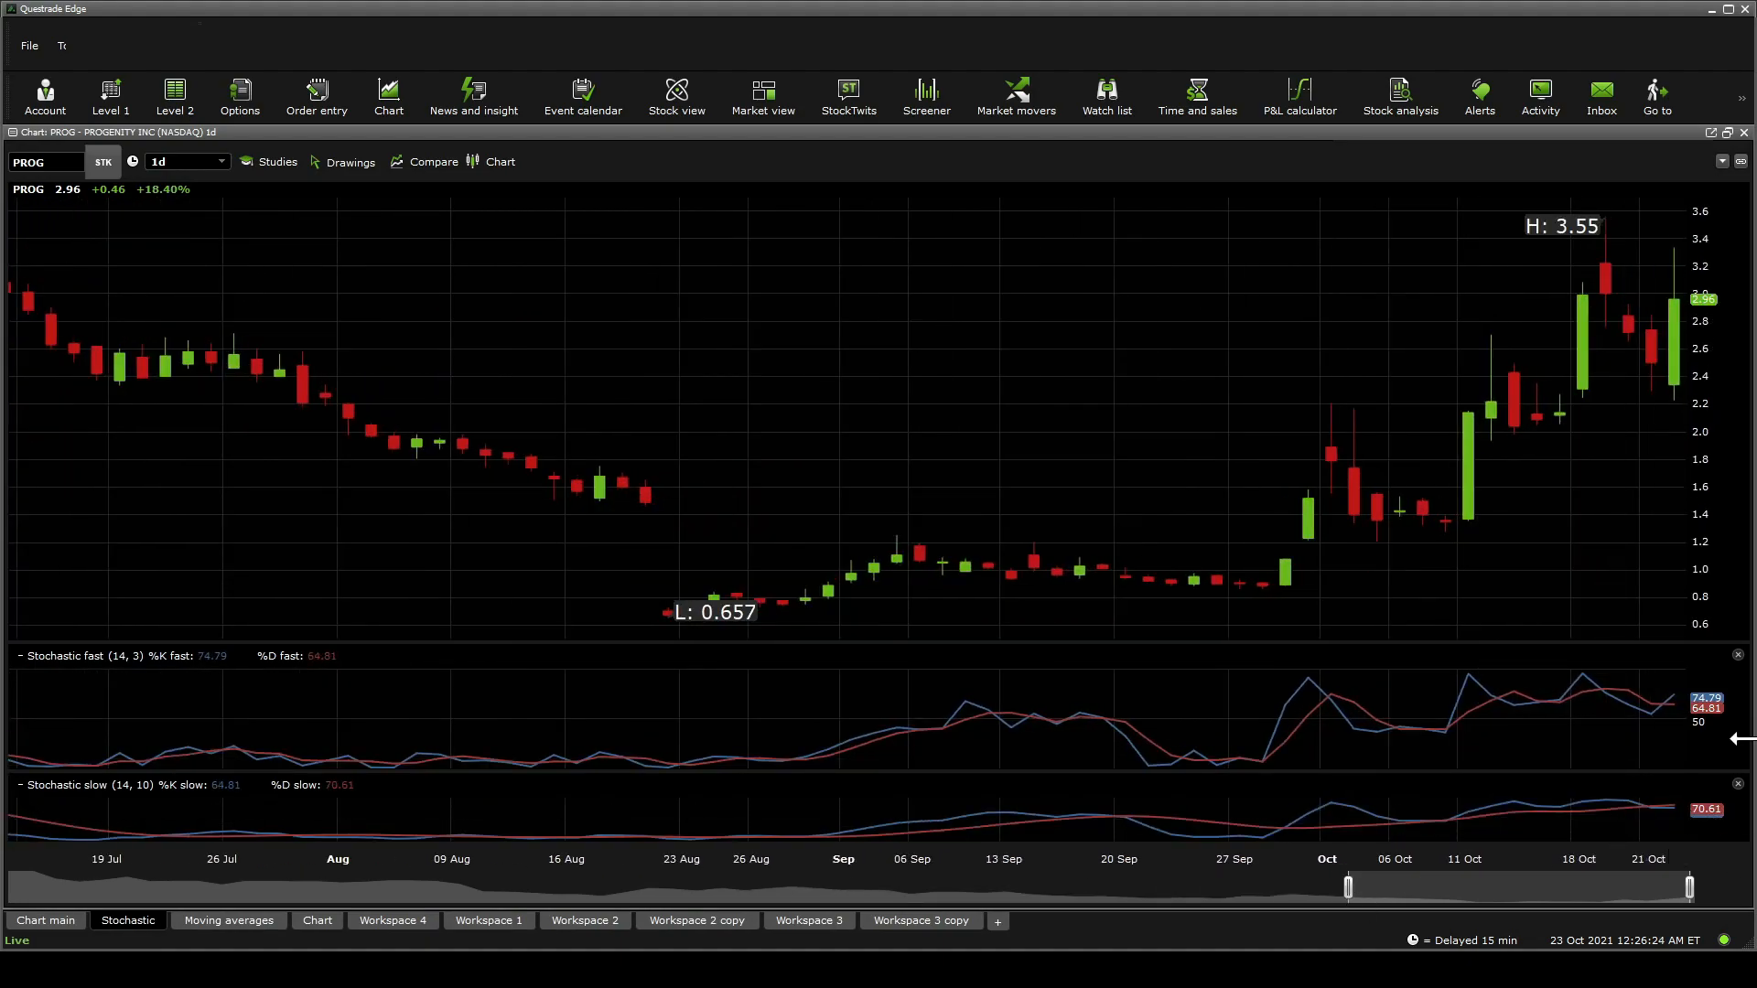
mouse_move(1616, 754)
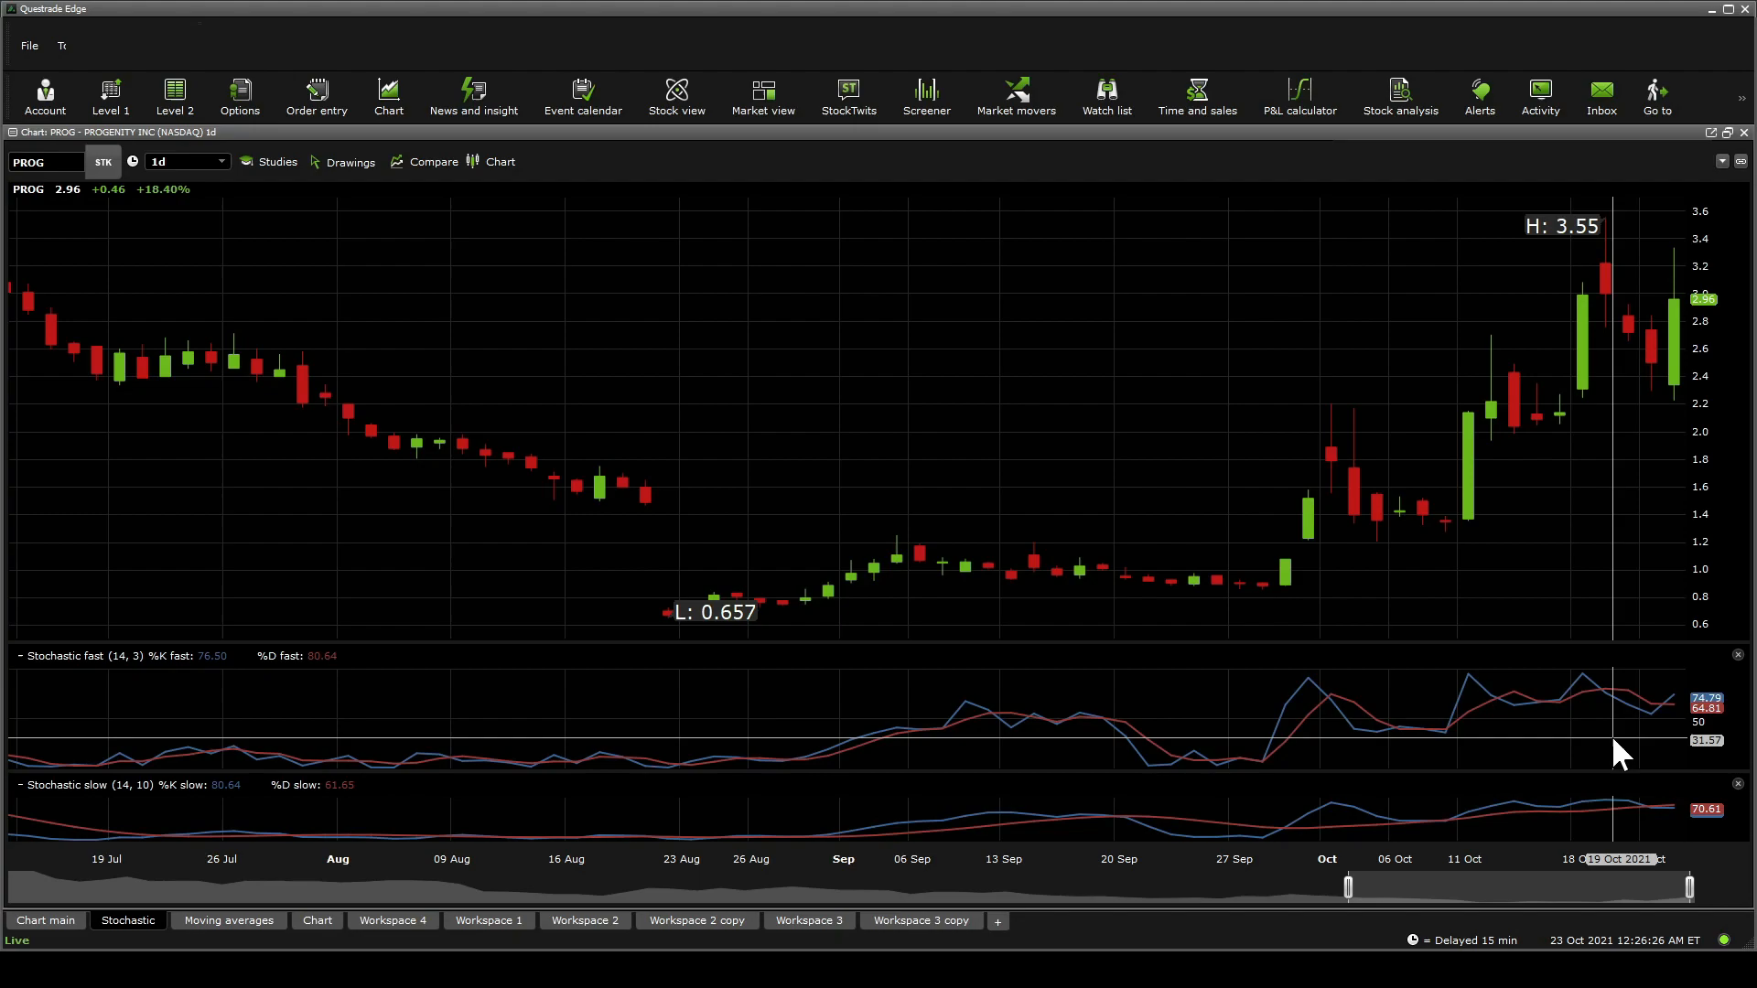
Step: Switch to the Moving averages workspace with Bollinger bands and volume
click(229, 920)
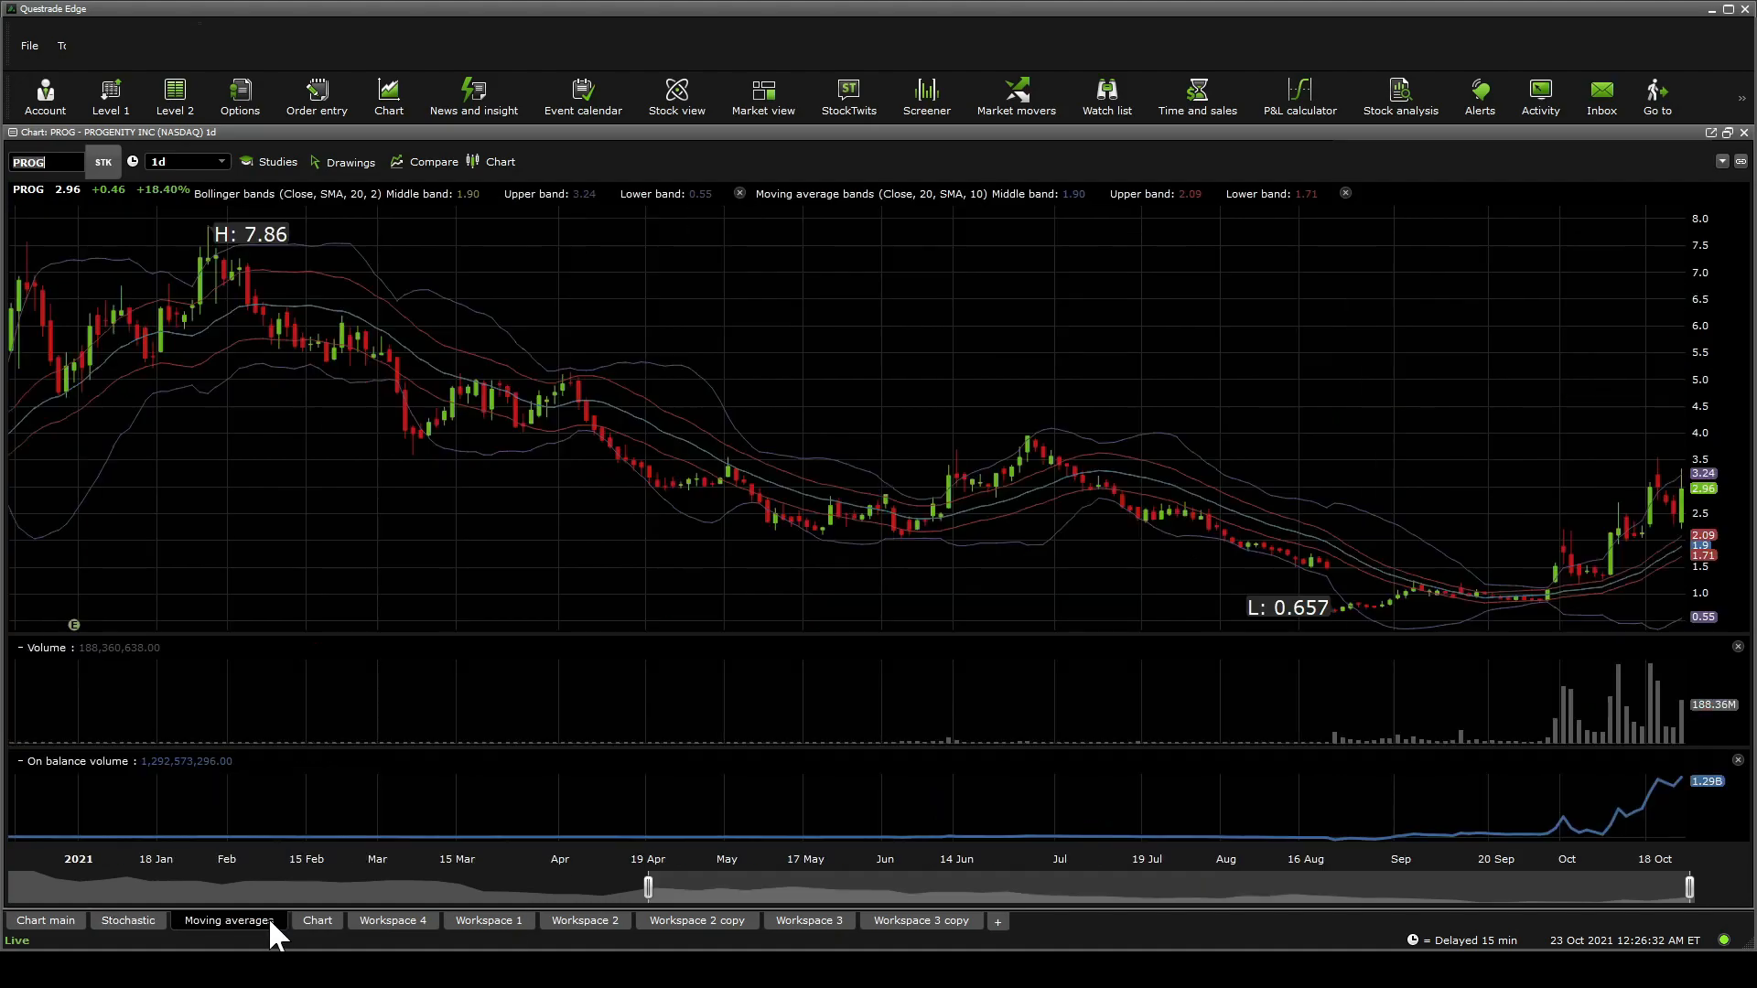
mouse_move(659, 887)
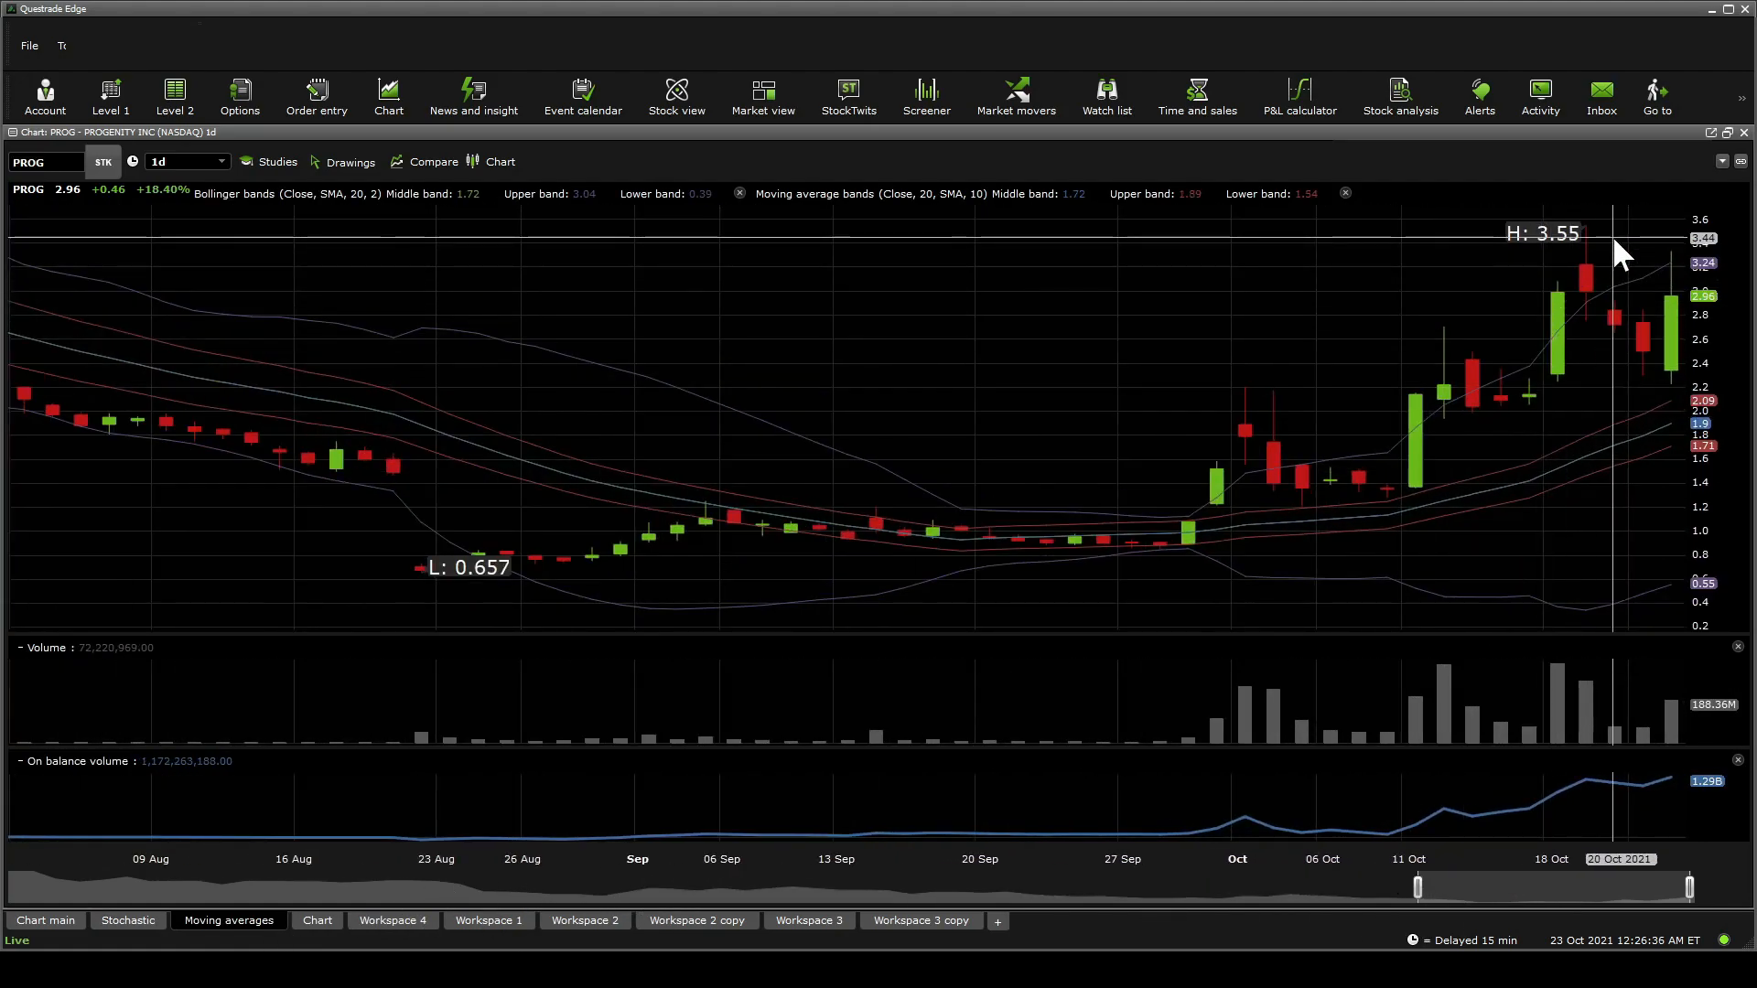
mouse_move(1647, 448)
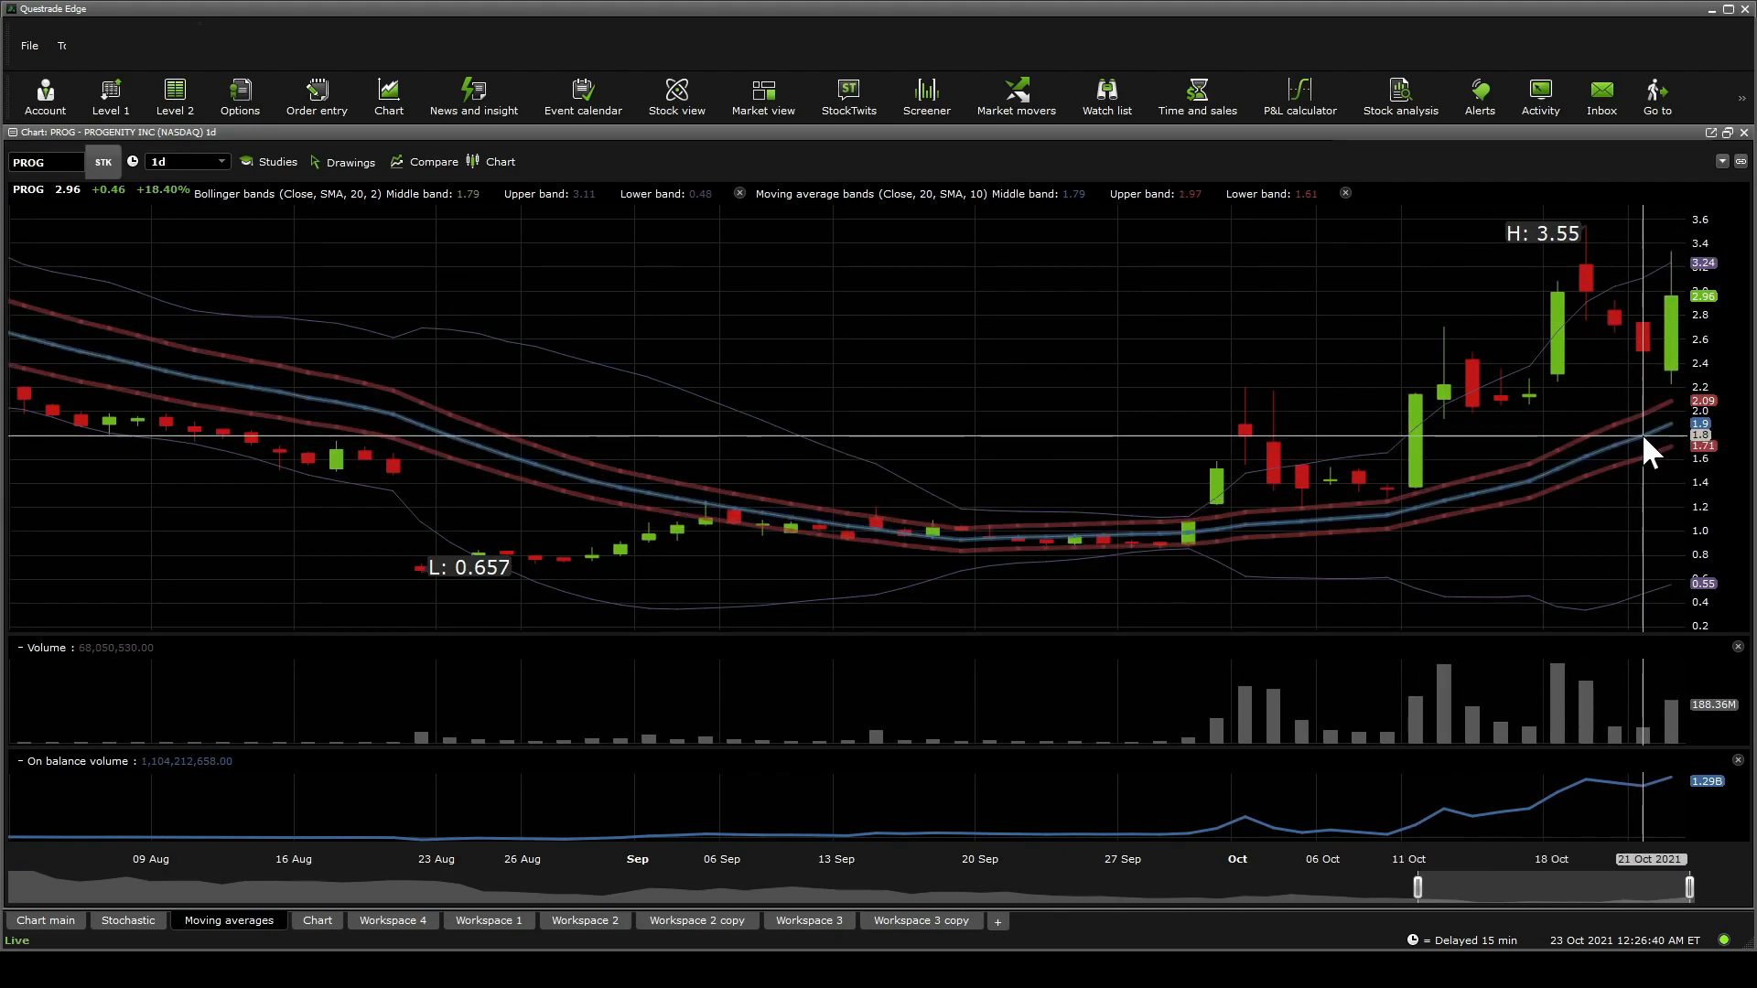
mouse_move(1647, 319)
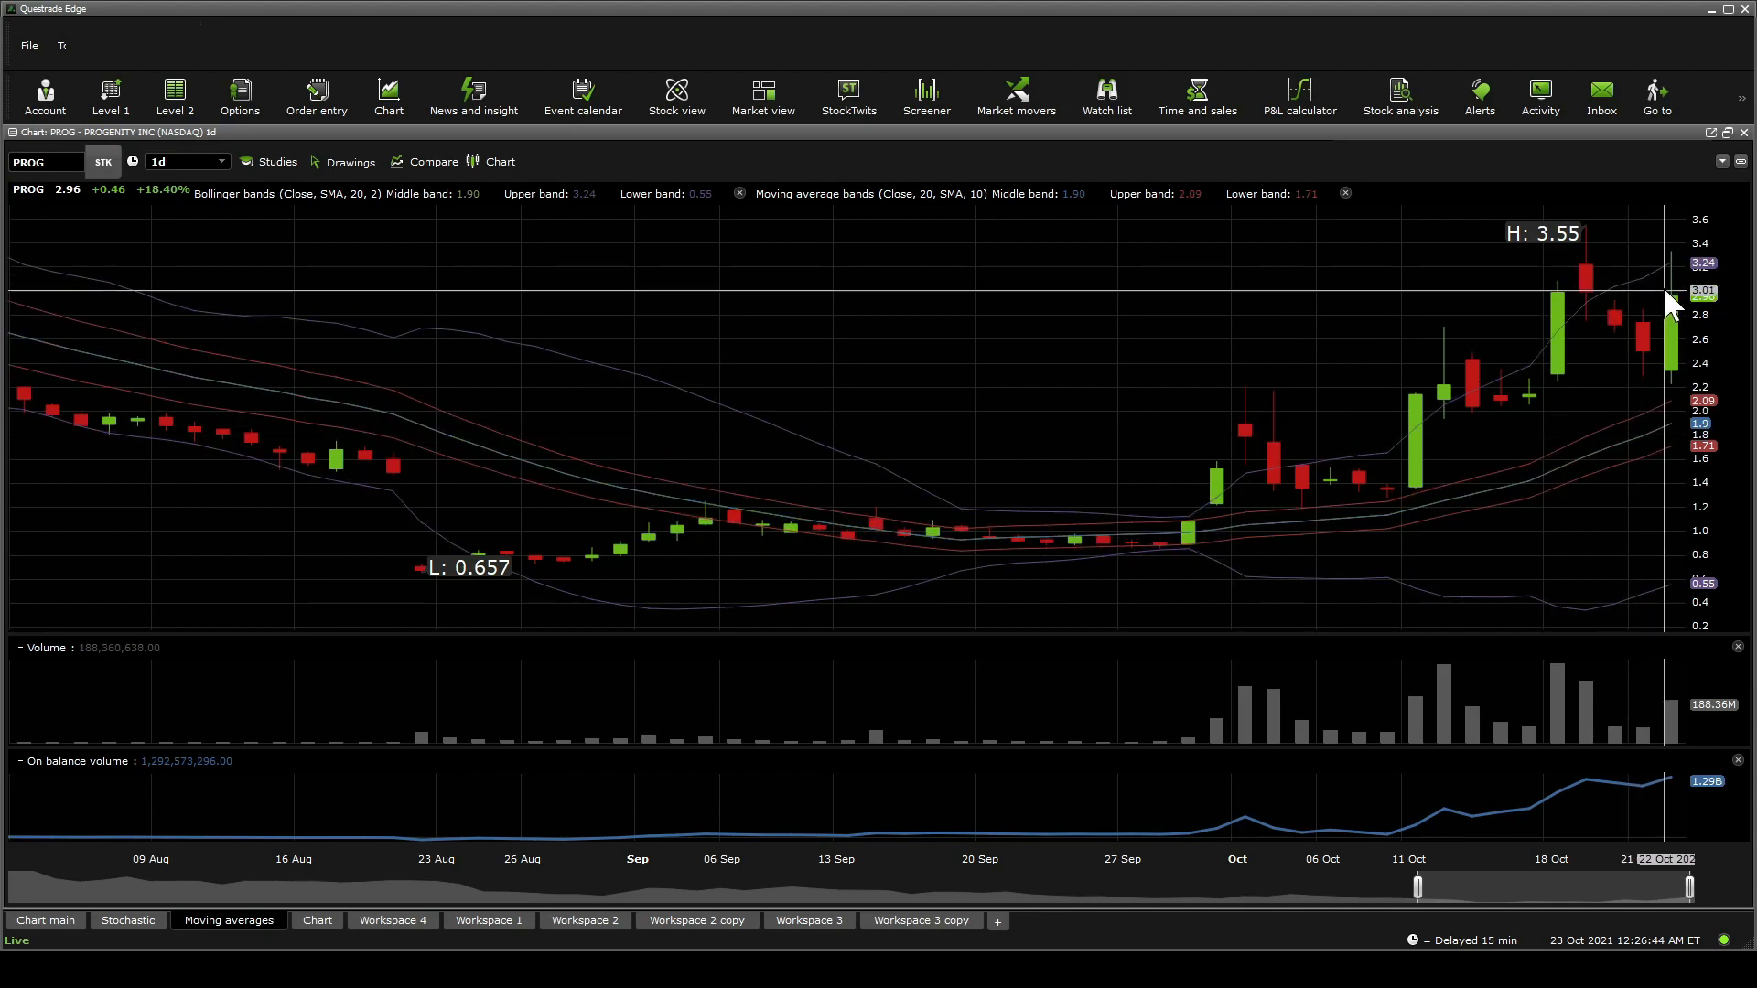
mouse_move(1669, 650)
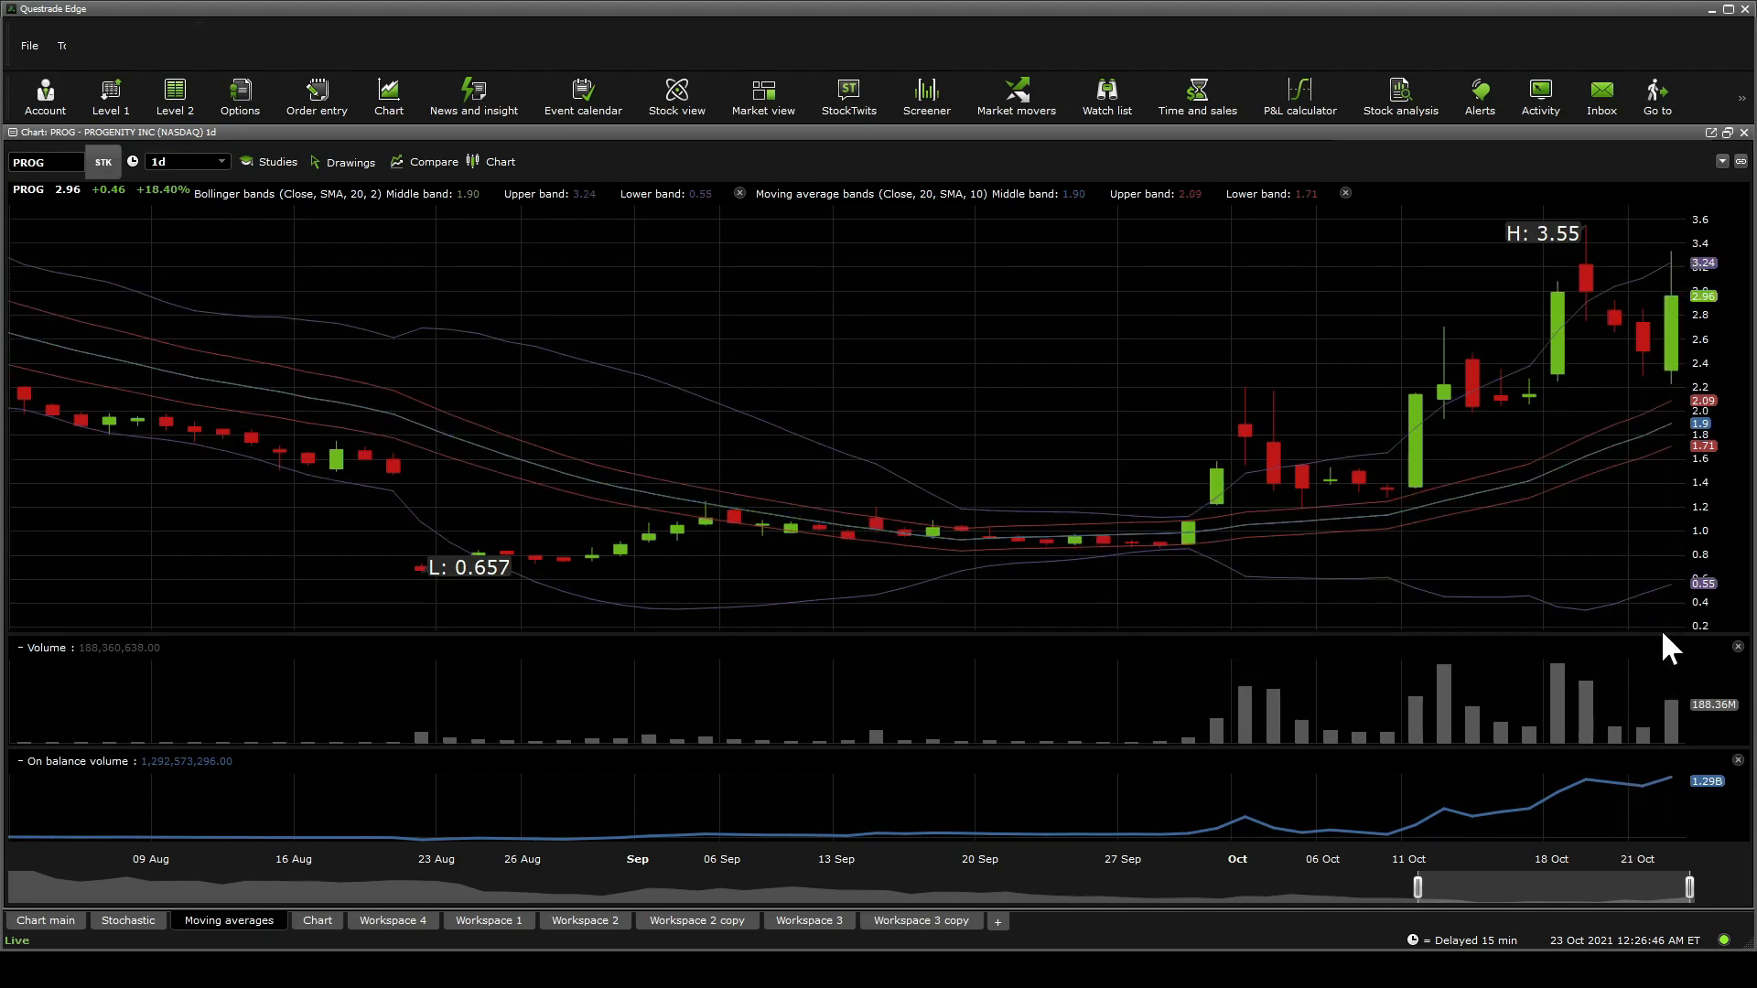
mouse_move(1149, 549)
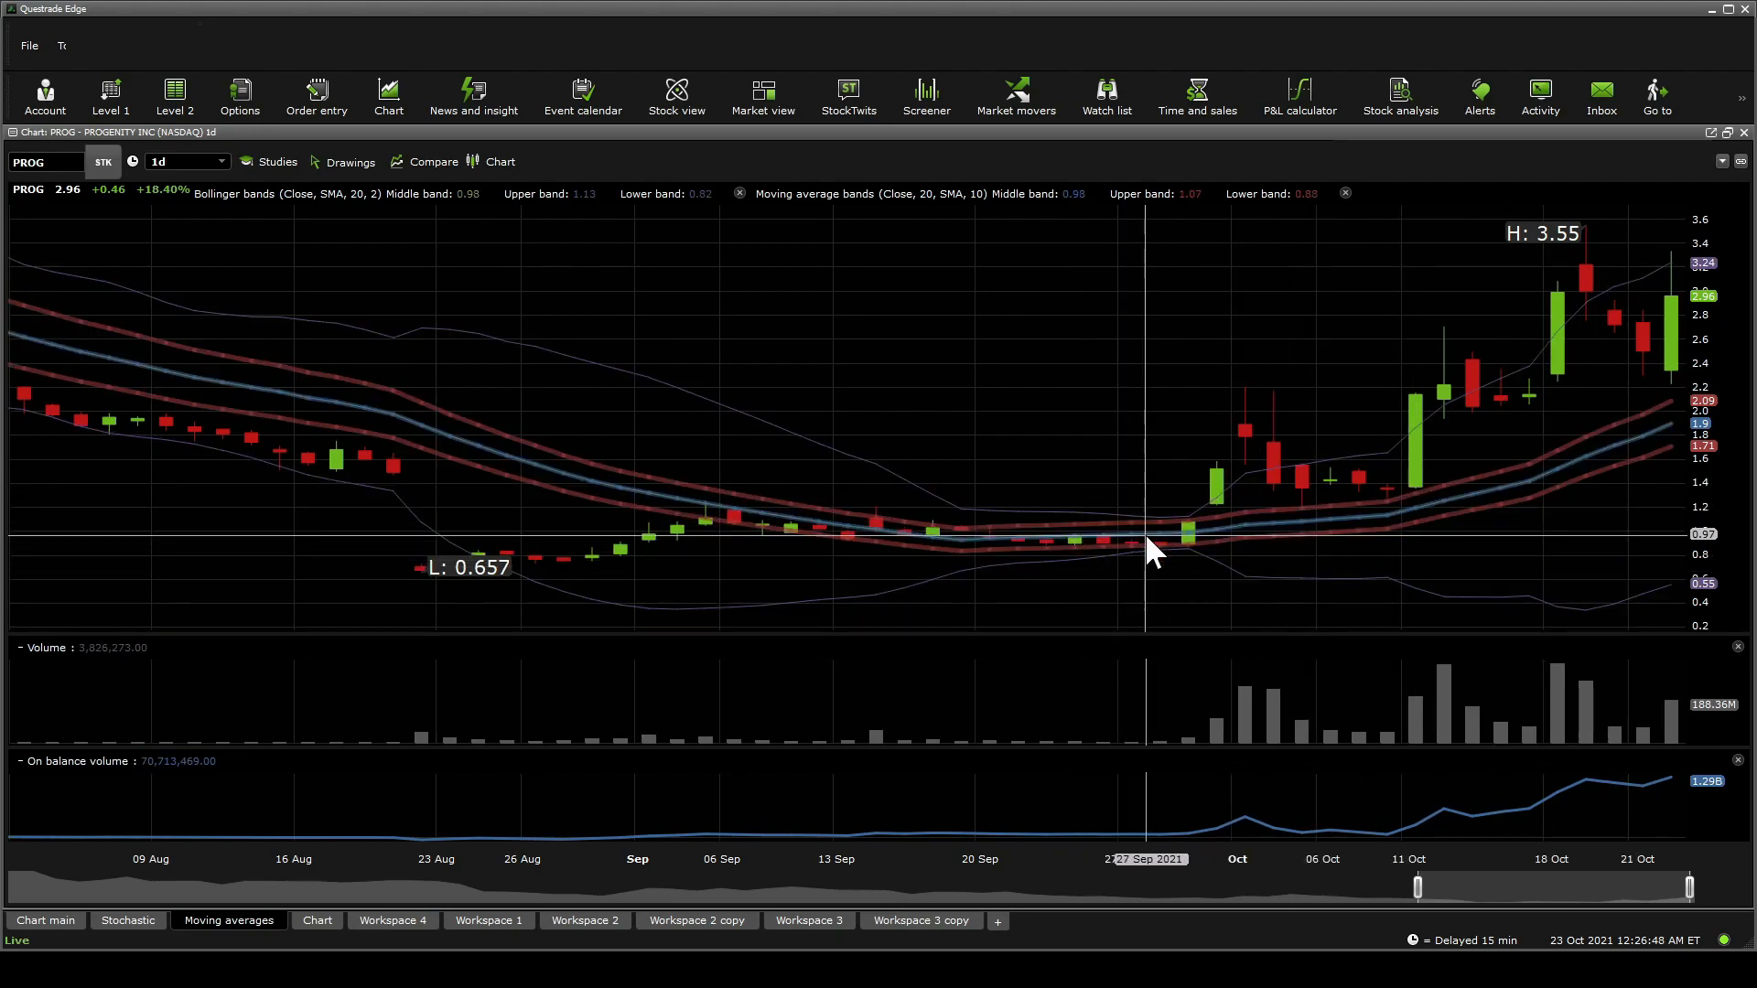
mouse_move(1645, 432)
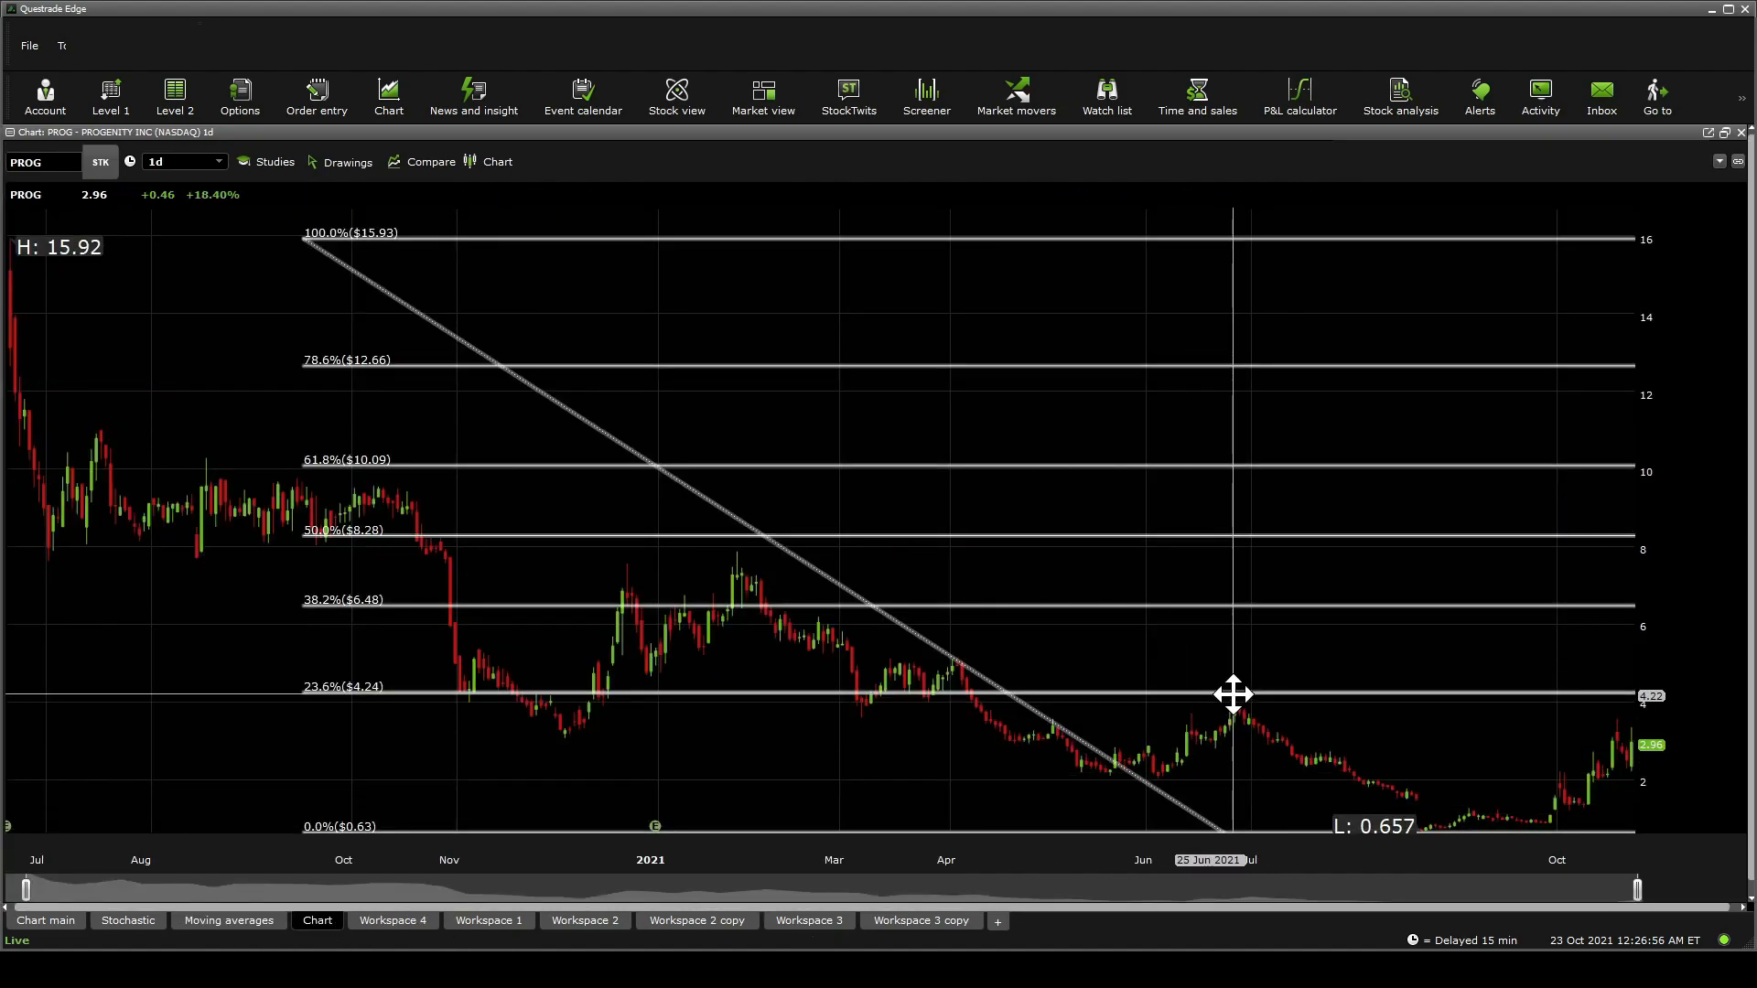
mouse_move(1198, 653)
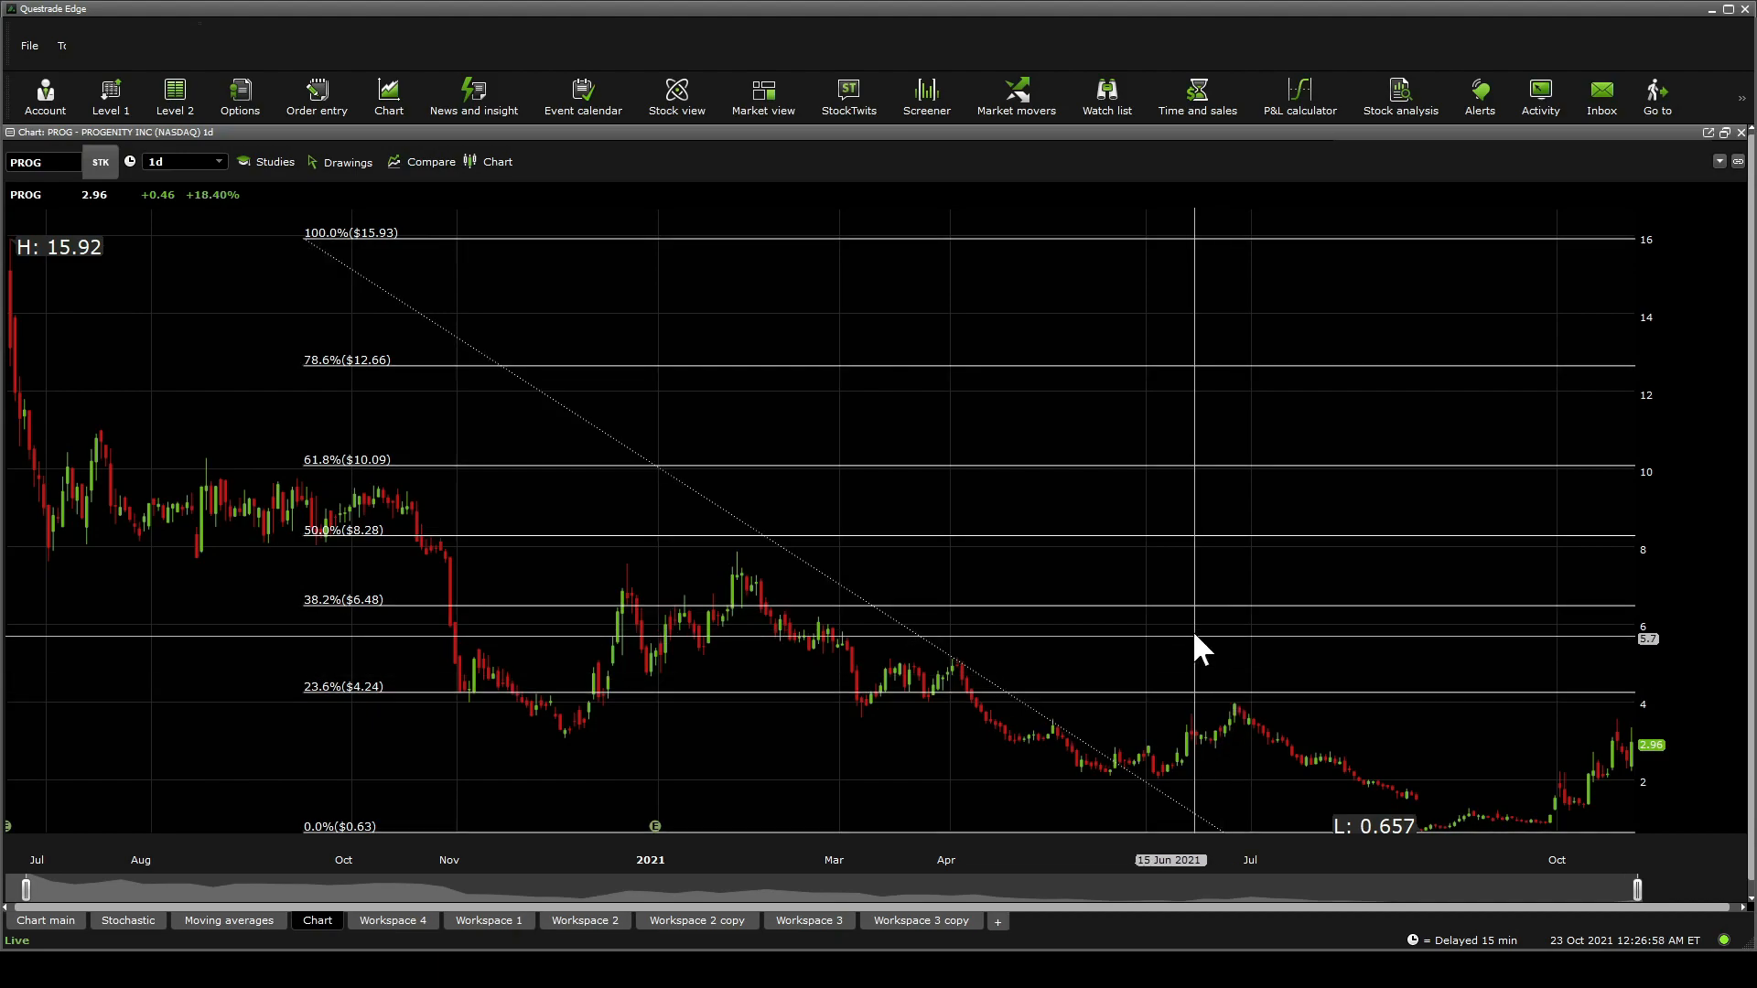
mouse_move(1154, 549)
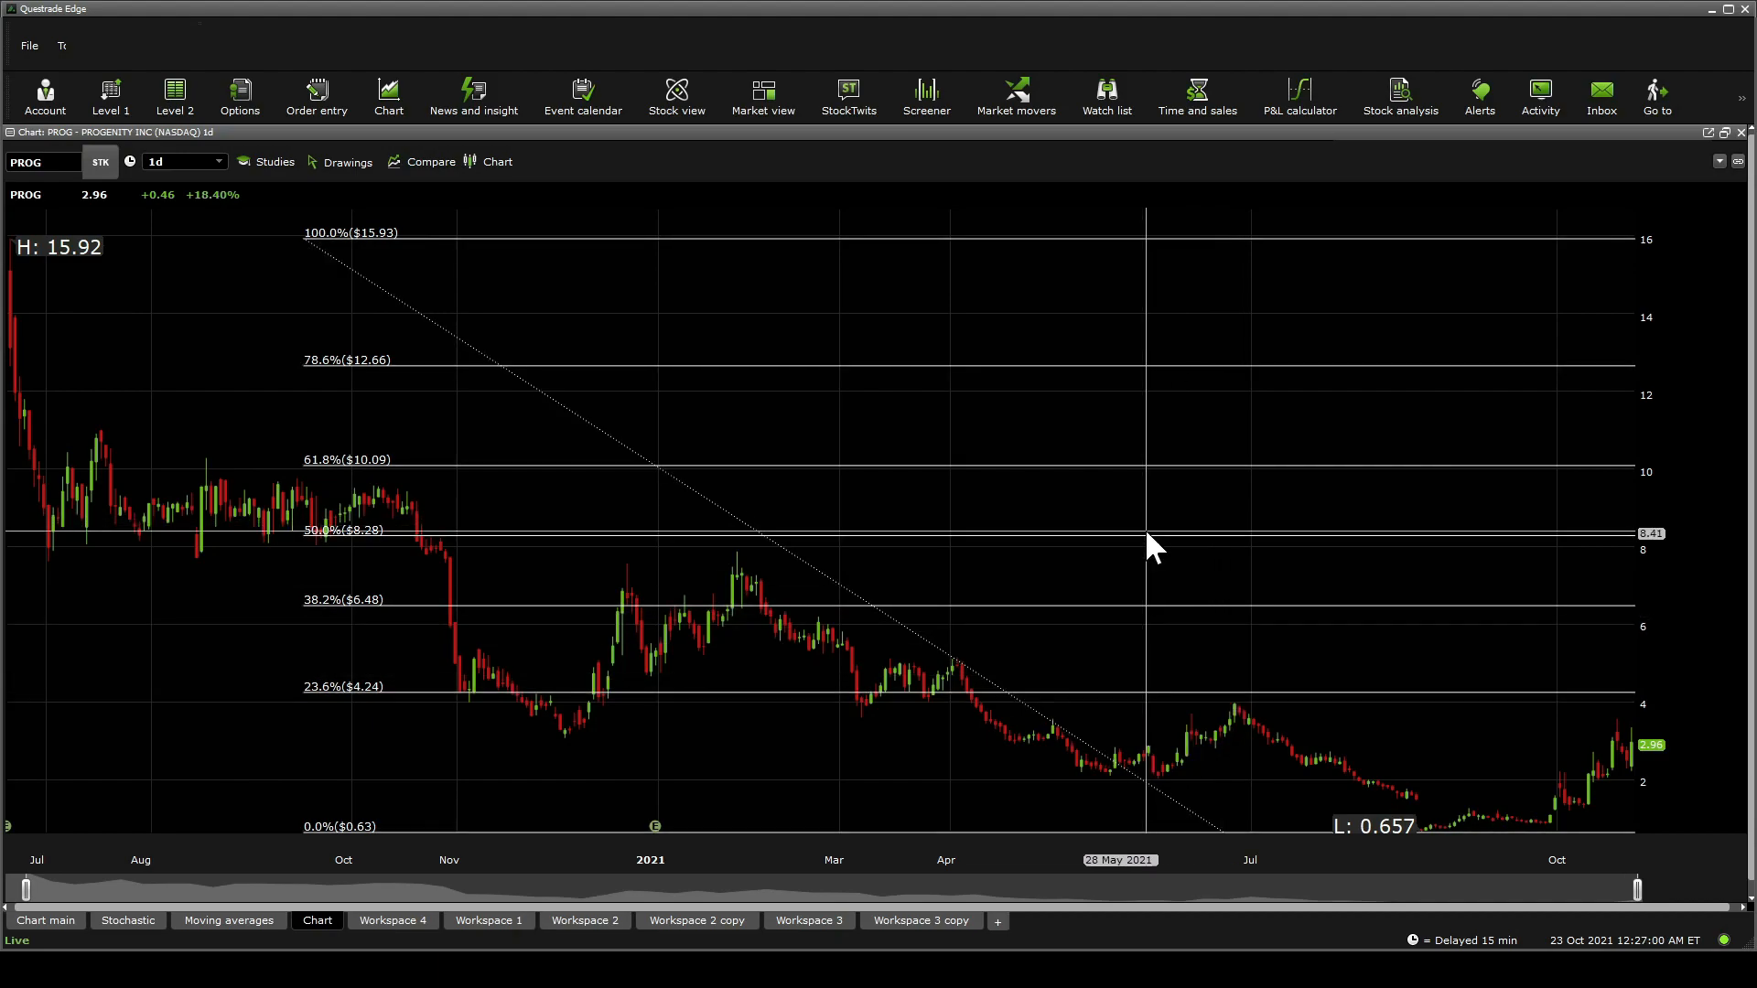
mouse_move(1171, 392)
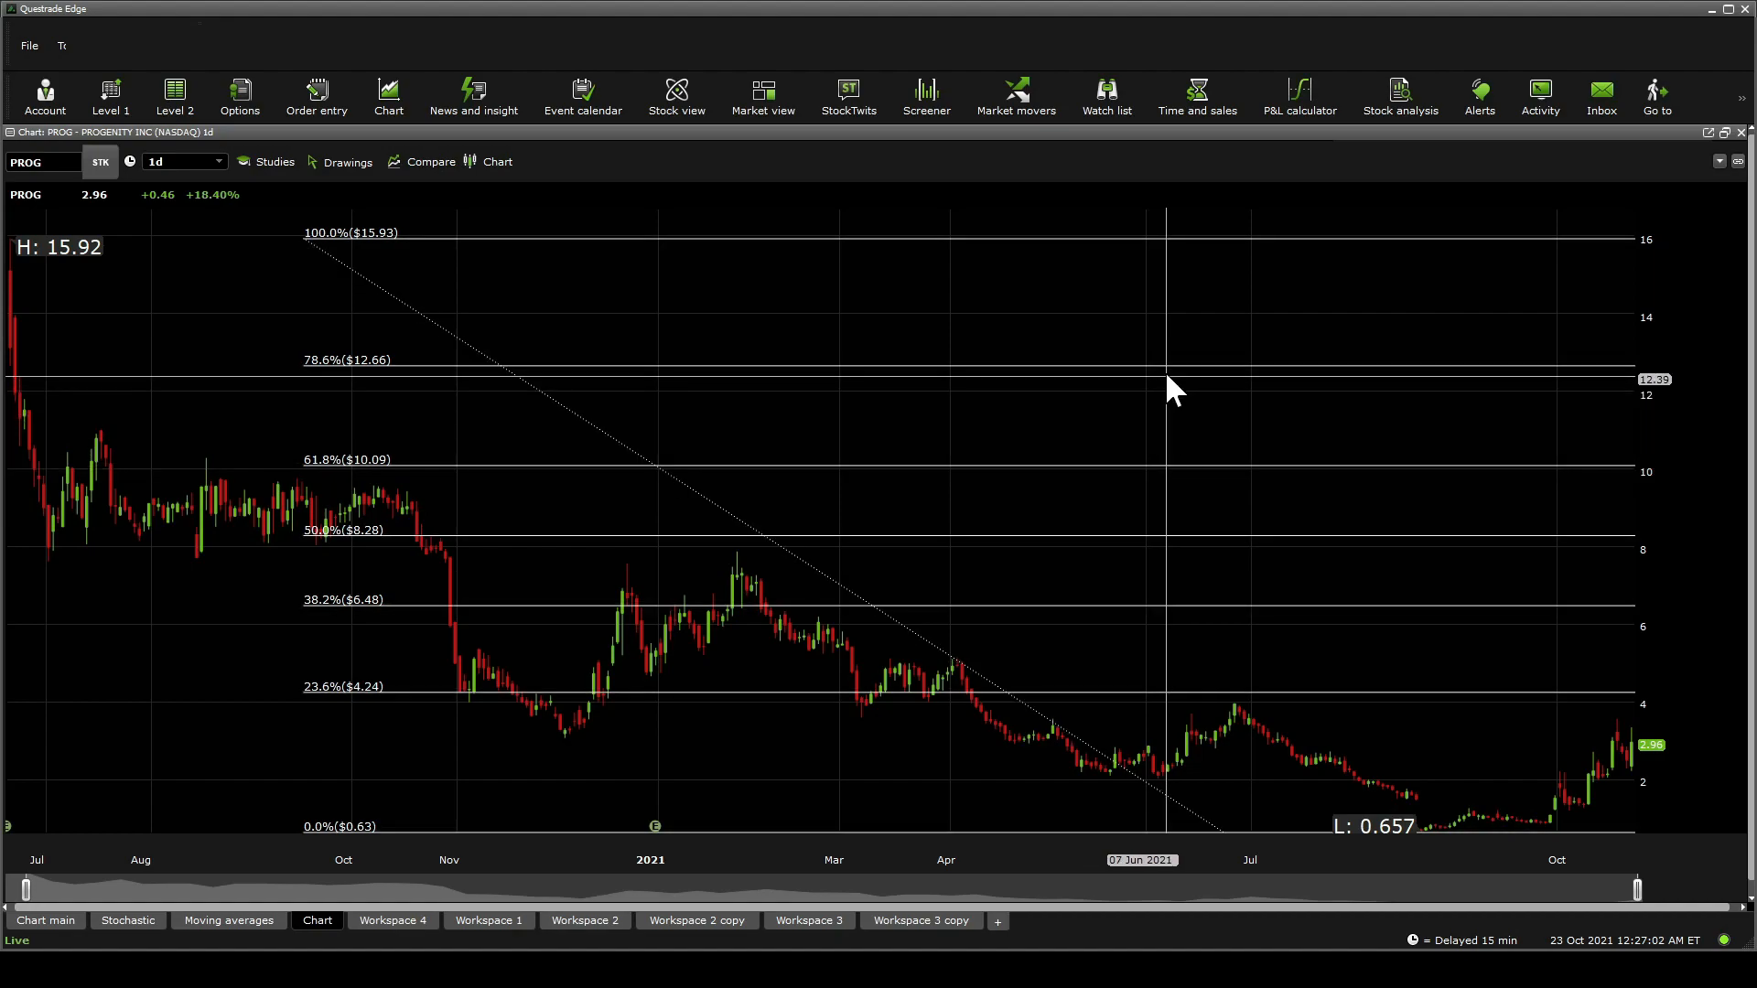
mouse_move(1187, 247)
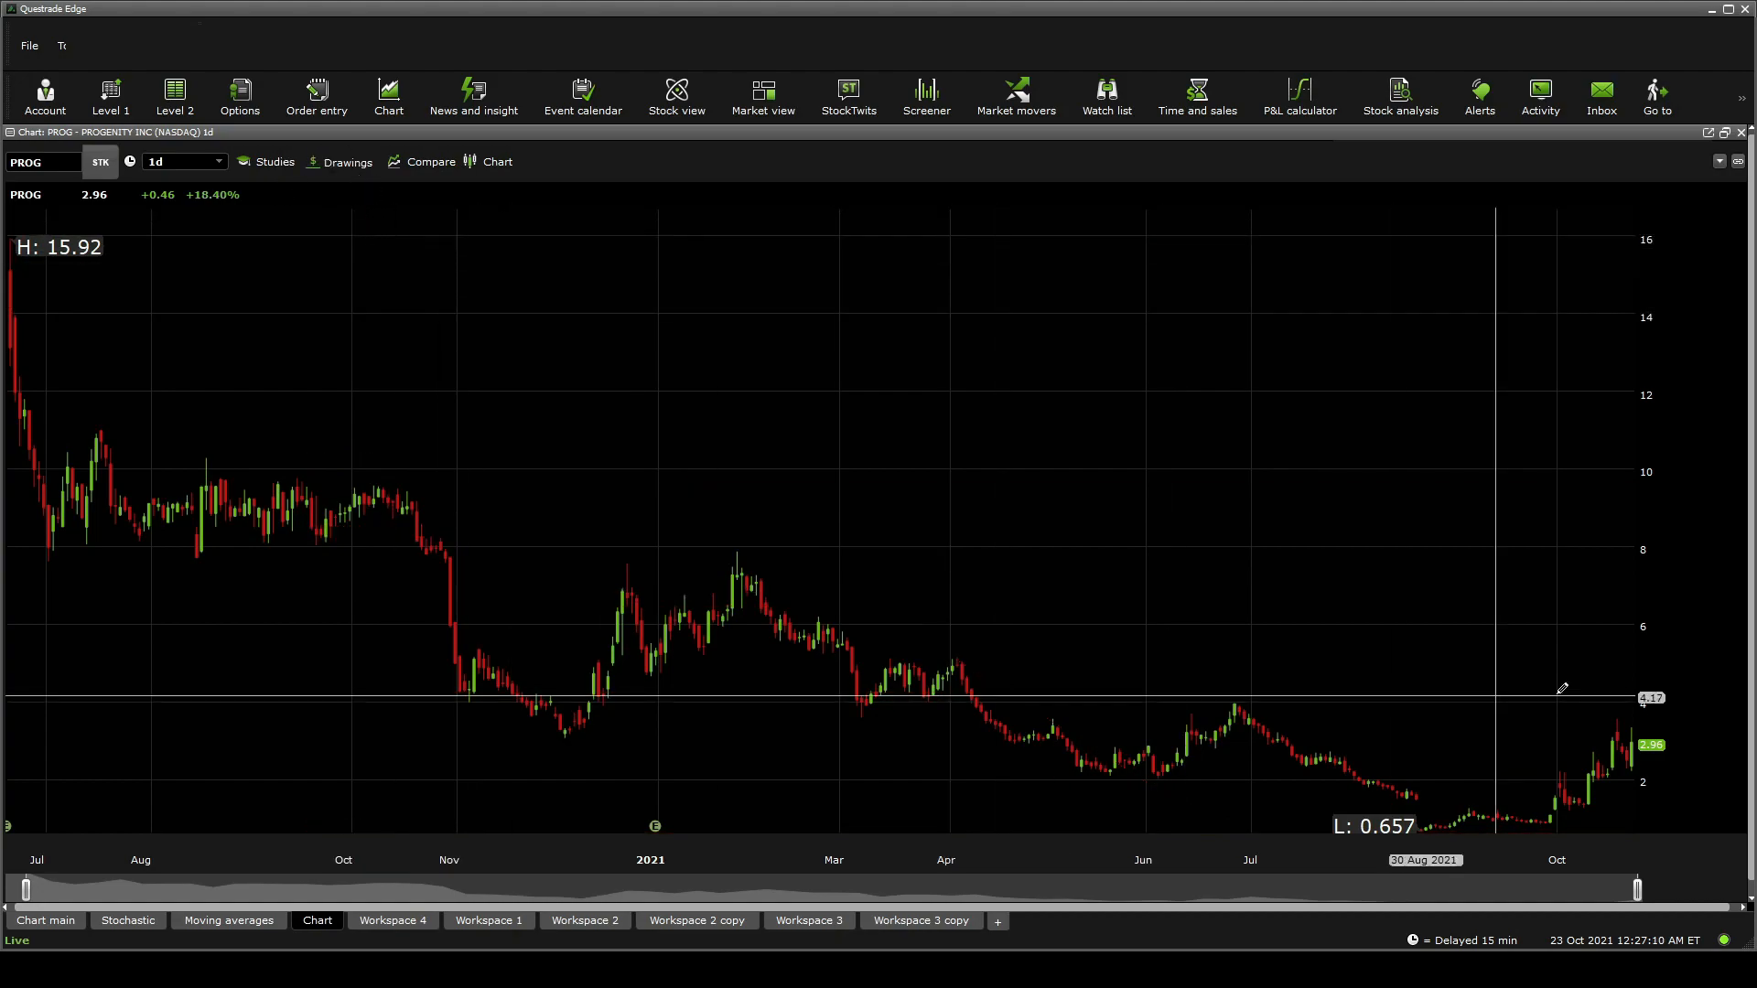
mouse_move(1594, 733)
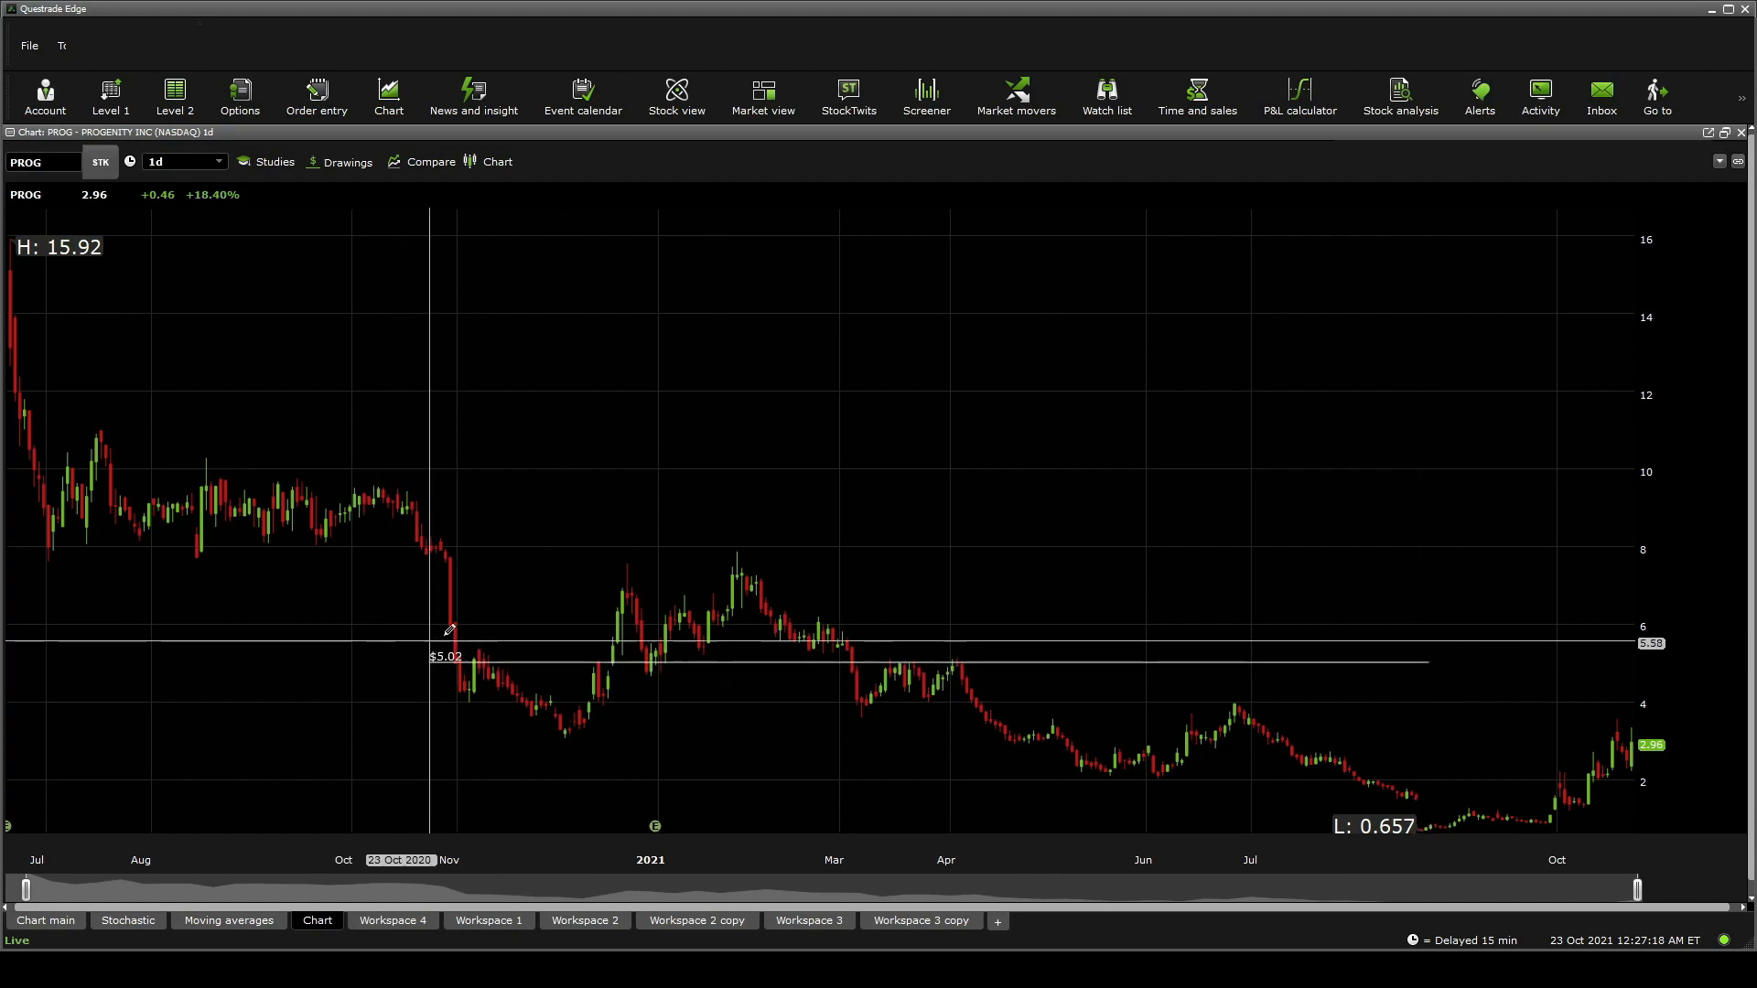
mouse_move(361, 642)
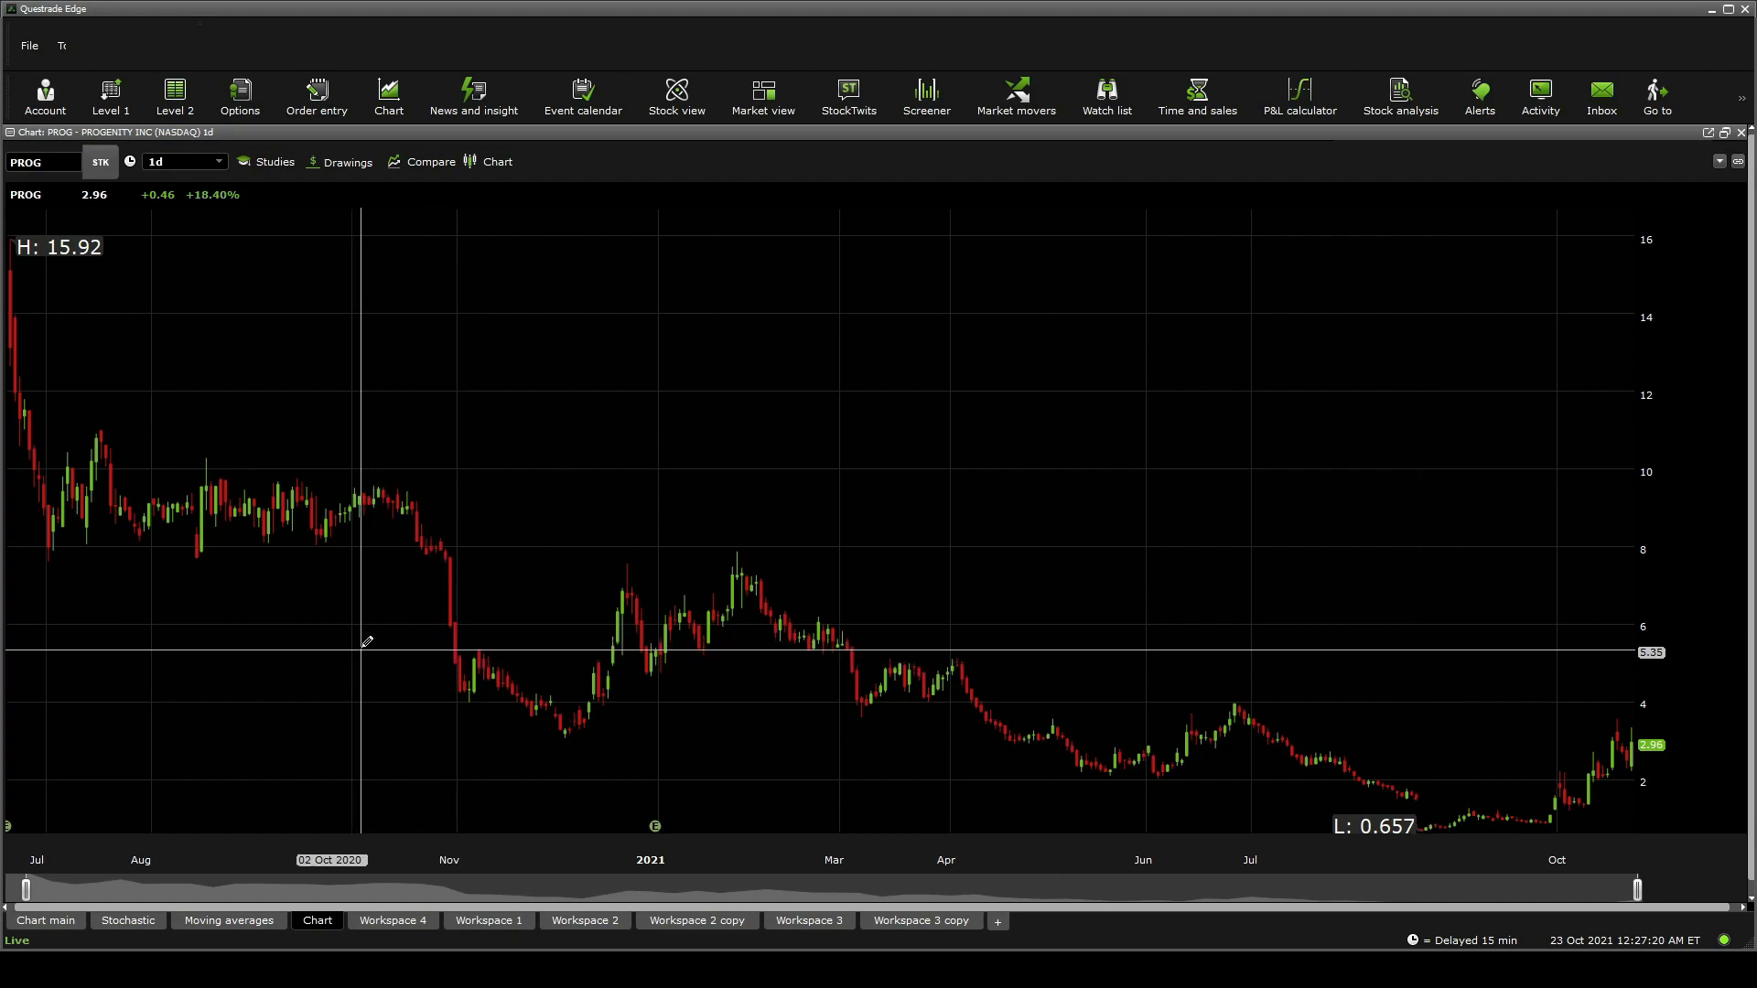
mouse_move(1157, 608)
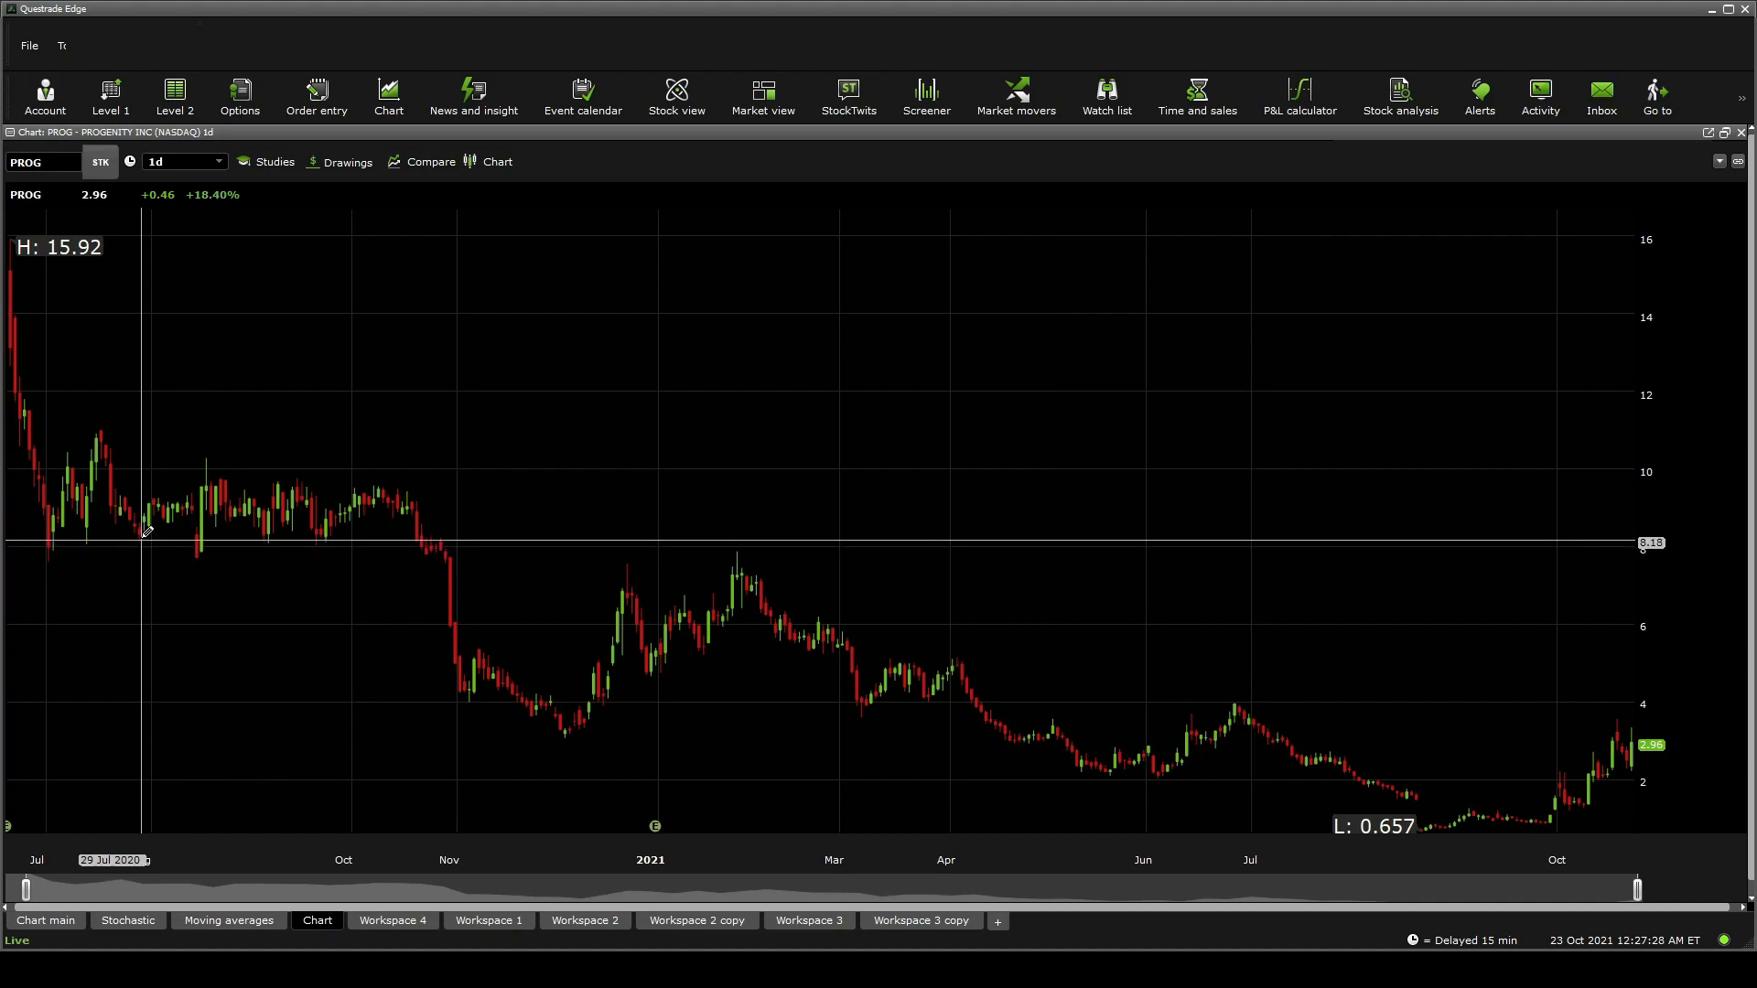
mouse_move(1137, 476)
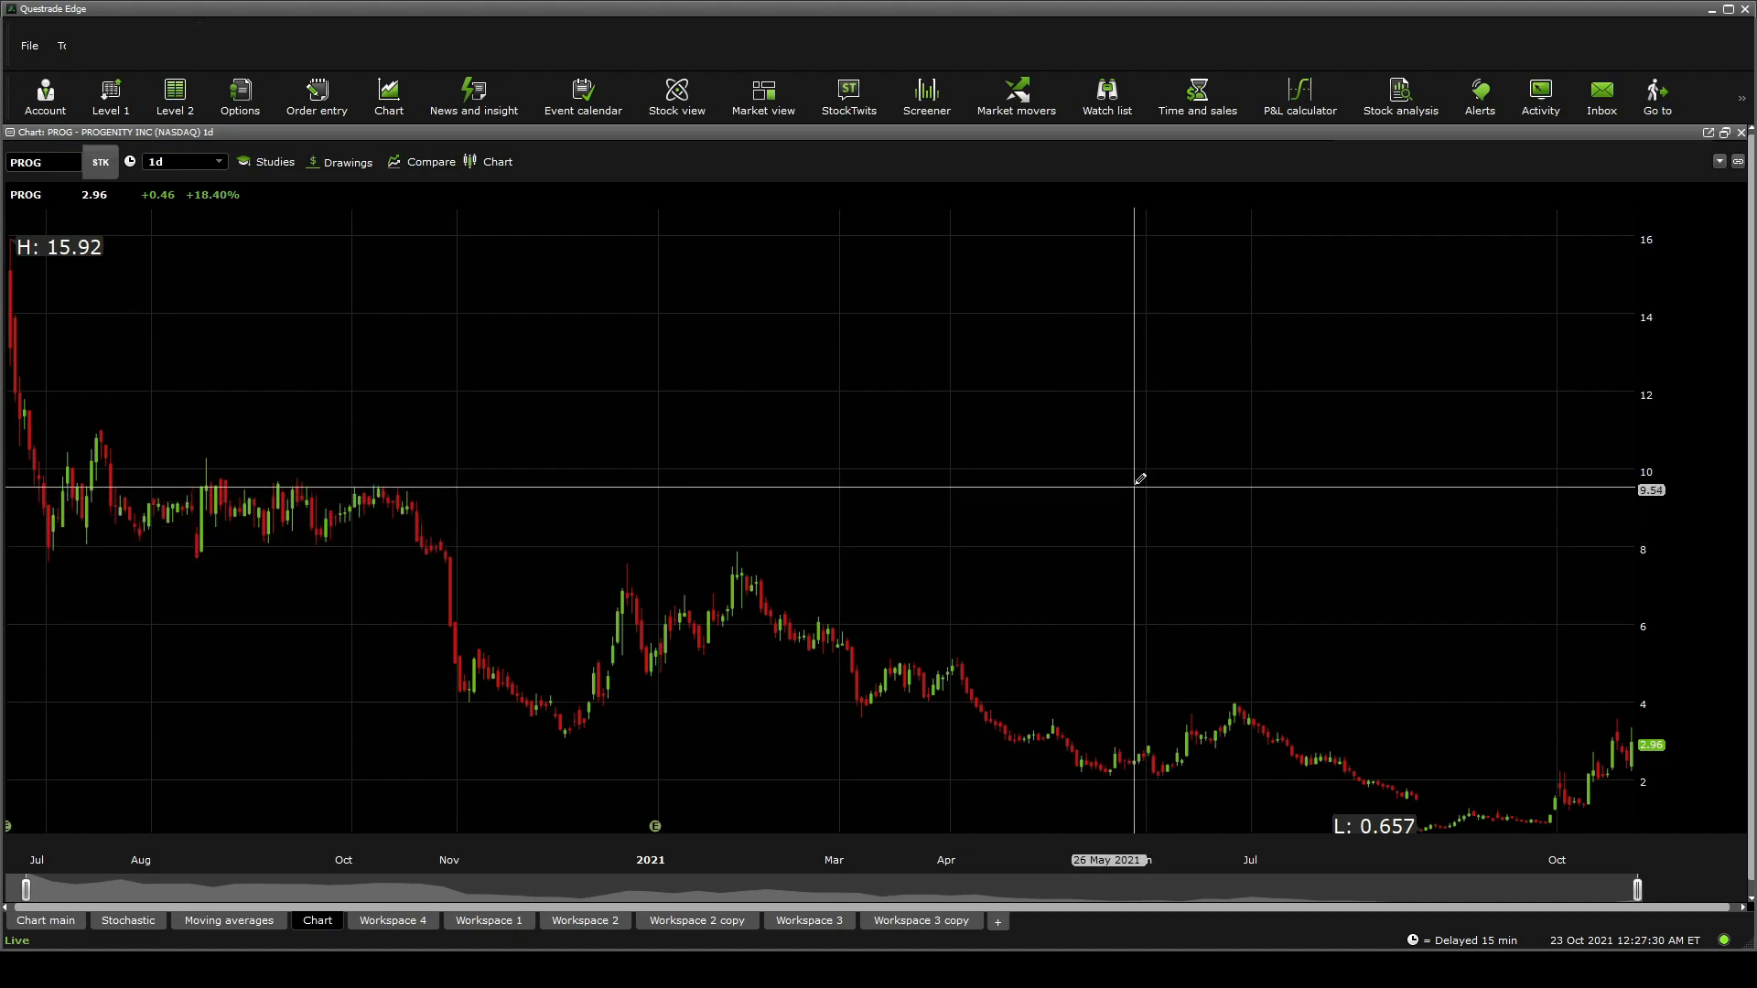
mouse_move(154, 461)
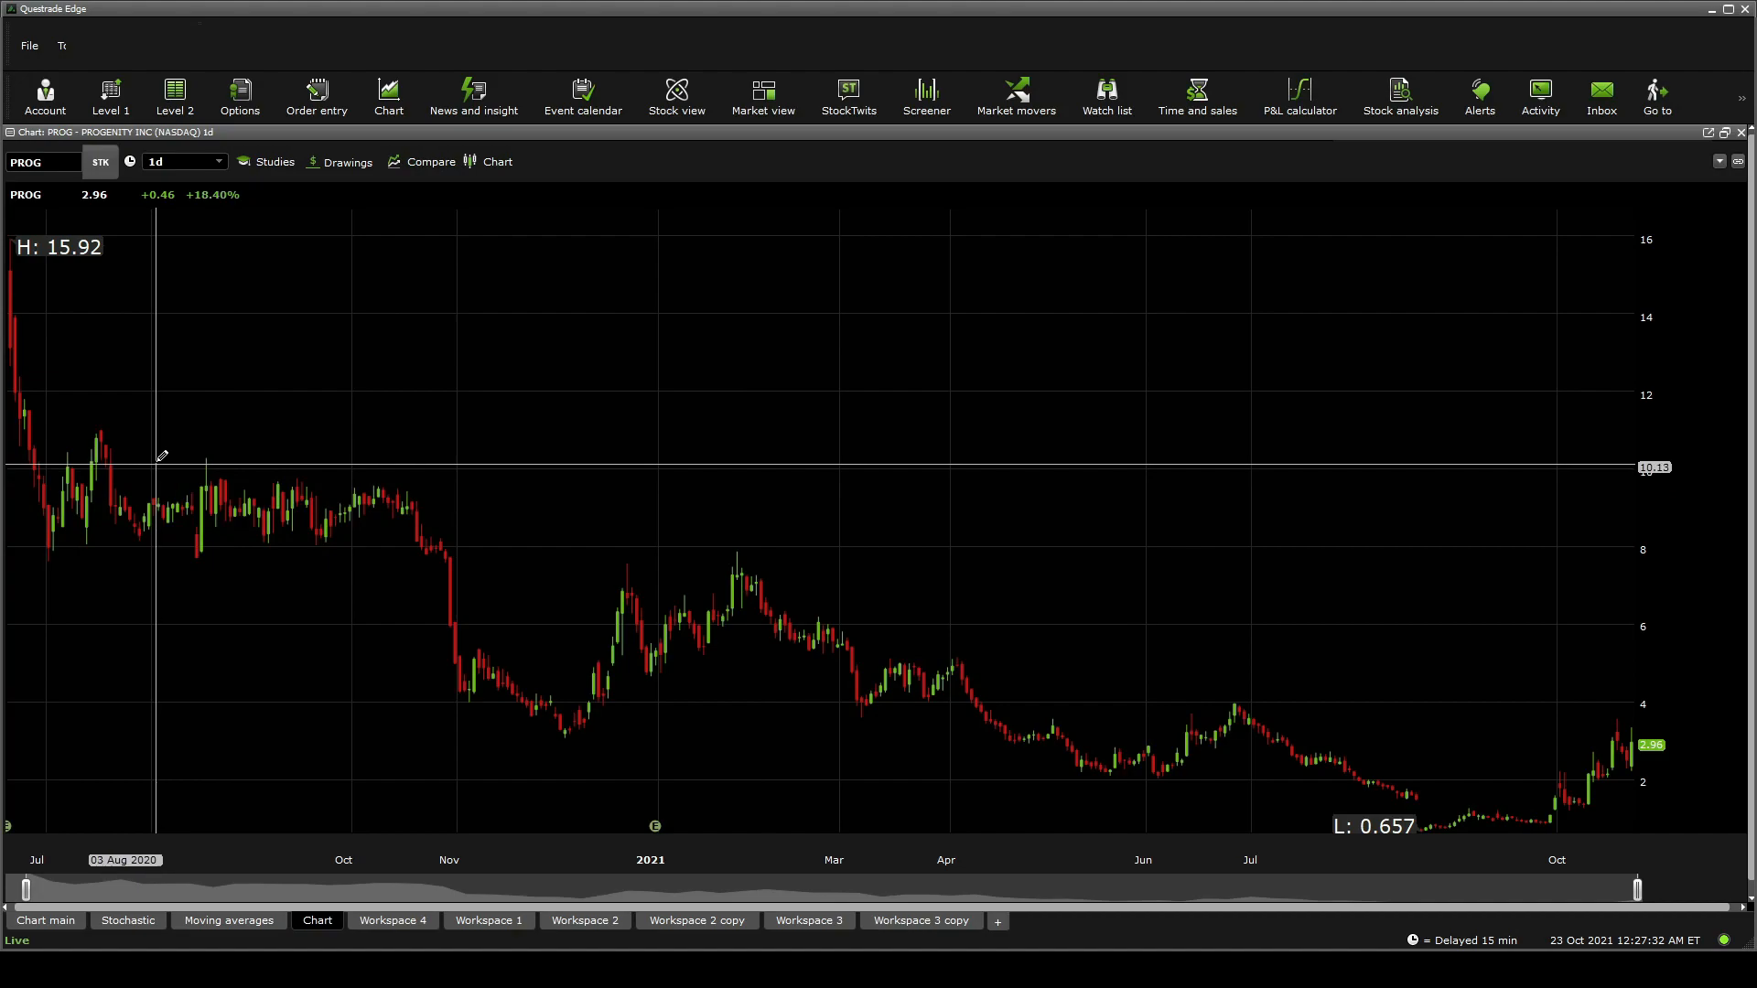
mouse_move(1596, 751)
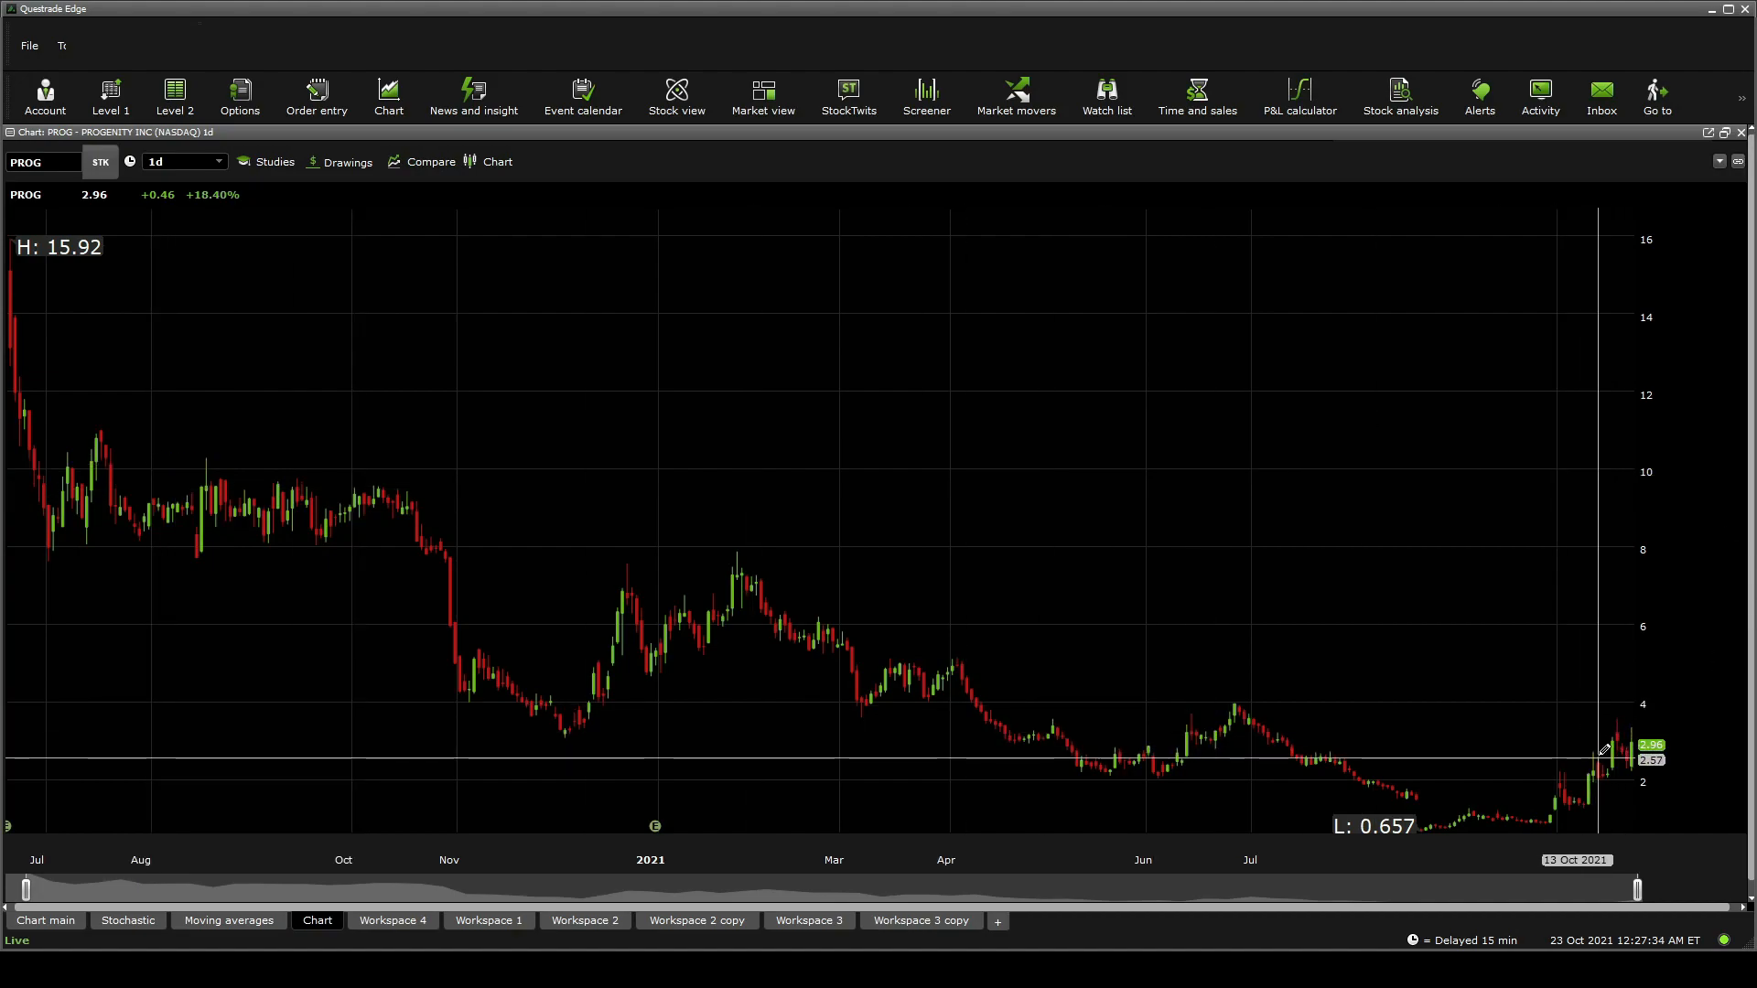
mouse_move(1603, 745)
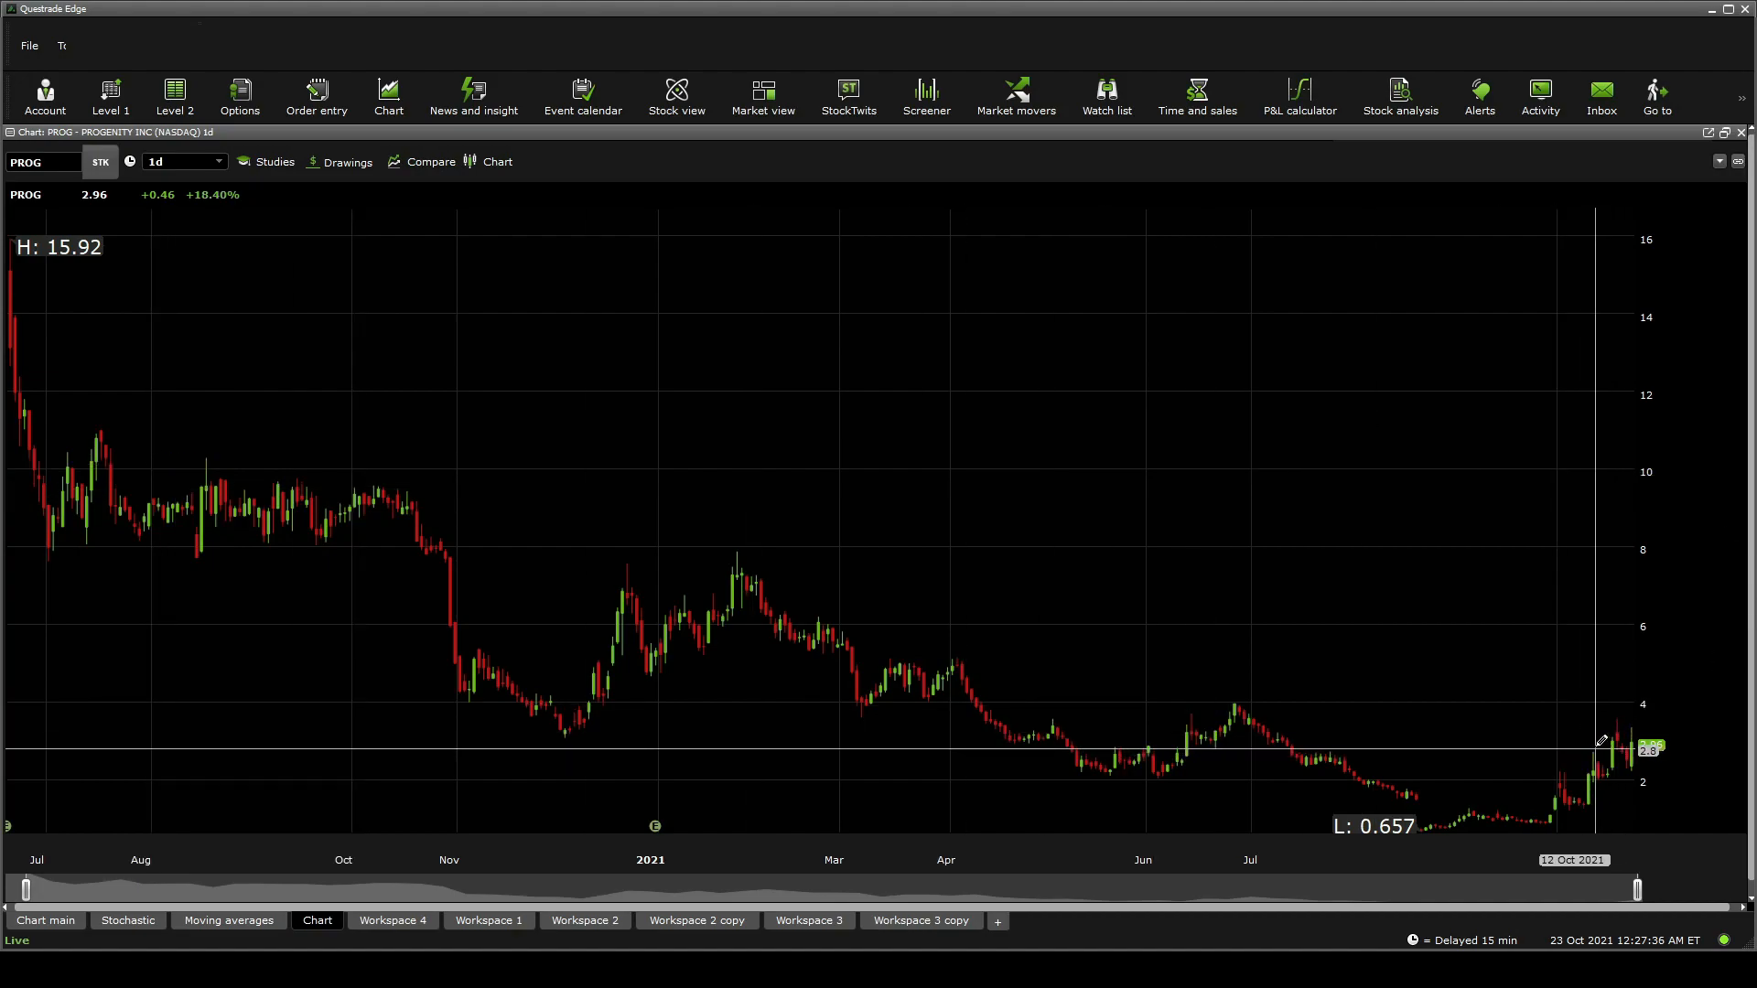
mouse_move(1073, 739)
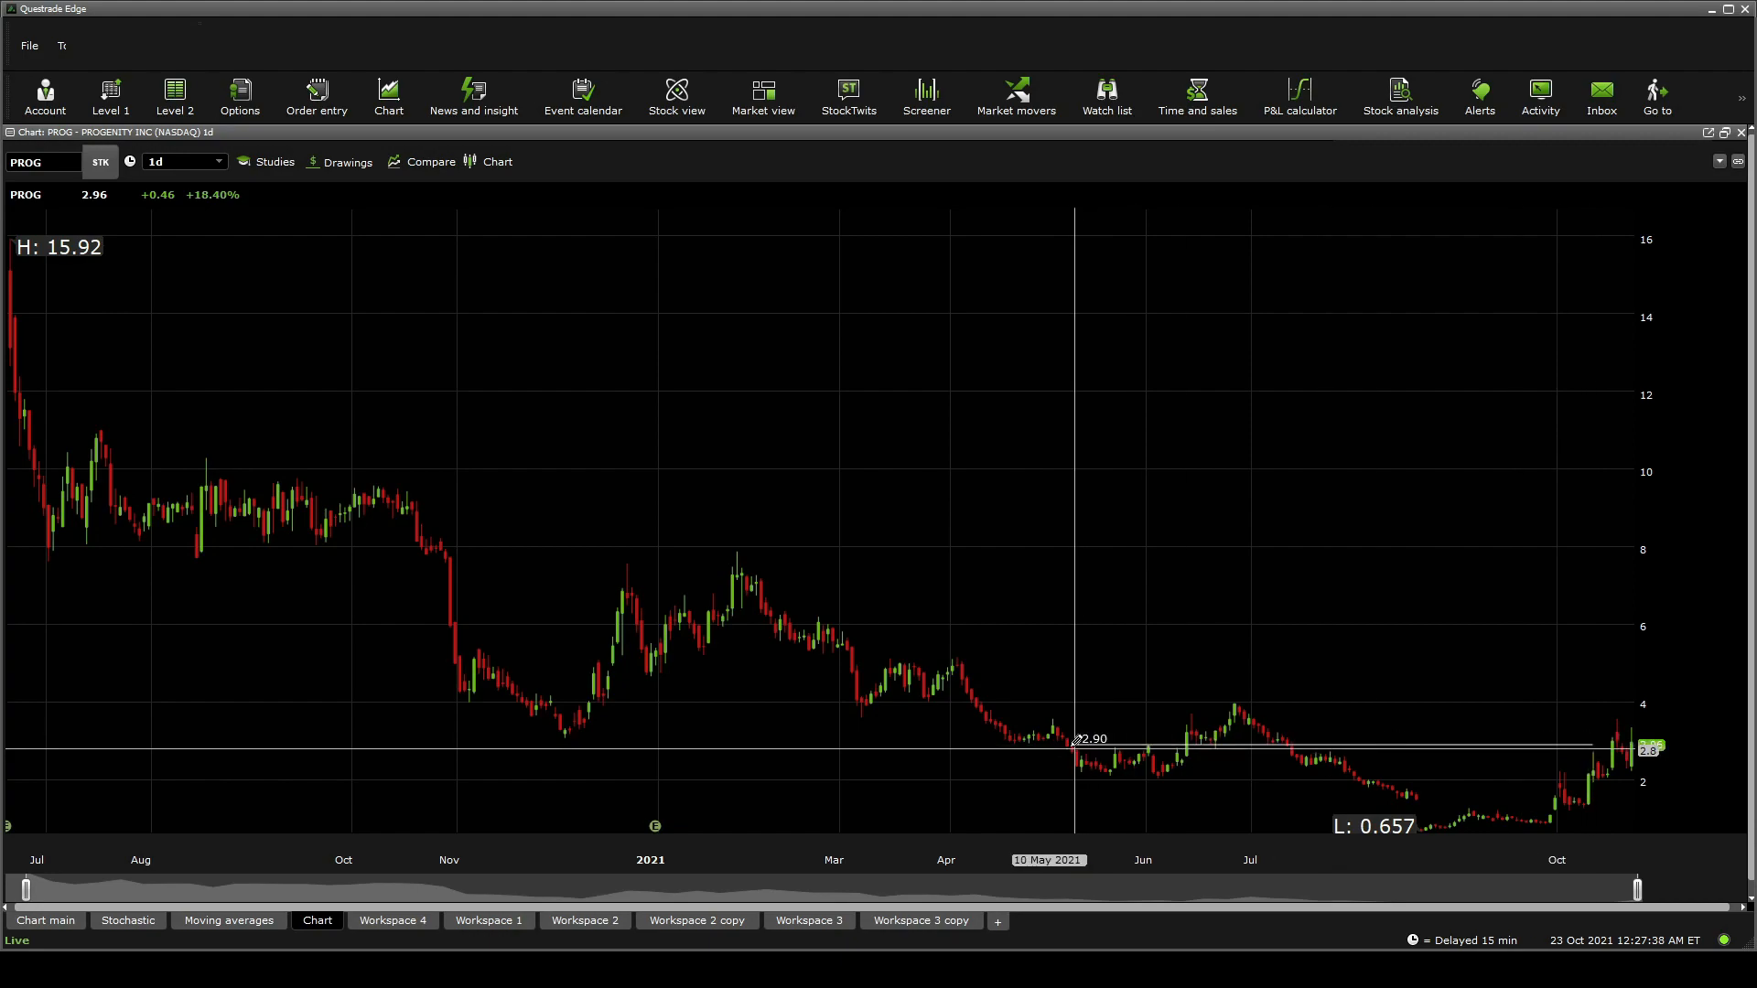
mouse_move(950, 743)
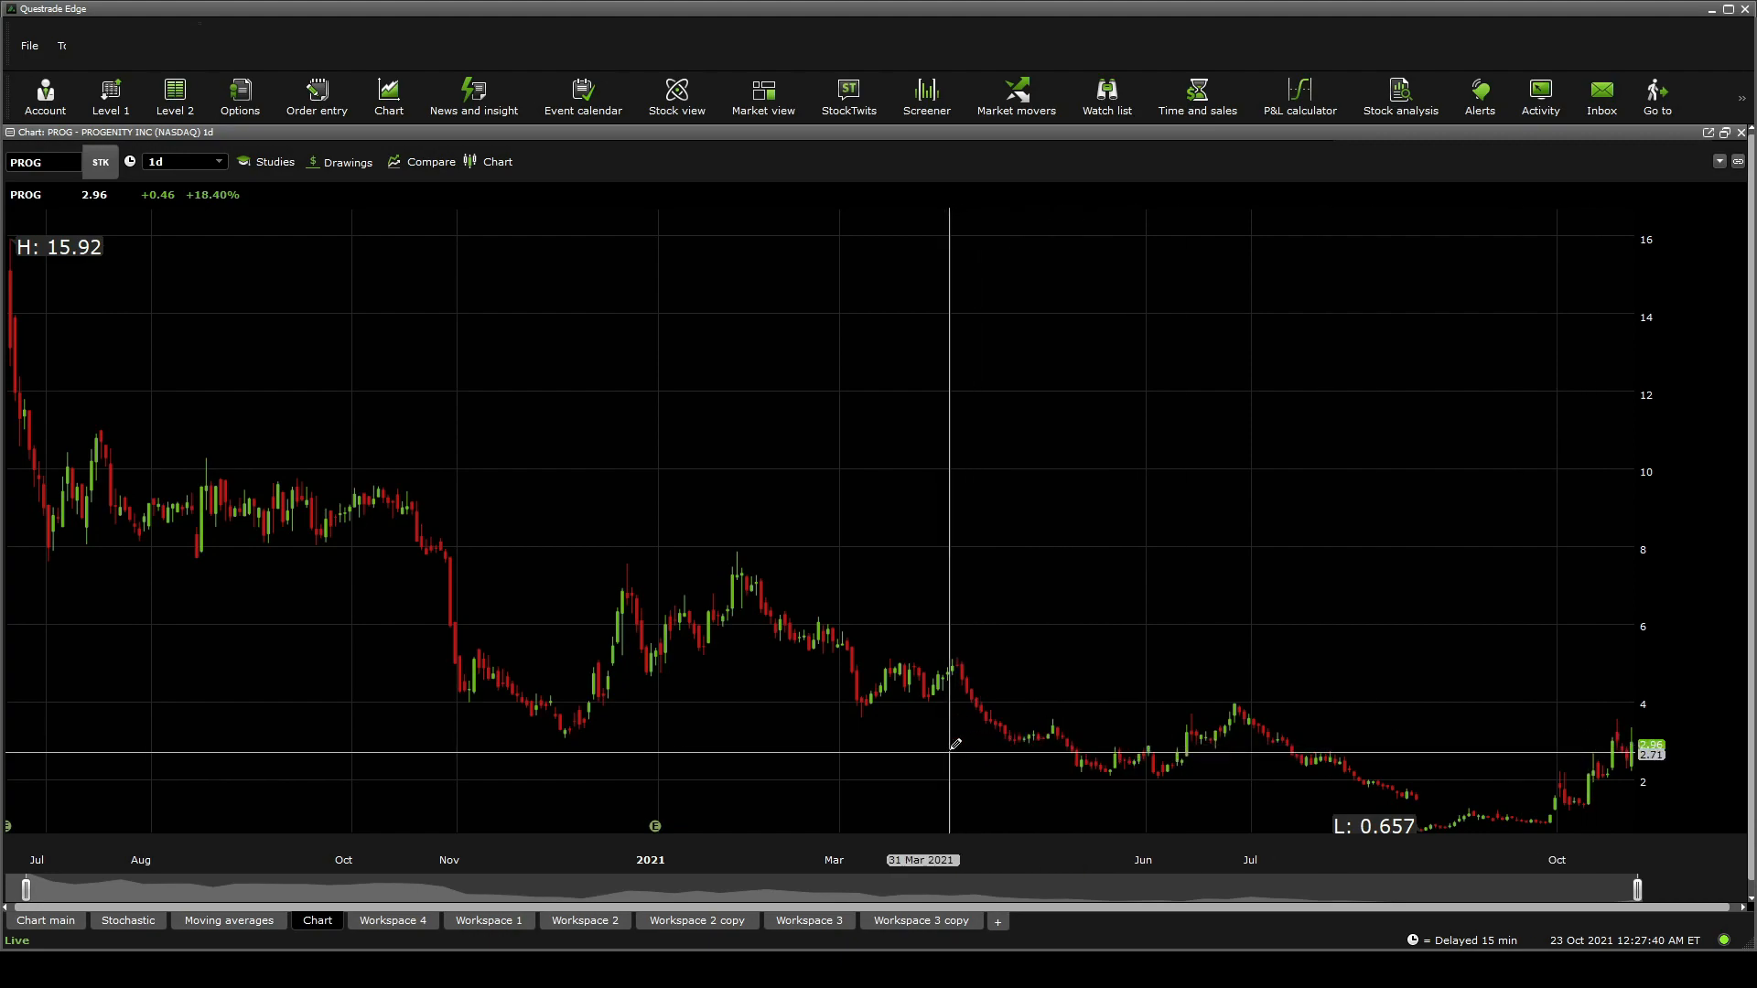
mouse_move(1545, 757)
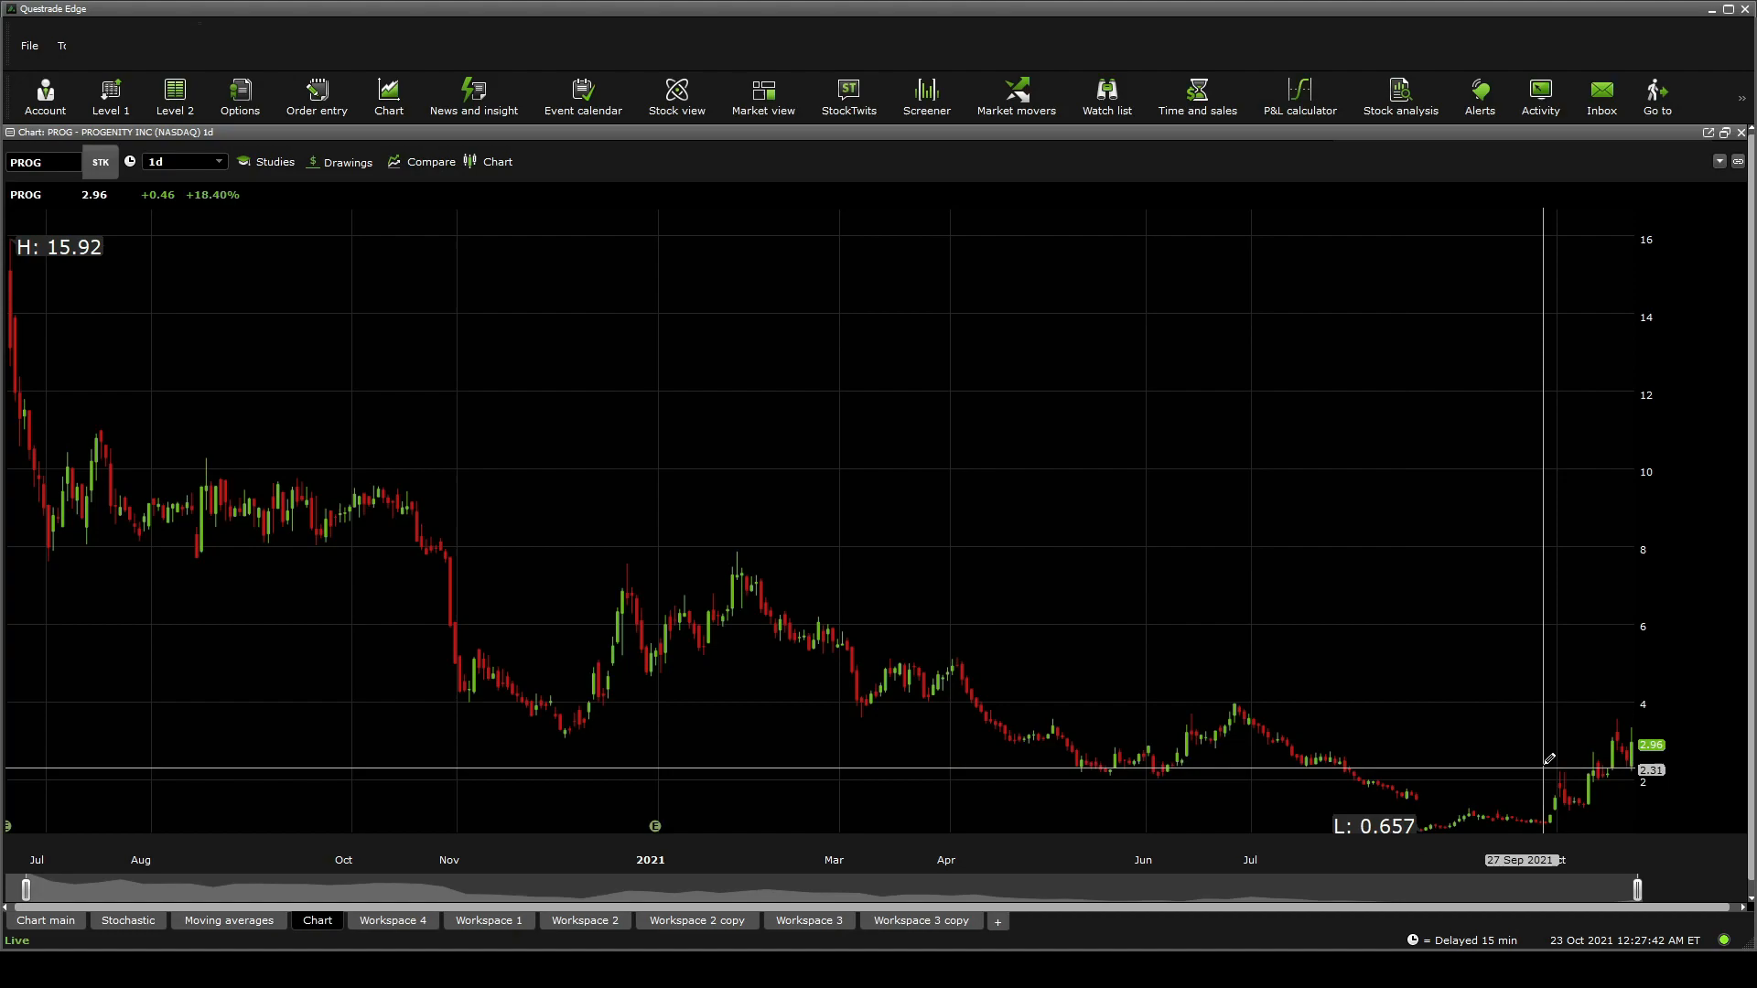
mouse_move(780, 770)
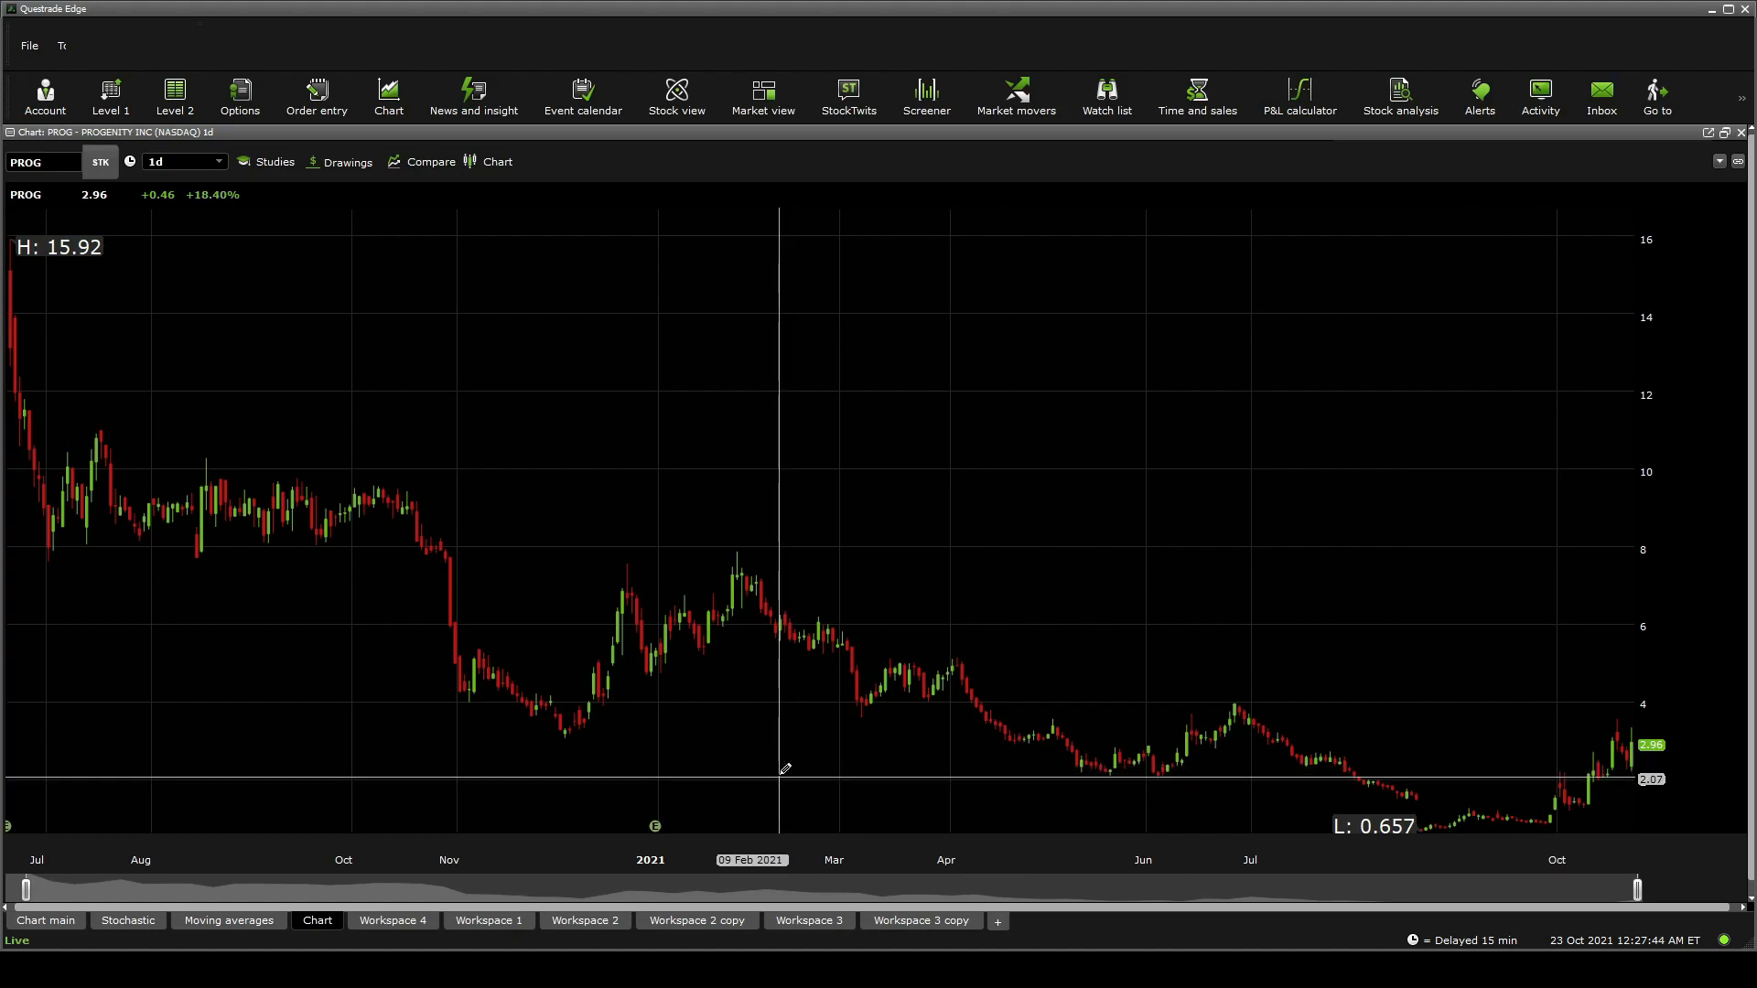
mouse_move(1625, 781)
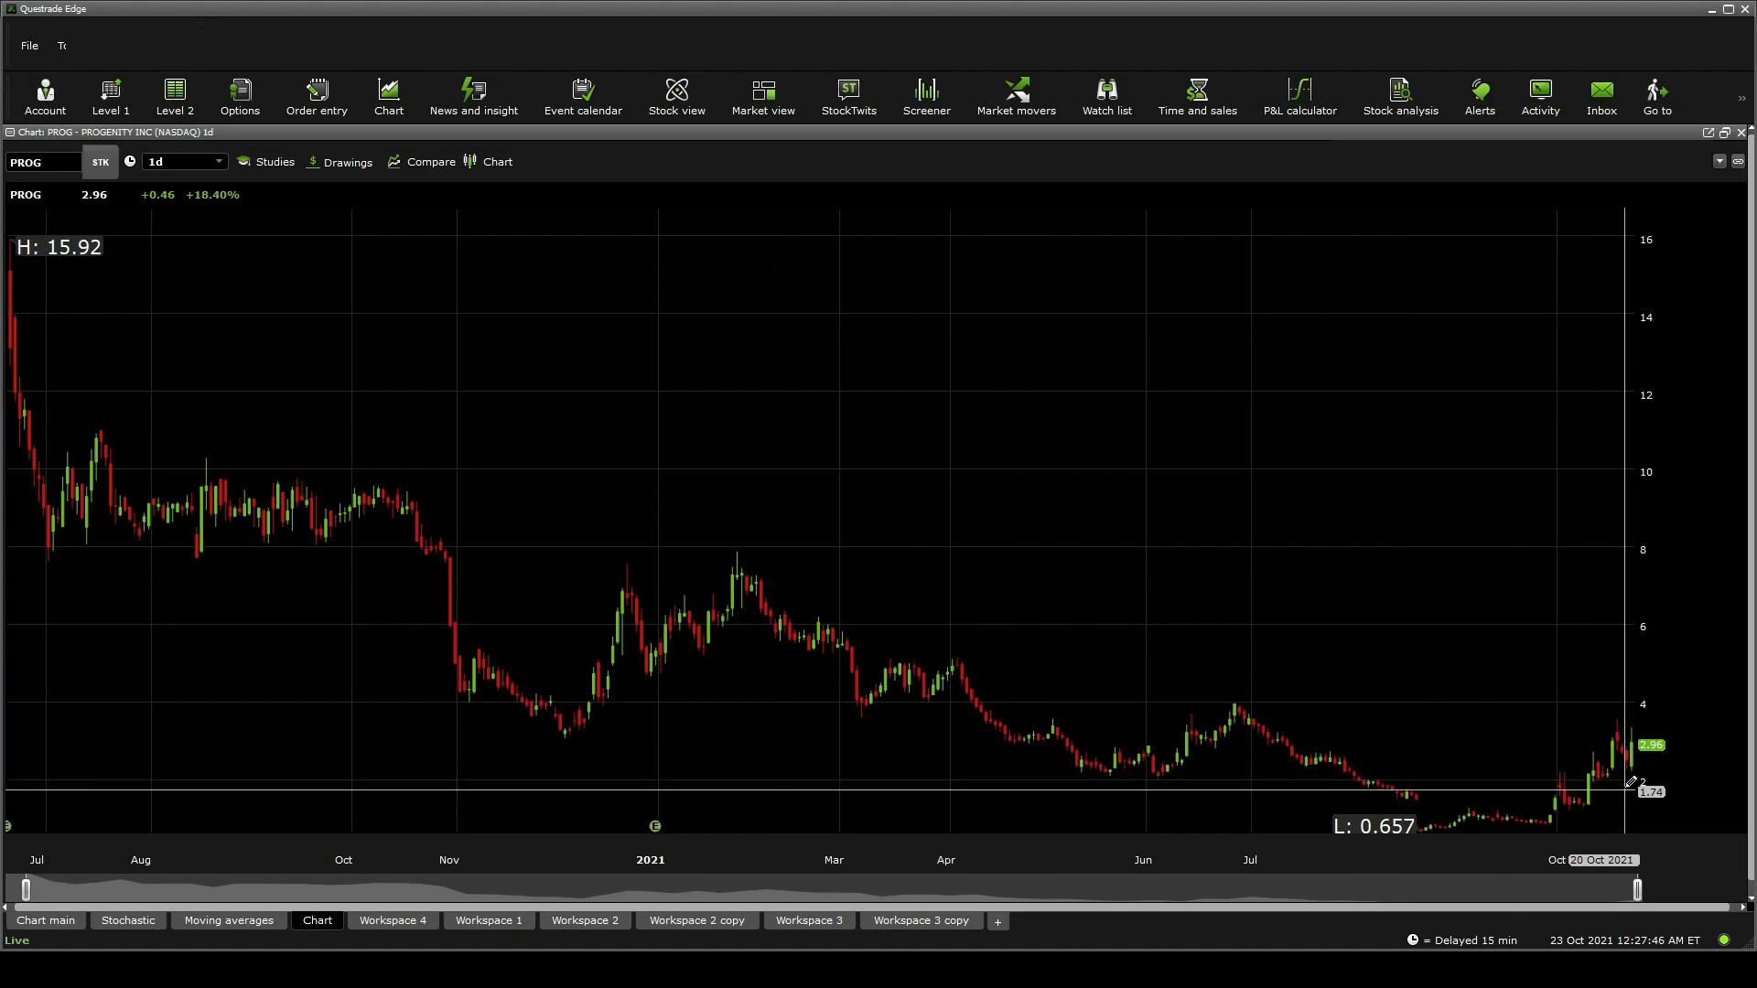
mouse_move(1103, 772)
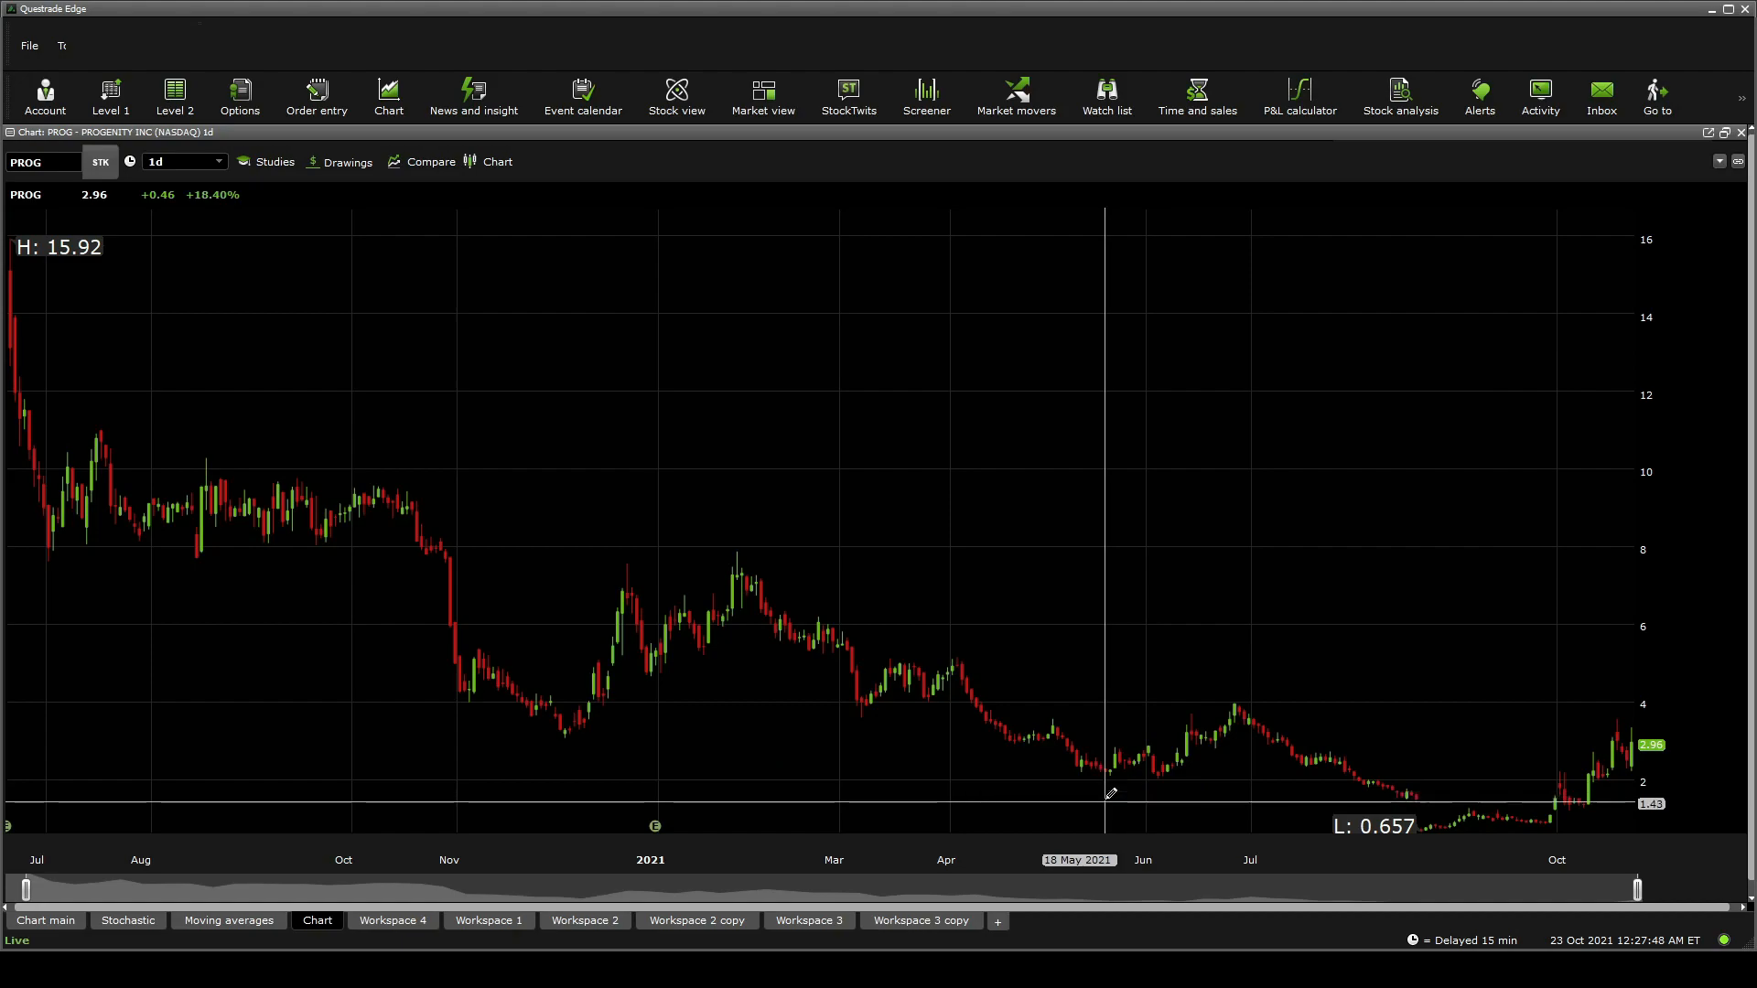
mouse_move(1568, 809)
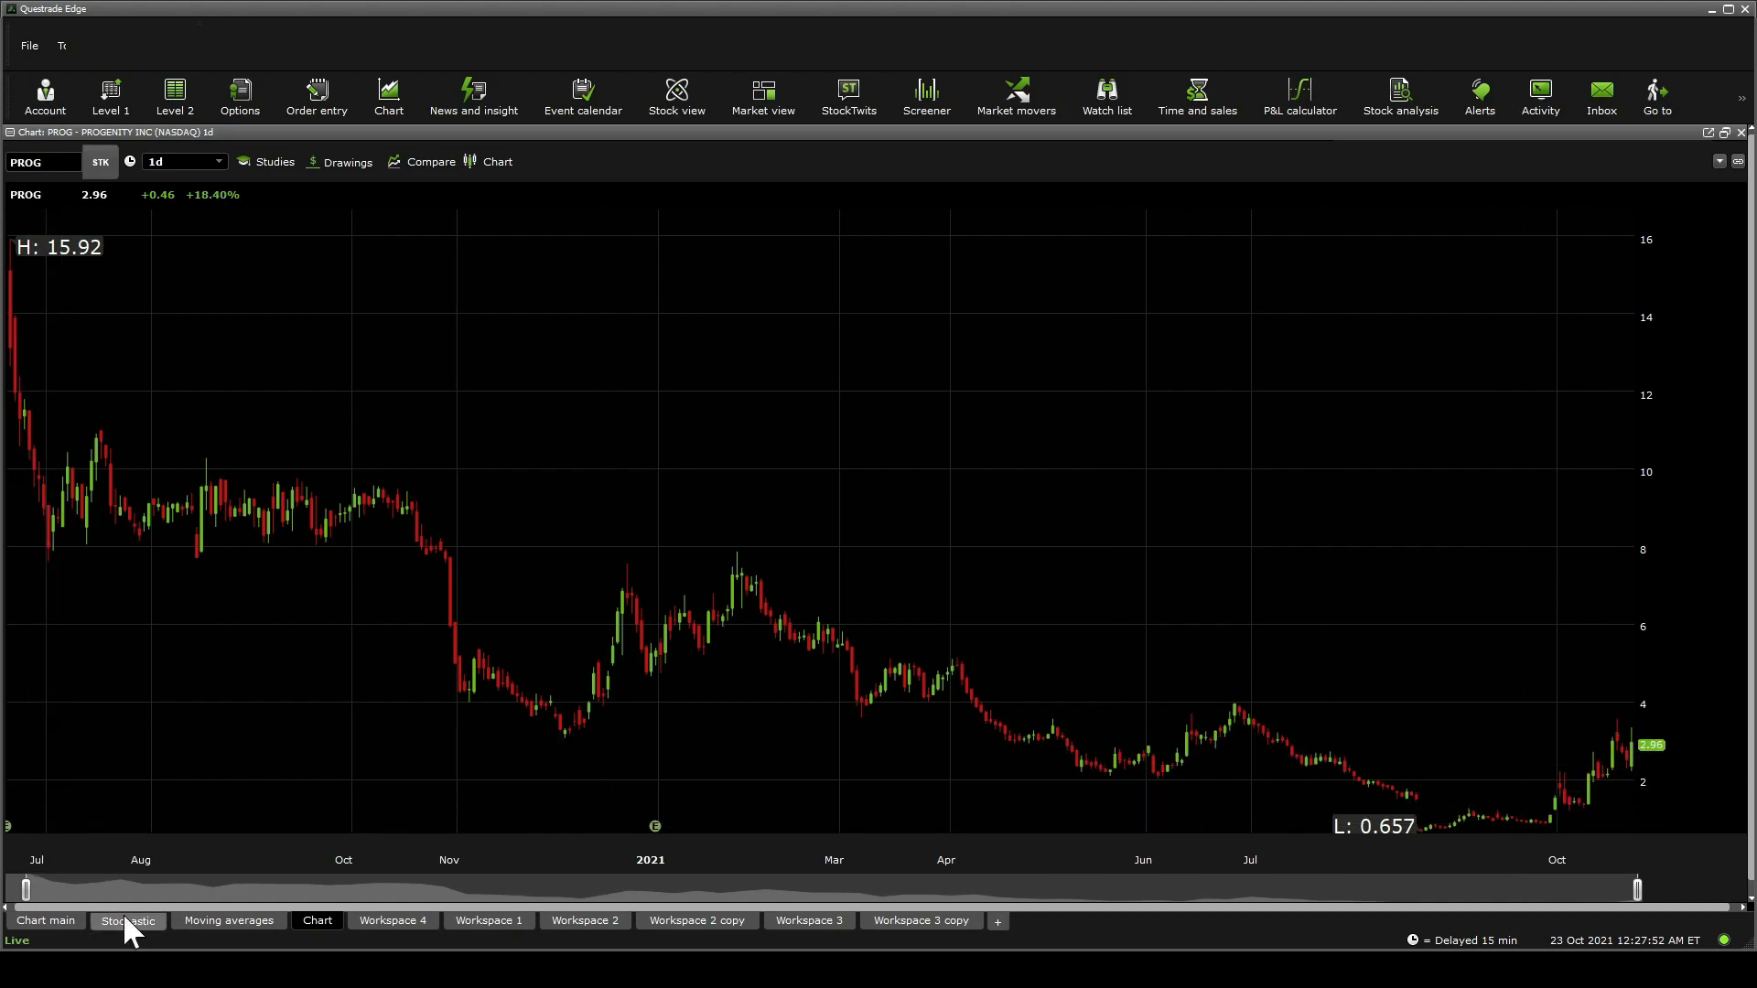
Step: Switch to the Stock analysis workspace showing PROG's Moderate Buy consensus and $3.67 target
click(392, 920)
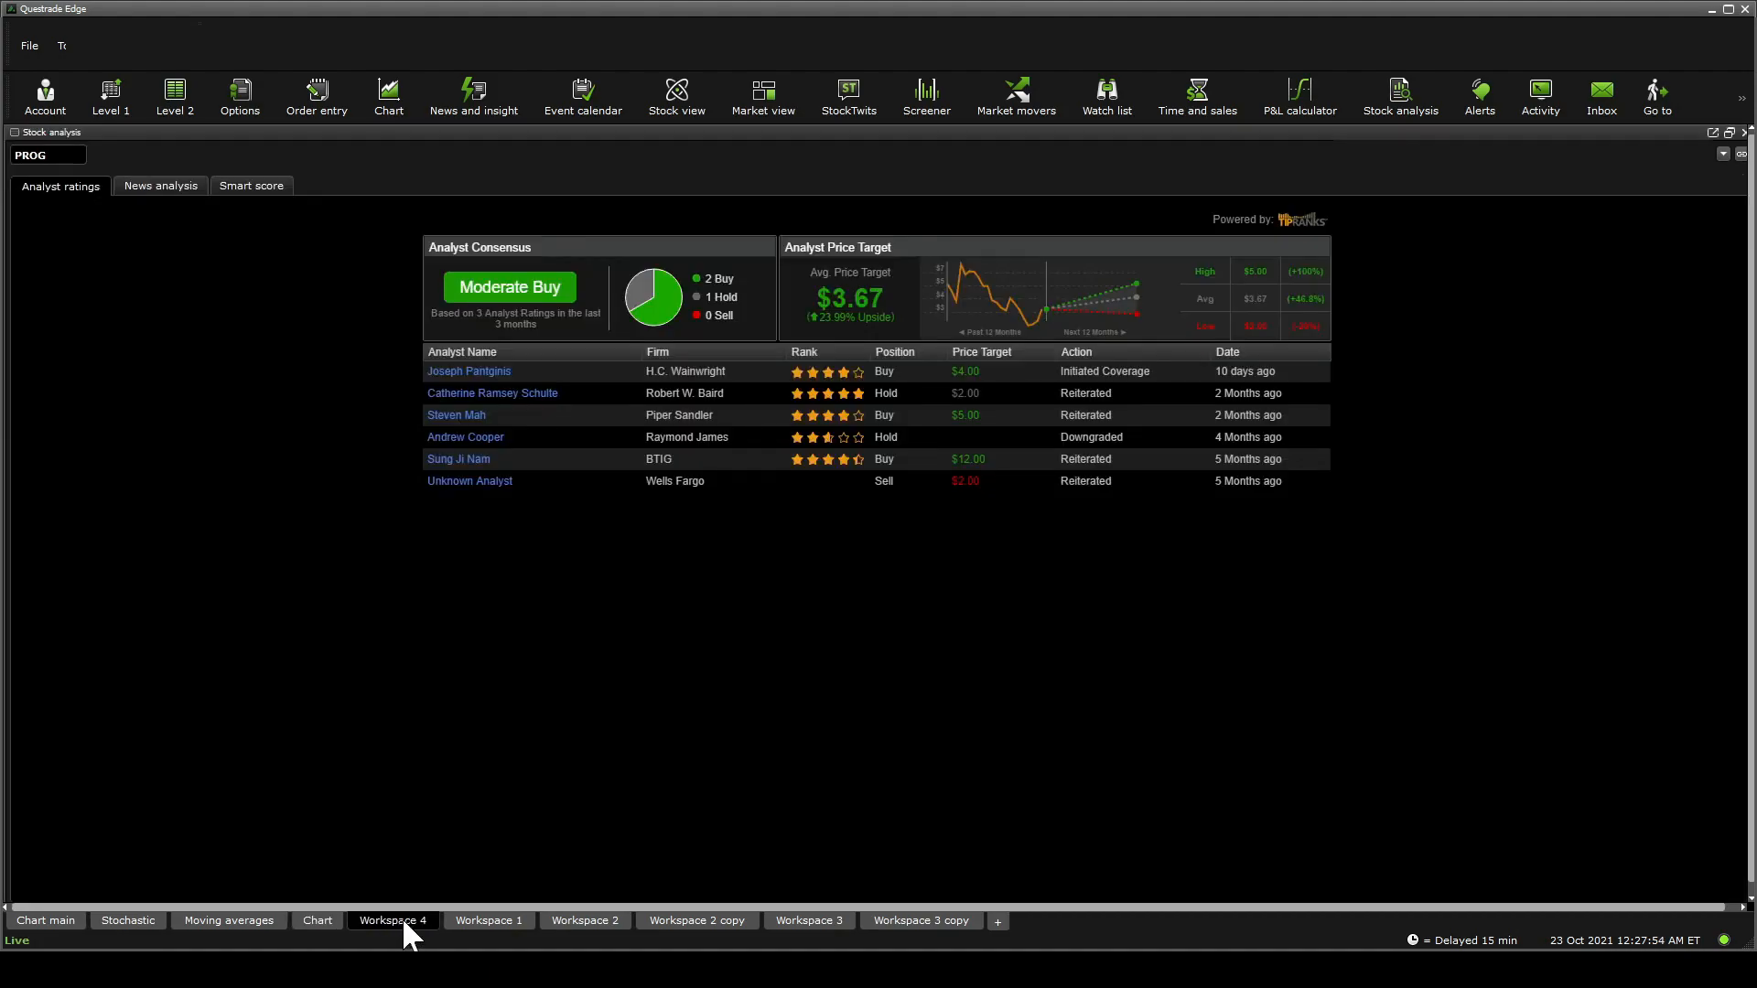
mouse_move(470, 522)
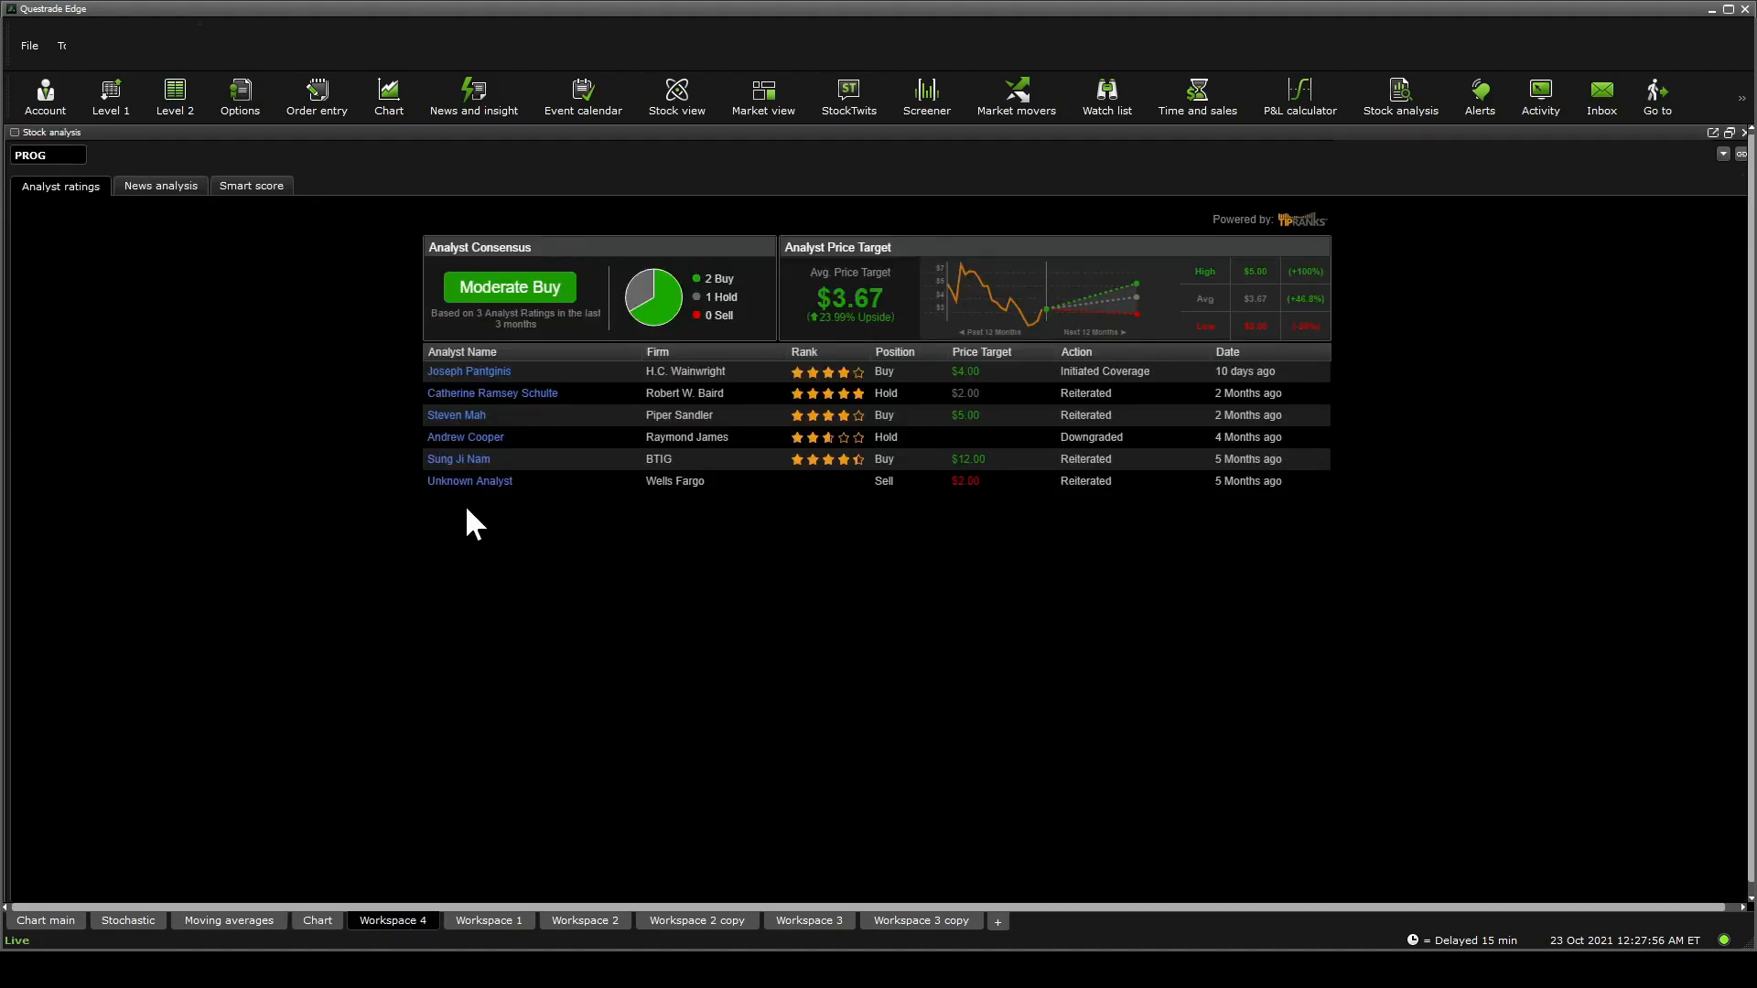
mouse_move(997, 390)
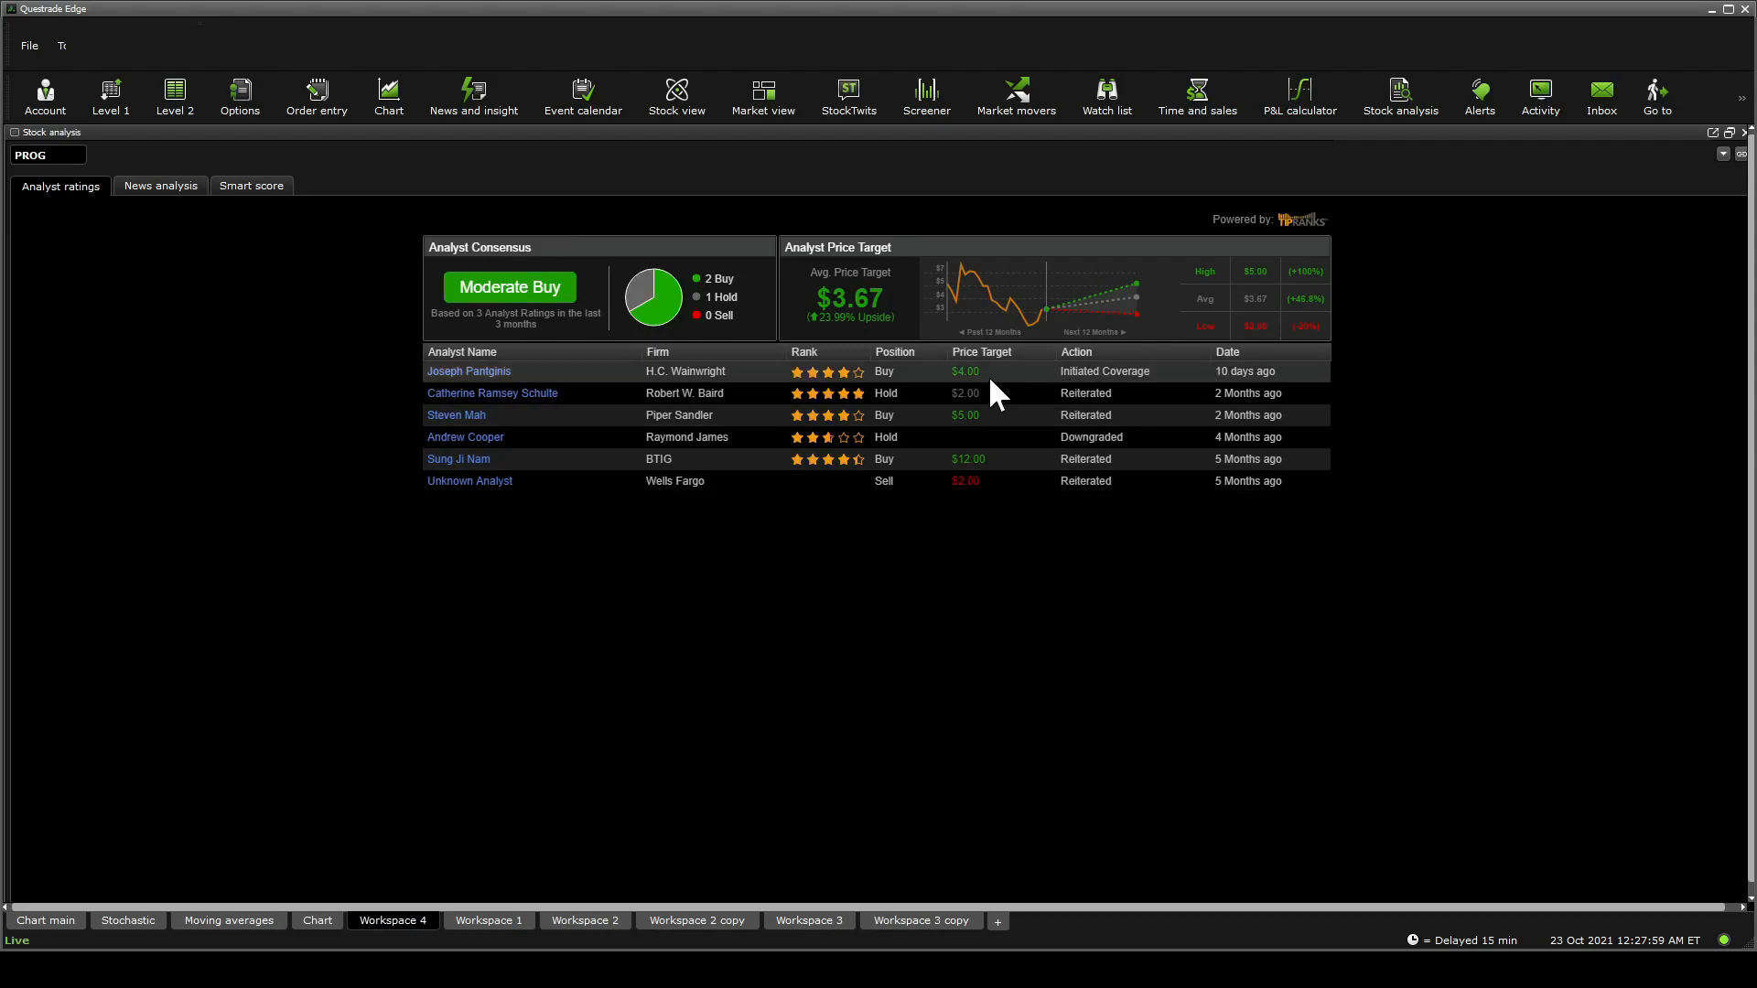
click(469, 372)
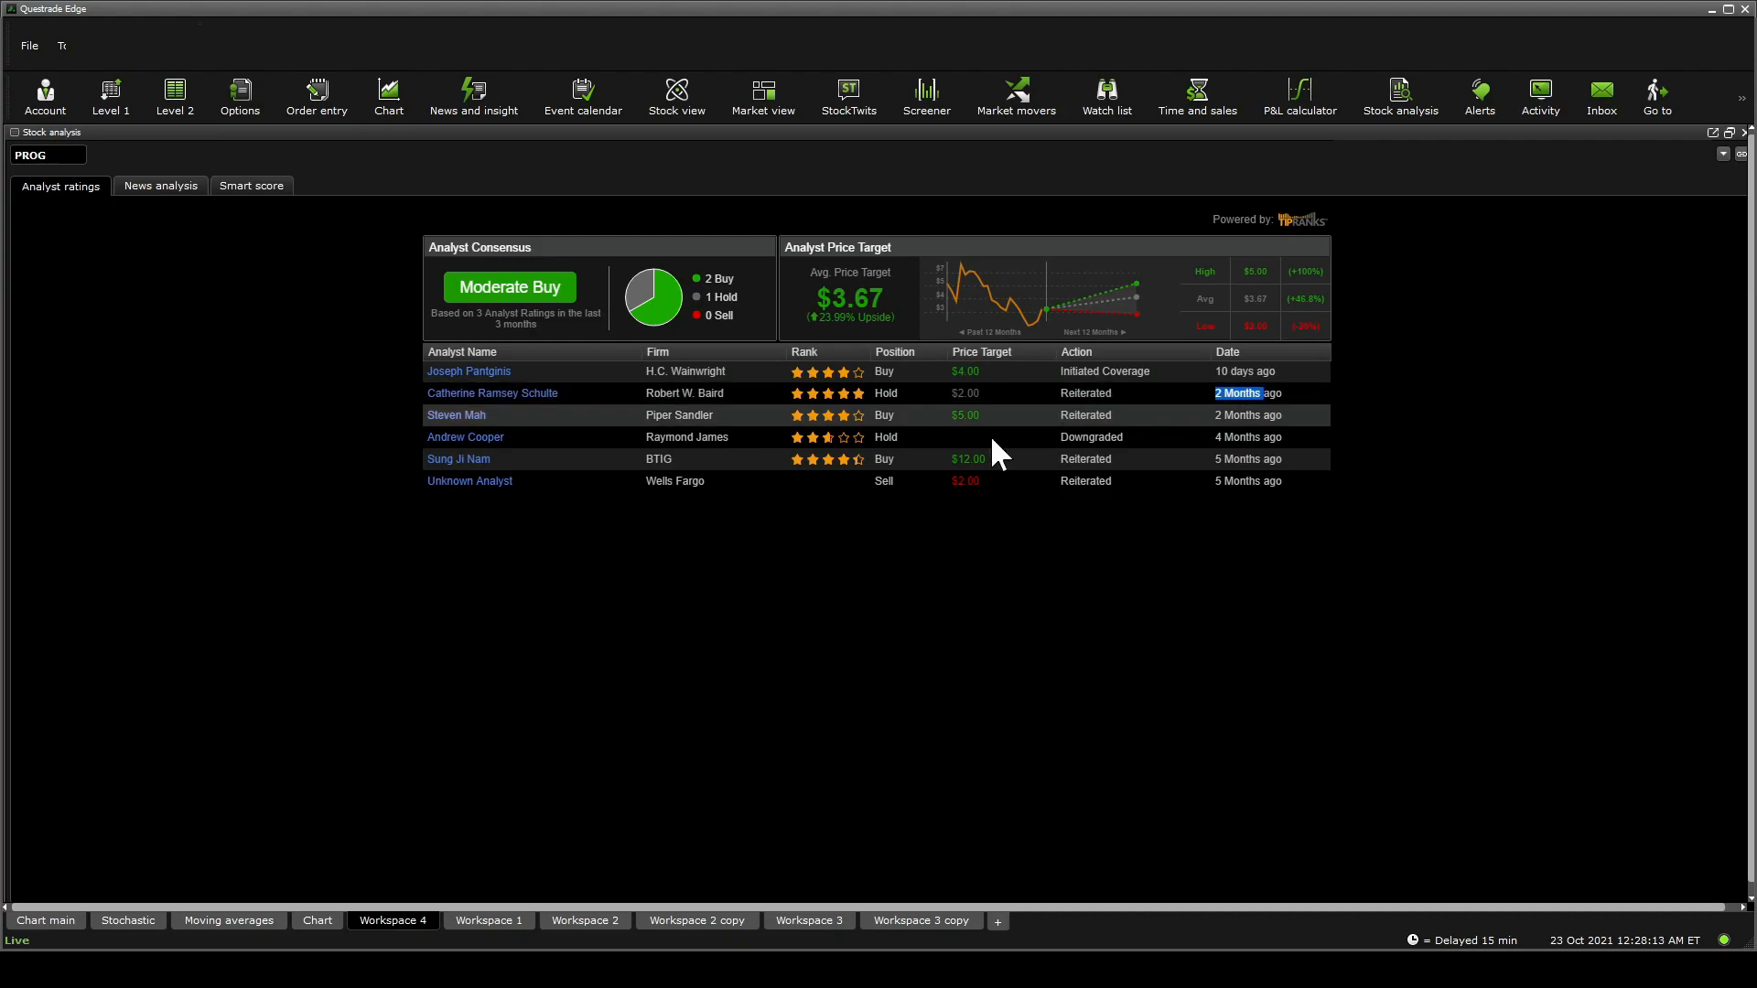
click(455, 415)
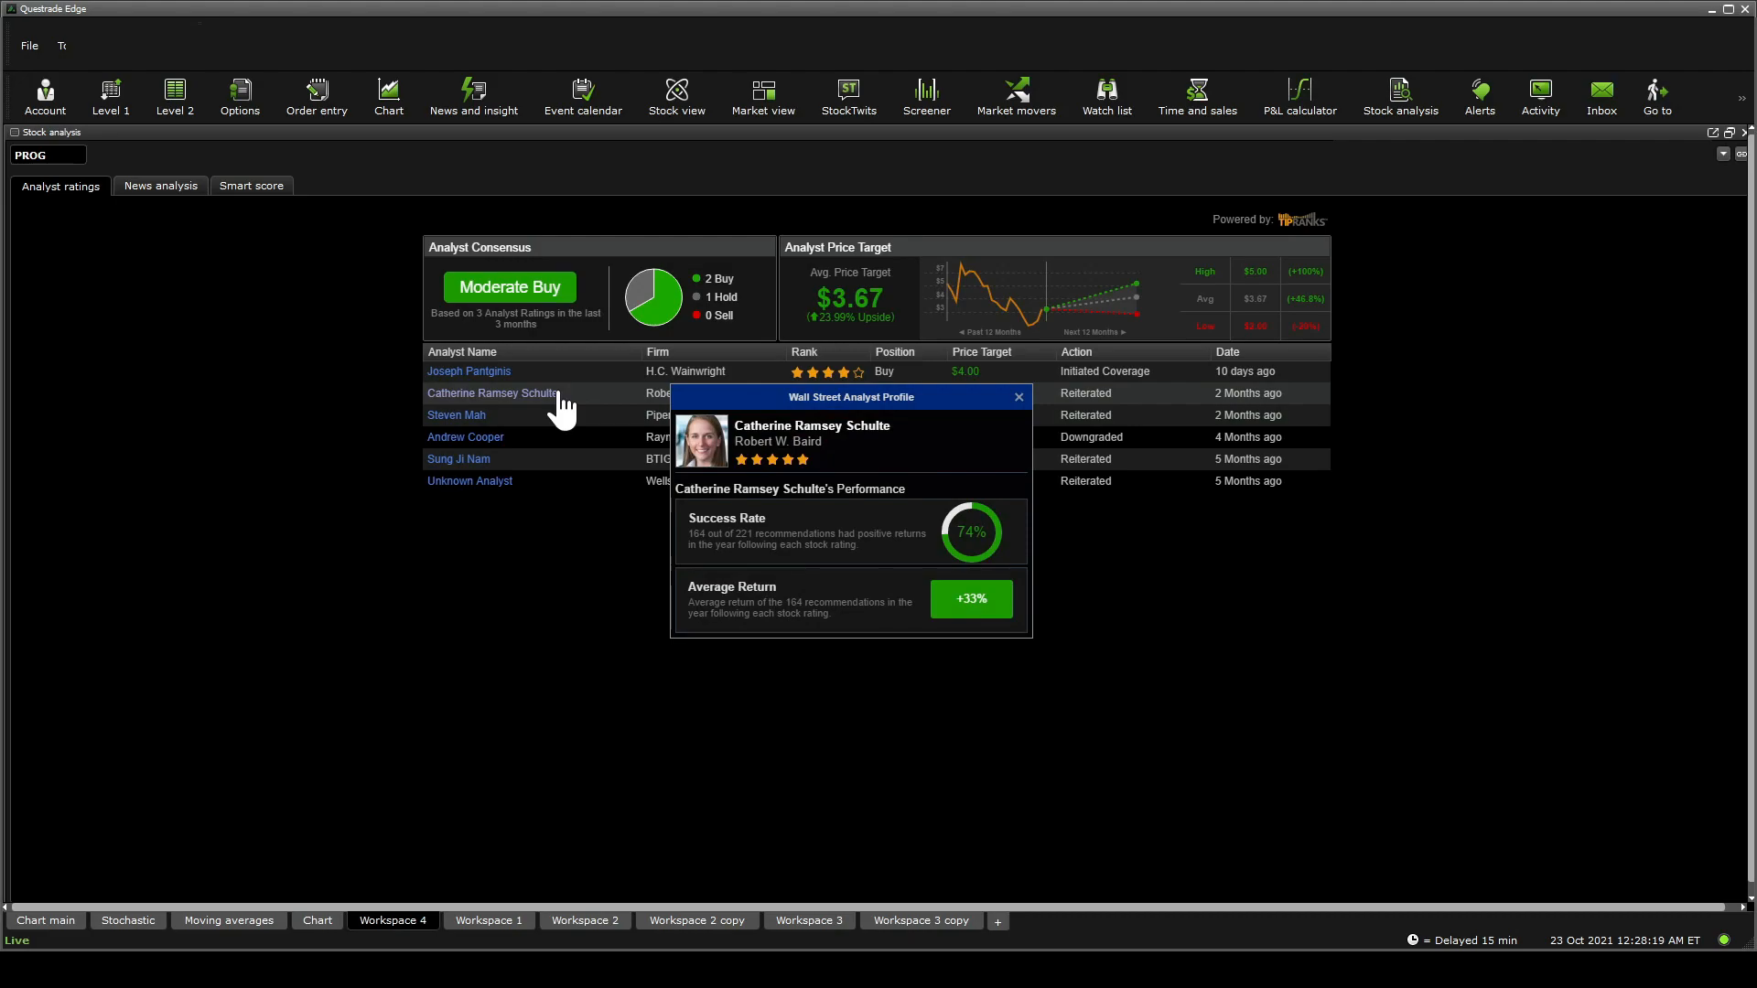
click(1017, 397)
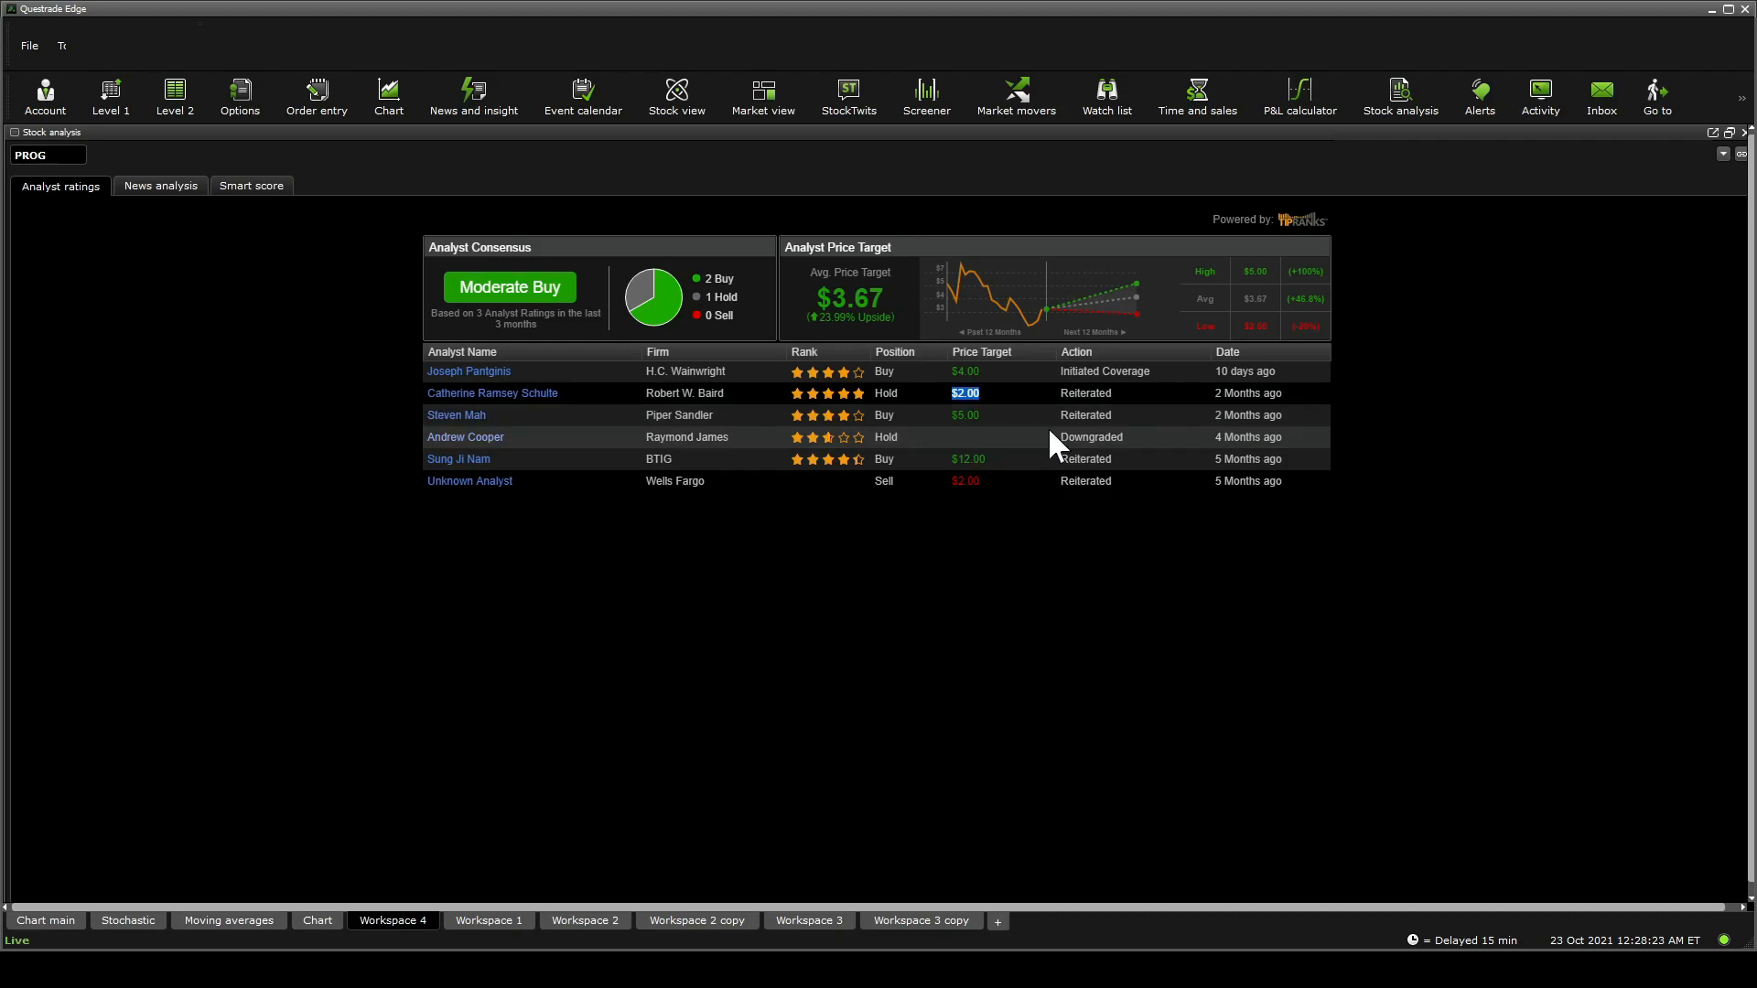
click(964, 416)
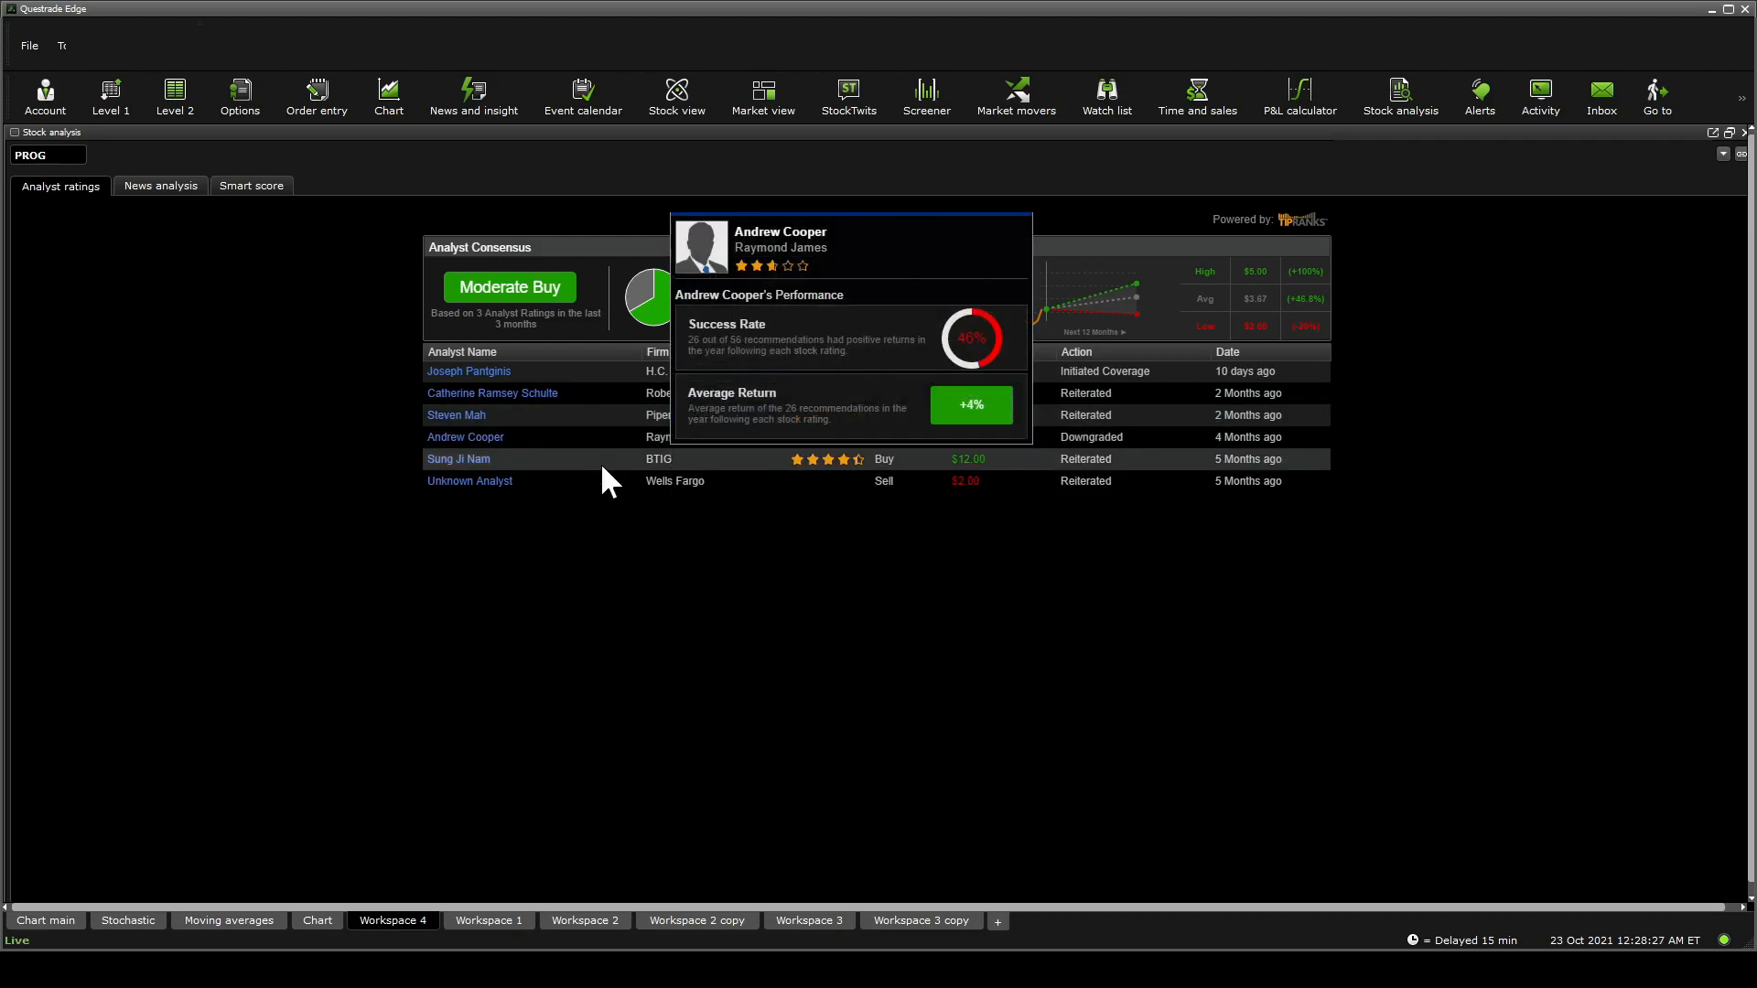
click(456, 416)
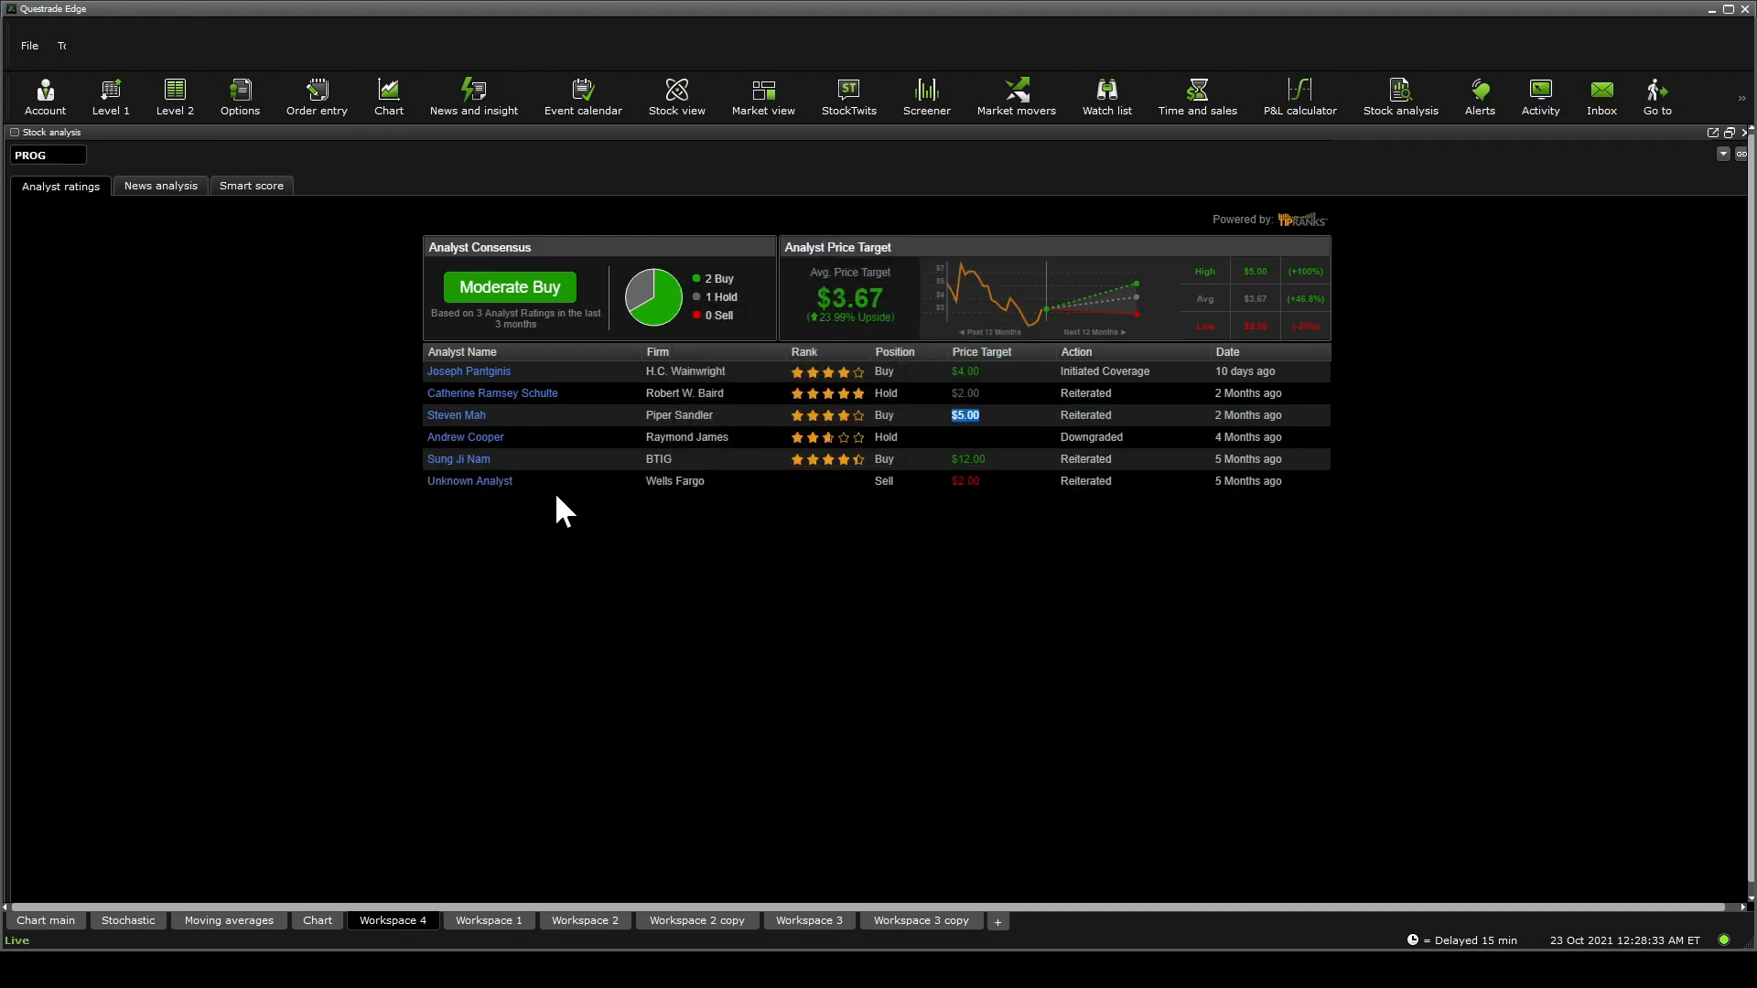
mouse_move(691, 272)
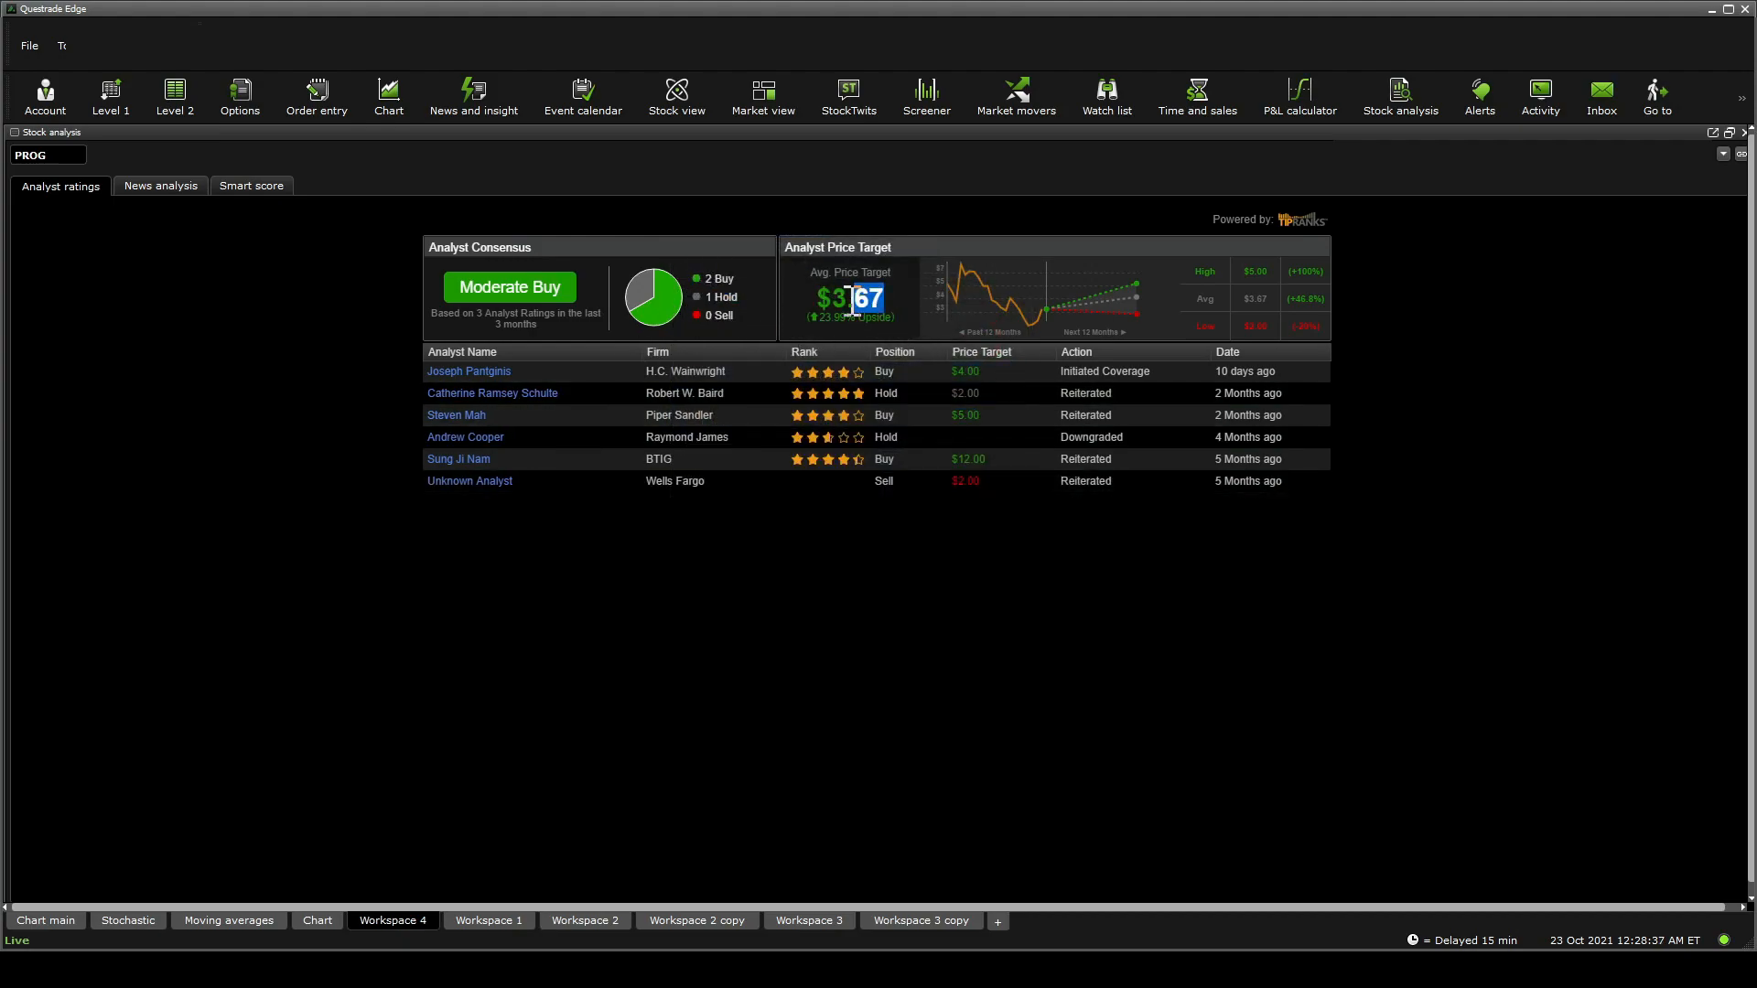
mouse_move(953, 650)
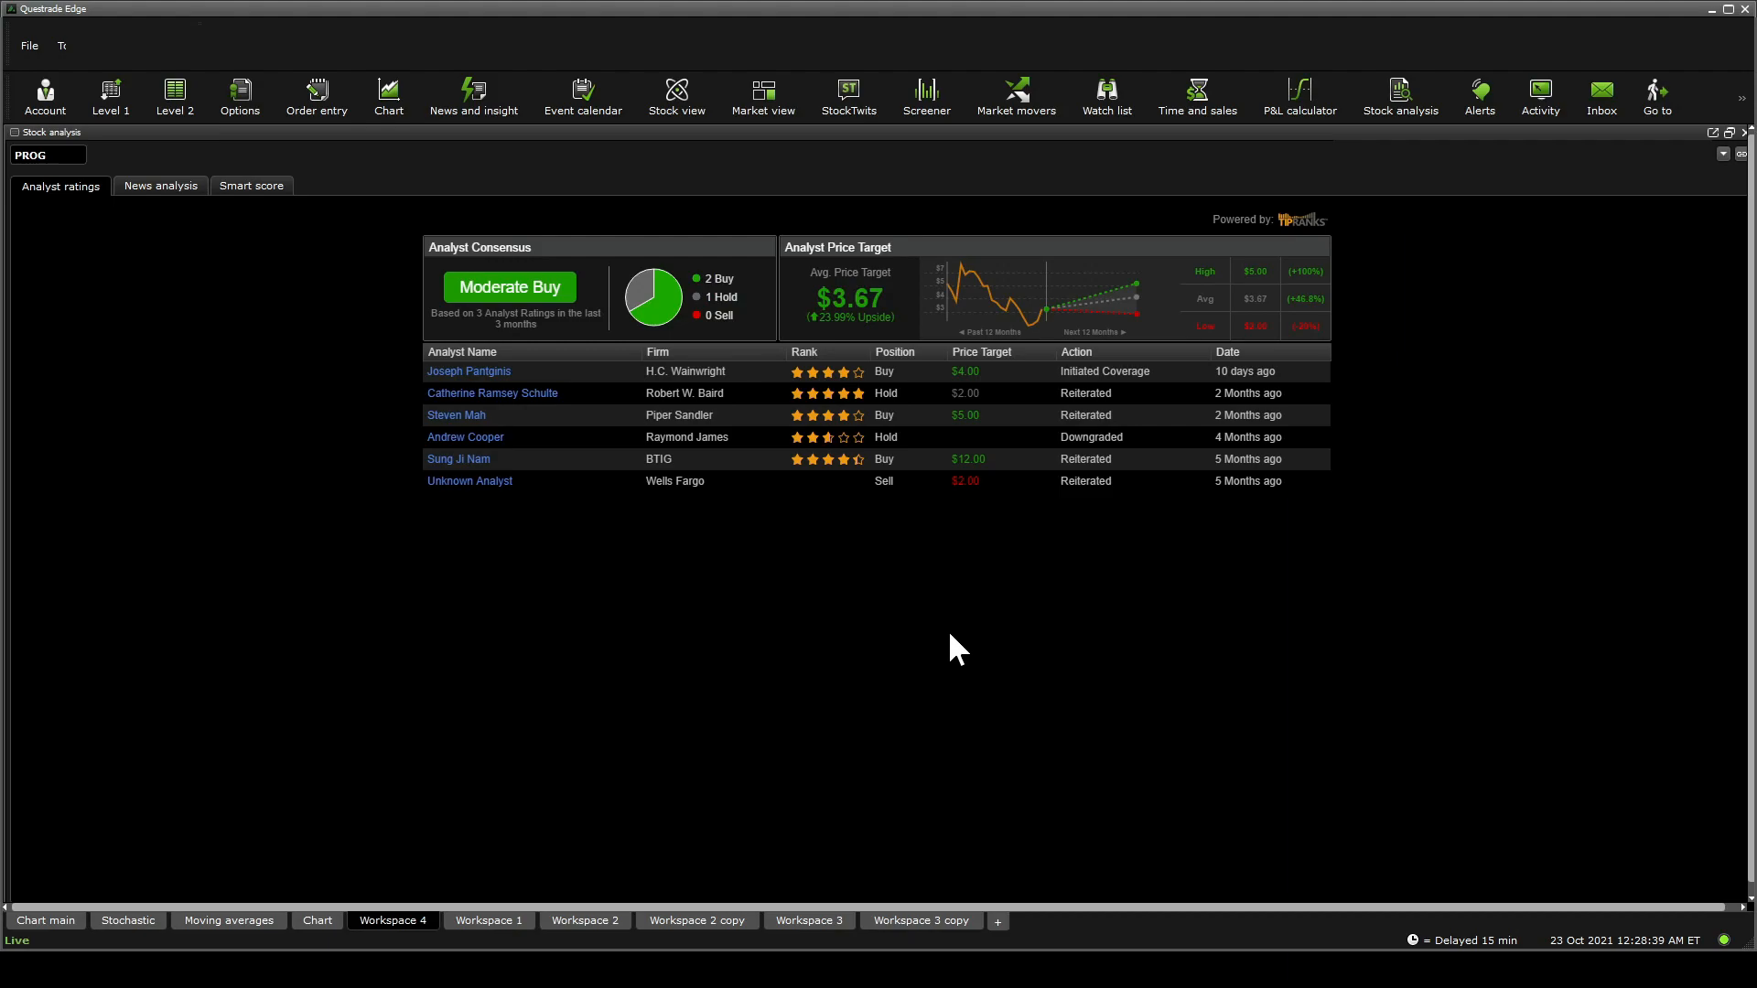
mouse_move(1277, 322)
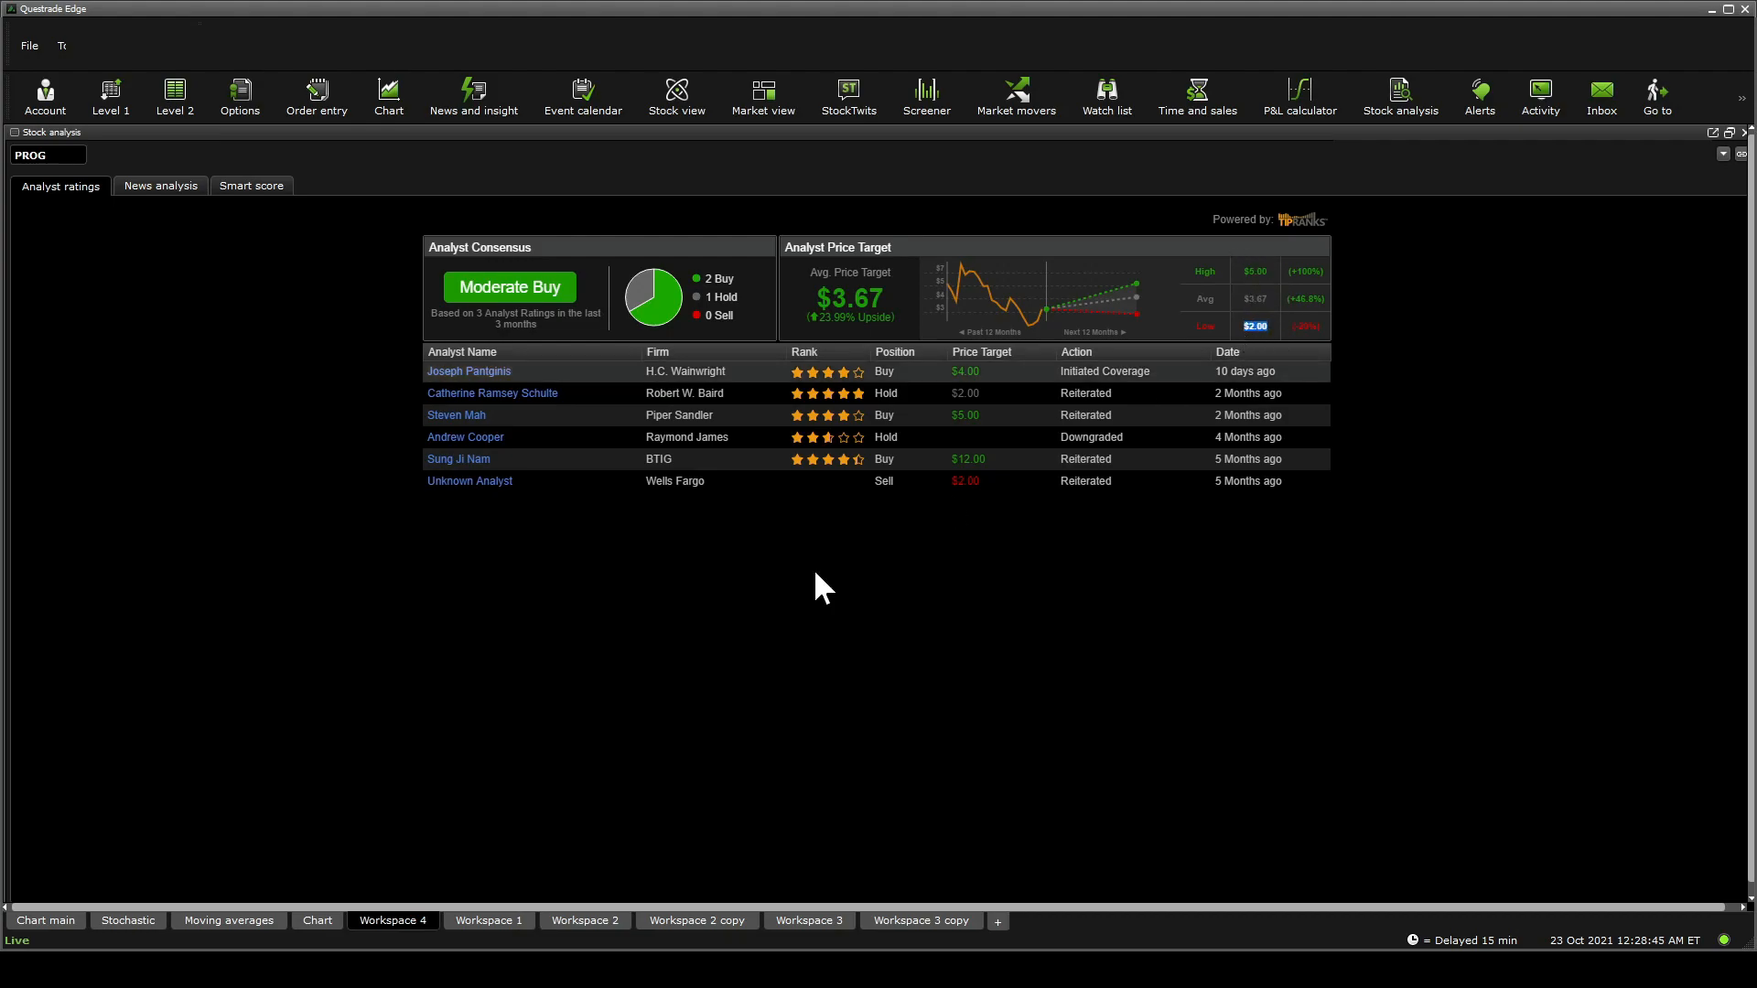
click(317, 921)
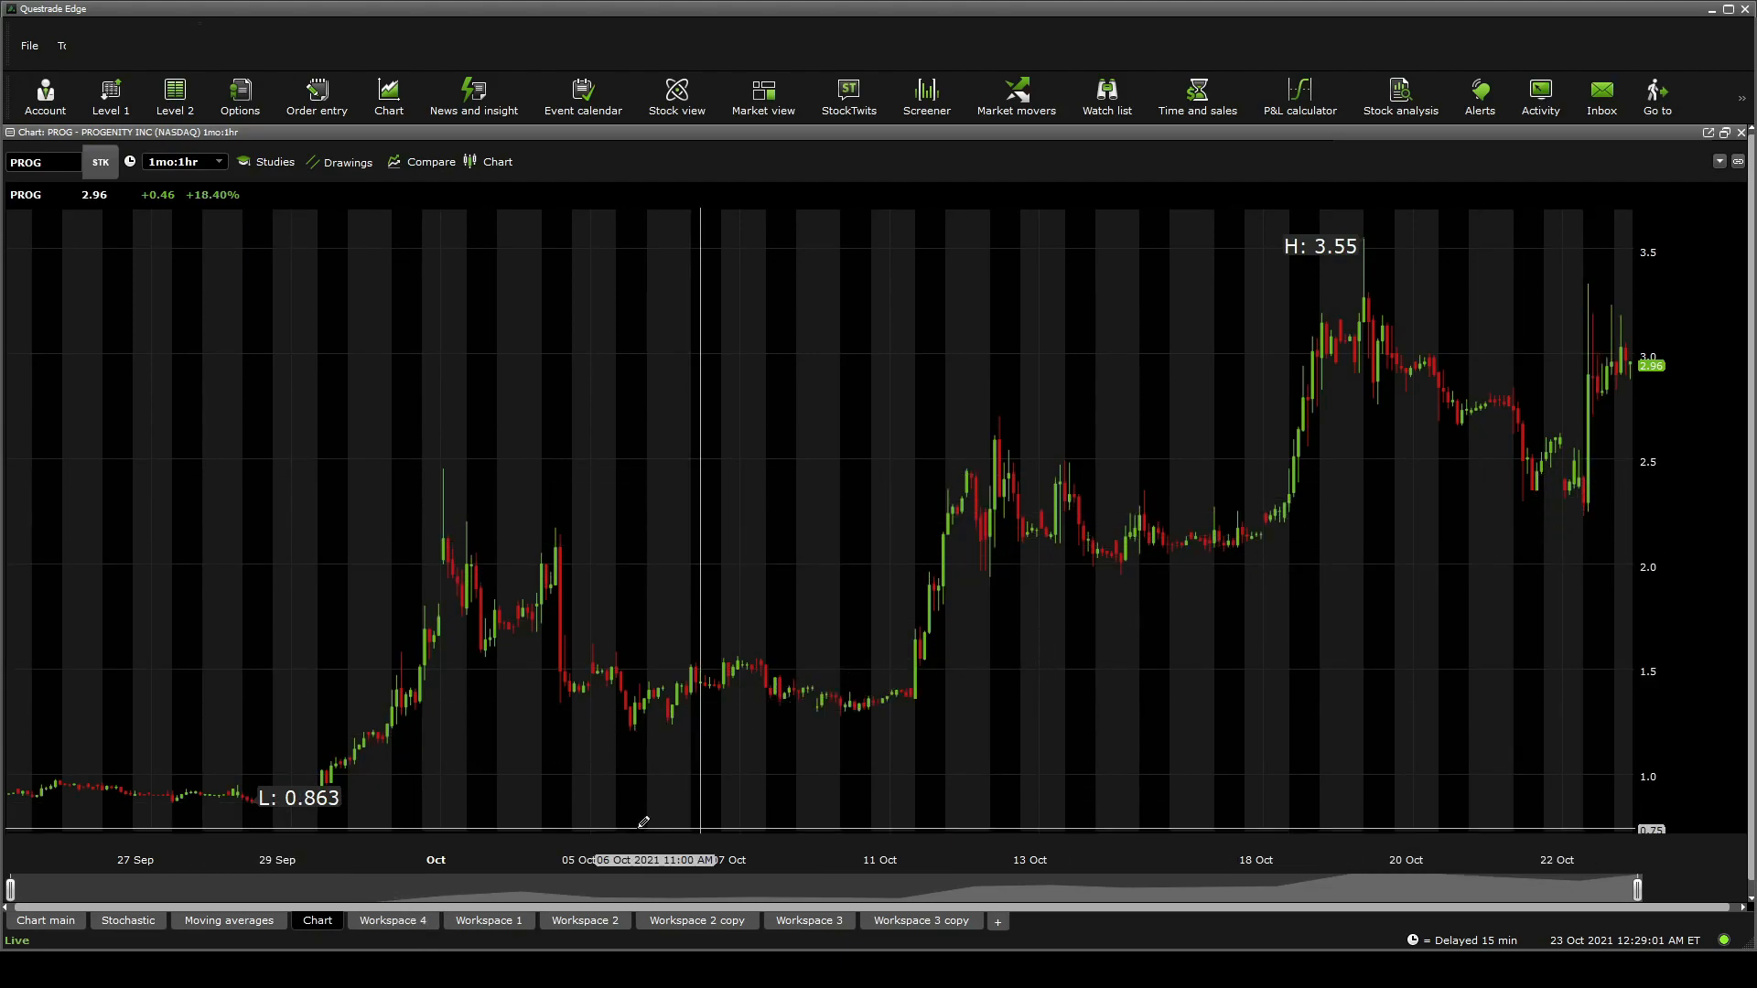
mouse_move(126, 742)
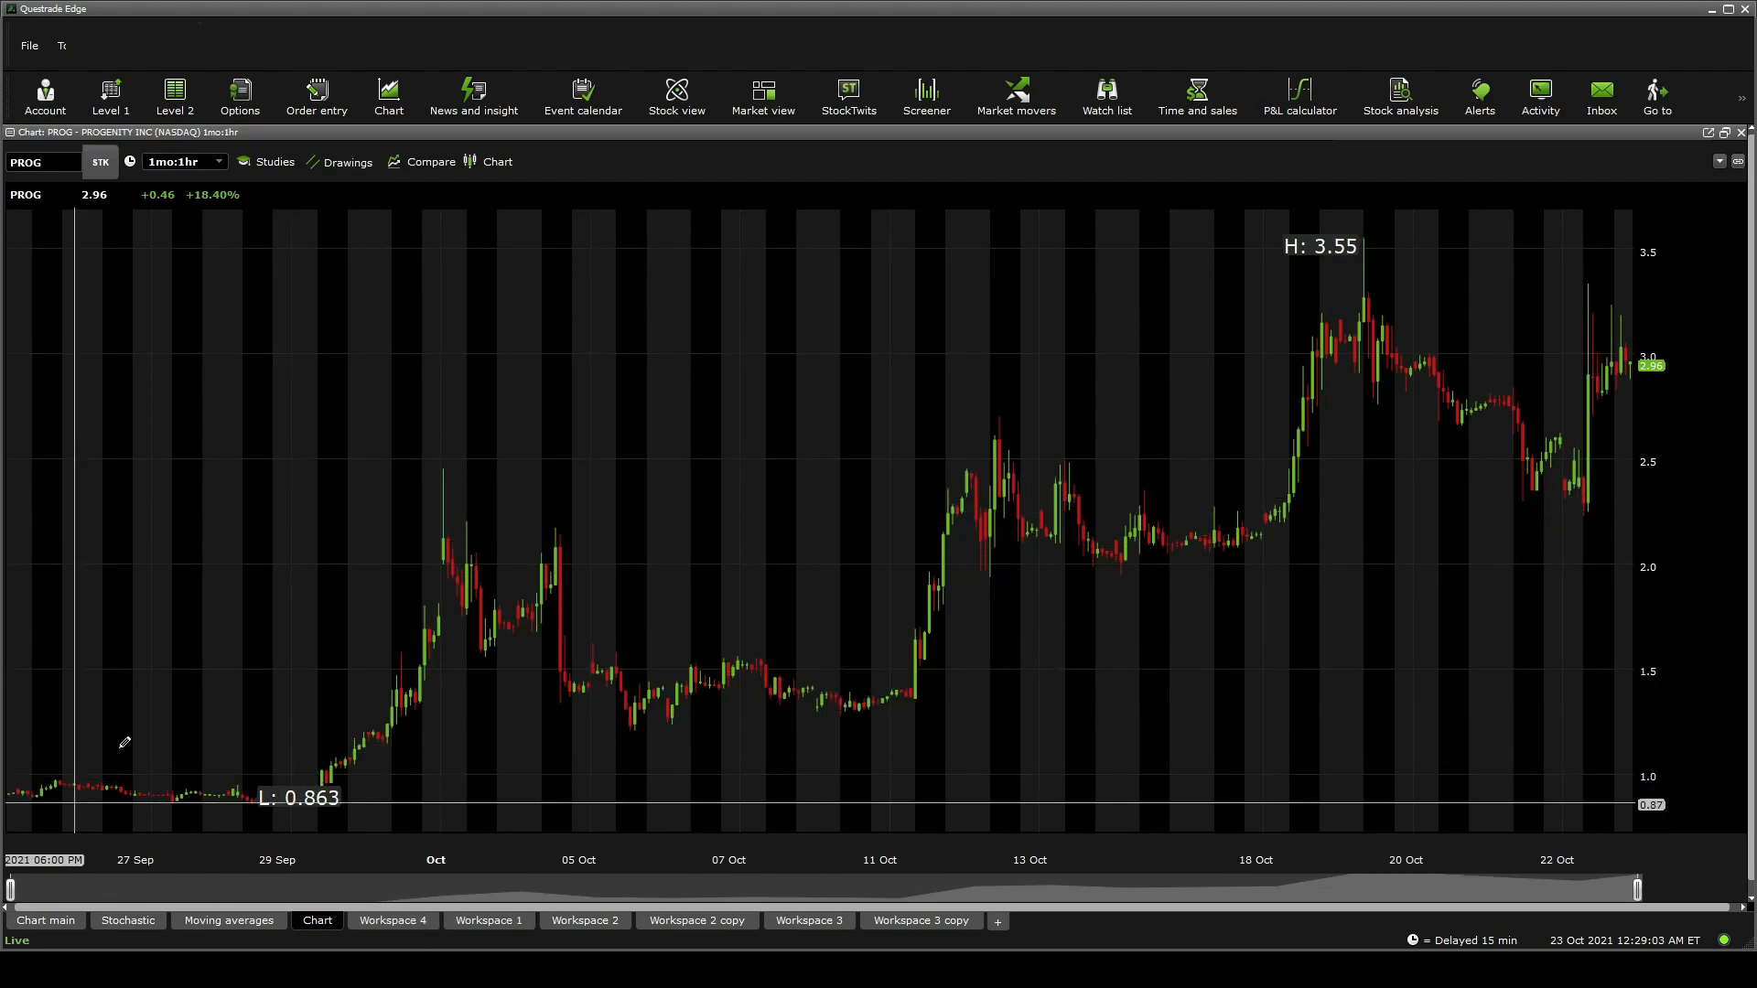
mouse_move(196, 247)
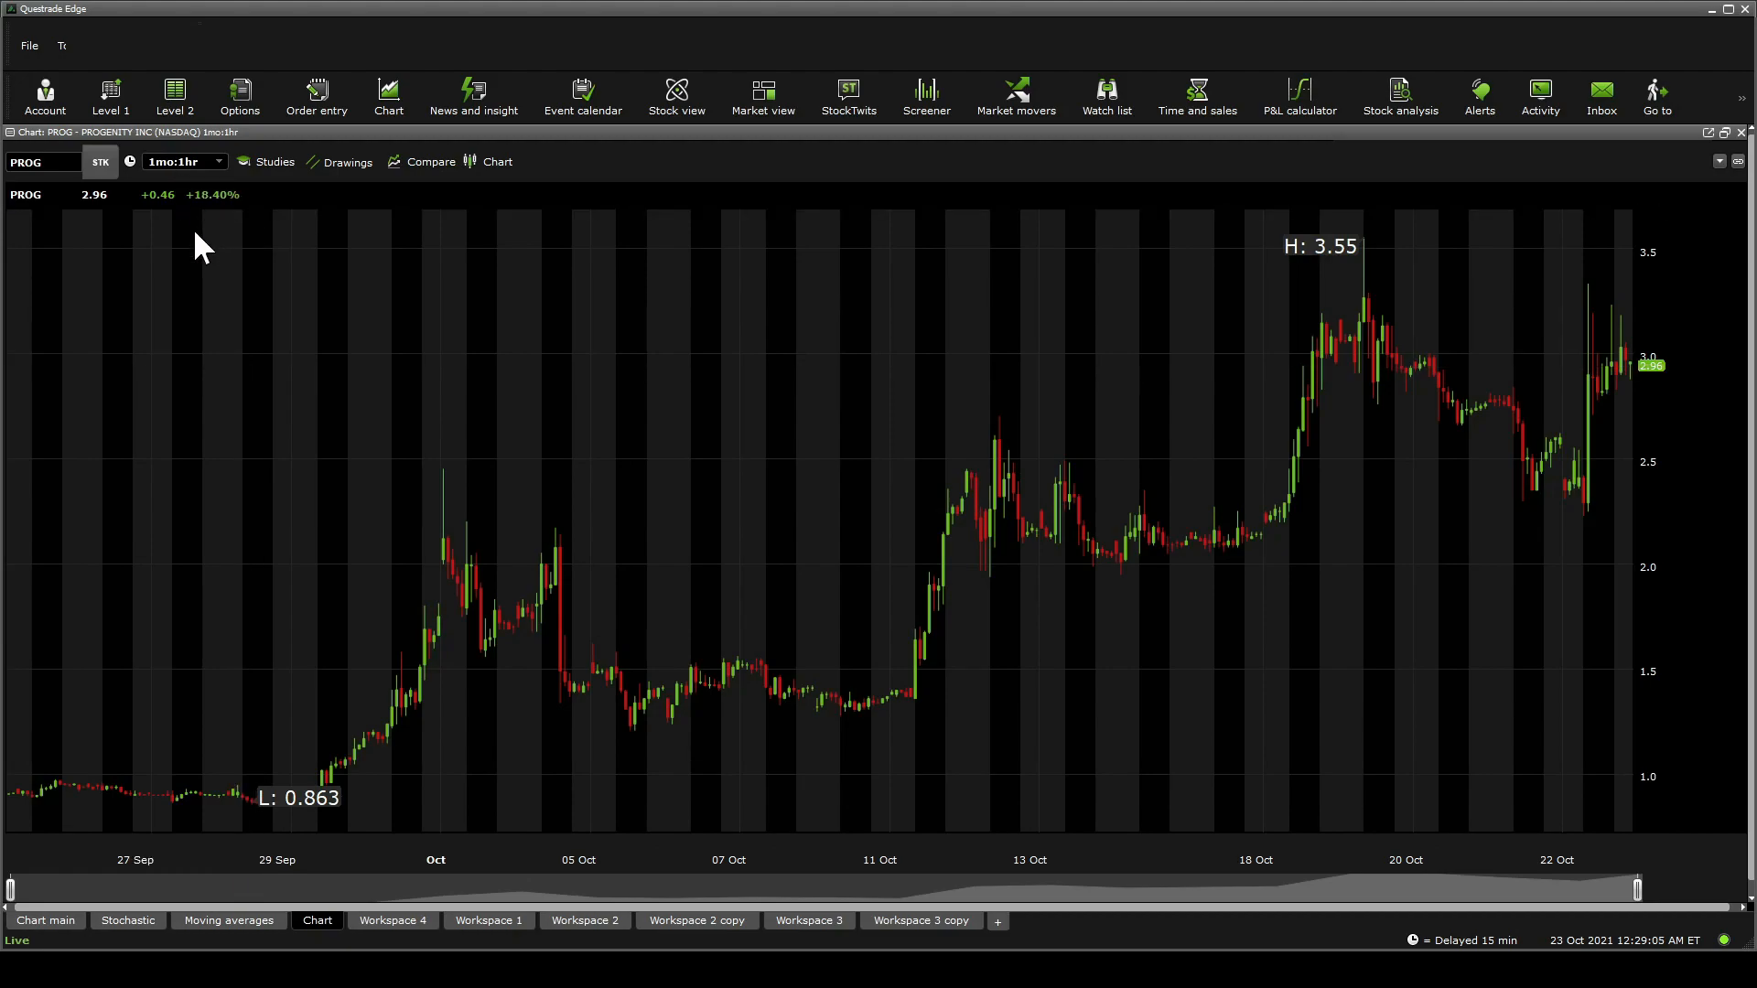
Step: Switch PROG's chart to a 3-month daily view showing the rising October channel
click(184, 161)
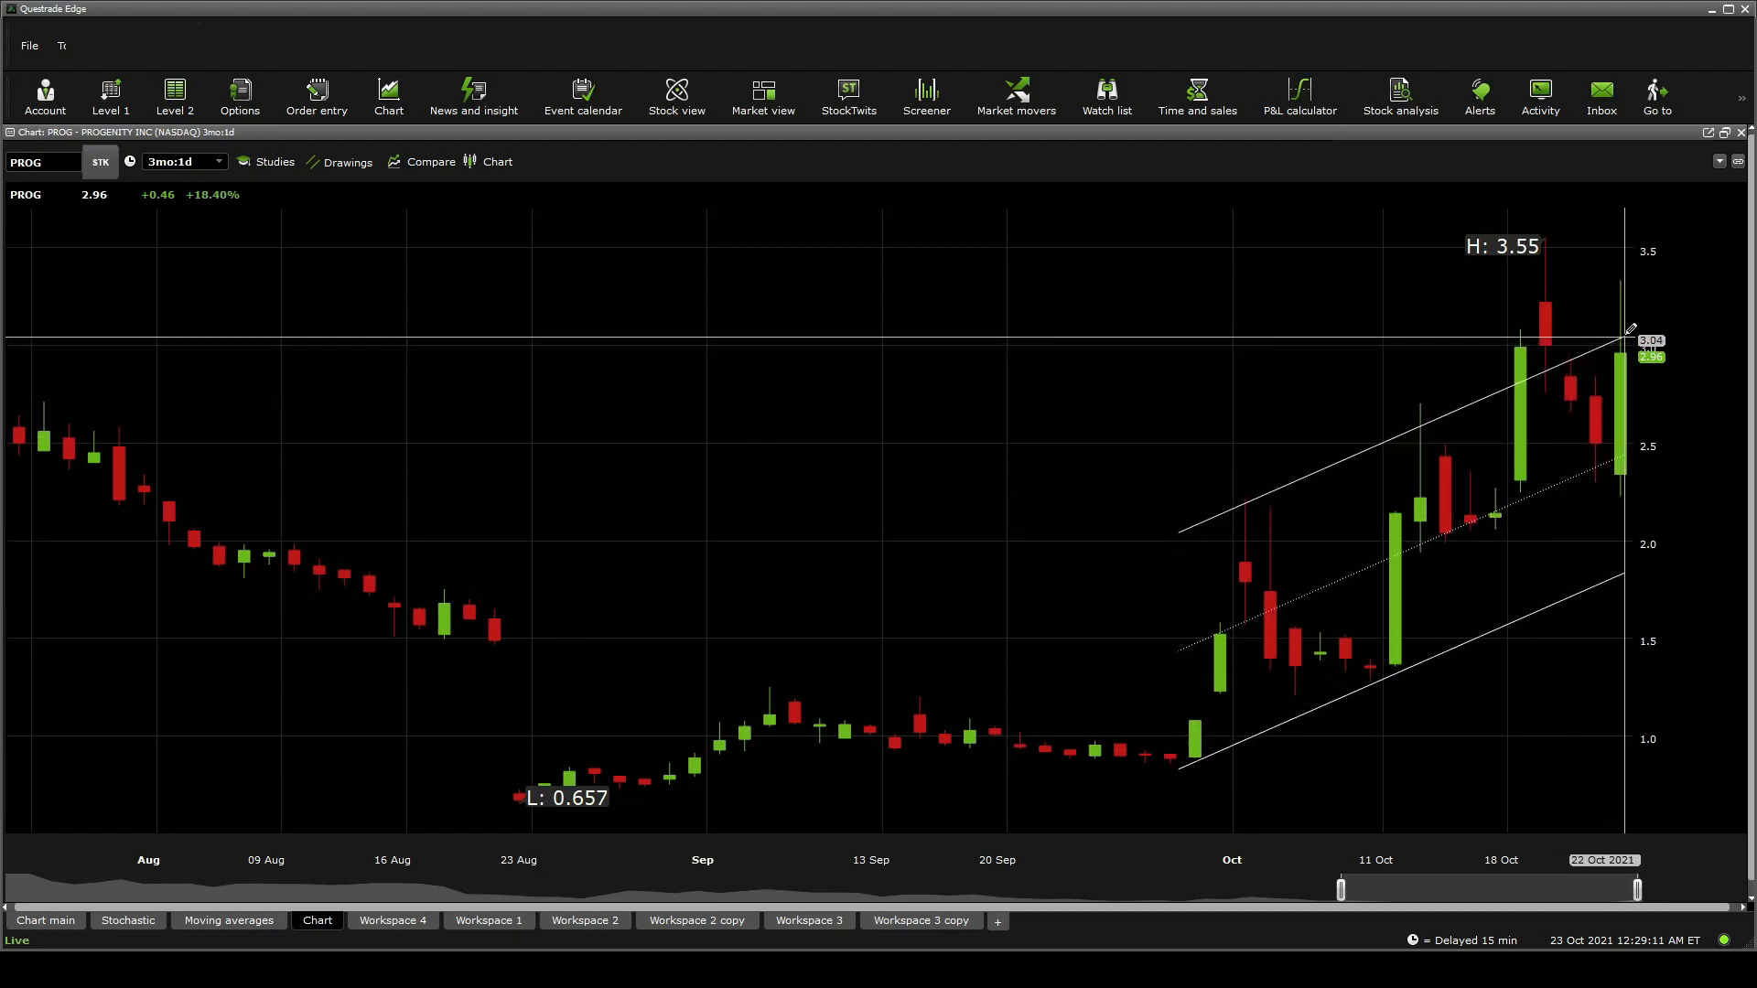
mouse_move(1146, 946)
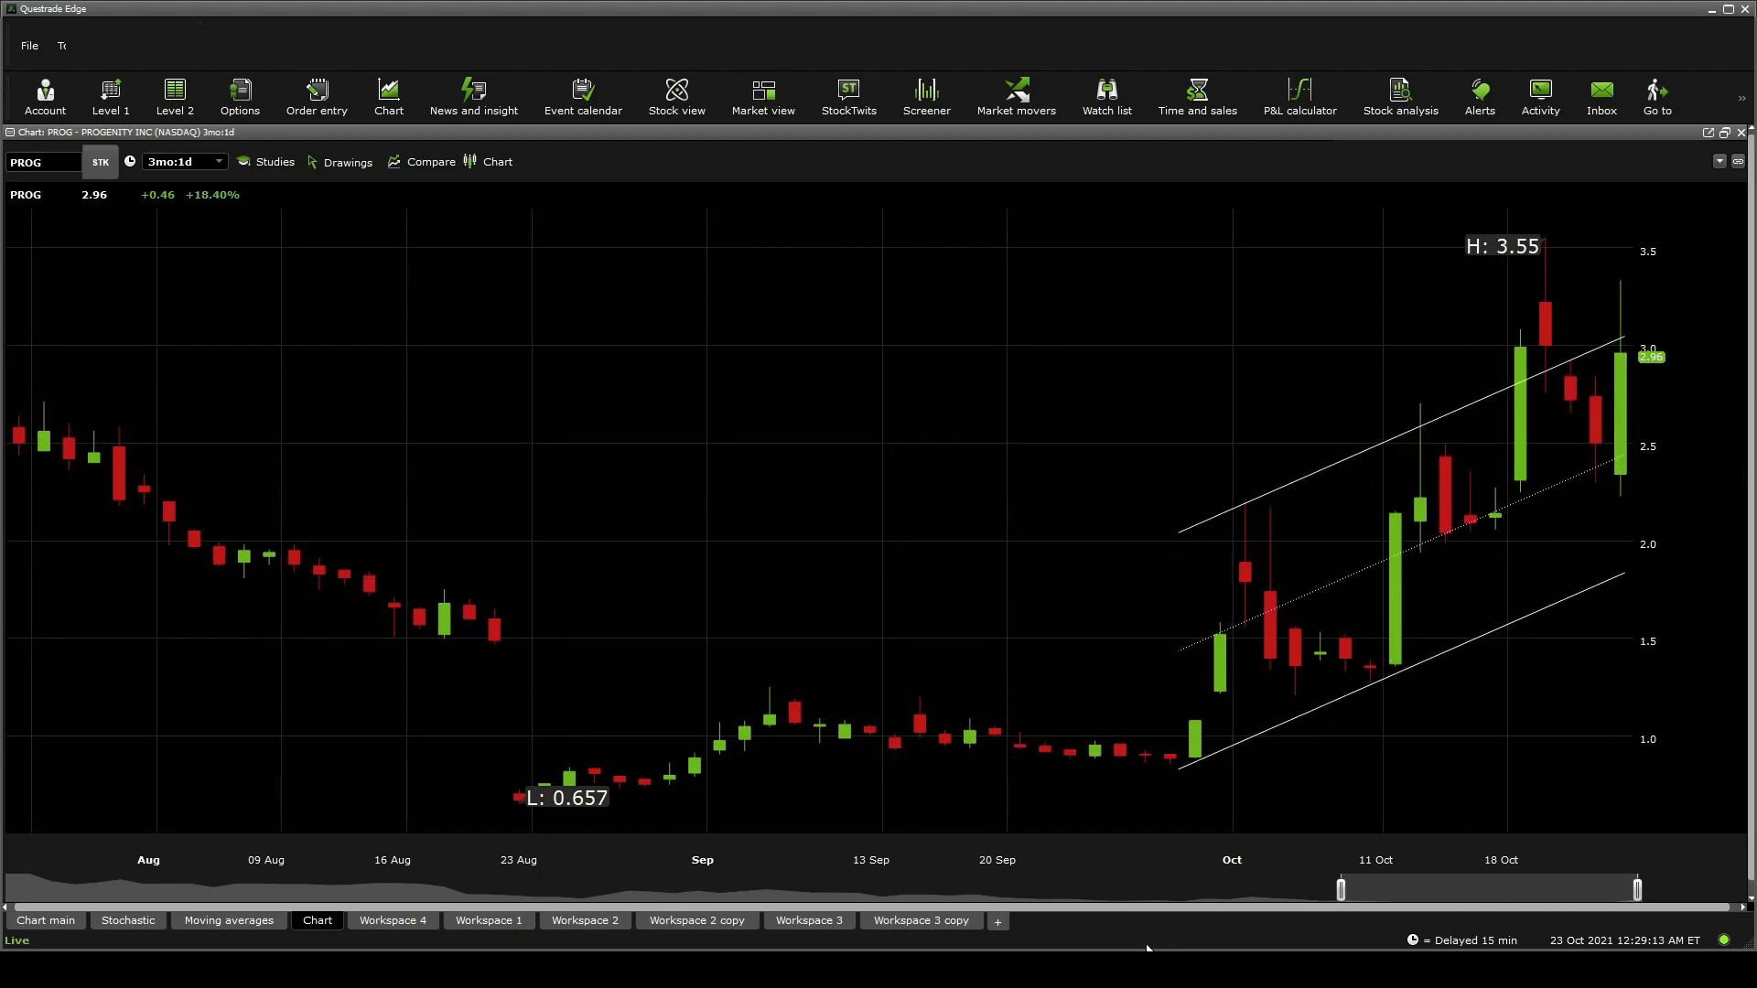
click(183, 161)
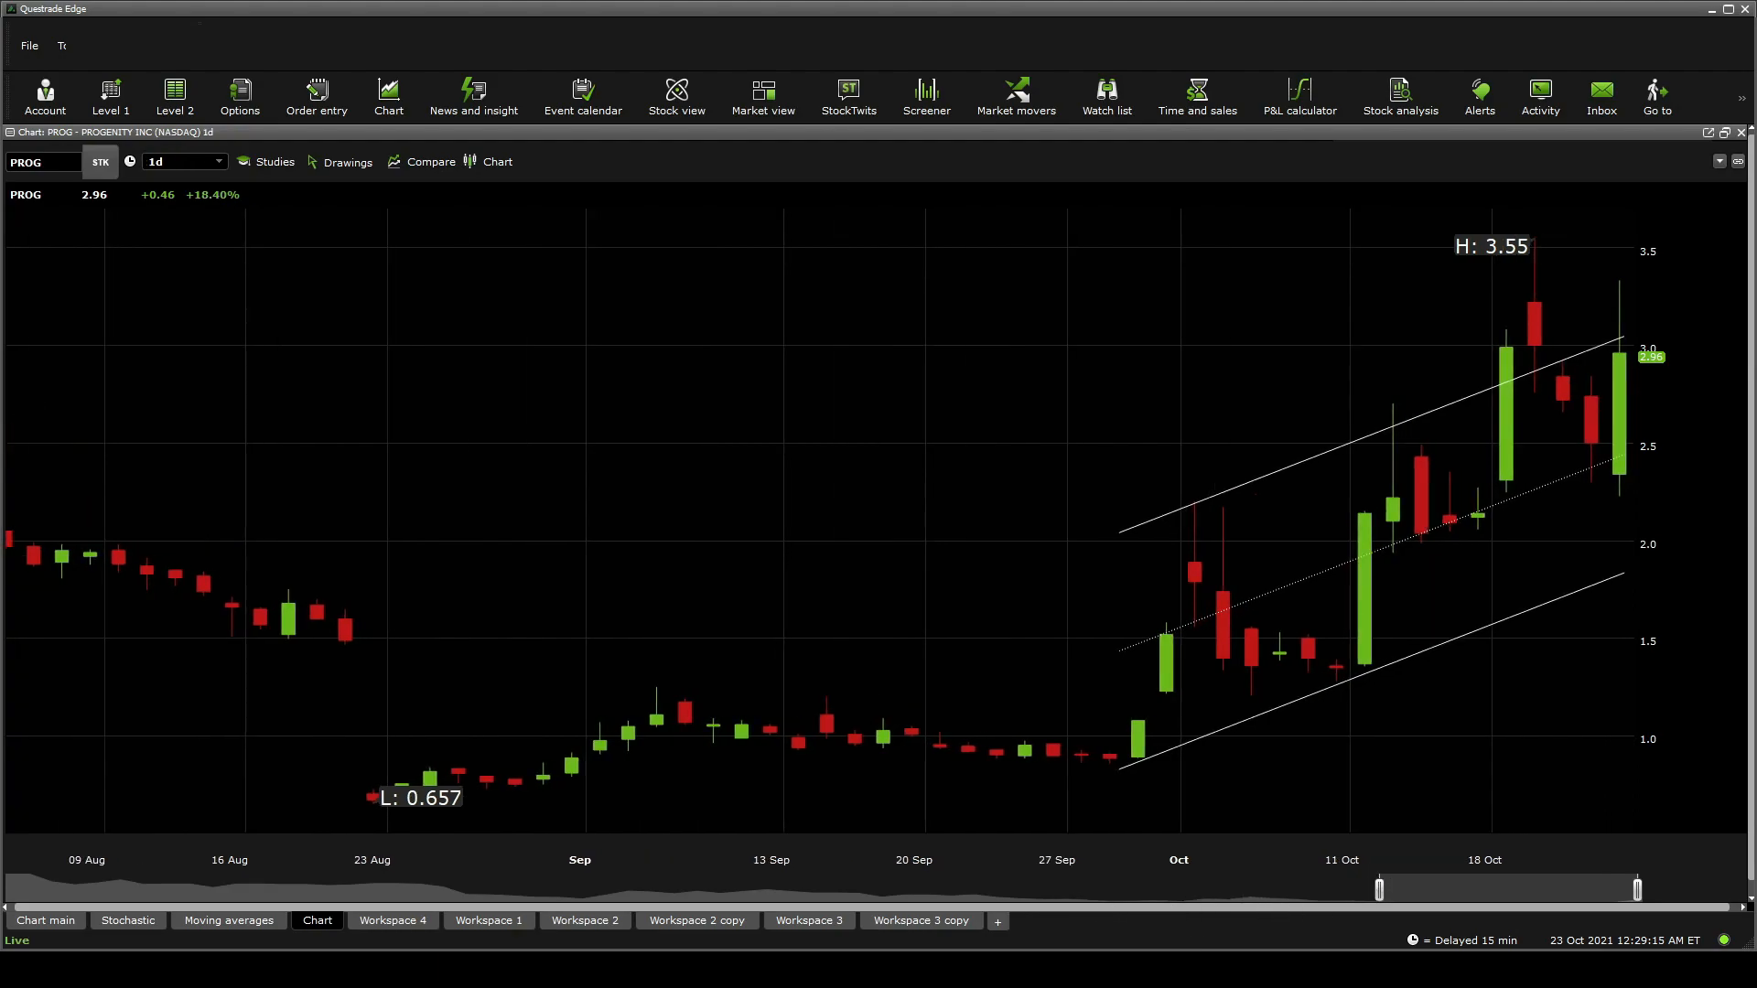
Step: Switch to the Moving averages workspace with Bollinger bands, volume and on-balance volume
click(227, 920)
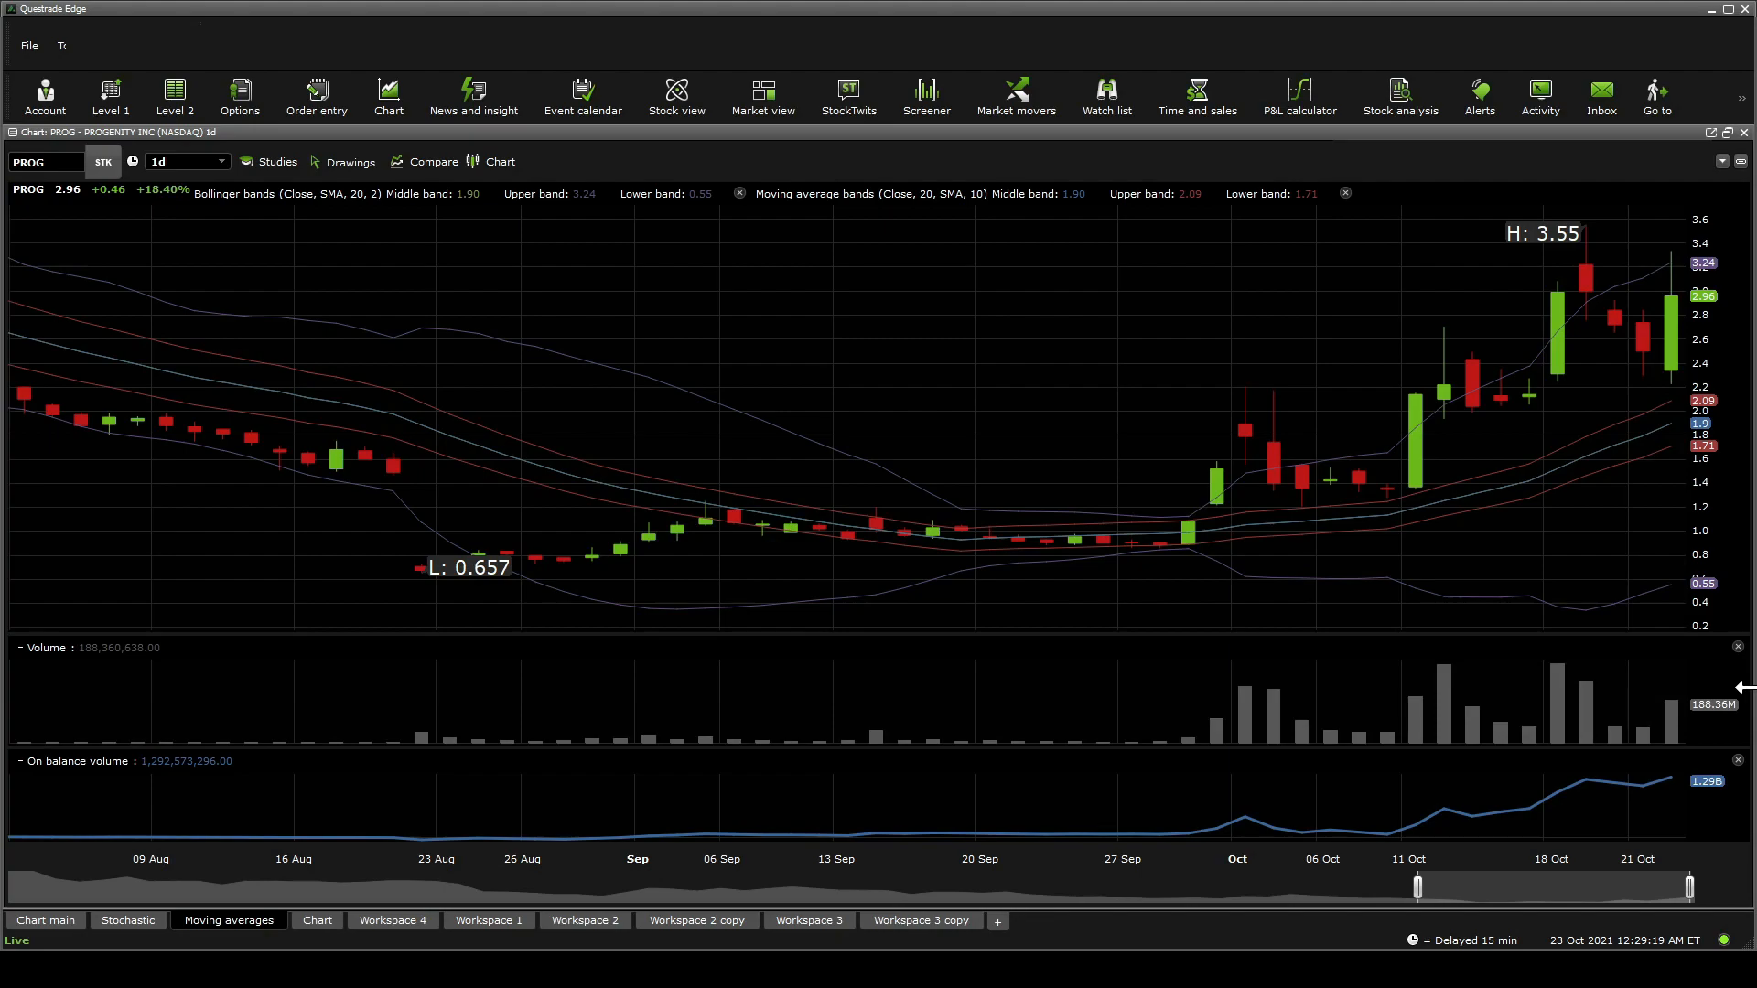
mouse_move(1600, 723)
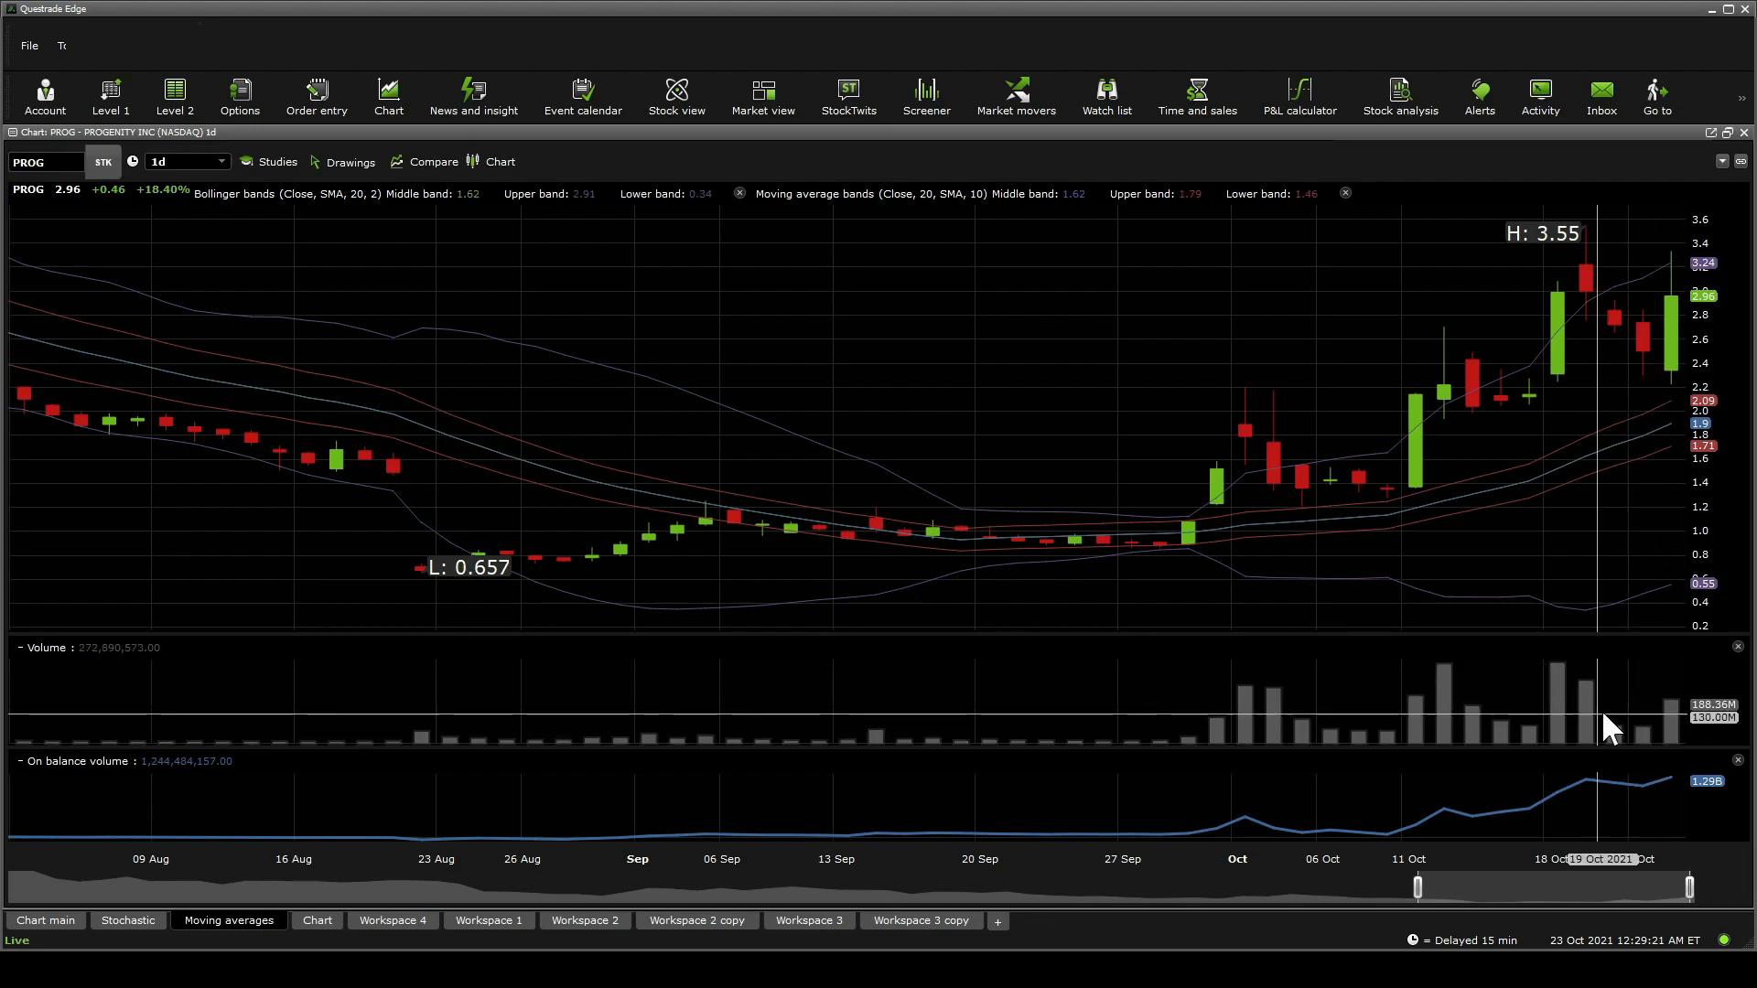
mouse_move(1495, 750)
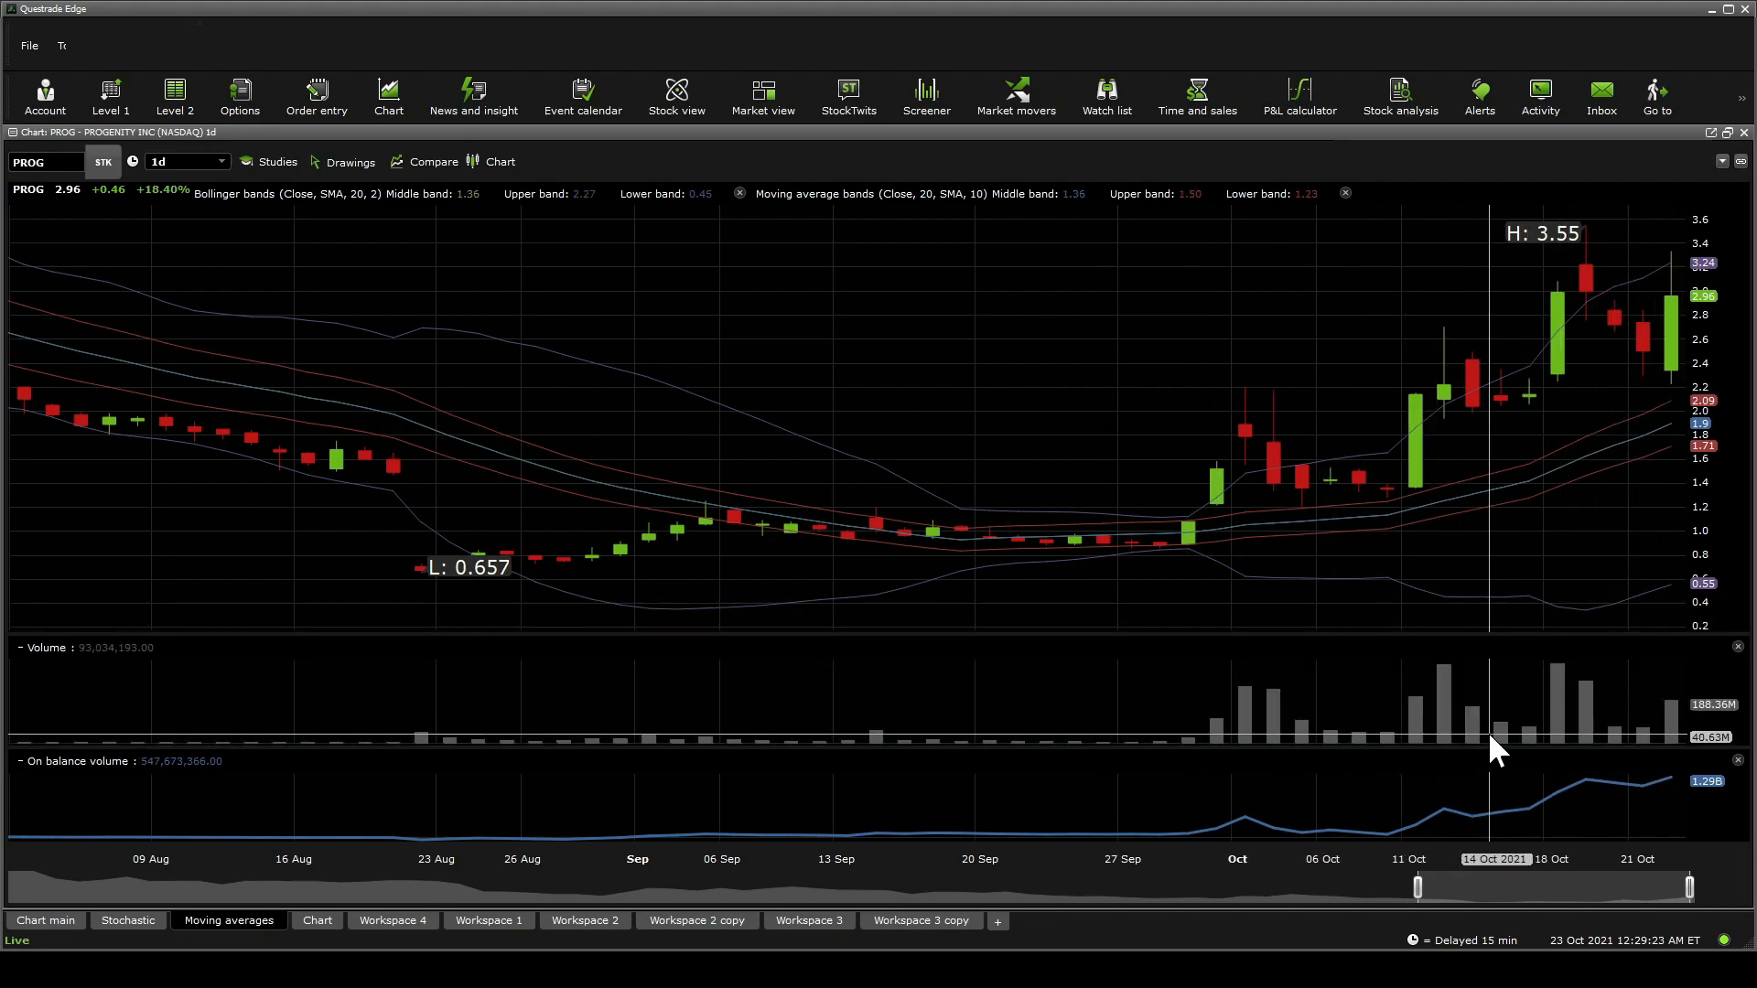